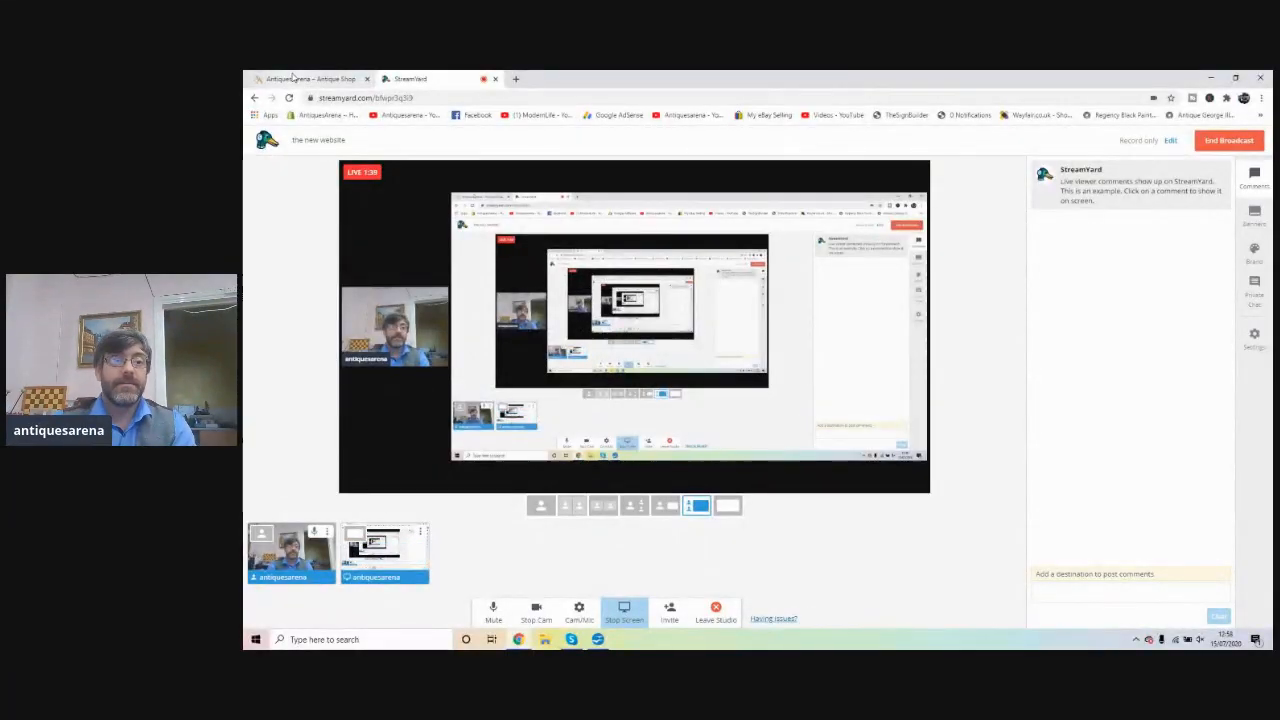
# - Switch to the Antiques Arena tab and scroll the homepage down to Latest Blogs
pyautogui.click(305, 79)
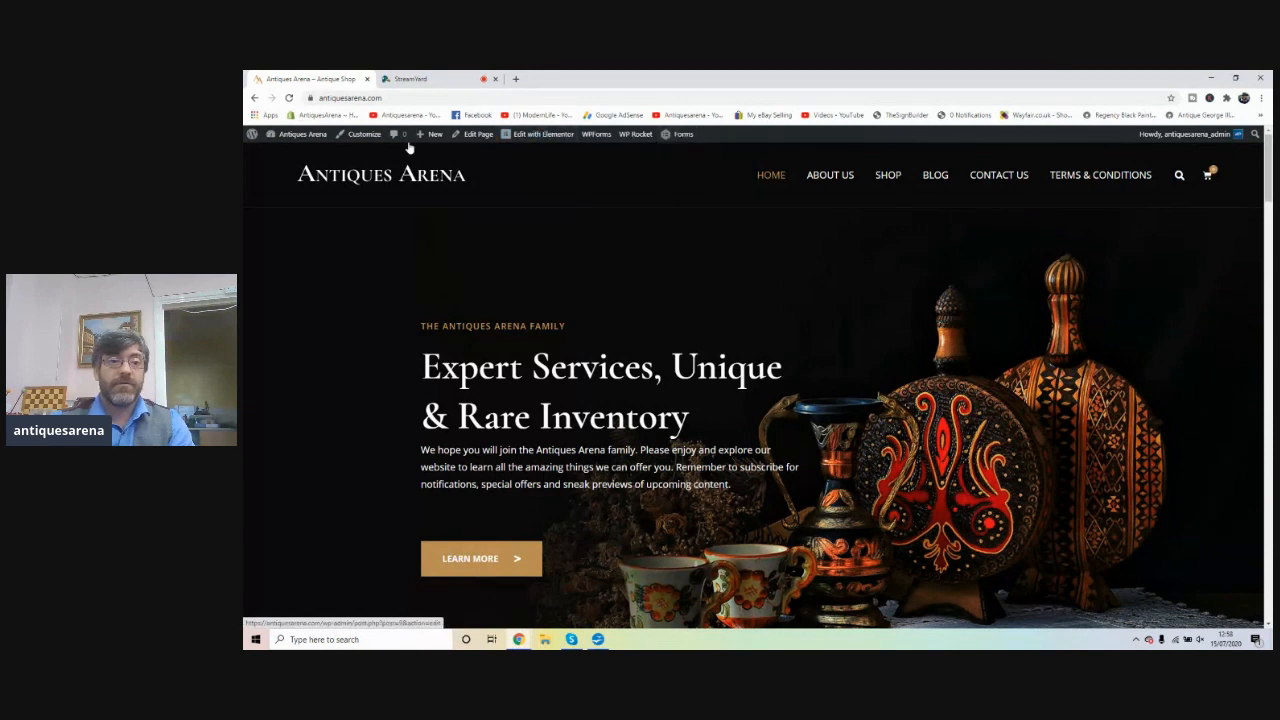
pyautogui.moveTo(755, 141)
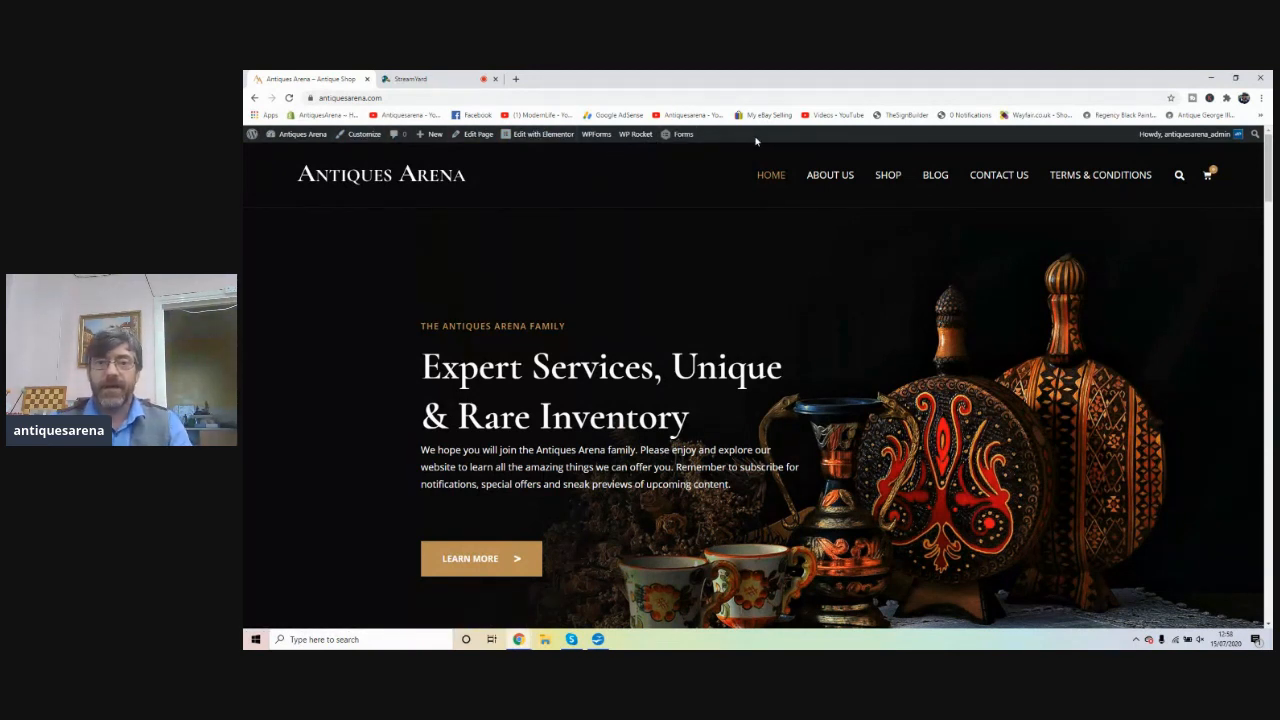
pyautogui.moveTo(709, 176)
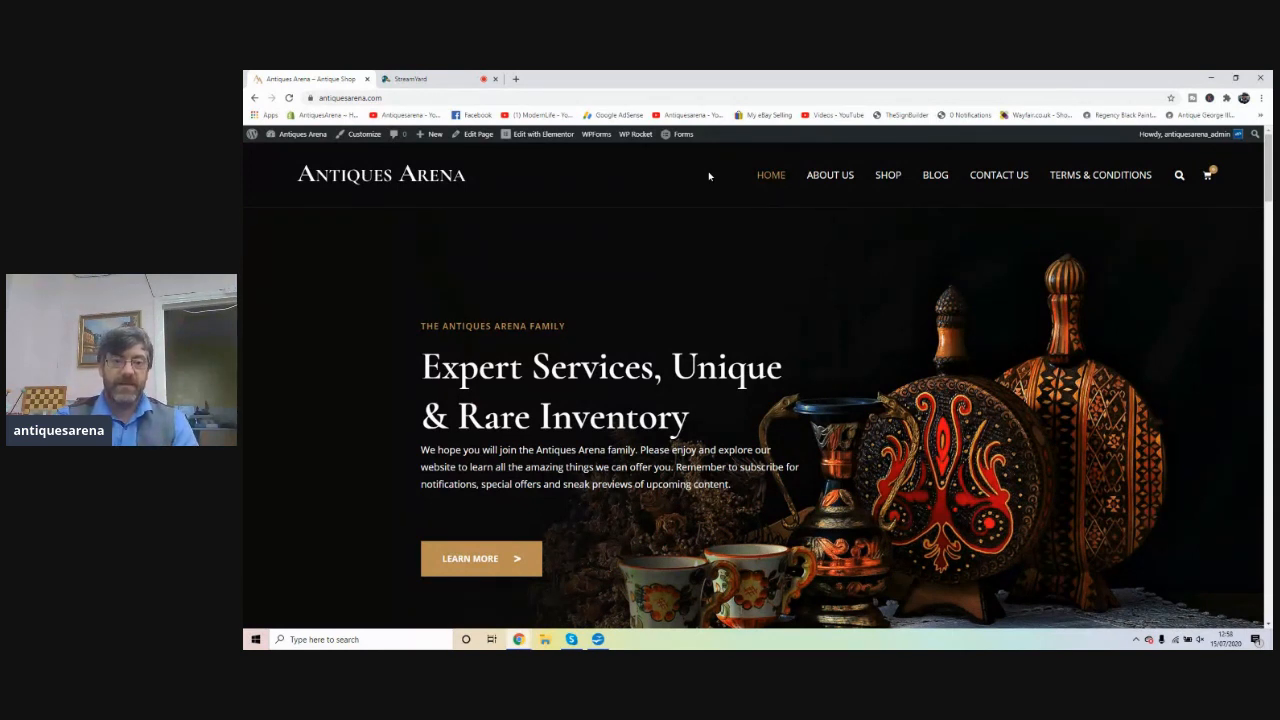
pyautogui.moveTo(815, 237)
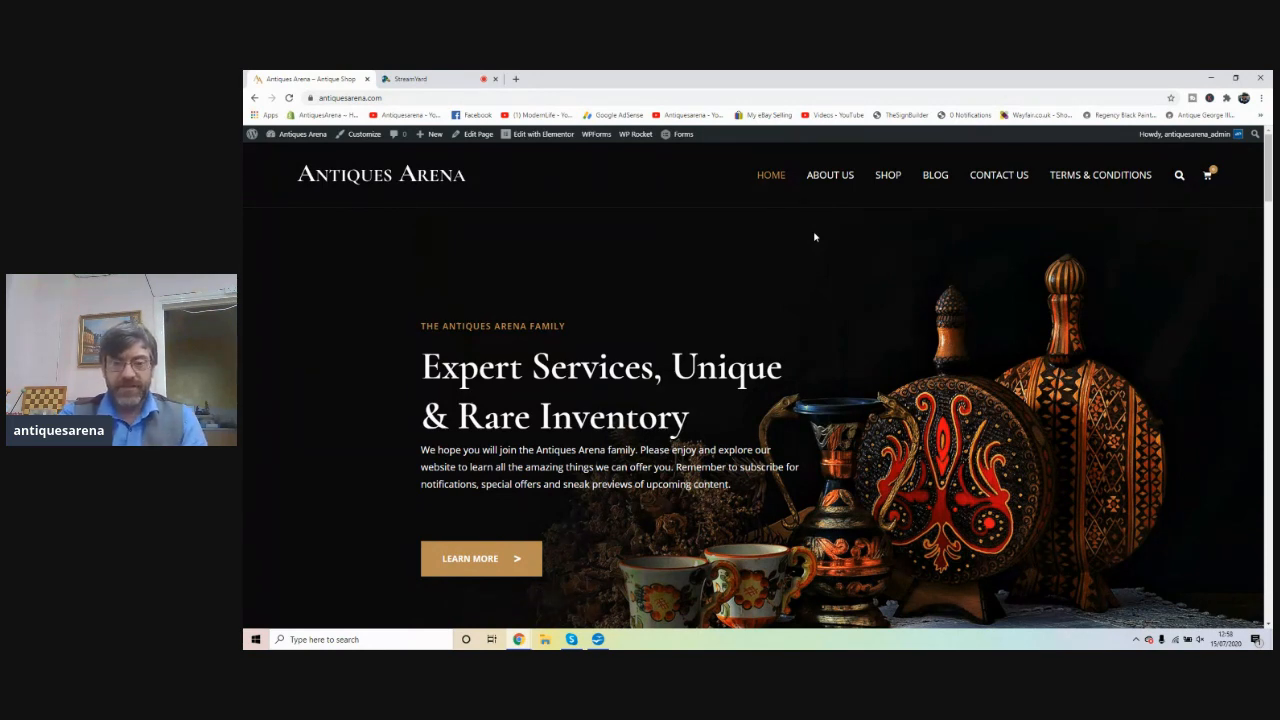
pyautogui.scroll(-3)
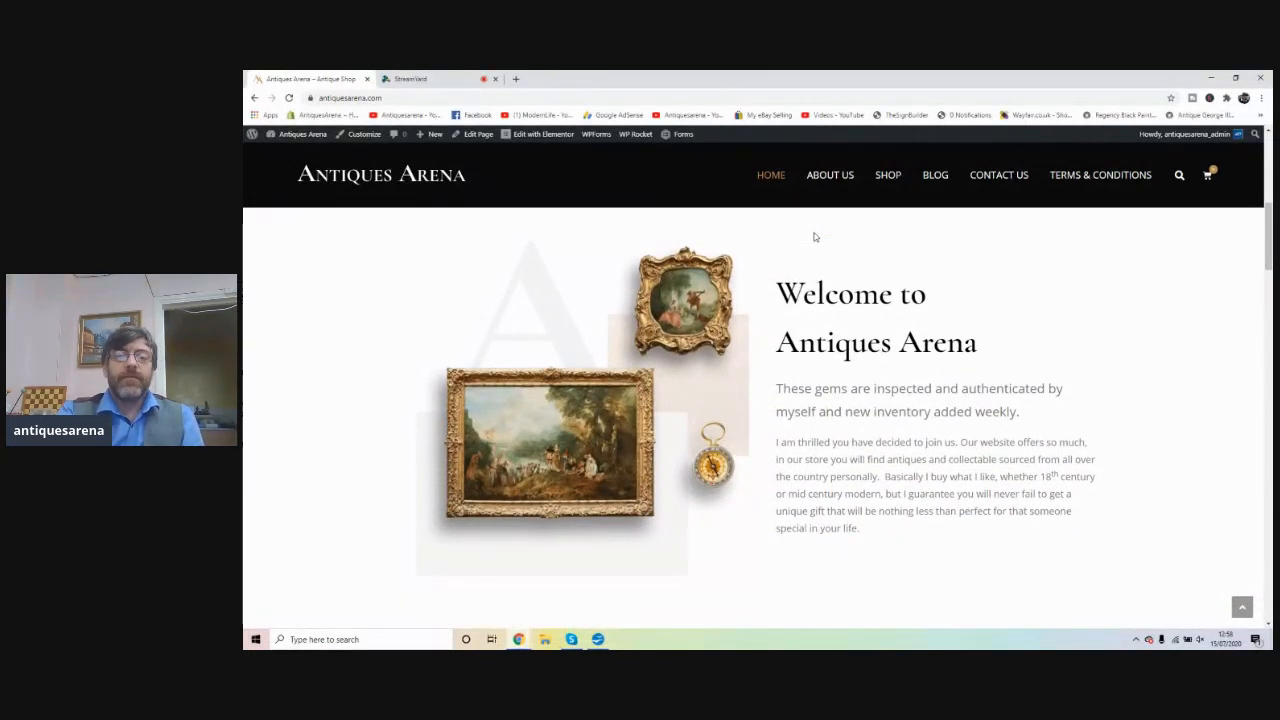
pyautogui.scroll(-3)
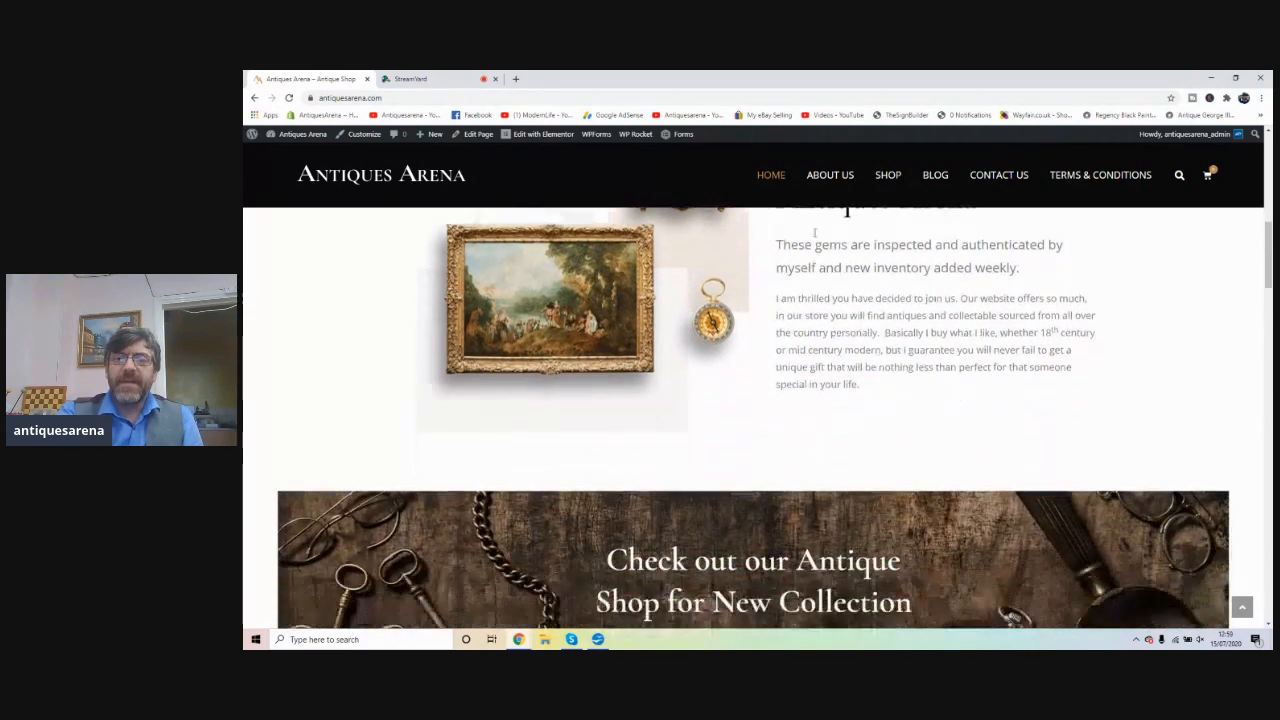
pyautogui.scroll(-3)
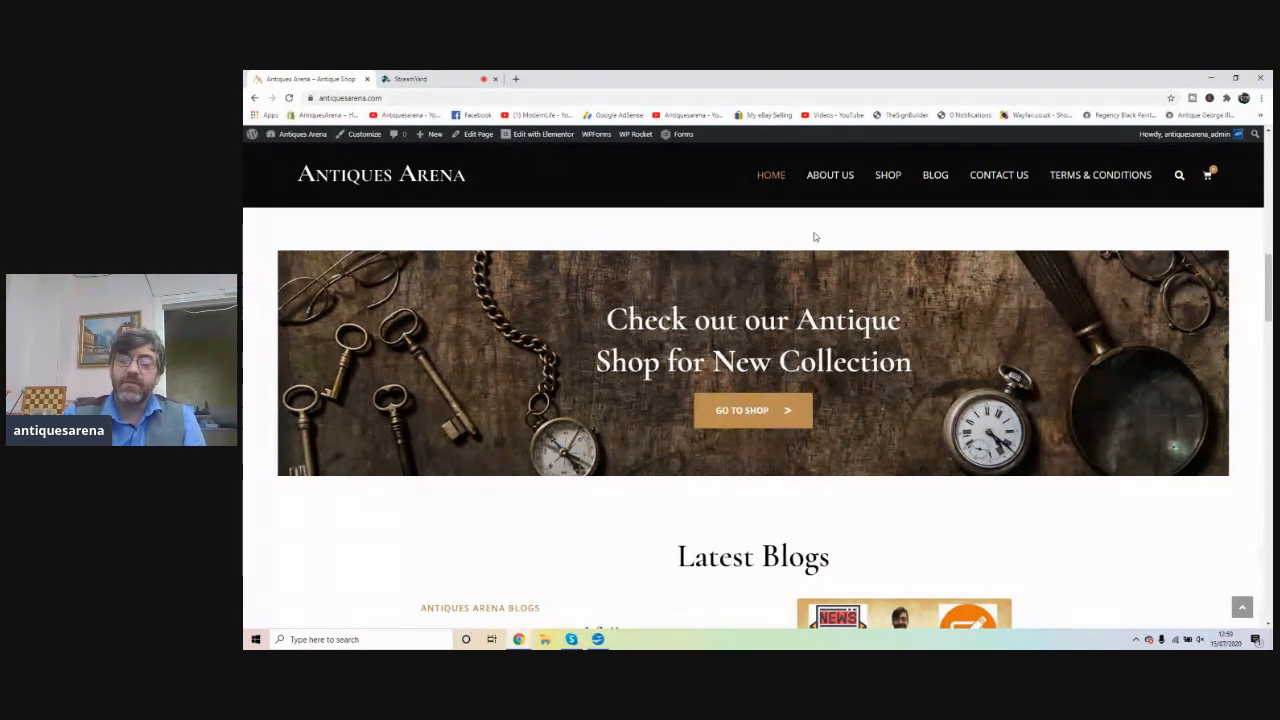
pyautogui.moveTo(855, 295)
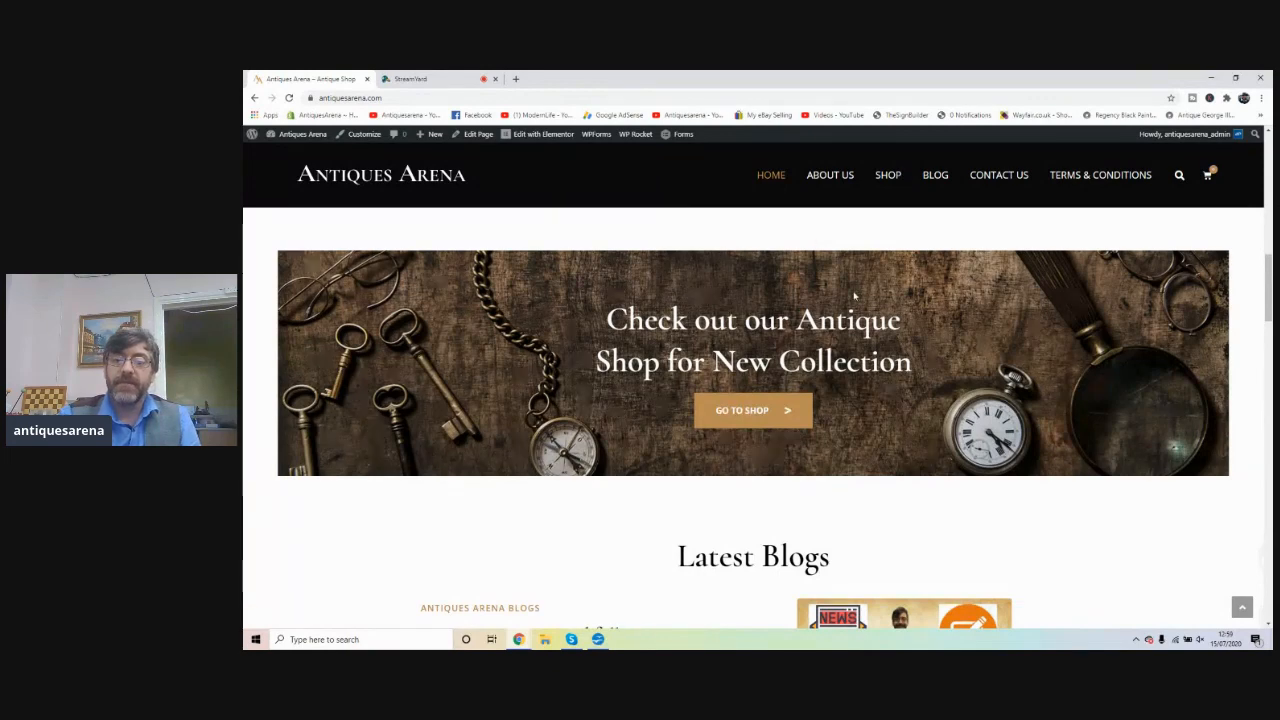
pyautogui.scroll(-3)
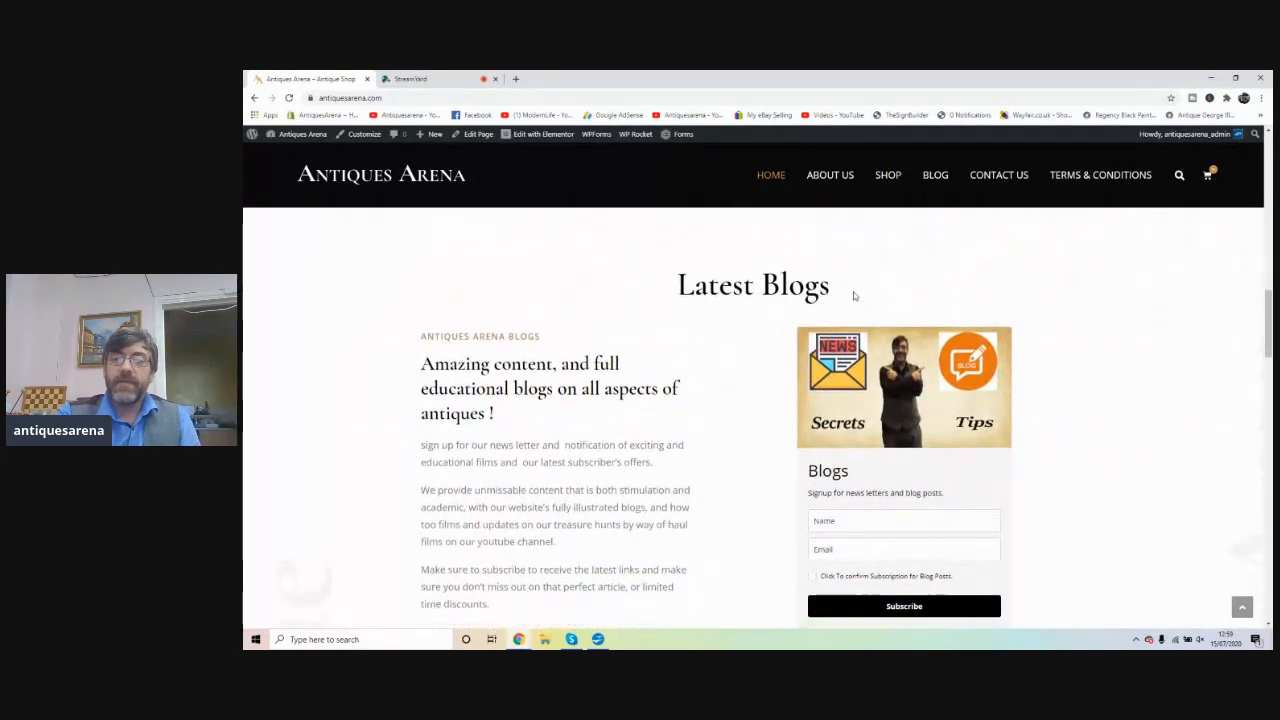
pyautogui.scroll(-3)
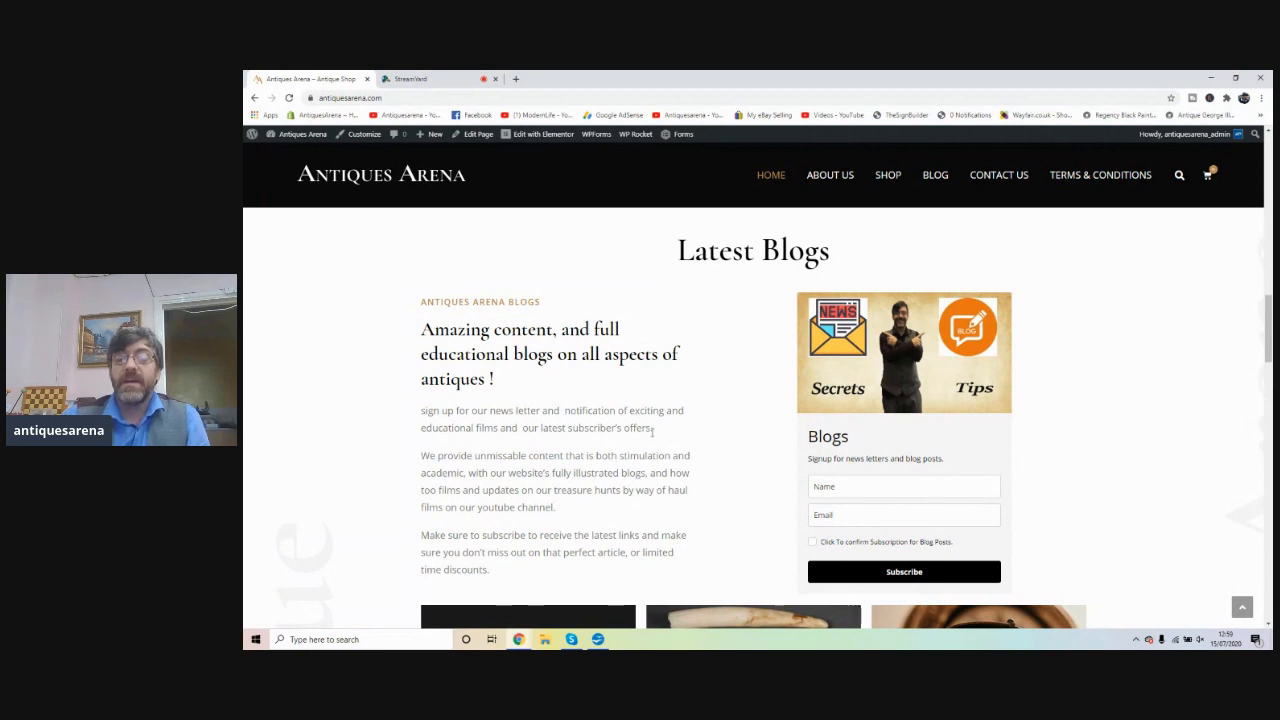
pyautogui.moveTo(988, 353)
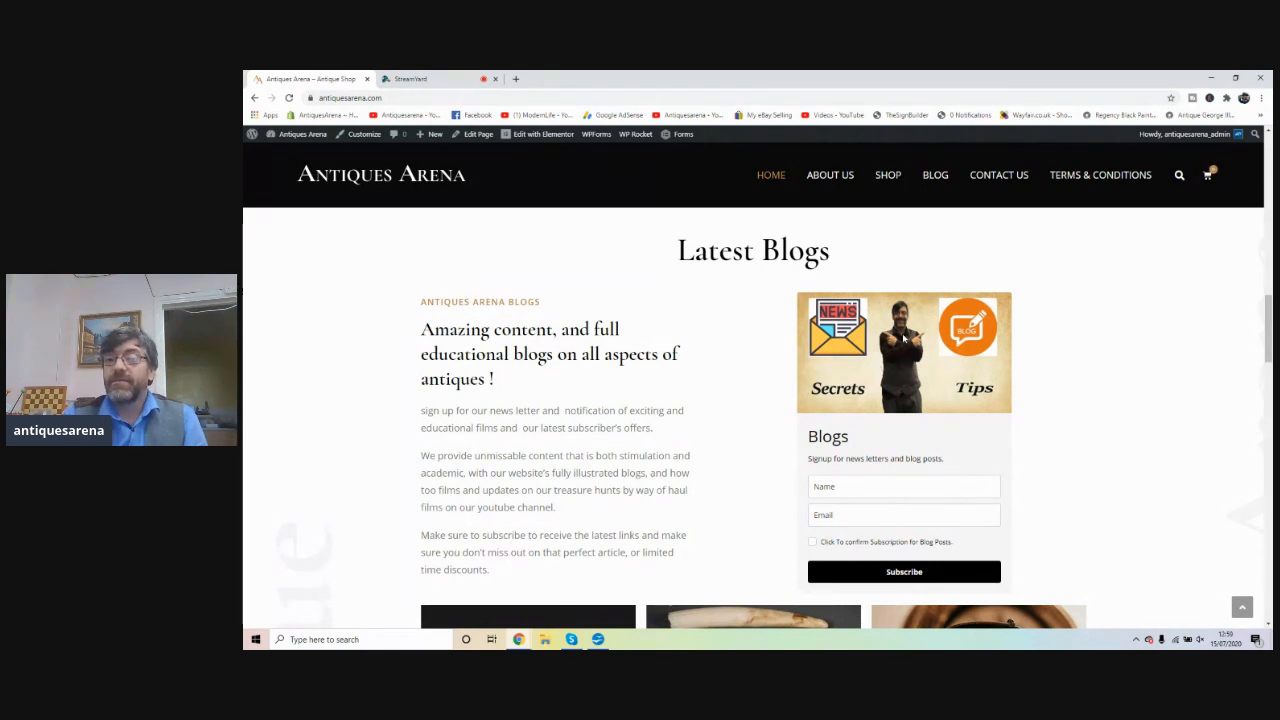
pyautogui.moveTo(983, 408)
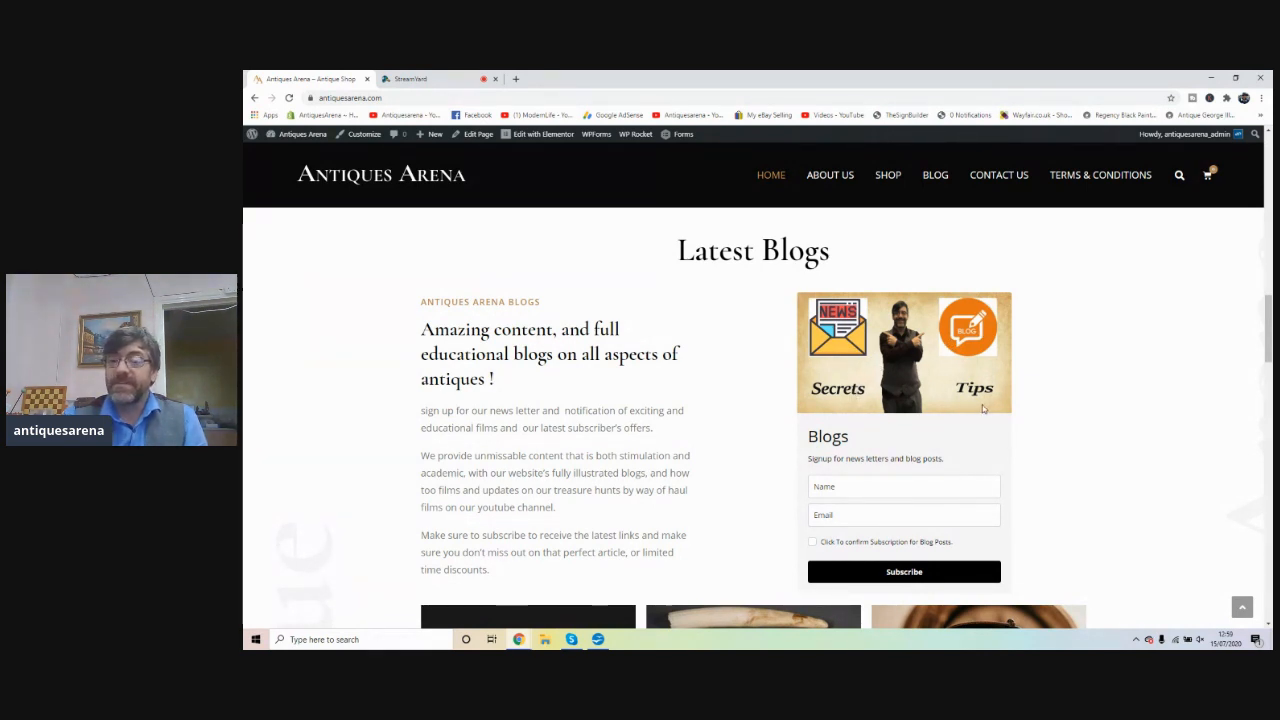
pyautogui.moveTo(1020, 394)
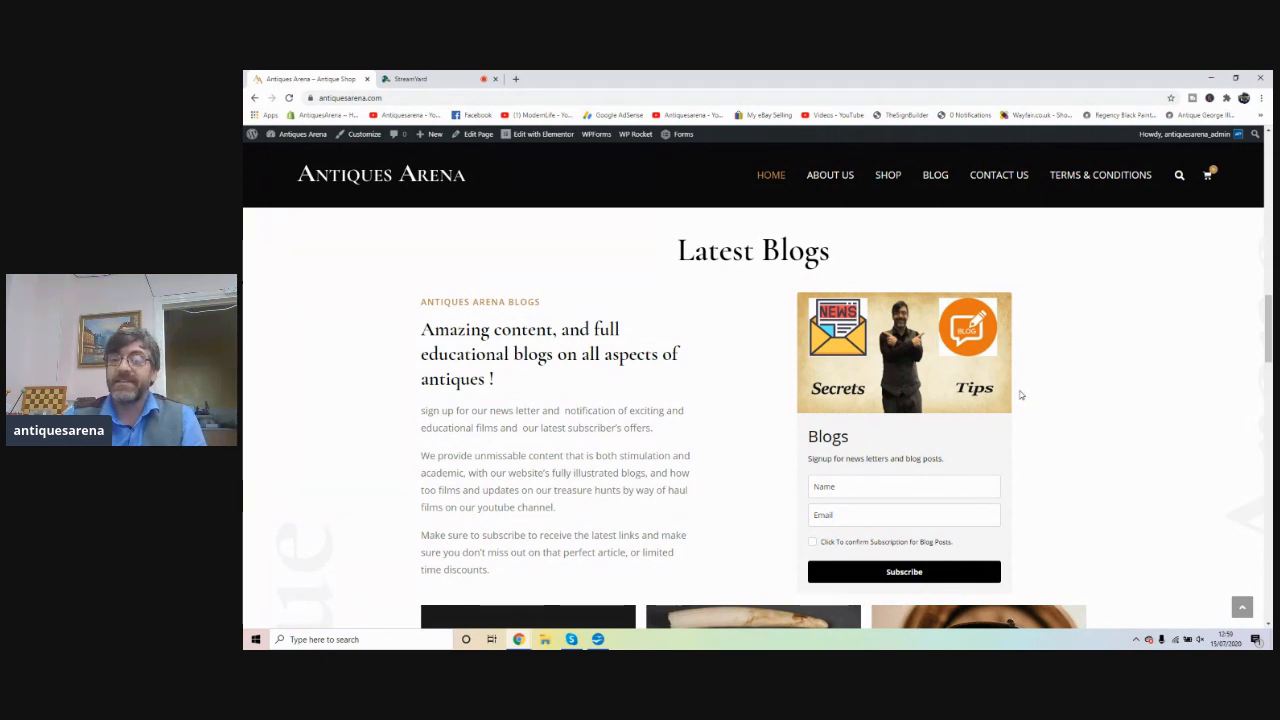
pyautogui.scroll(-3)
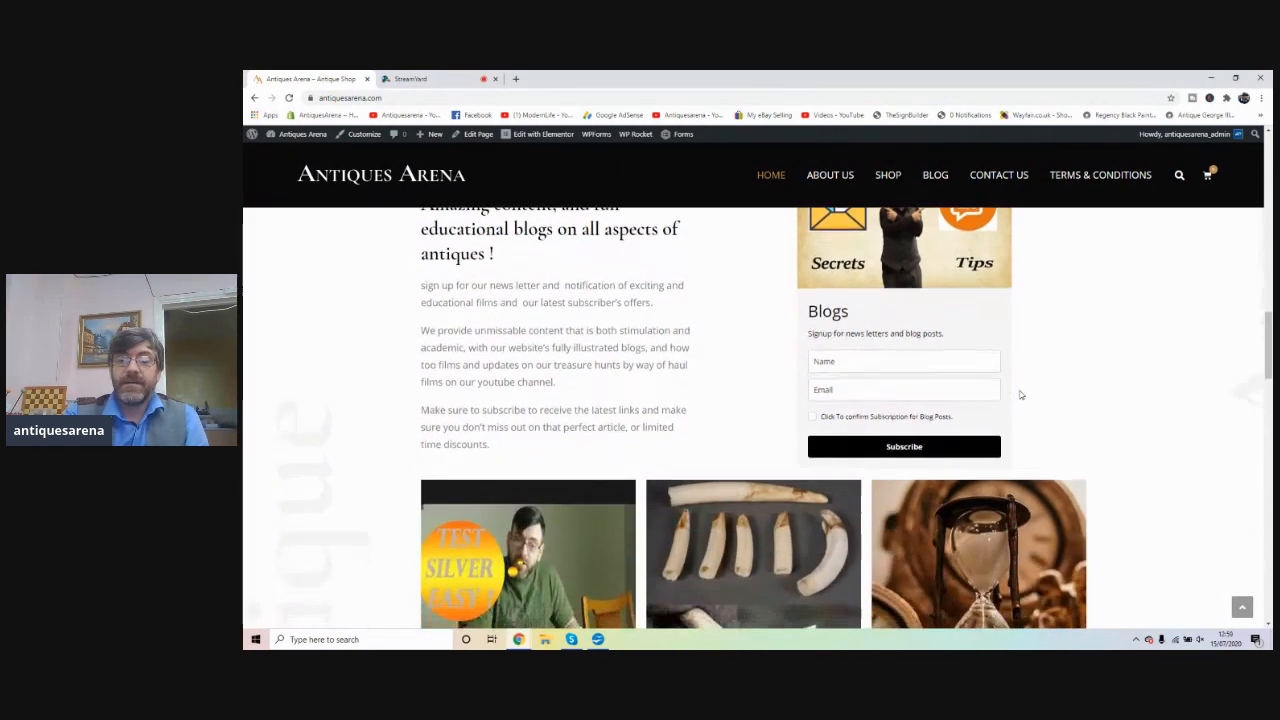
# - Scroll past the blog cards to the 'Helping You With Your Passion' YouTube banner and Featured Products
pyautogui.scroll(-3)
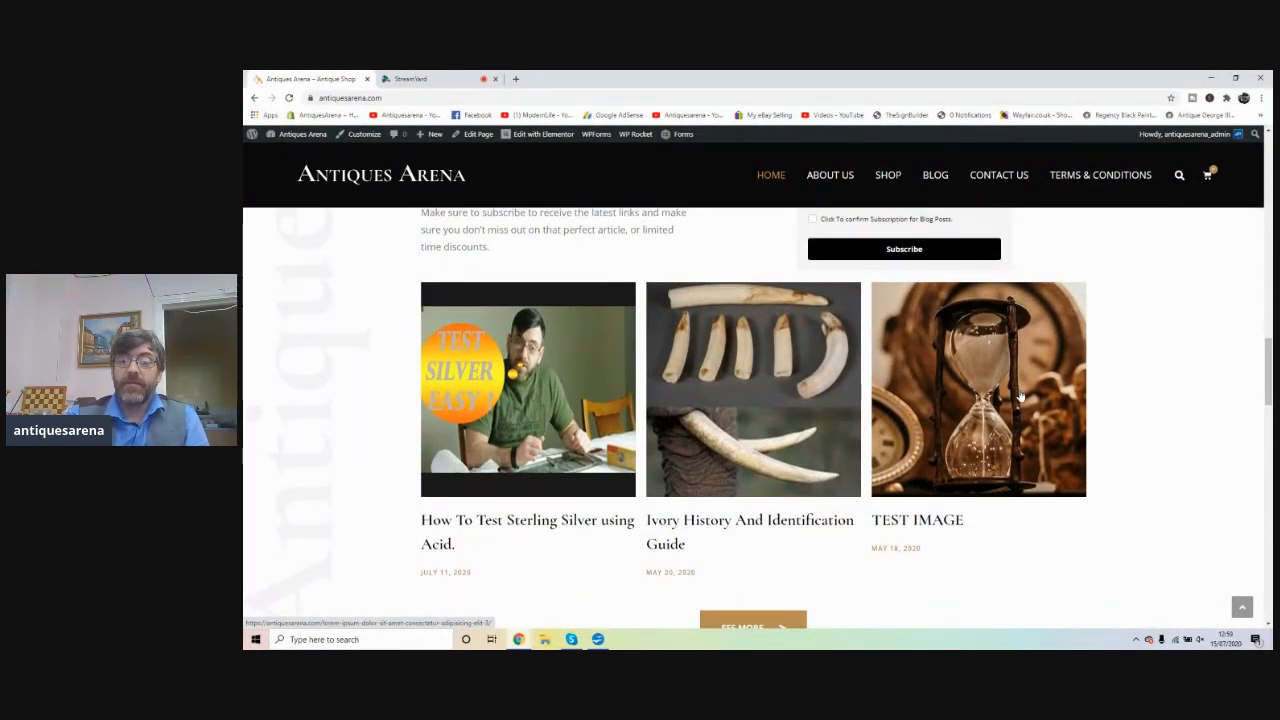
pyautogui.moveTo(560, 400)
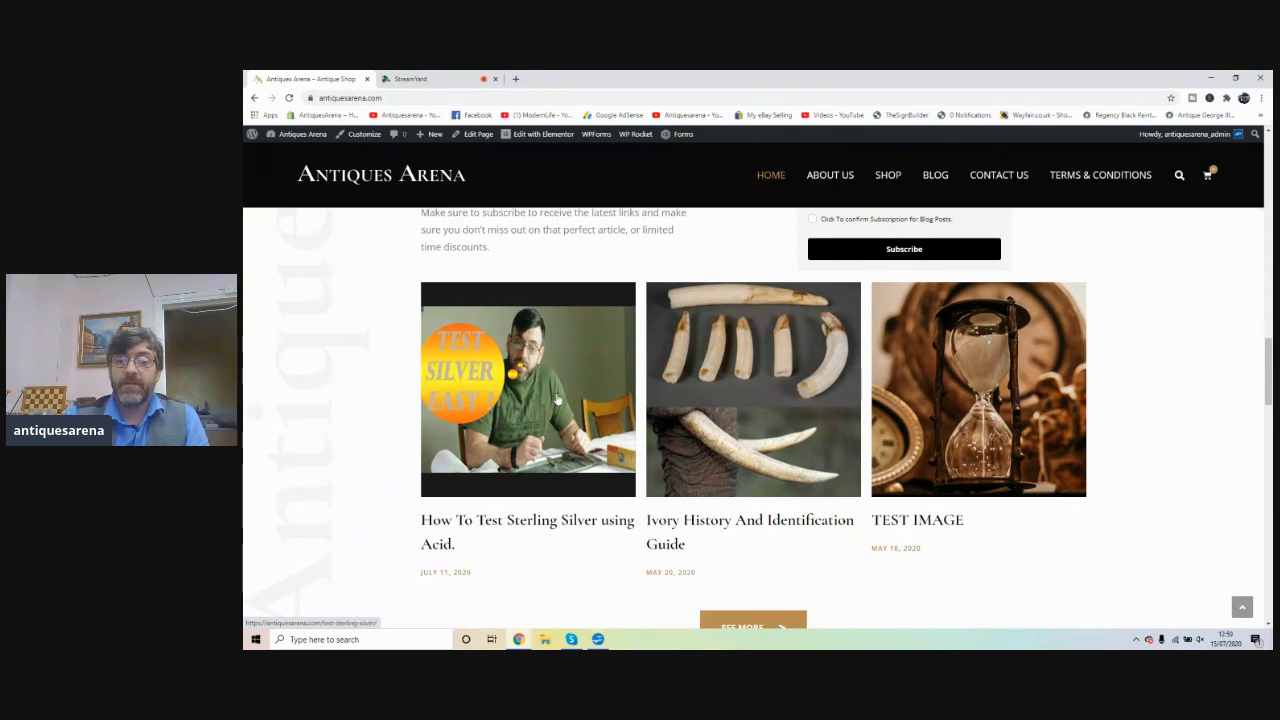
pyautogui.click(527, 389)
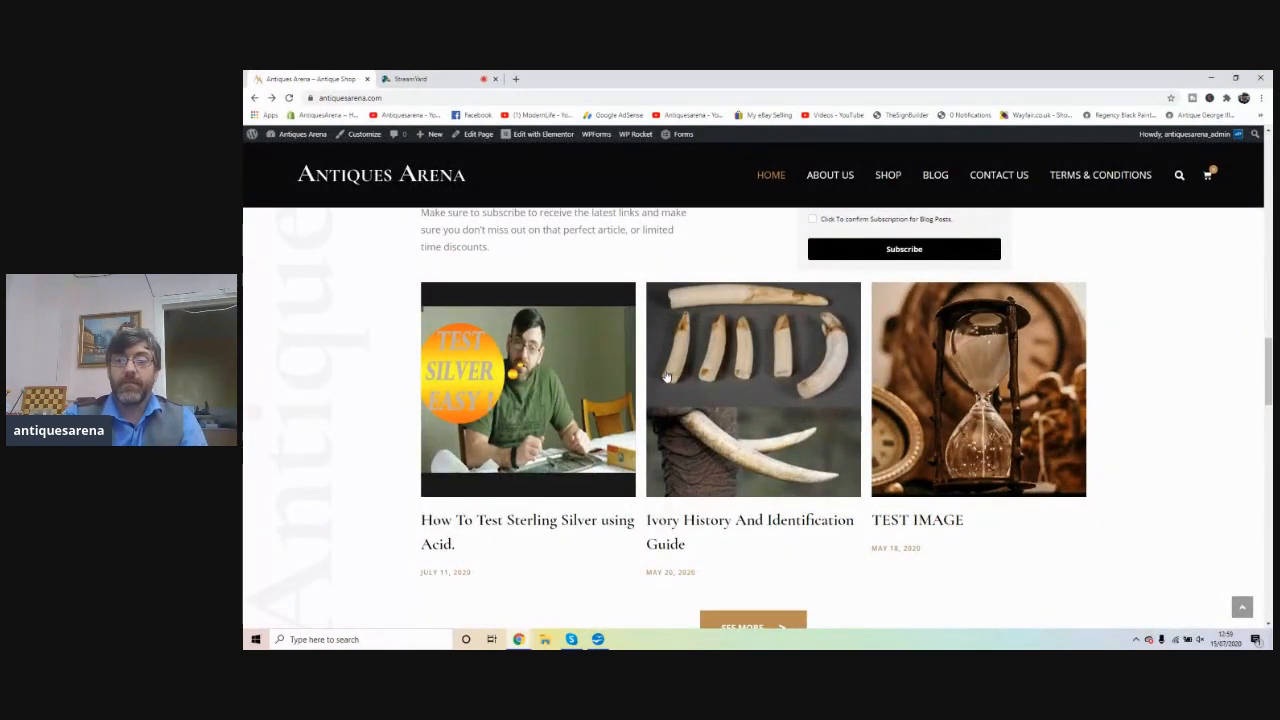
pyautogui.moveTo(533, 445)
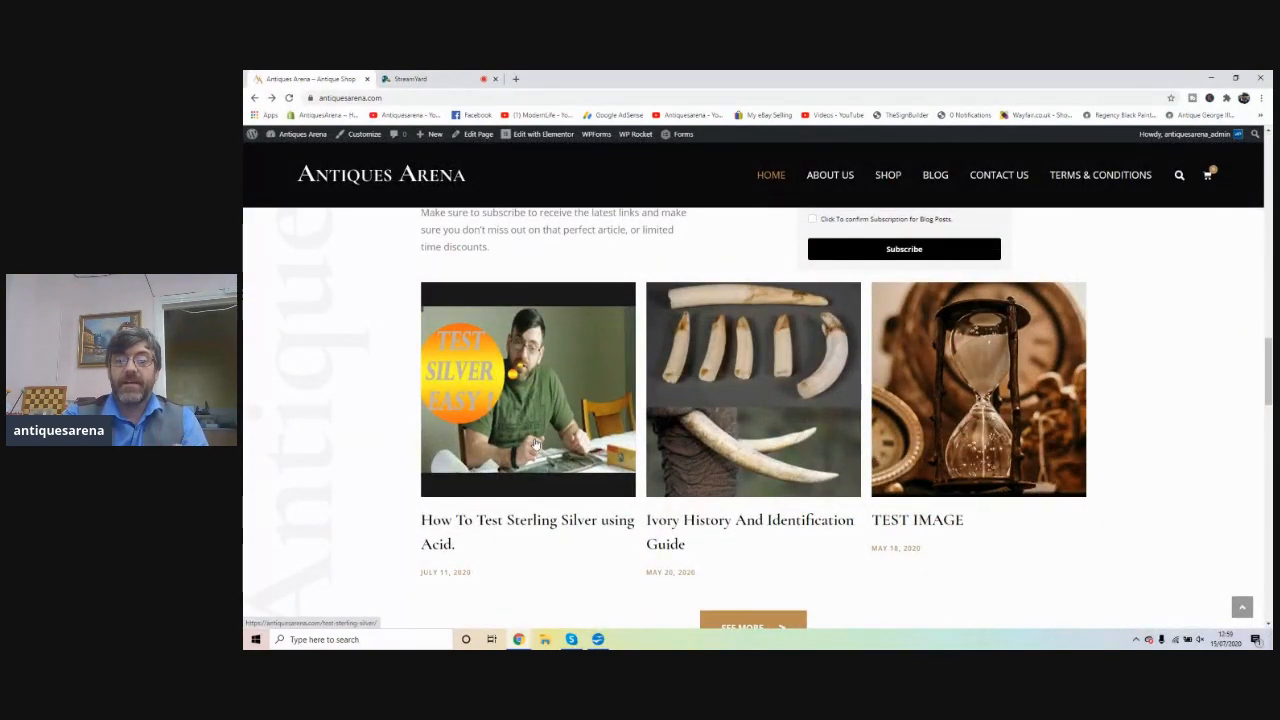
pyautogui.moveTo(509, 504)
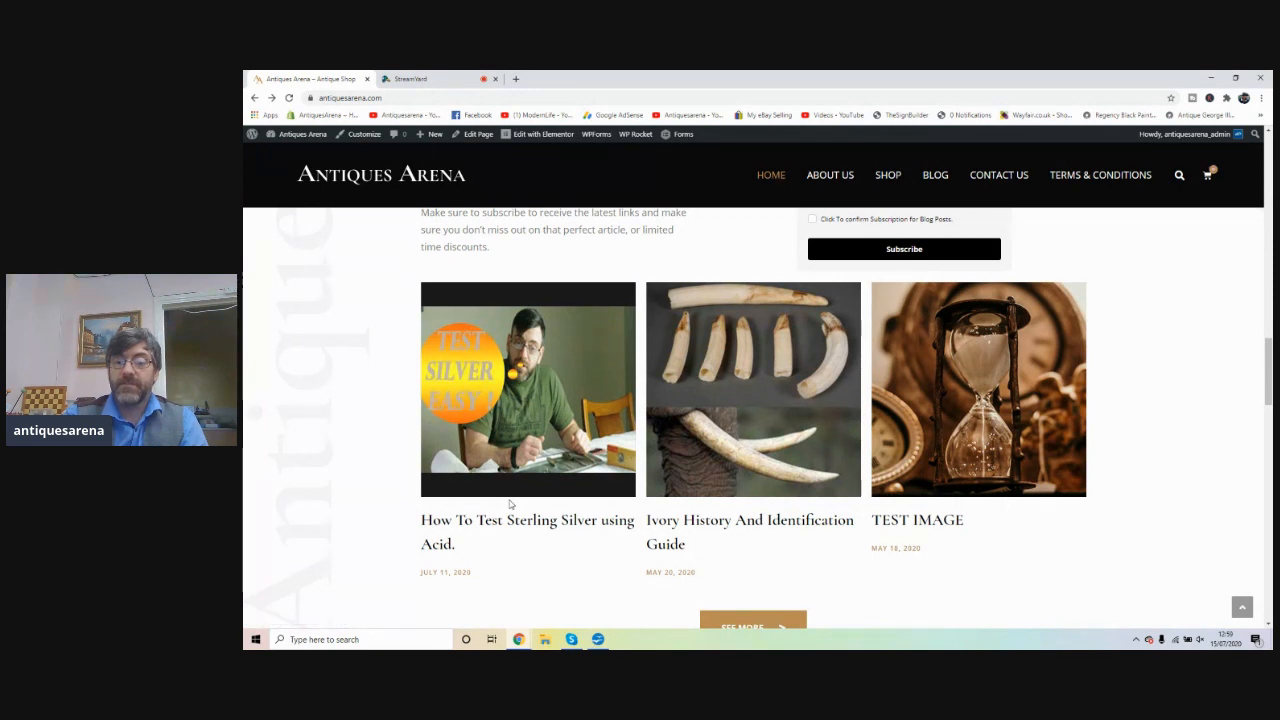
pyautogui.moveTo(762, 524)
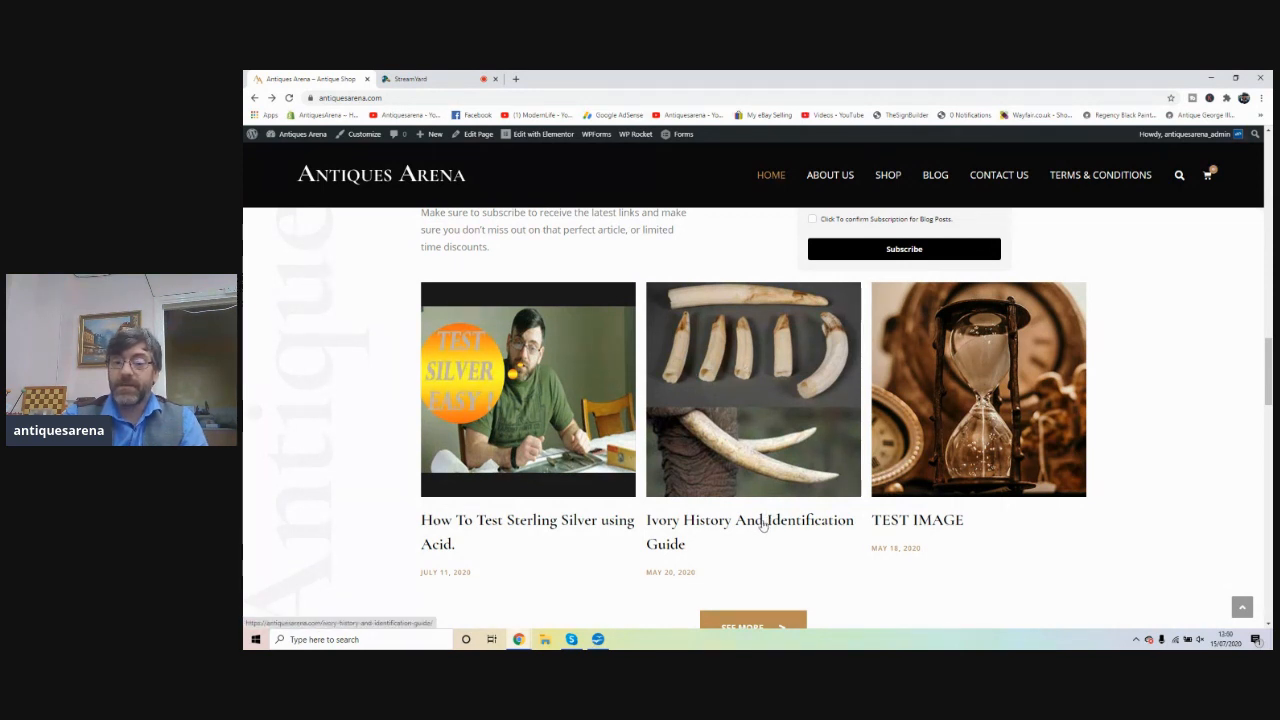
pyautogui.moveTo(757, 537)
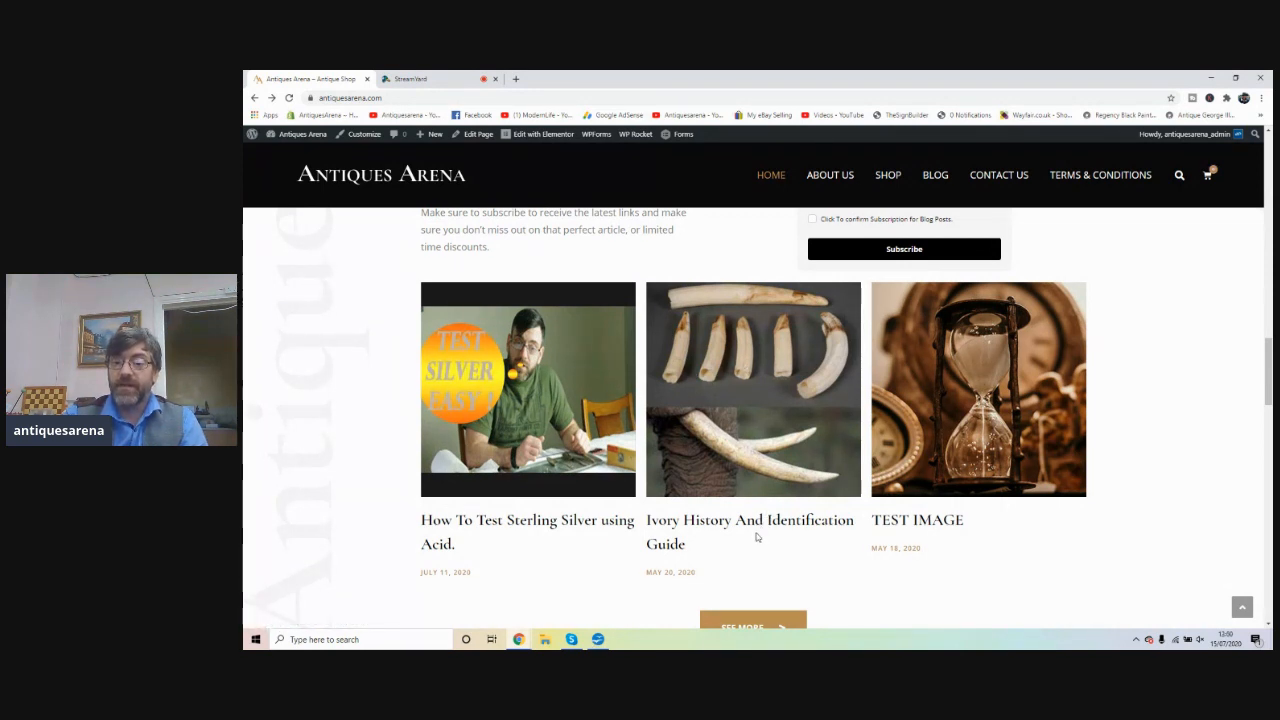
pyautogui.moveTo(1008, 378)
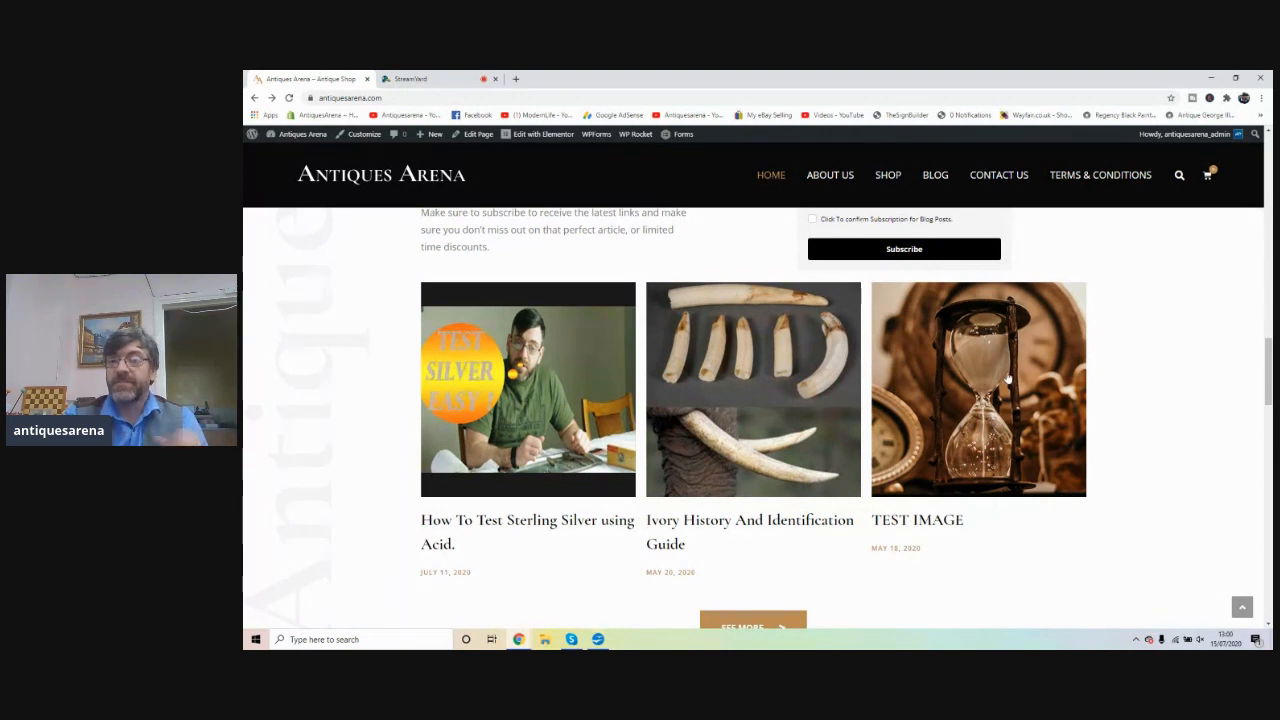
pyautogui.moveTo(1005, 383)
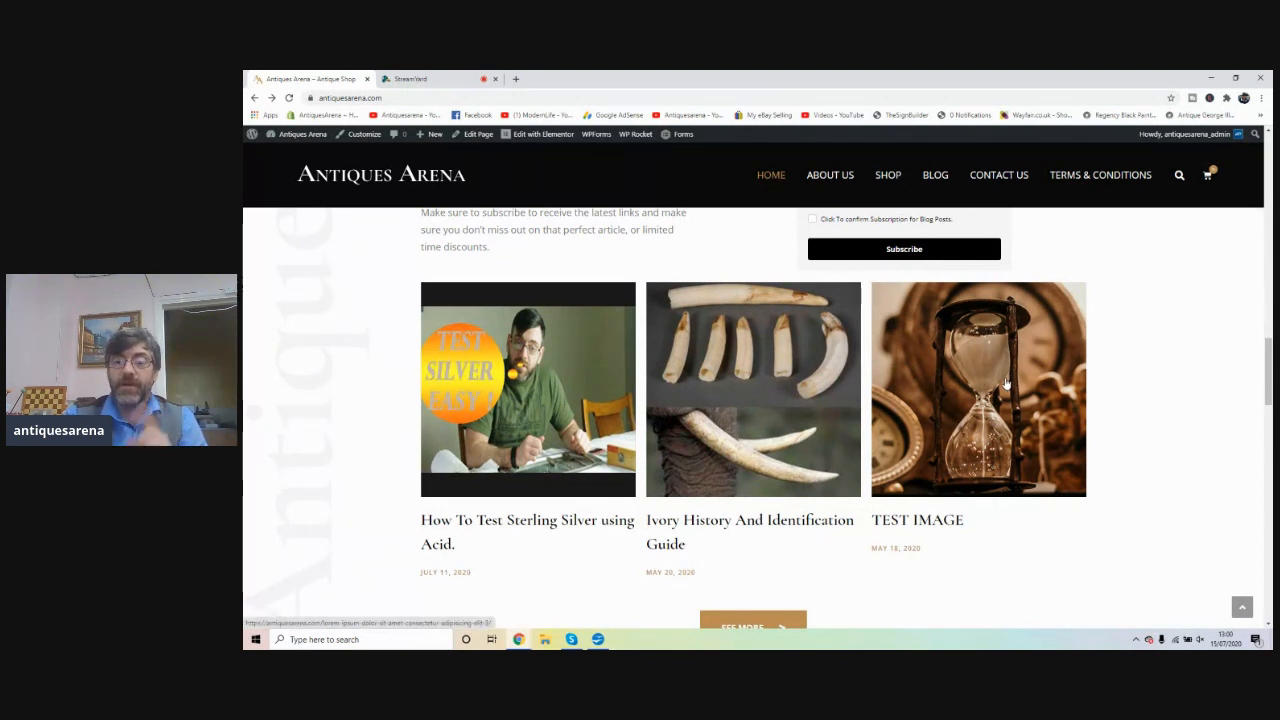
pyautogui.moveTo(875, 470)
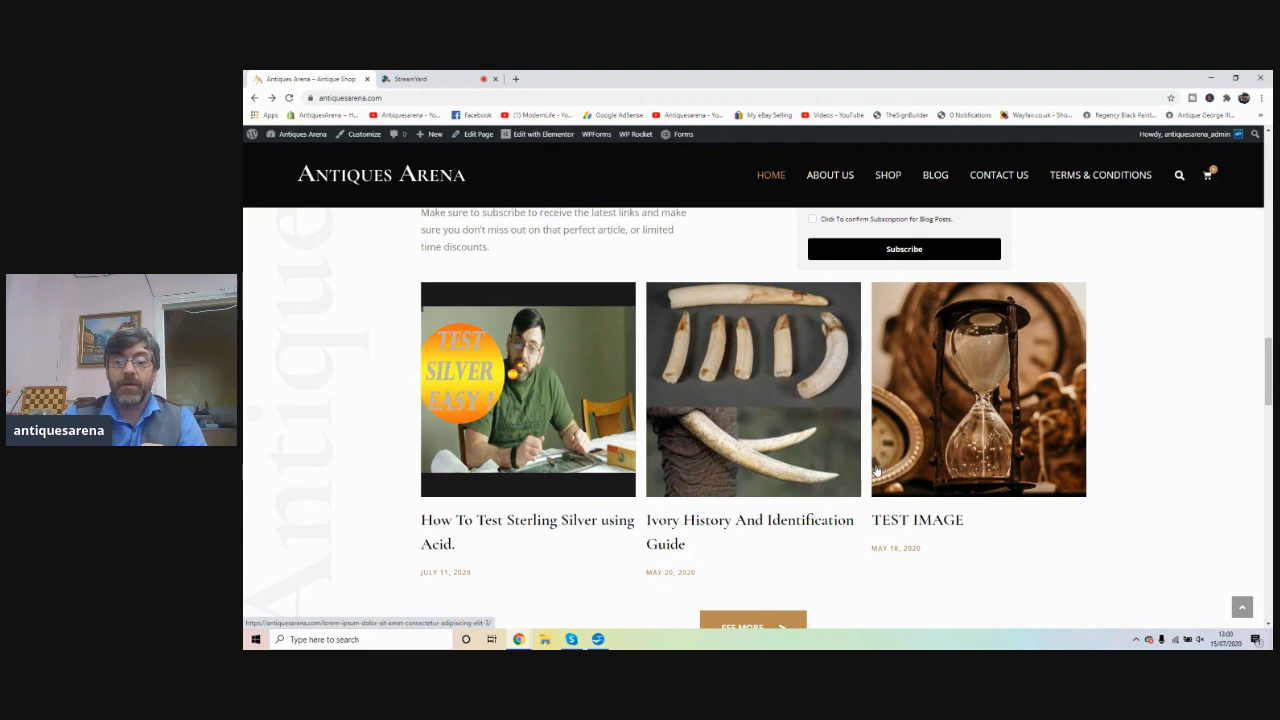
pyautogui.scroll(-3)
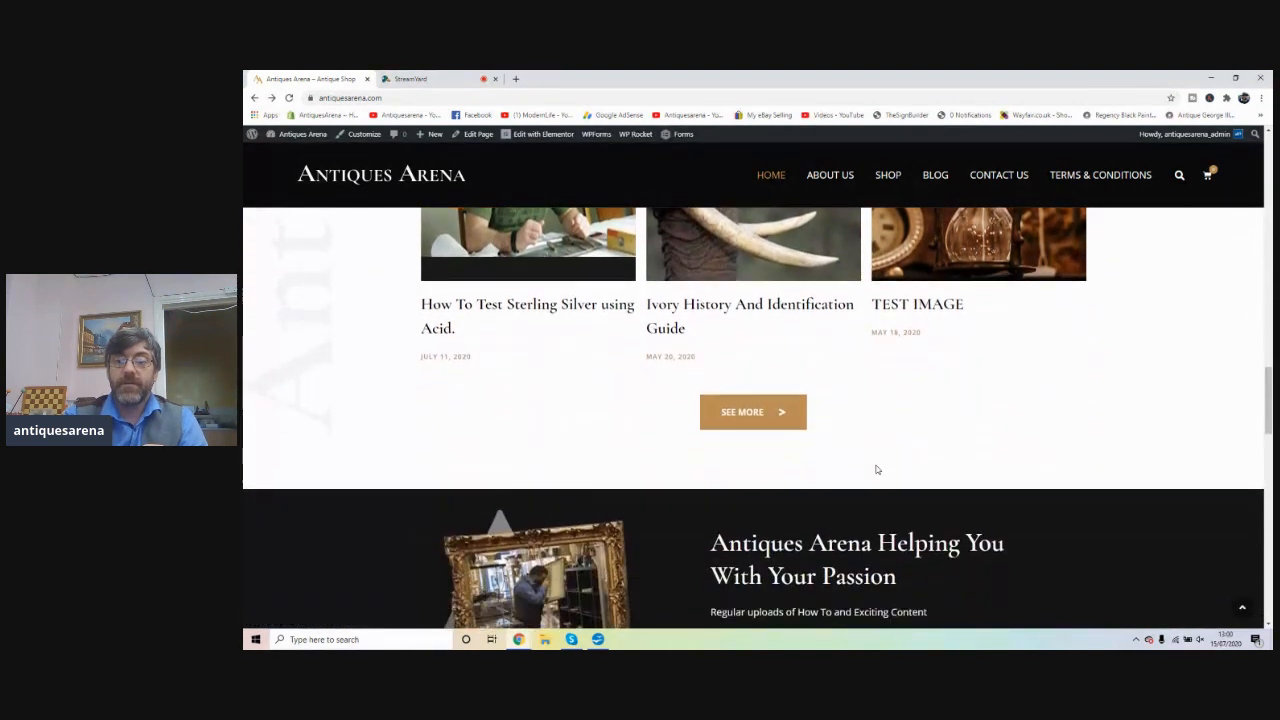
pyautogui.moveTo(919, 387)
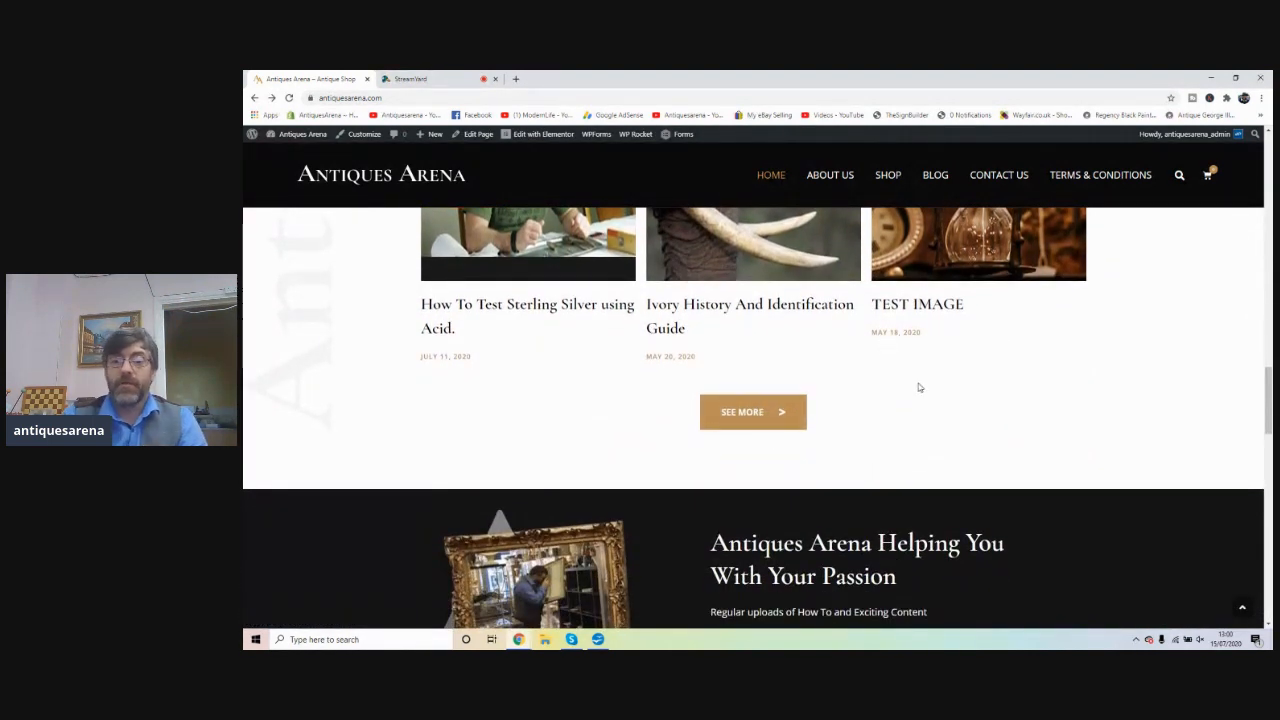
pyautogui.scroll(-3)
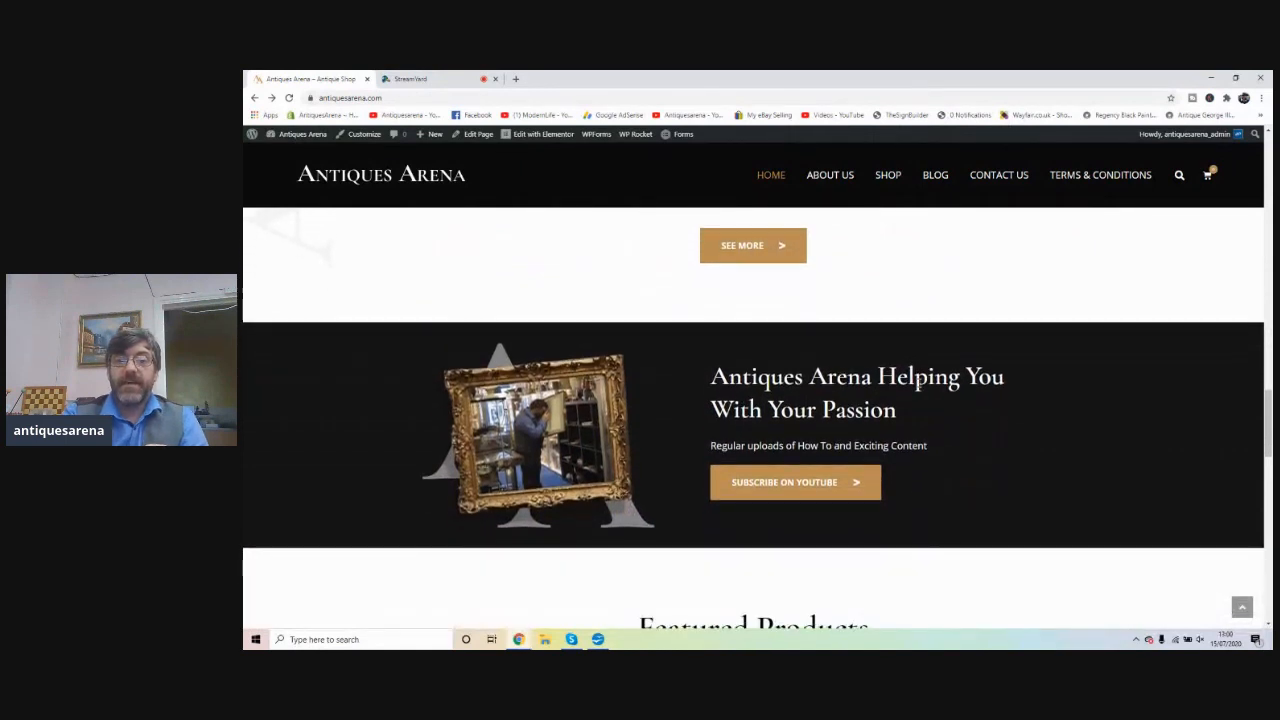
pyautogui.moveTo(990, 485)
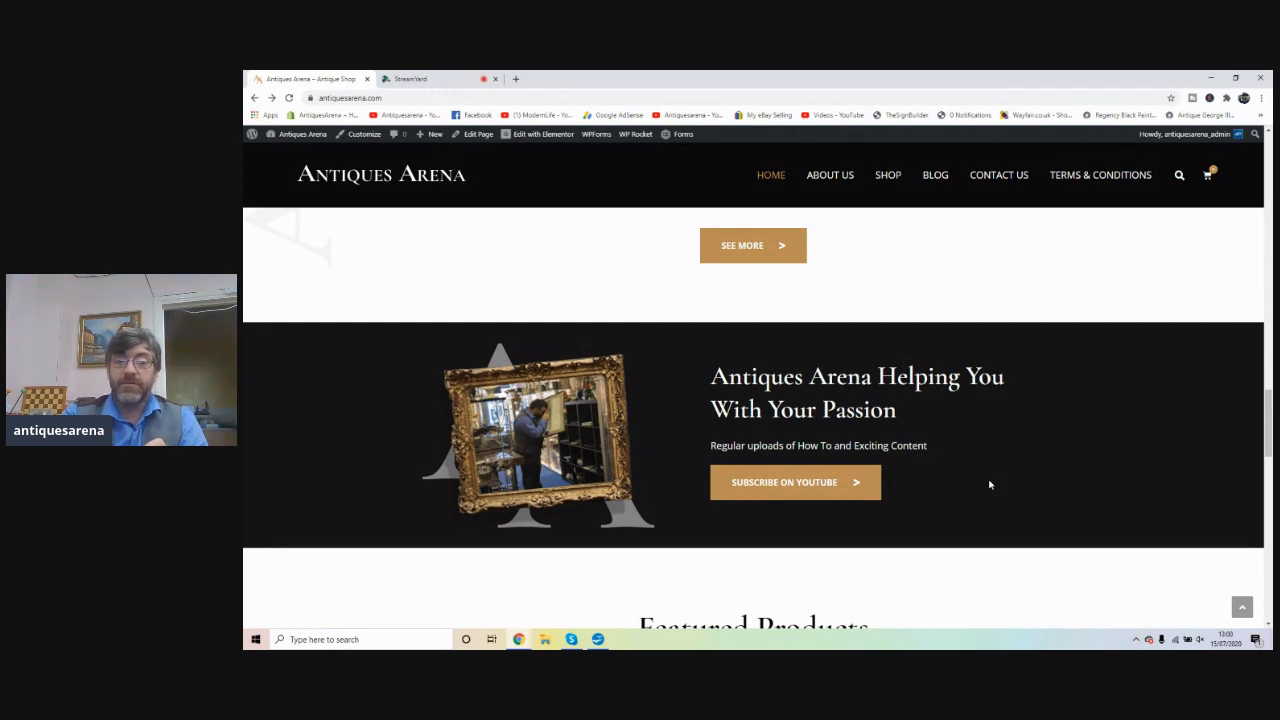
pyautogui.moveTo(492, 380)
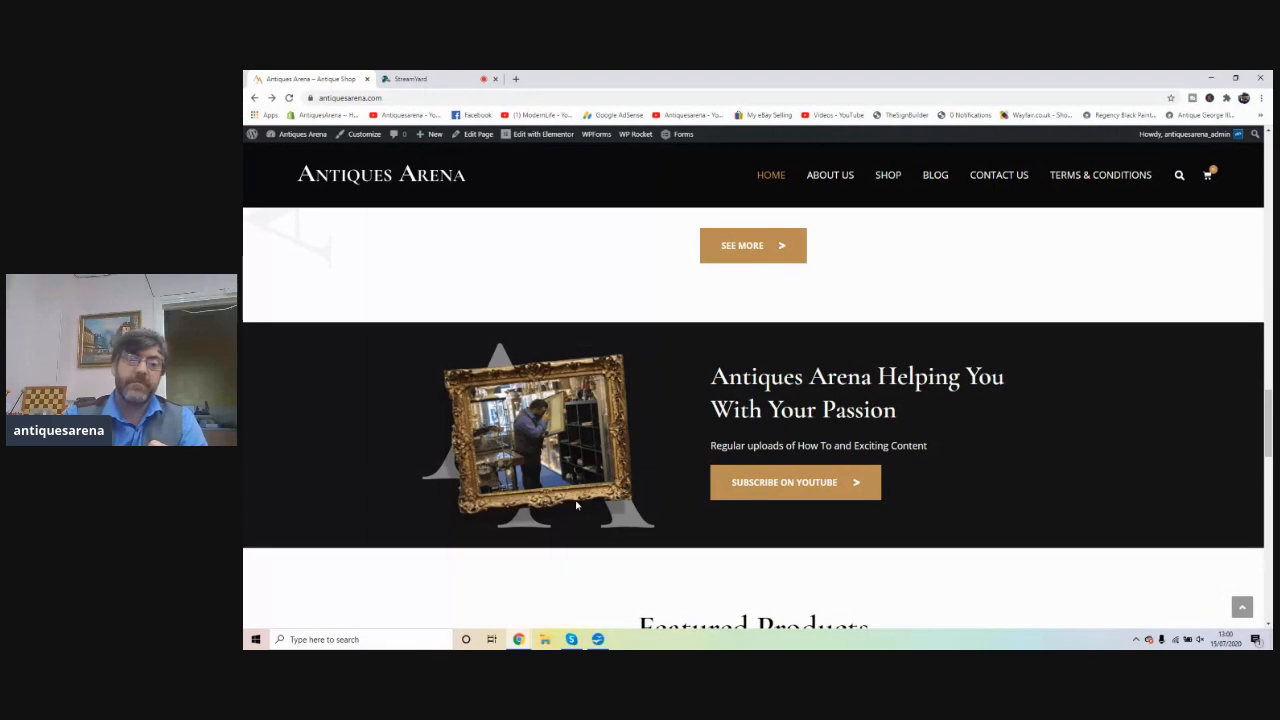
pyautogui.moveTo(949, 510)
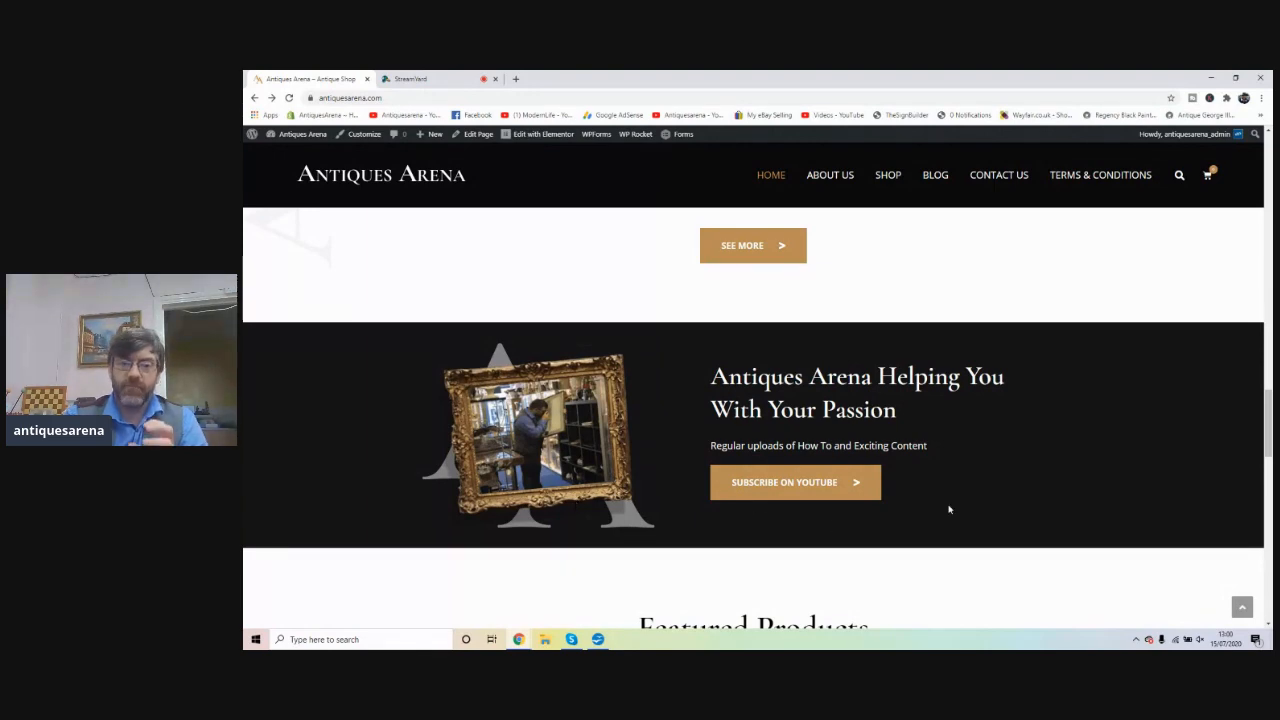
# - Scroll through the eight Featured Products and View All Products to the eBay store section
pyautogui.scroll(-3)
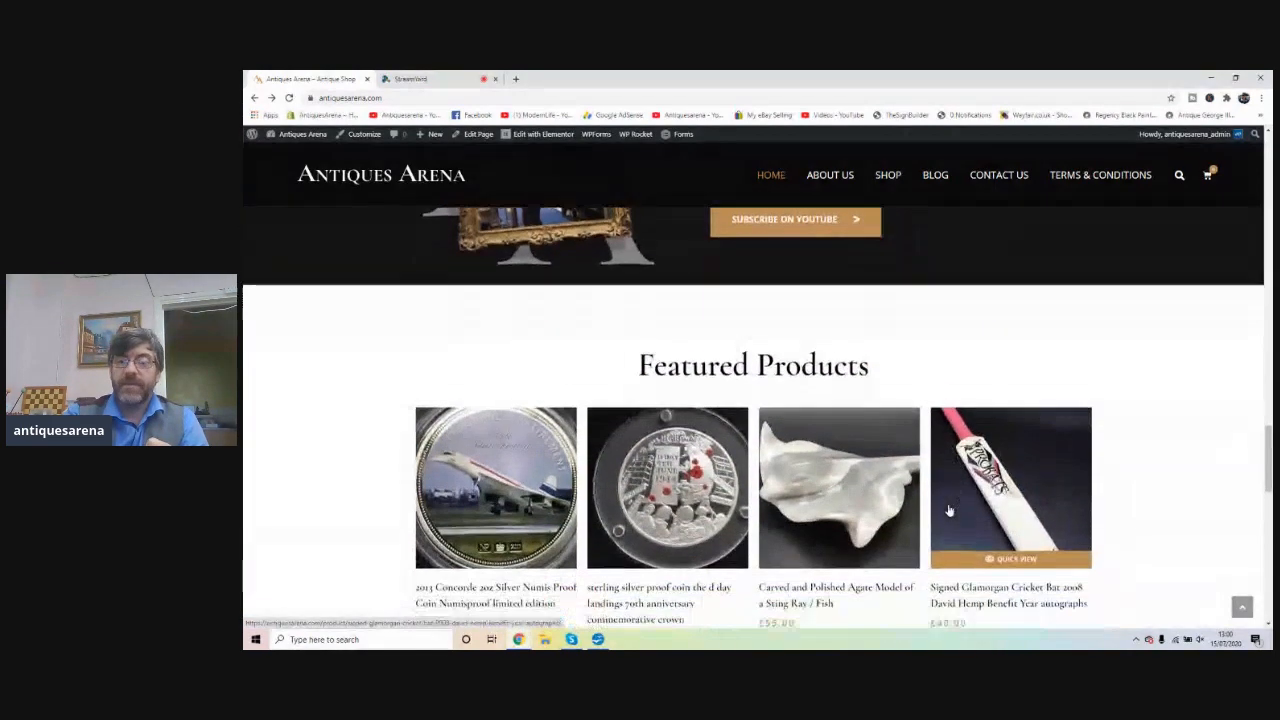
pyautogui.scroll(-3)
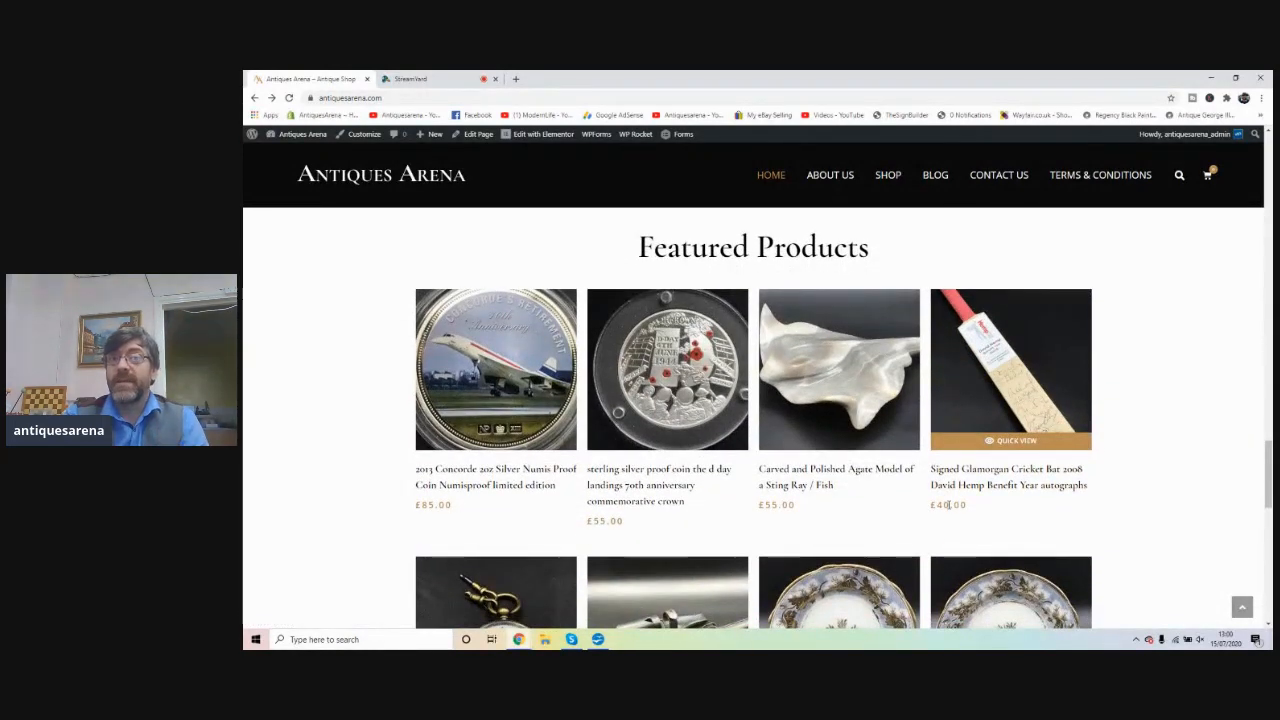
pyautogui.scroll(-3)
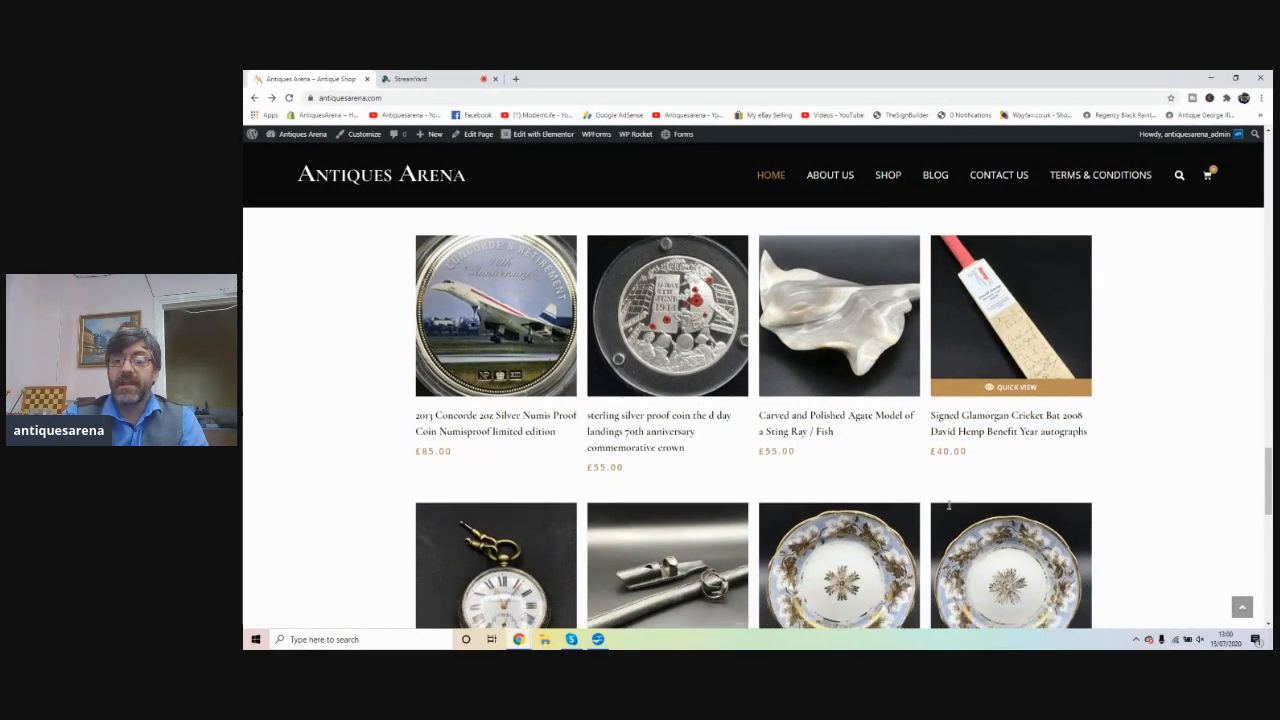
pyautogui.scroll(3)
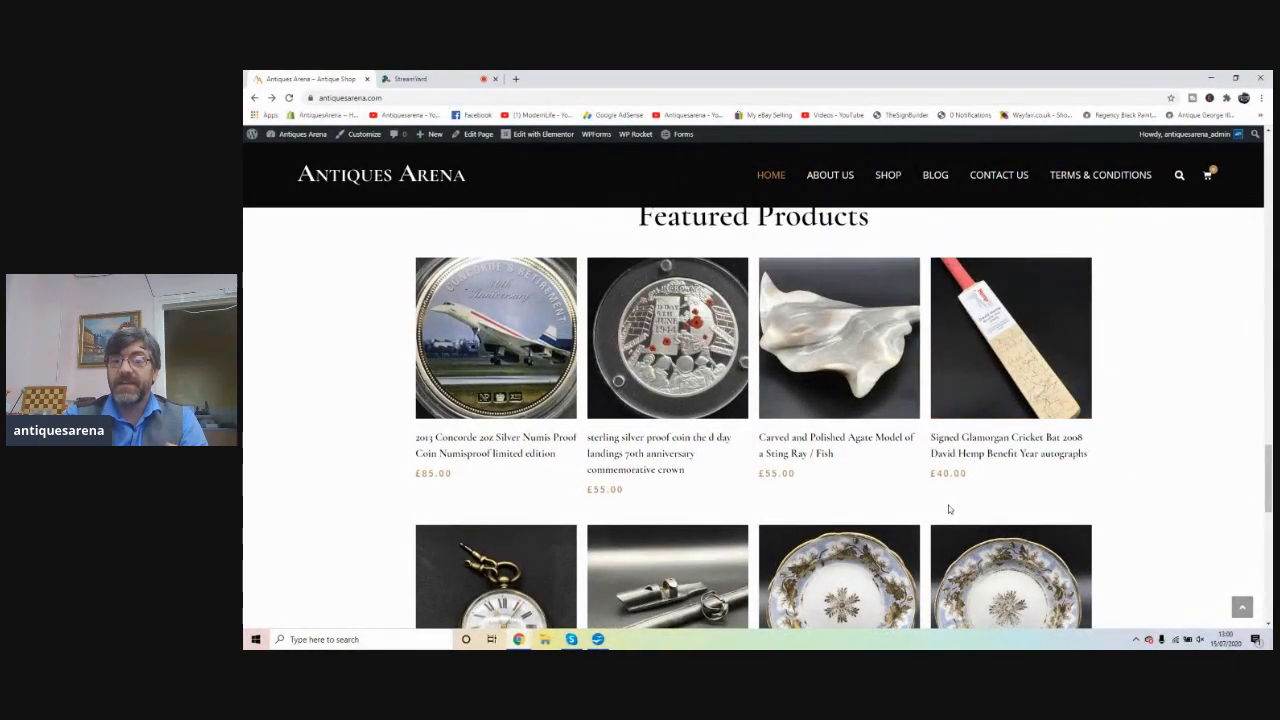
pyautogui.scroll(-3)
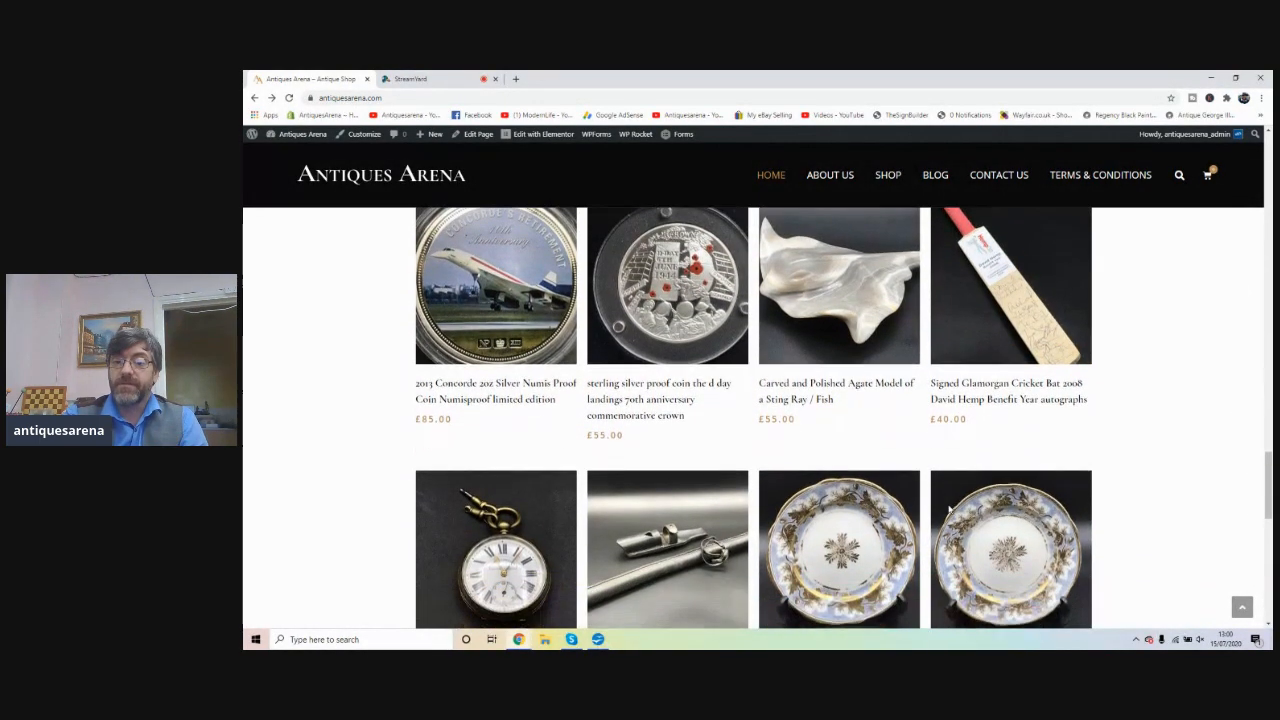
pyautogui.scroll(-3)
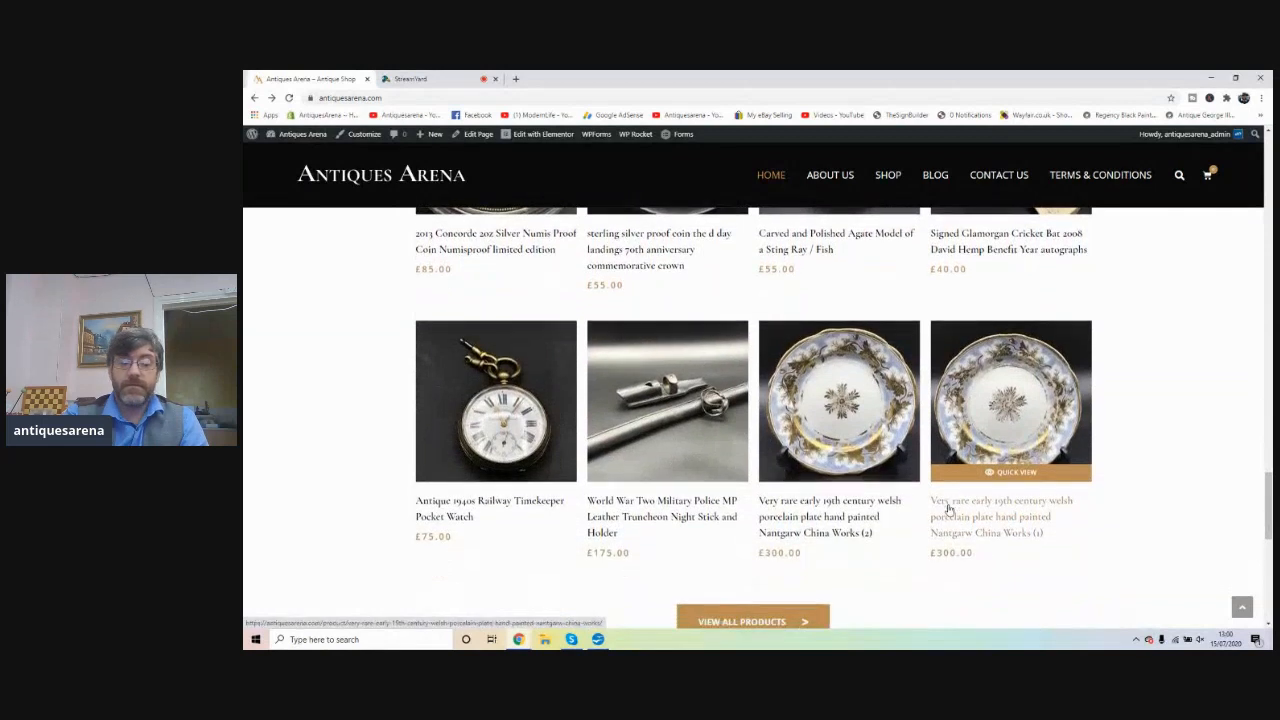
pyautogui.scroll(-3)
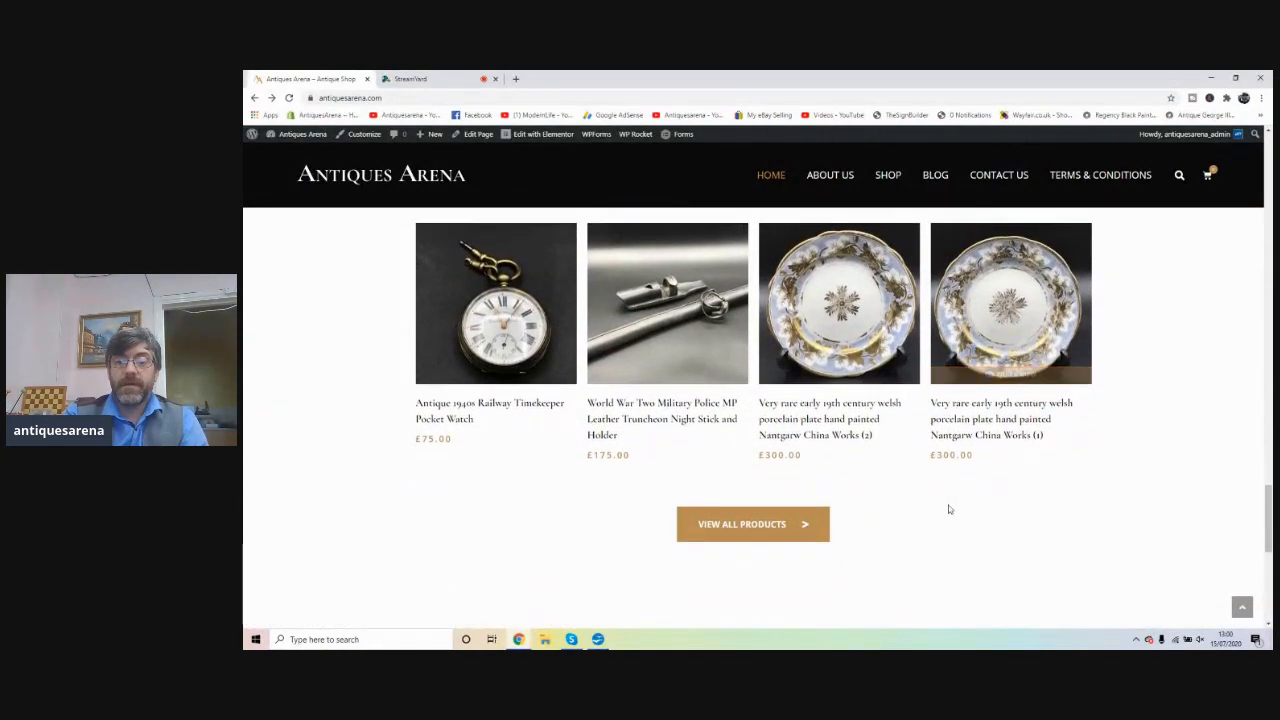
pyautogui.scroll(-3)
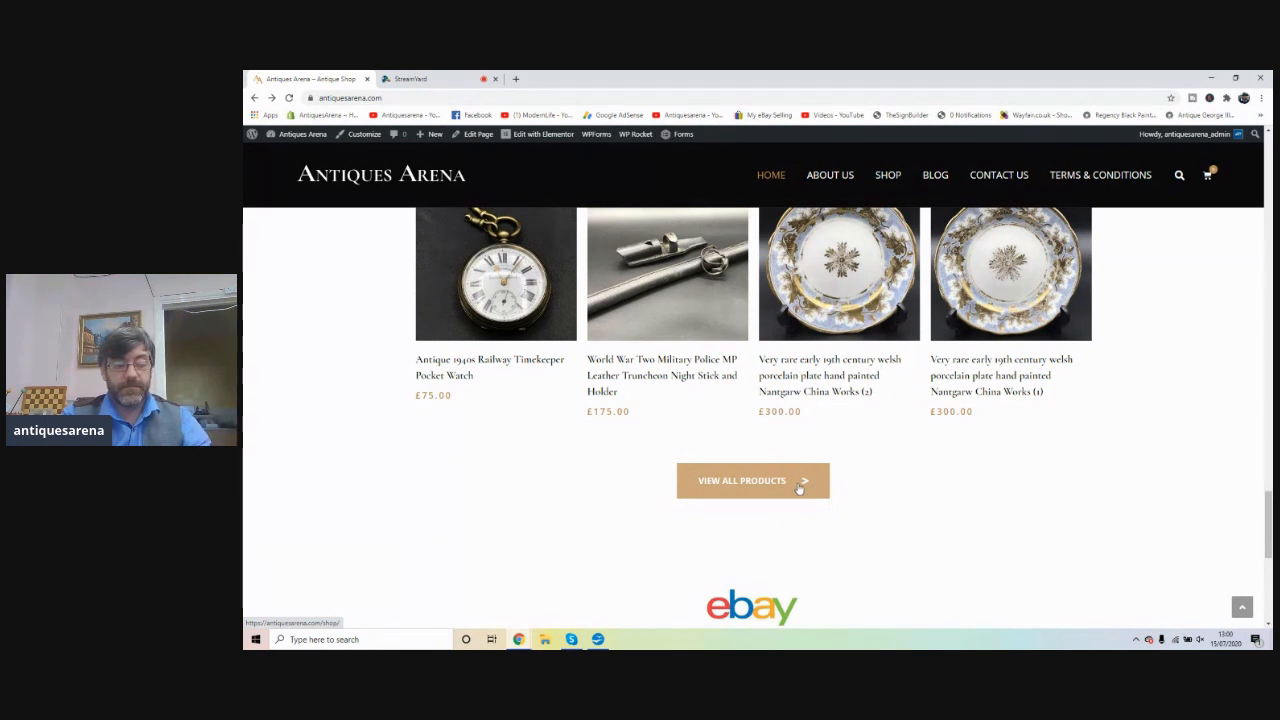
pyautogui.scroll(-3)
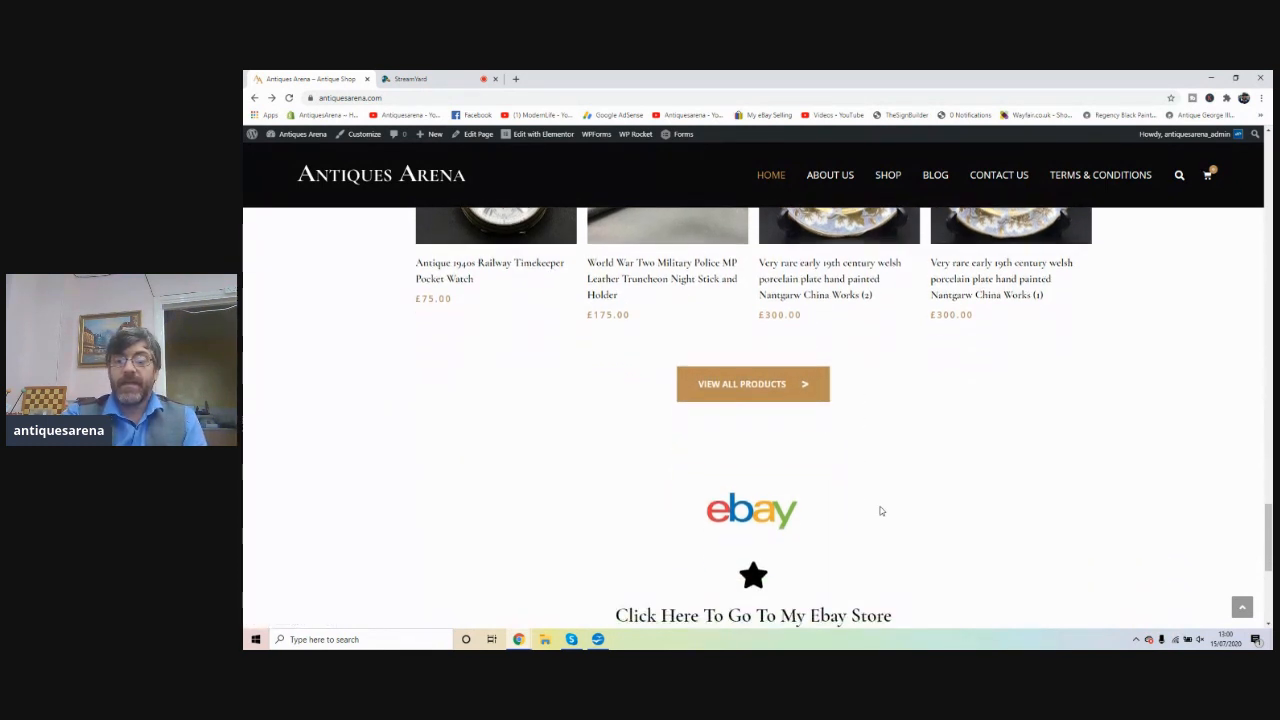
pyautogui.scroll(-3)
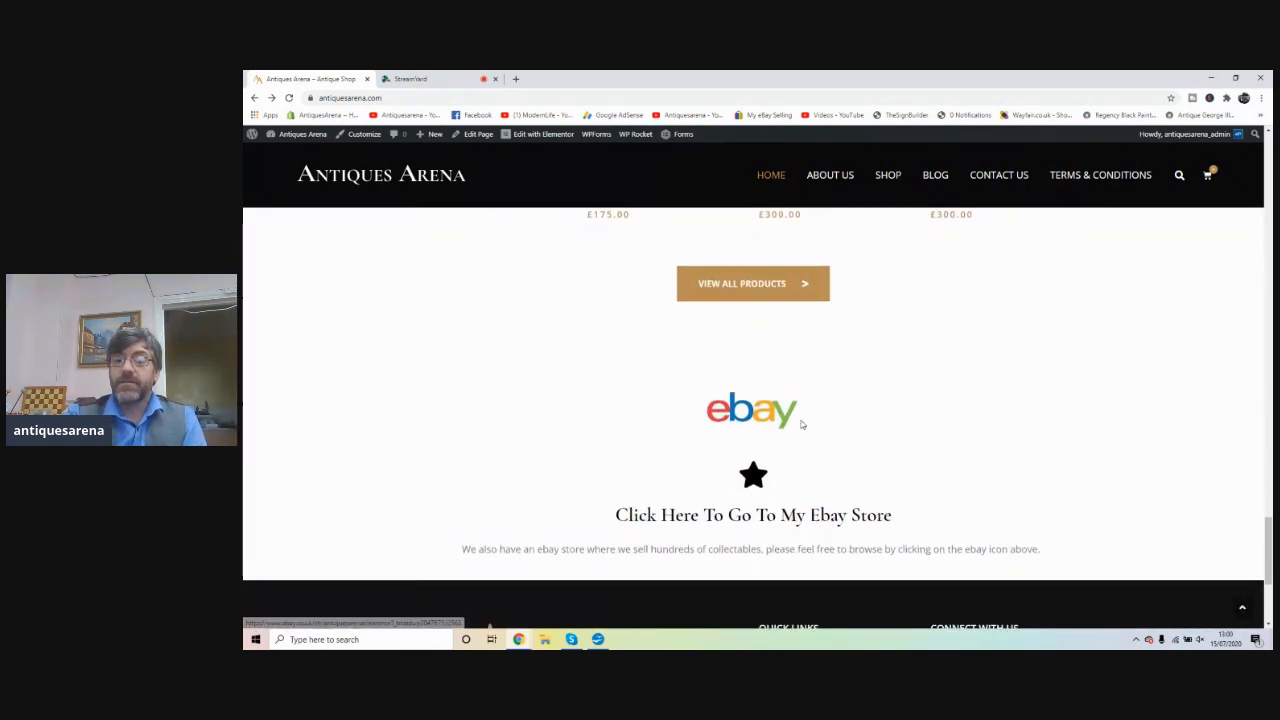
pyautogui.moveTo(753, 485)
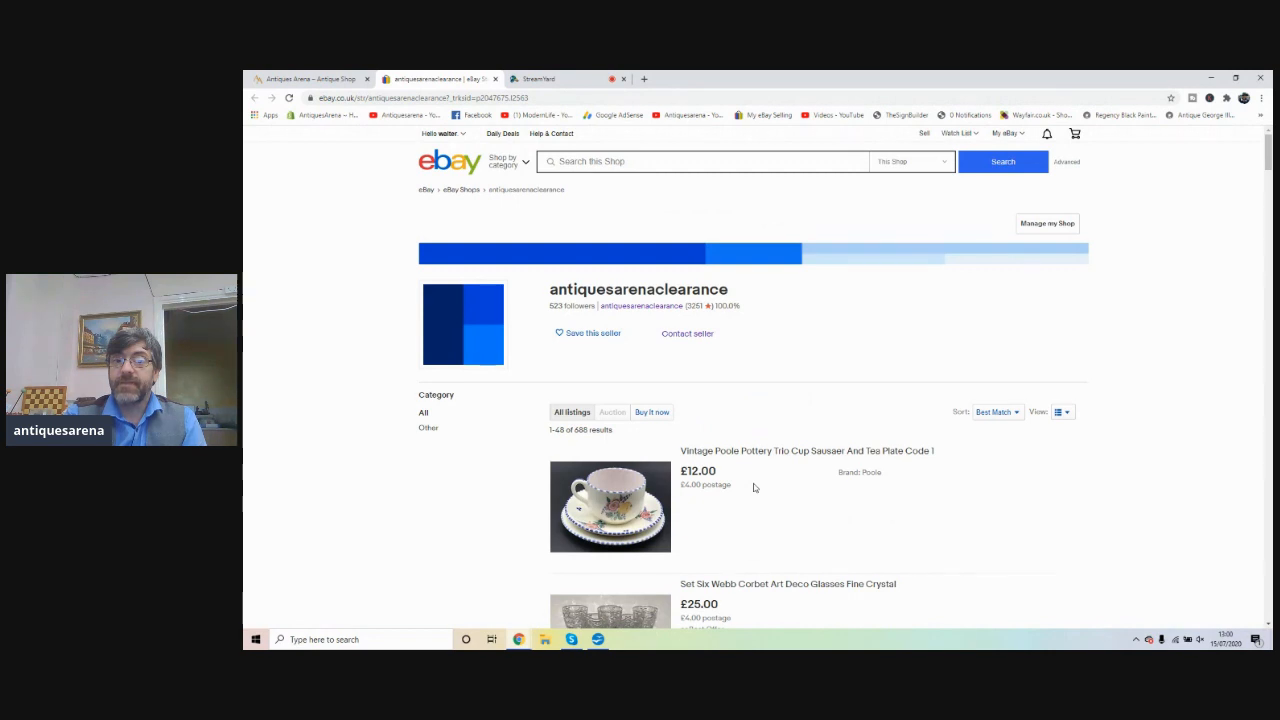
# - Browse down the antiquesarenaclearance eBay store's listings
pyautogui.scroll(-3)
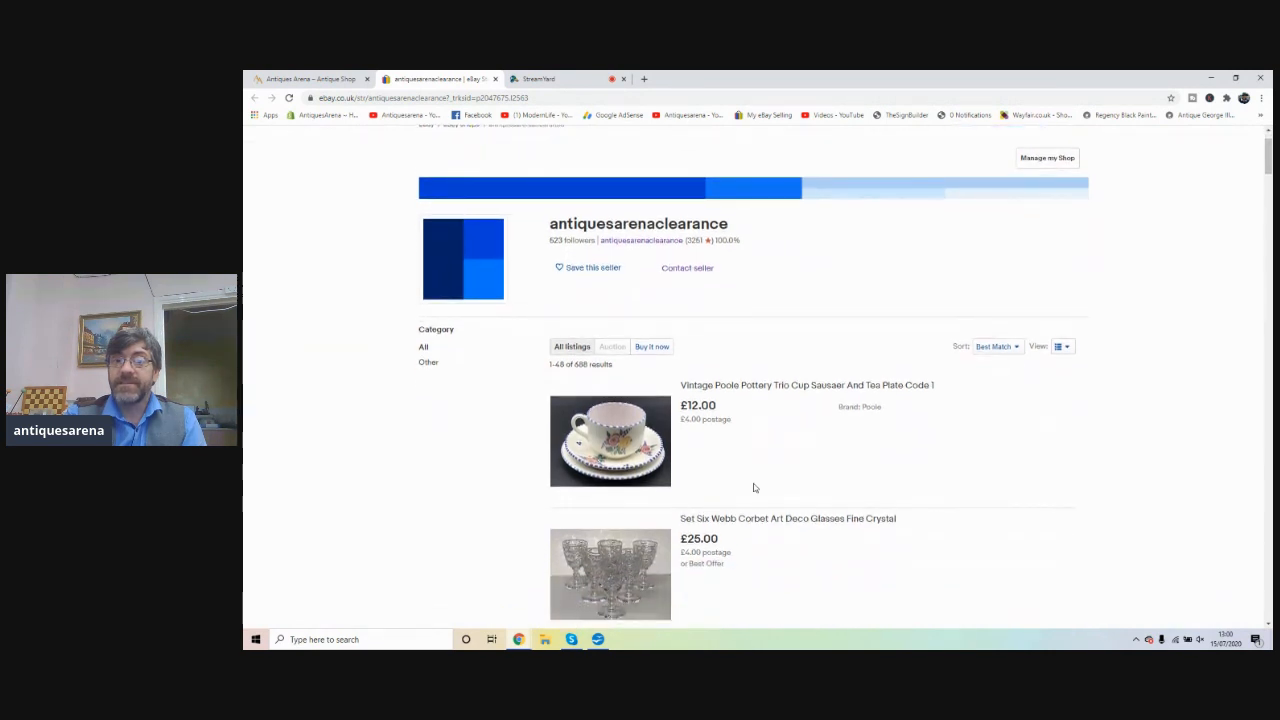
pyautogui.scroll(-3)
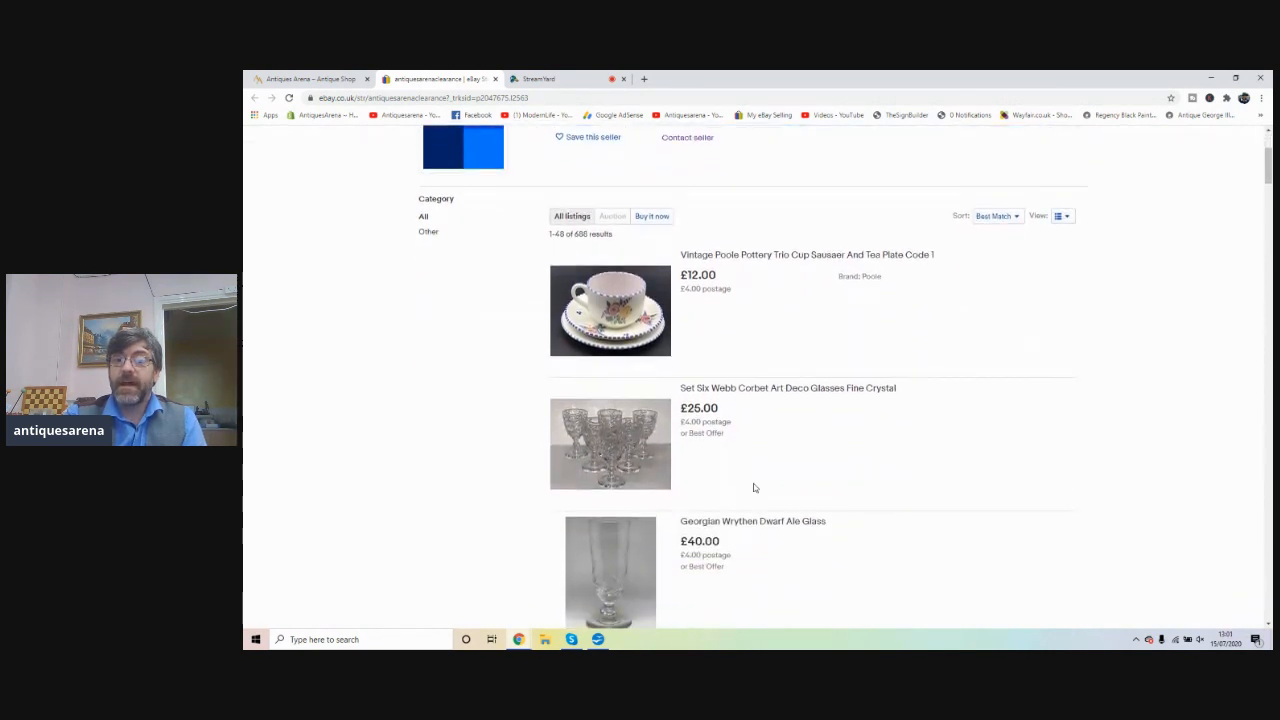
pyautogui.scroll(-3)
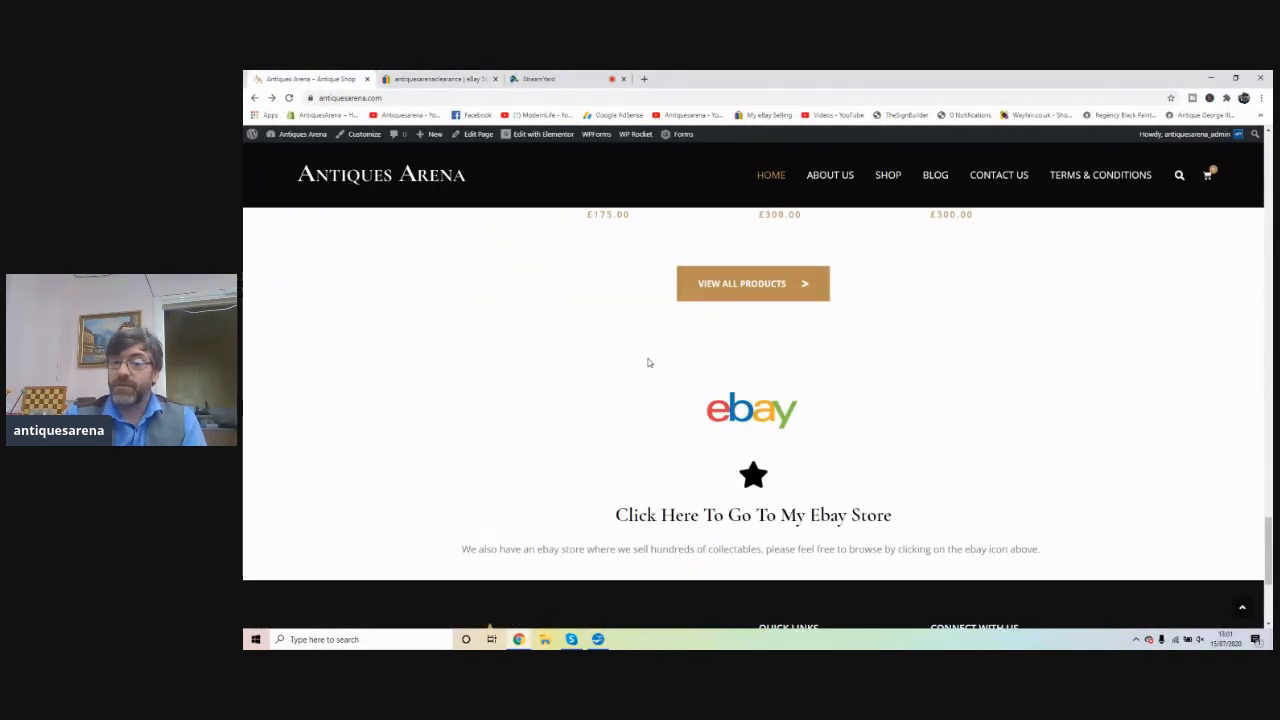
# - Scroll to the homepage footer's quick links and contact details, then back up to the blog cards
pyautogui.scroll(-3)
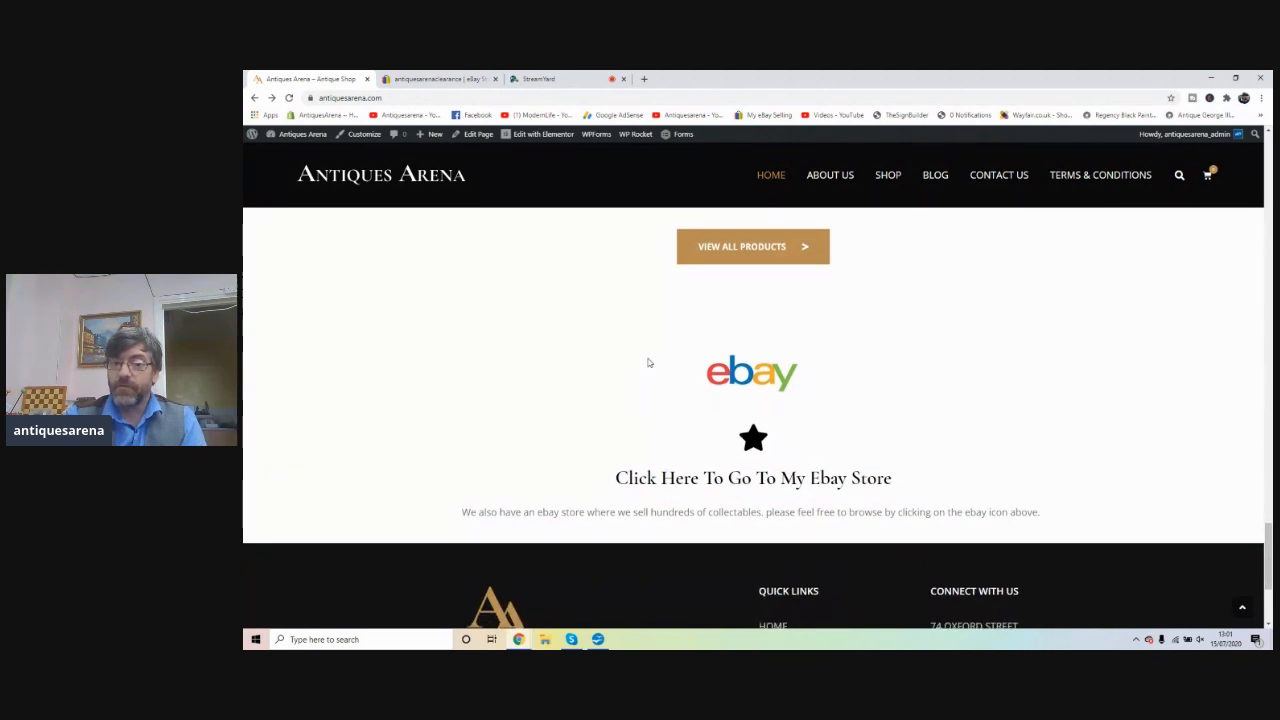
pyautogui.scroll(-3)
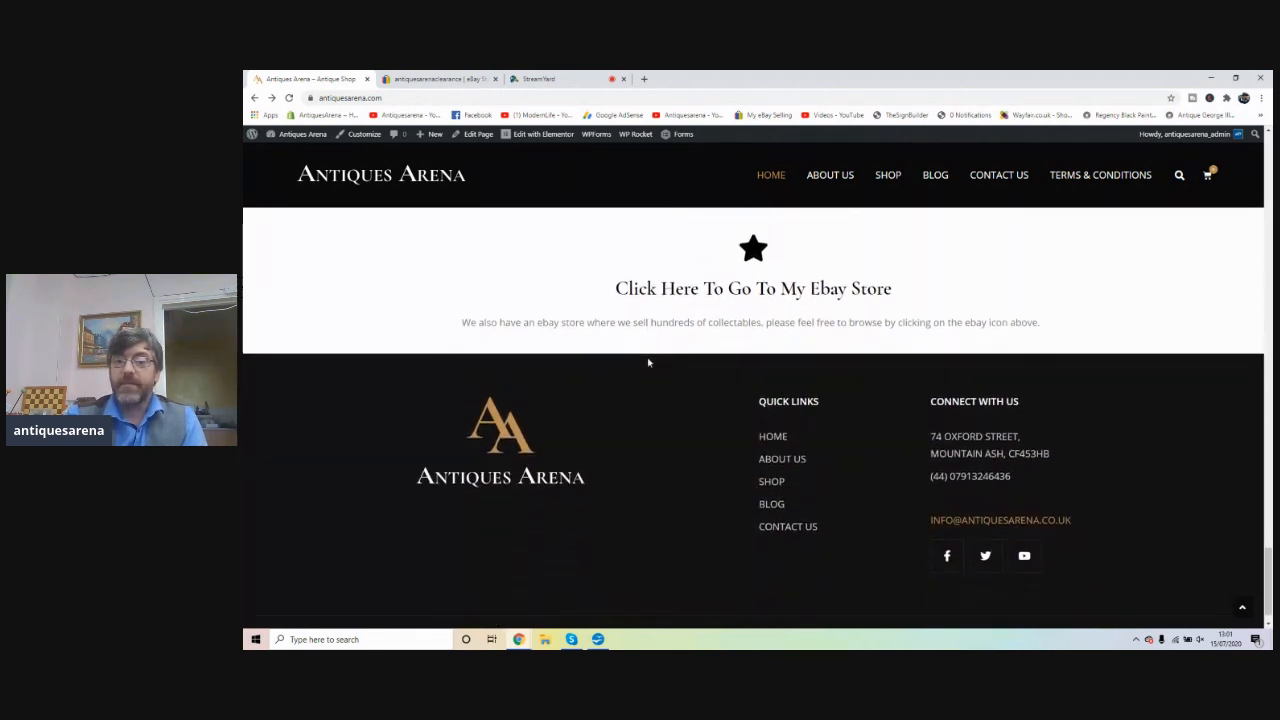
pyautogui.scroll(-3)
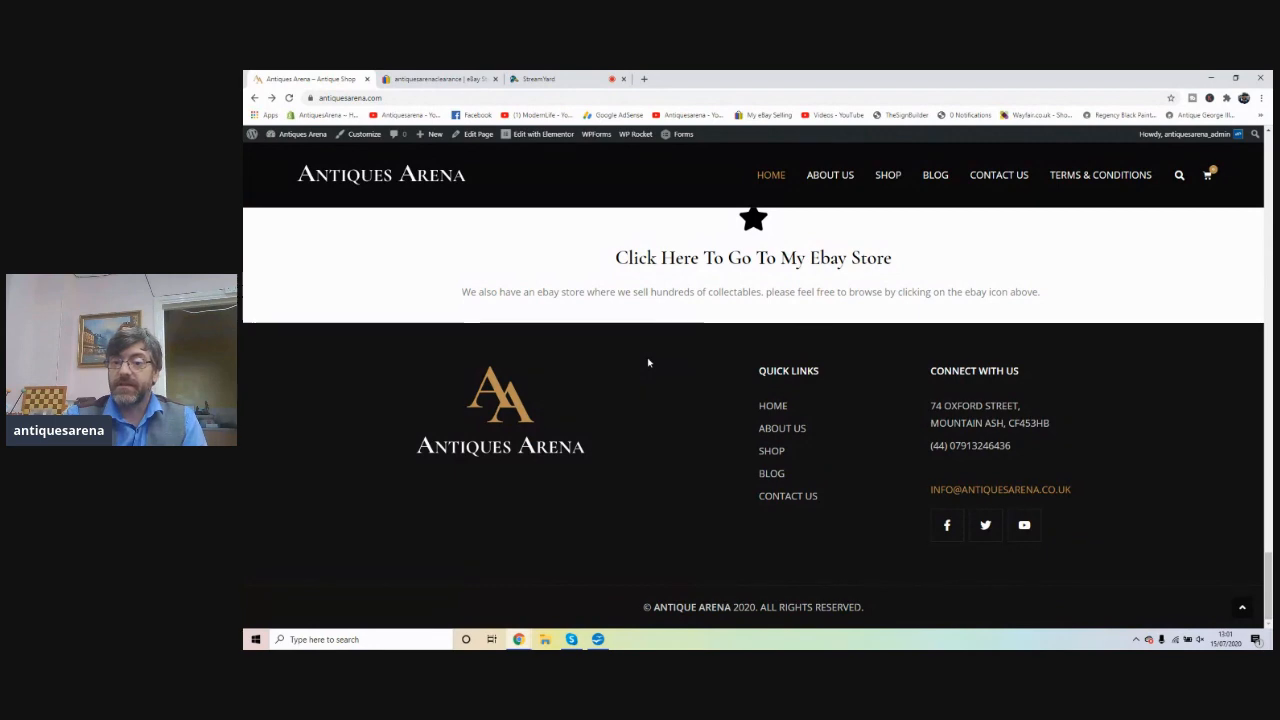
pyautogui.scroll(3)
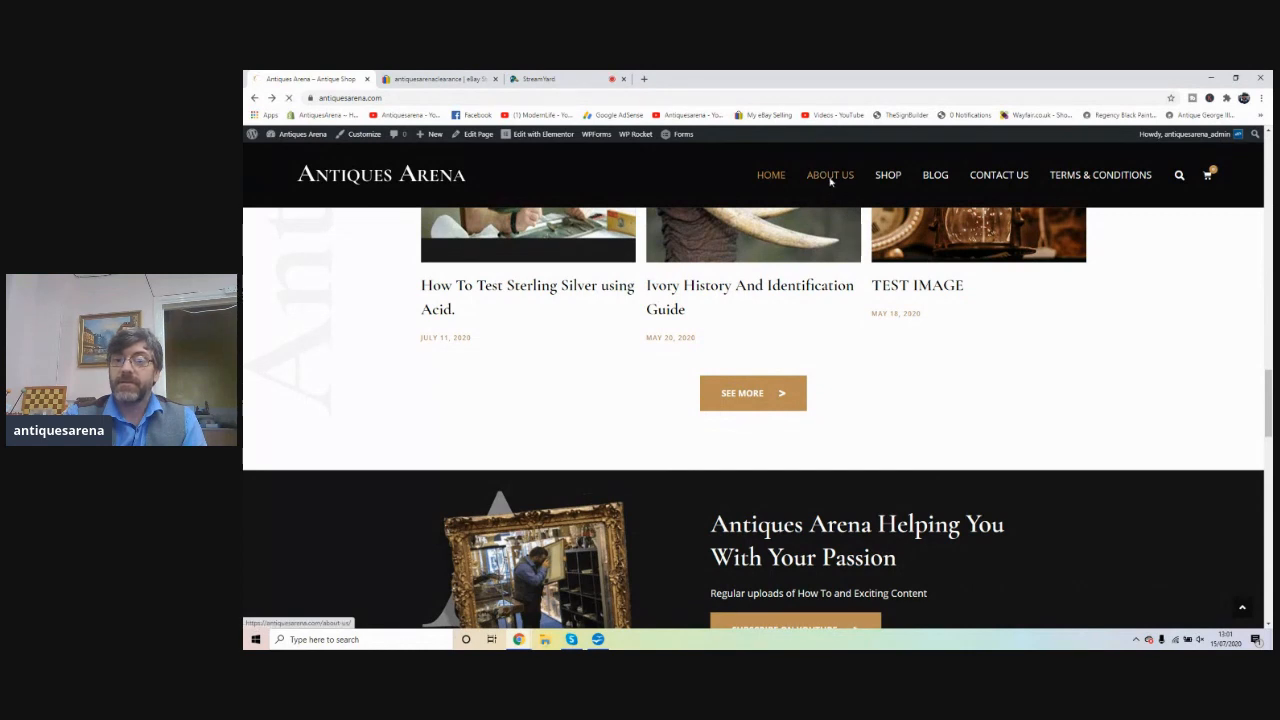
pyautogui.click(830, 175)
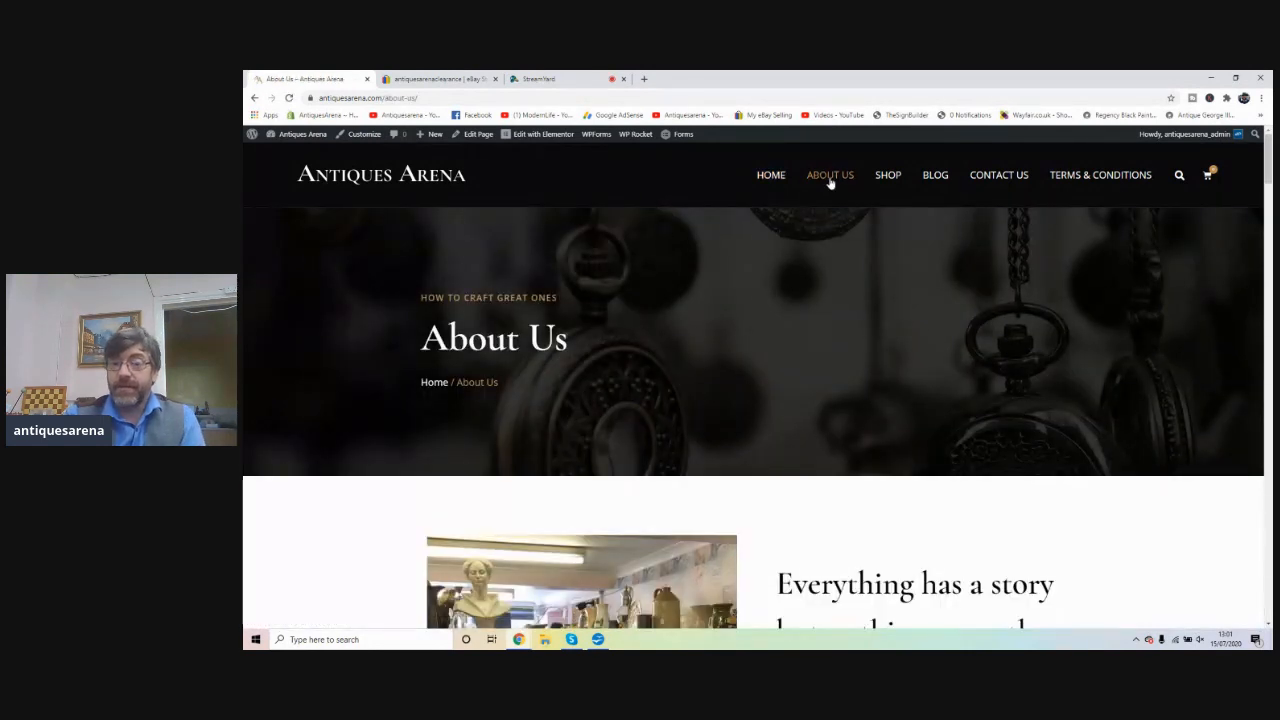
pyautogui.moveTo(850, 222)
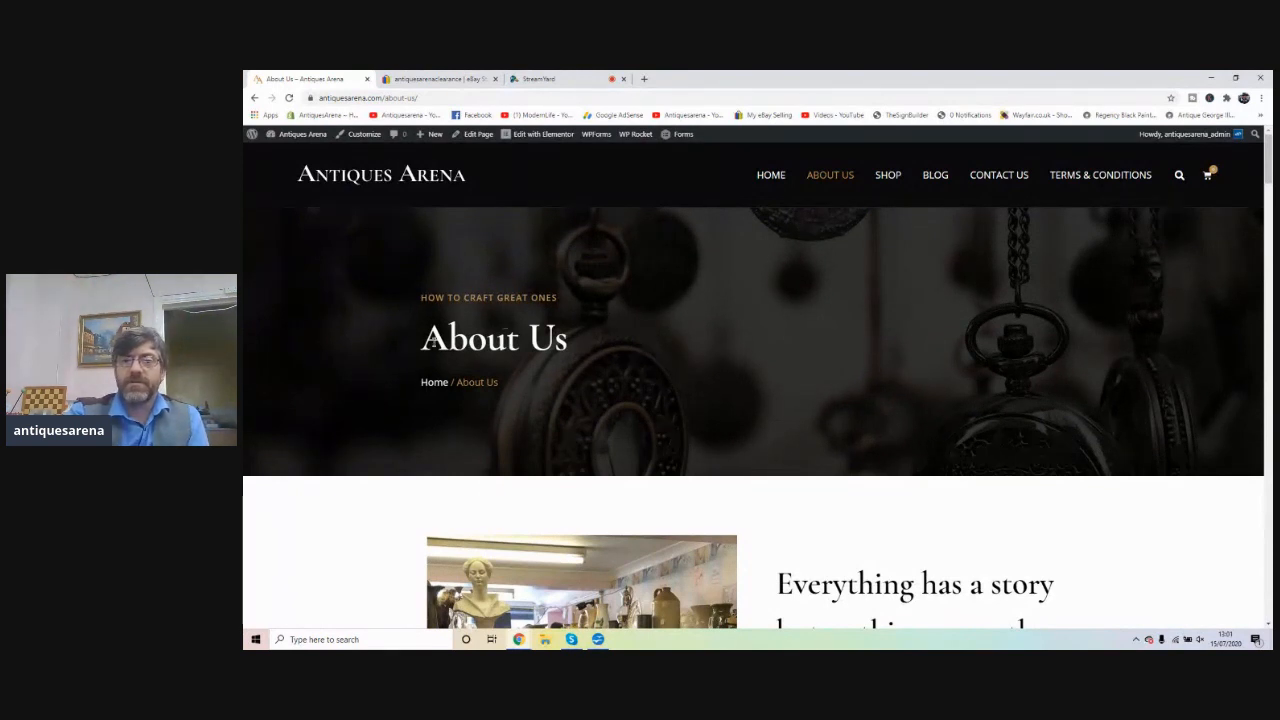
pyautogui.scroll(-3)
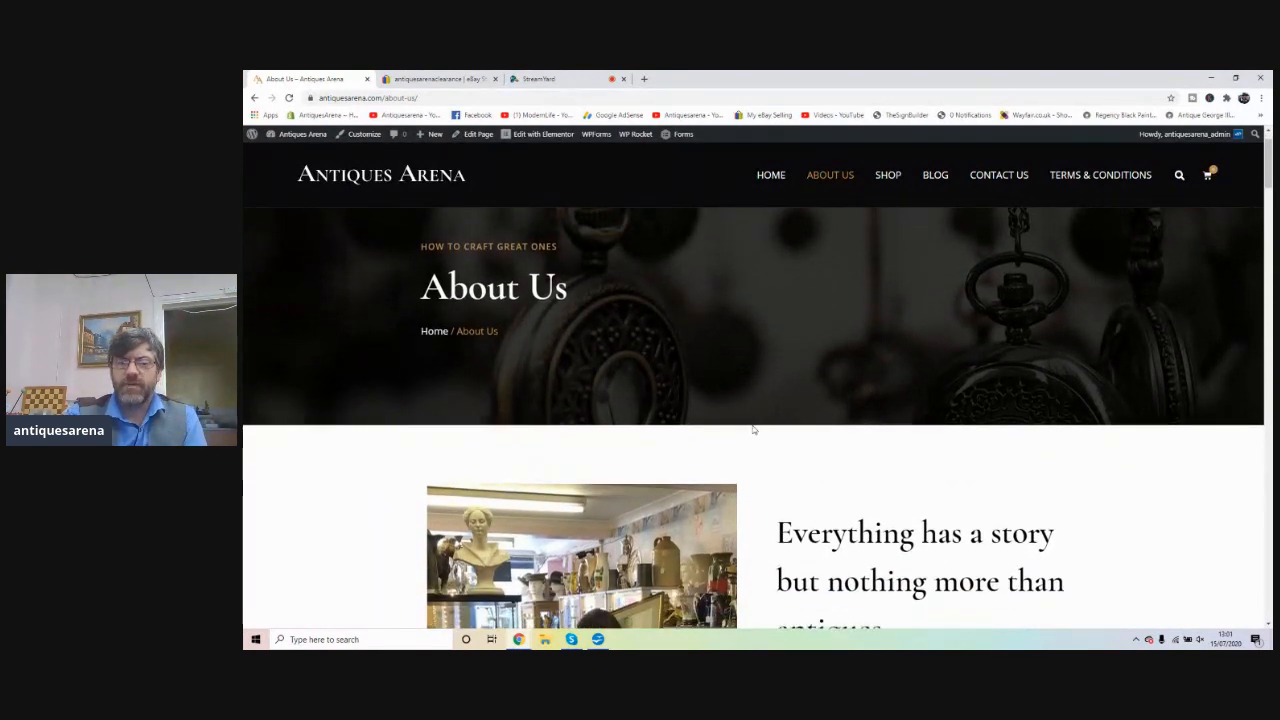
pyautogui.scroll(-3)
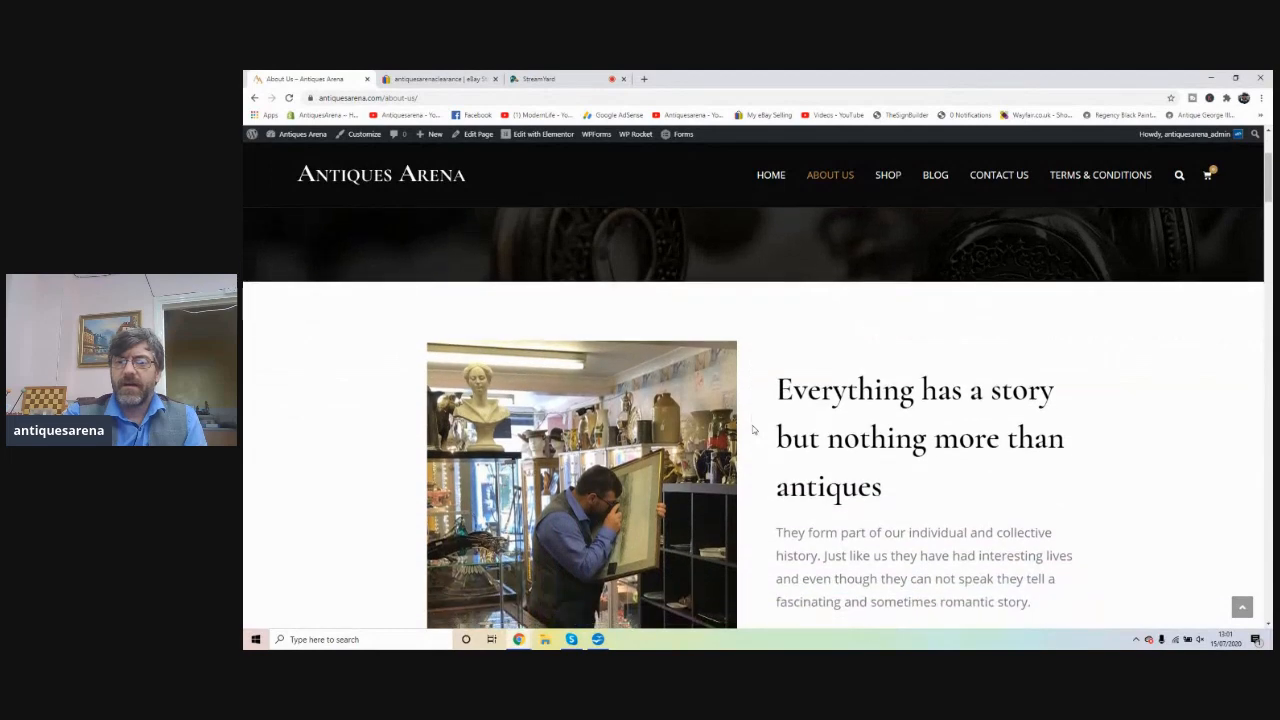
pyautogui.scroll(-3)
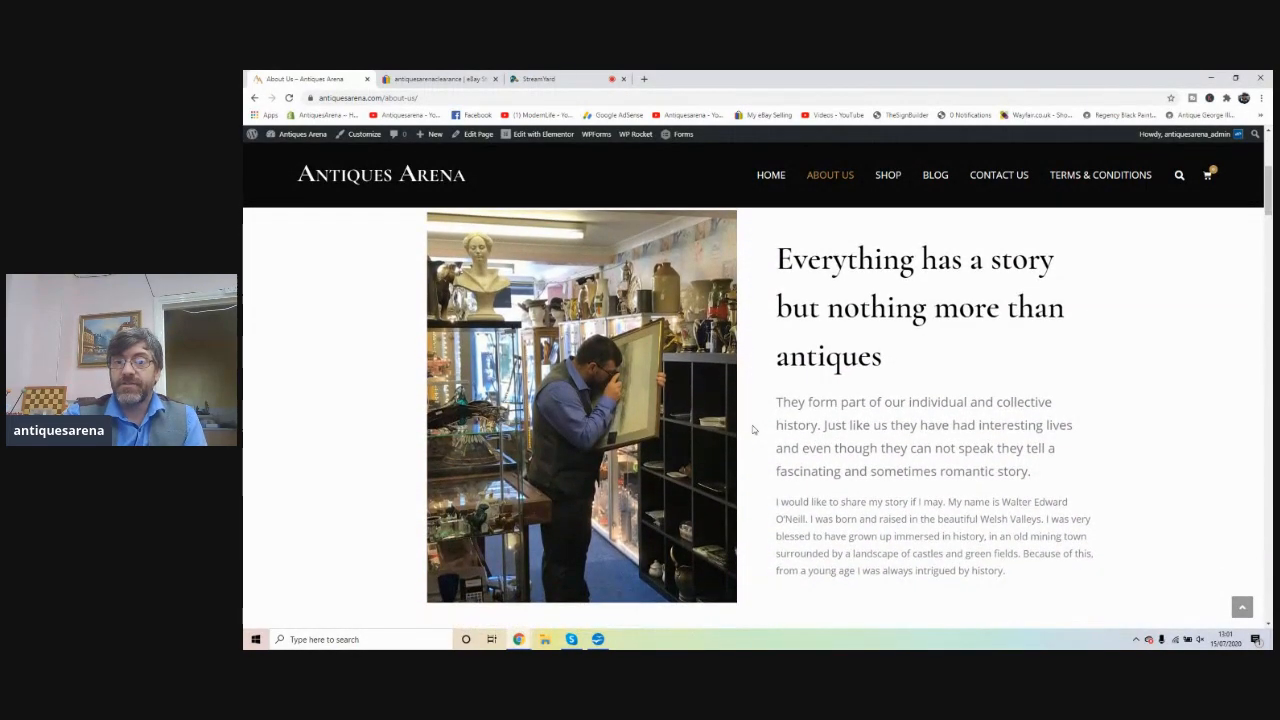
pyautogui.scroll(-3)
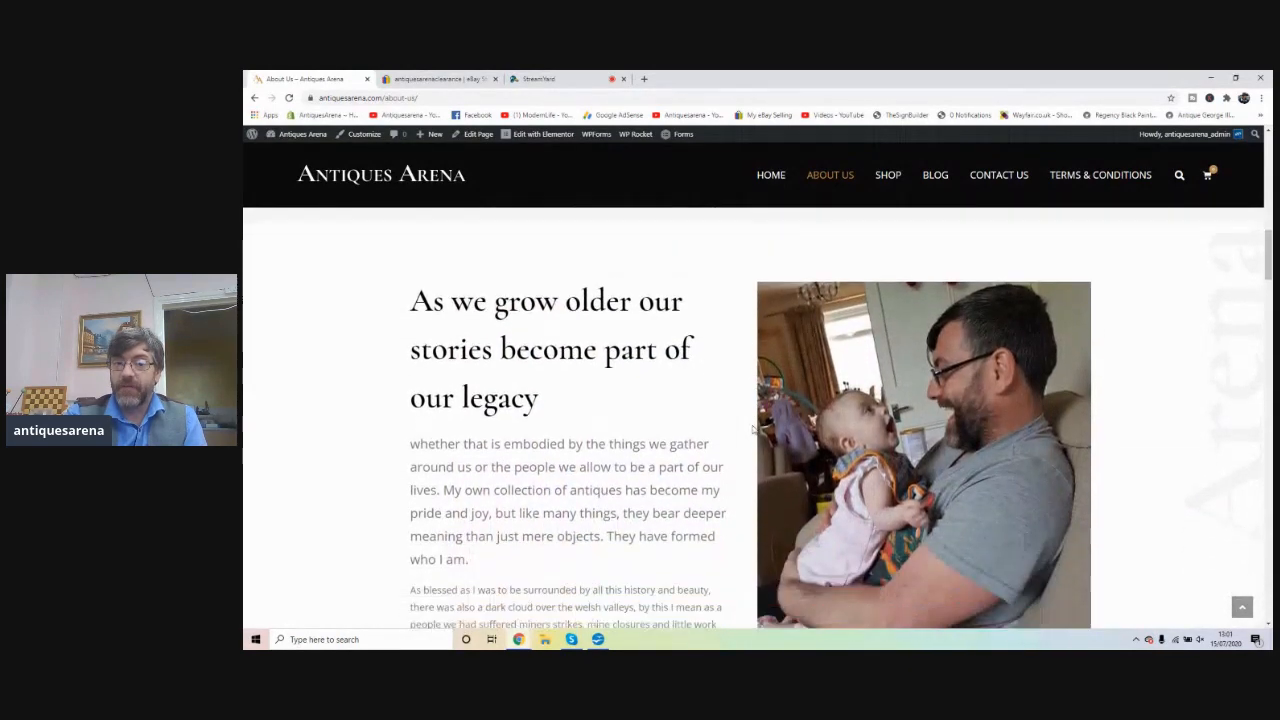
pyautogui.scroll(-3)
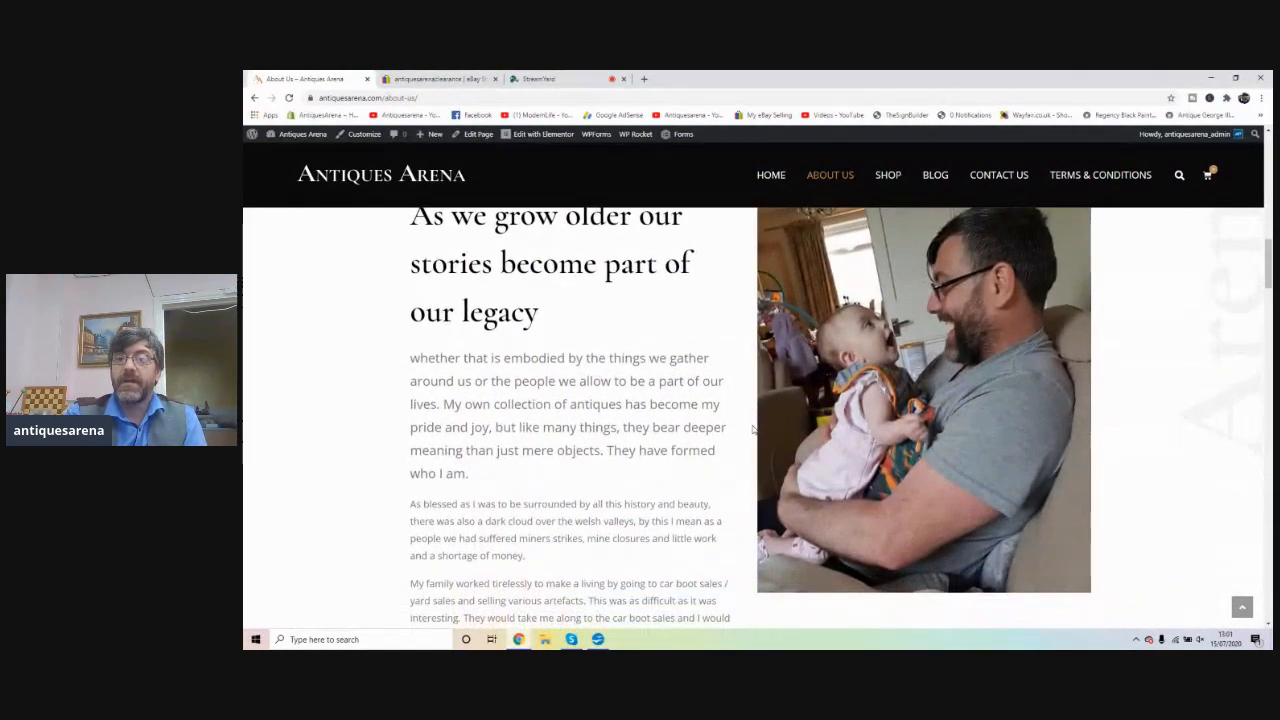
pyautogui.scroll(-3)
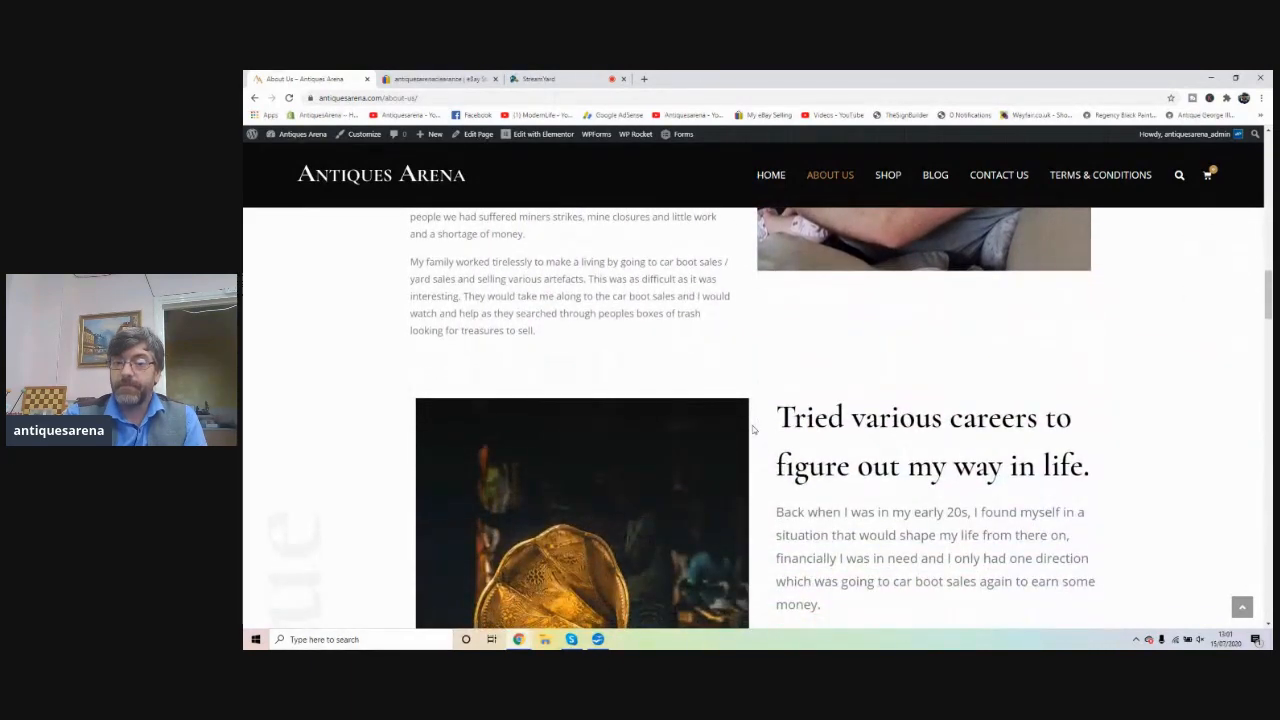
pyautogui.scroll(-3)
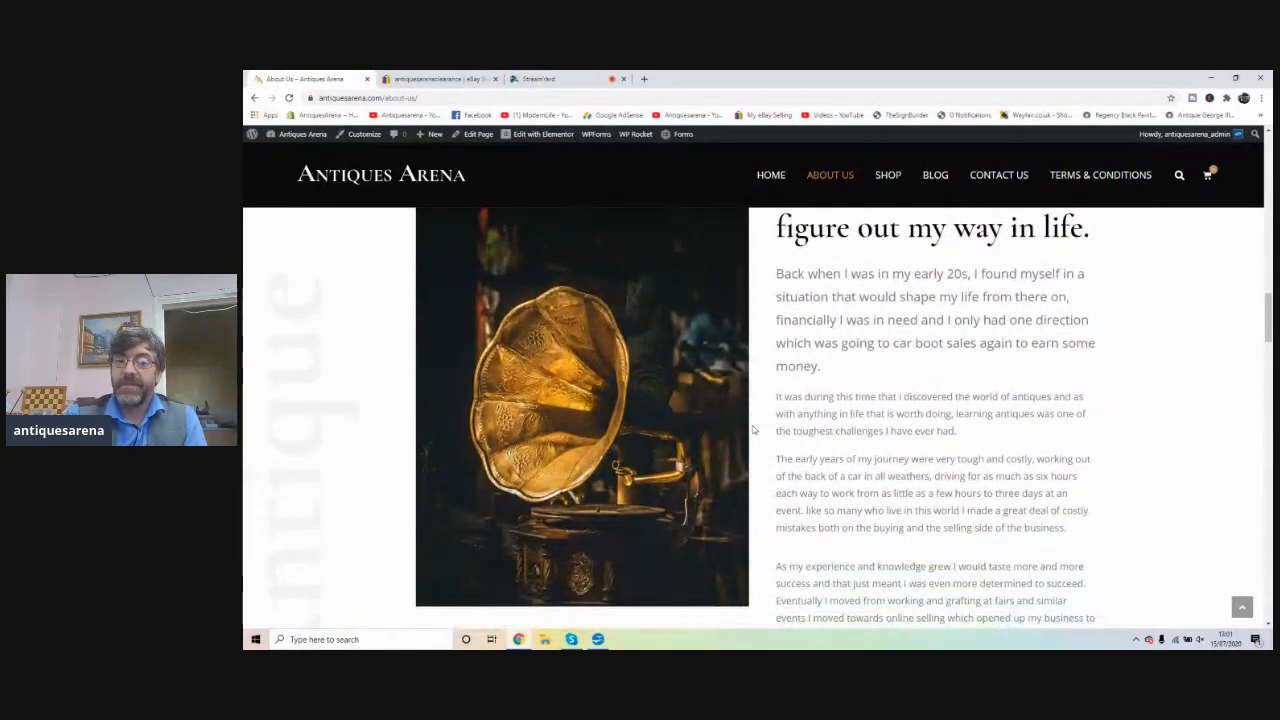
pyautogui.scroll(-3)
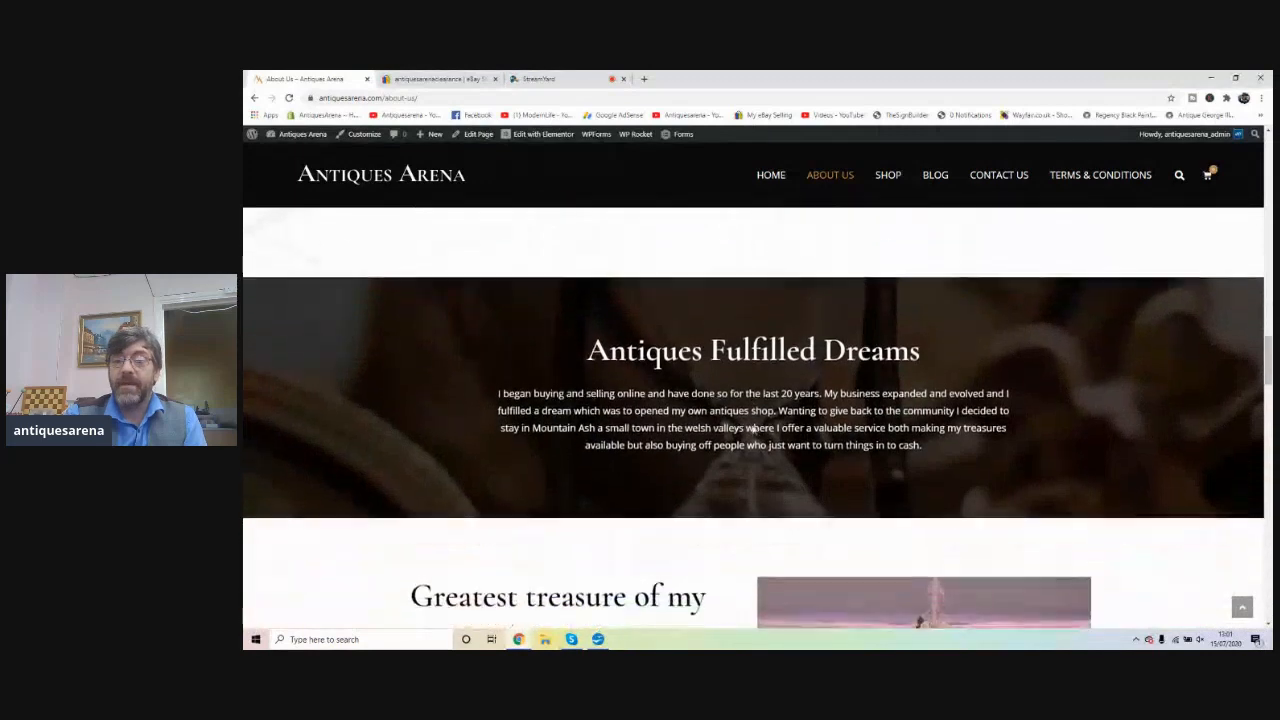
pyautogui.scroll(-3)
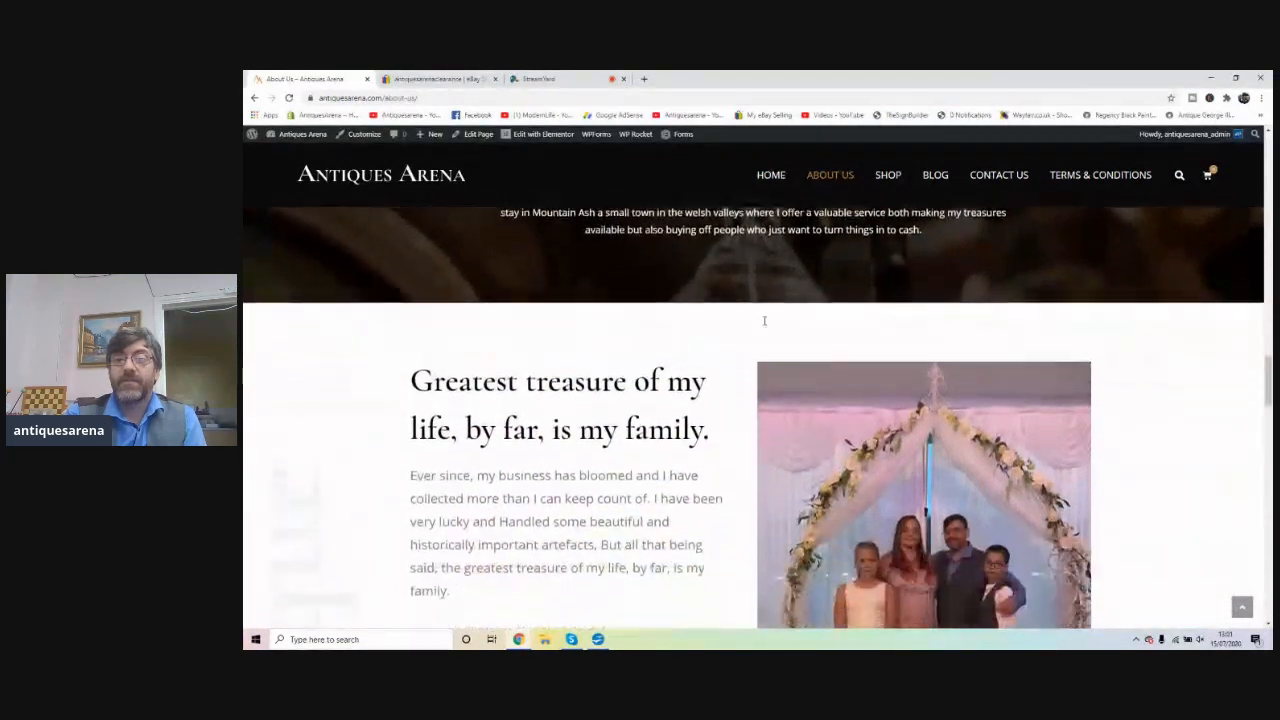
pyautogui.scroll(-3)
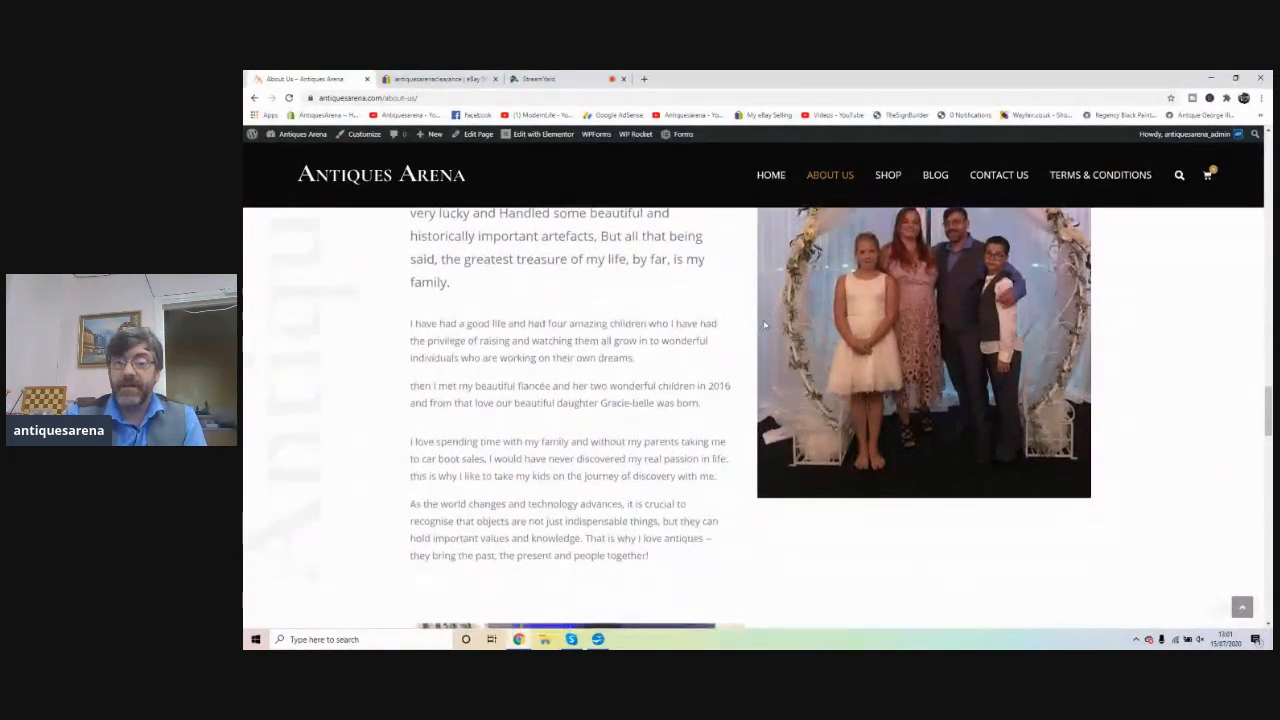
pyautogui.scroll(-3)
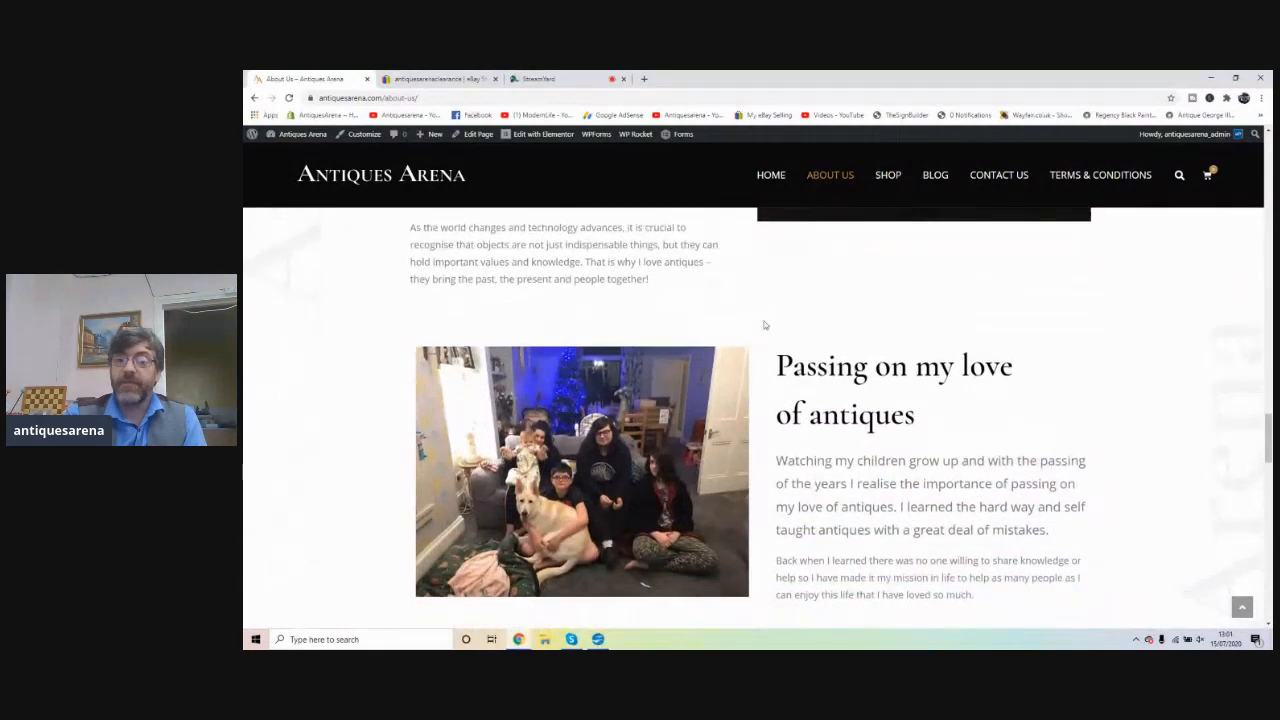
pyautogui.scroll(-3)
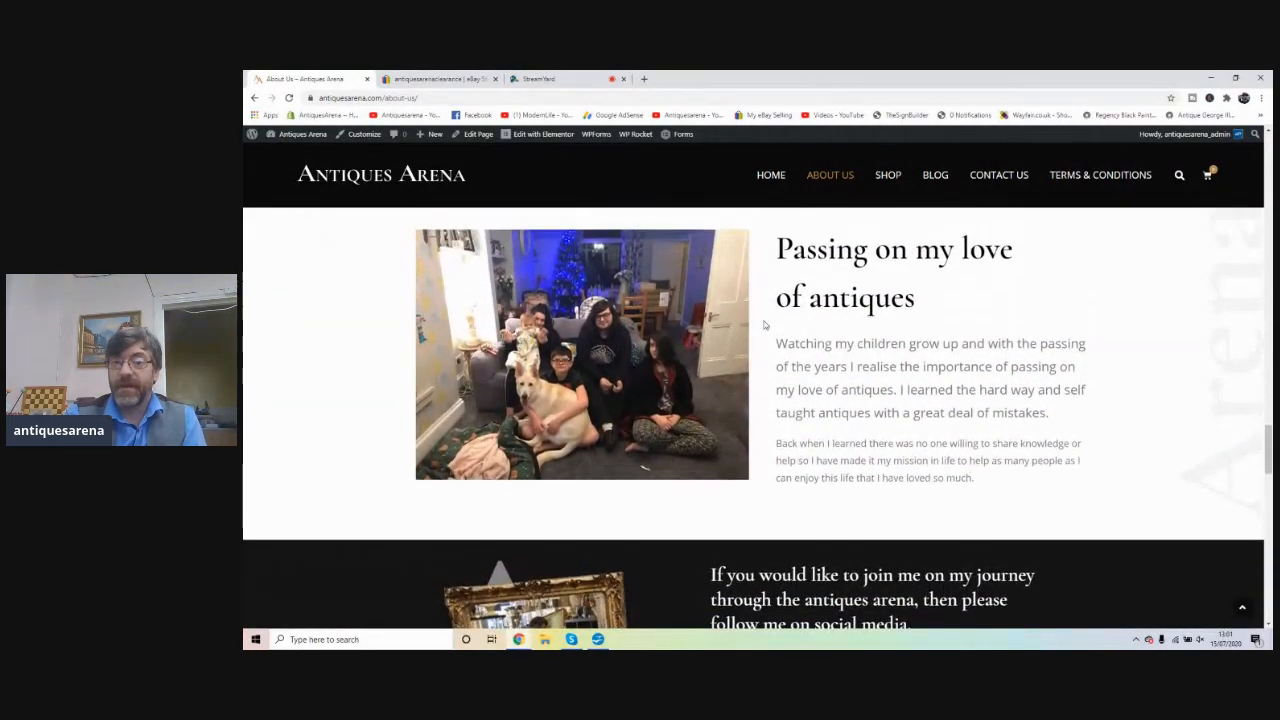
pyautogui.scroll(-3)
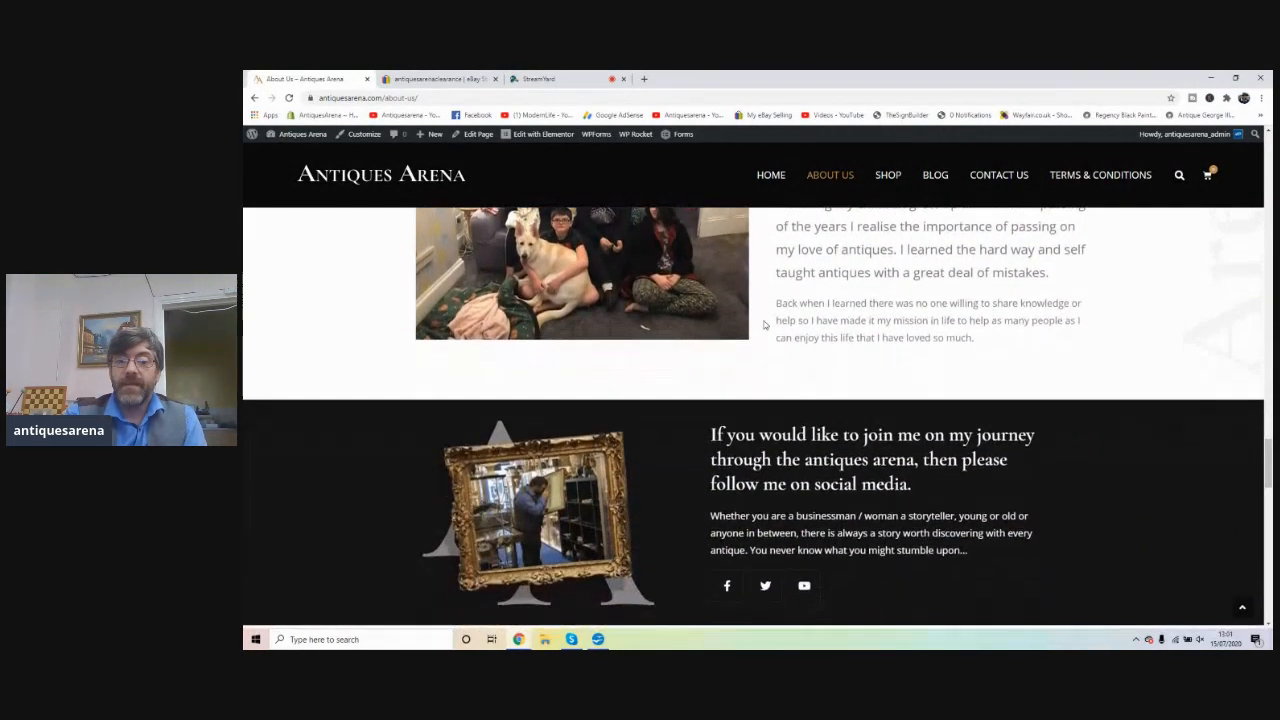
pyautogui.scroll(-3)
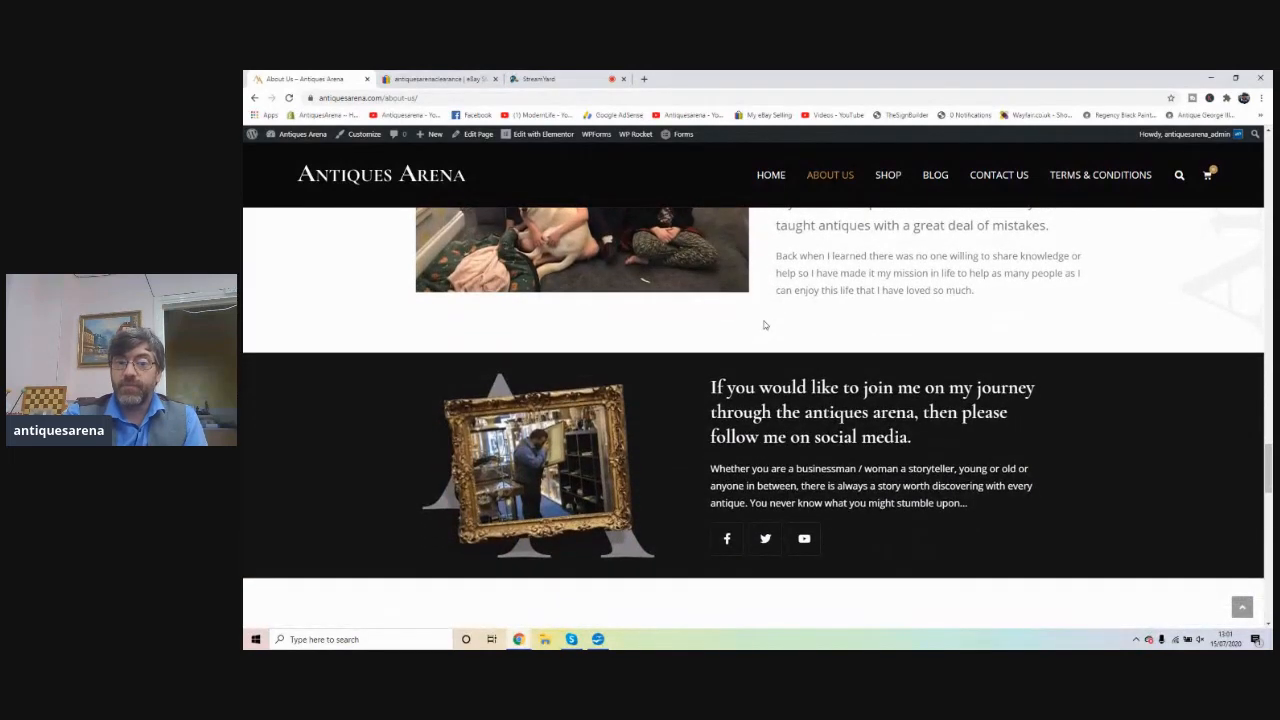
pyautogui.moveTo(757, 453)
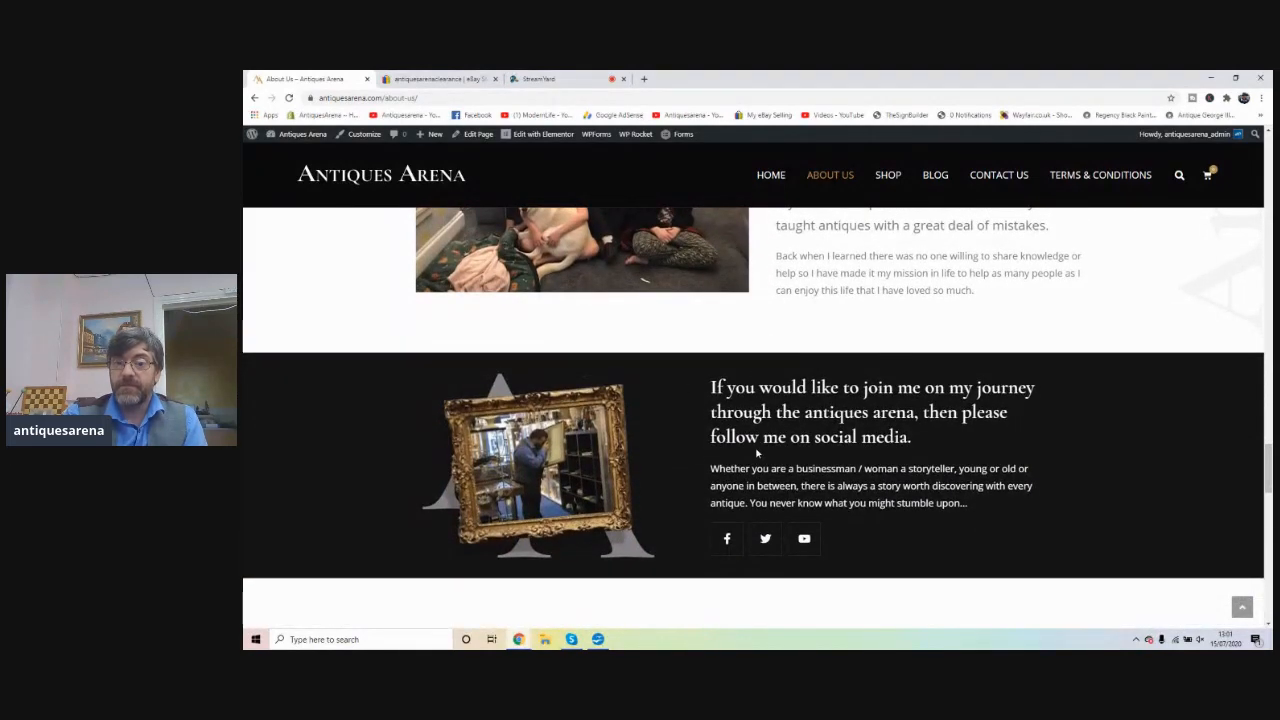
pyautogui.scroll(-3)
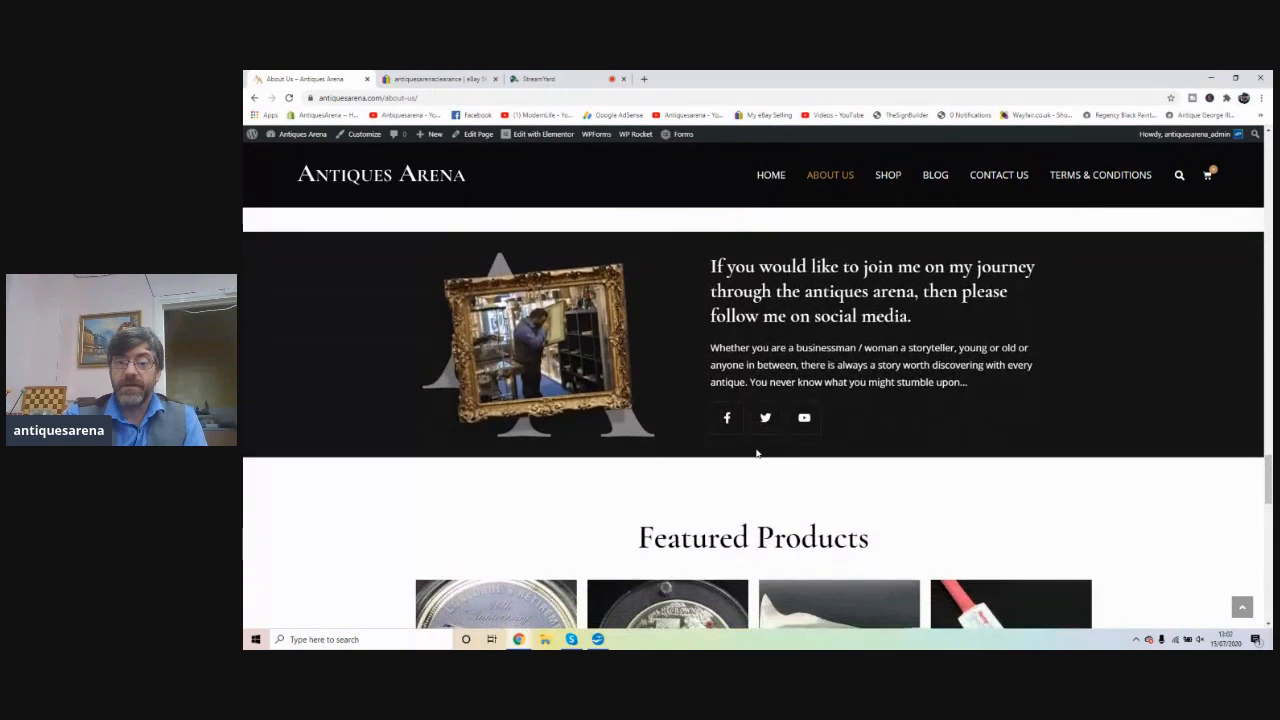
# - Scroll the About Us page to its eBay section and footer, then go to SHOP from the navigation bar
pyautogui.scroll(-3)
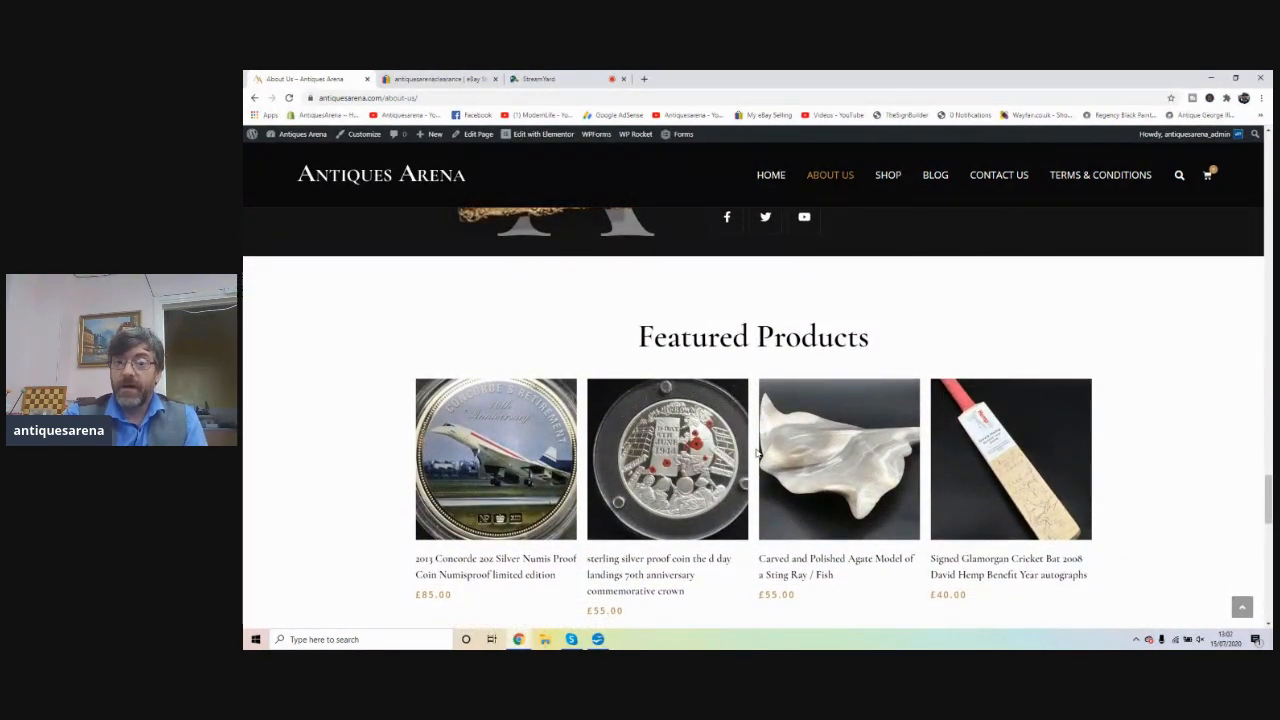
pyautogui.scroll(-3)
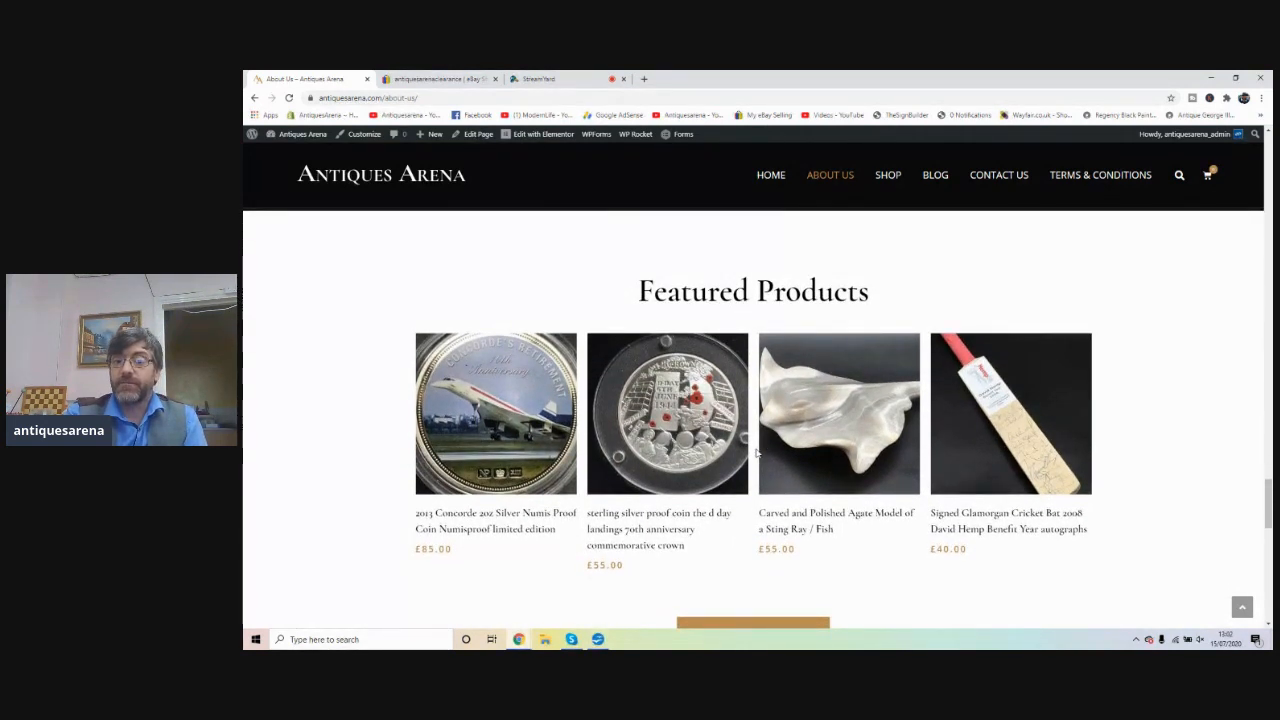
pyautogui.scroll(-3)
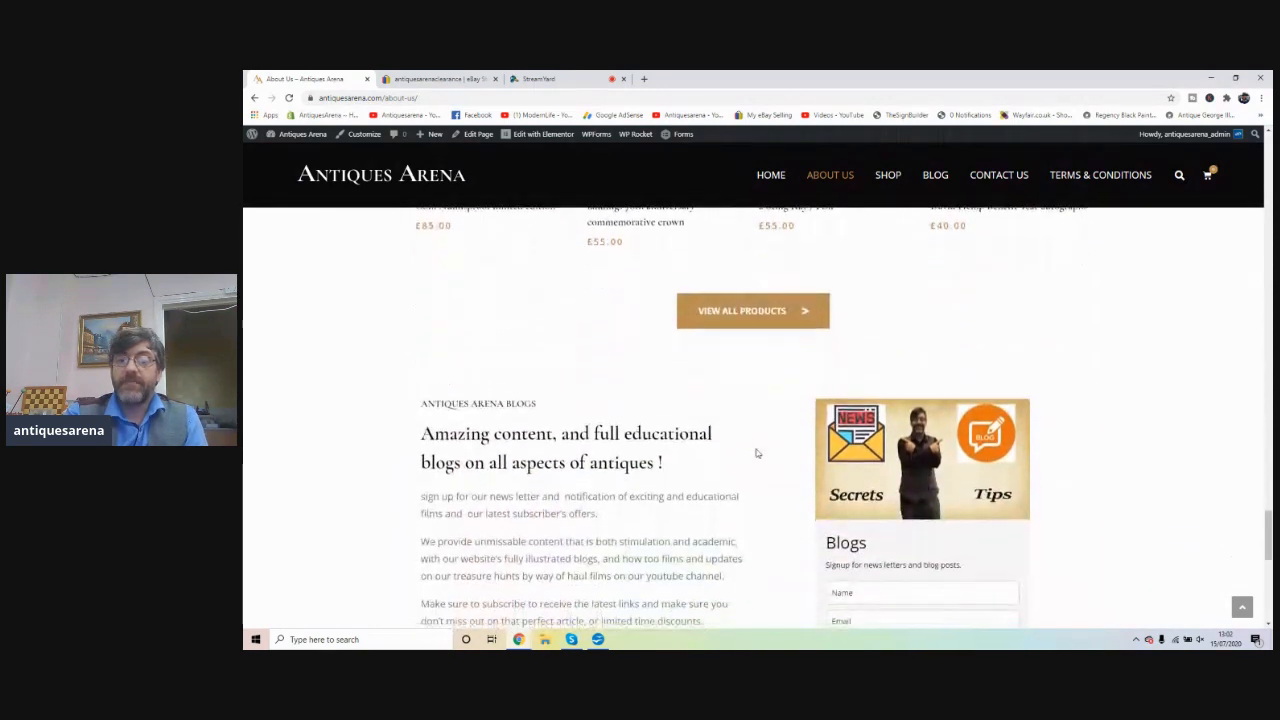
pyautogui.scroll(-3)
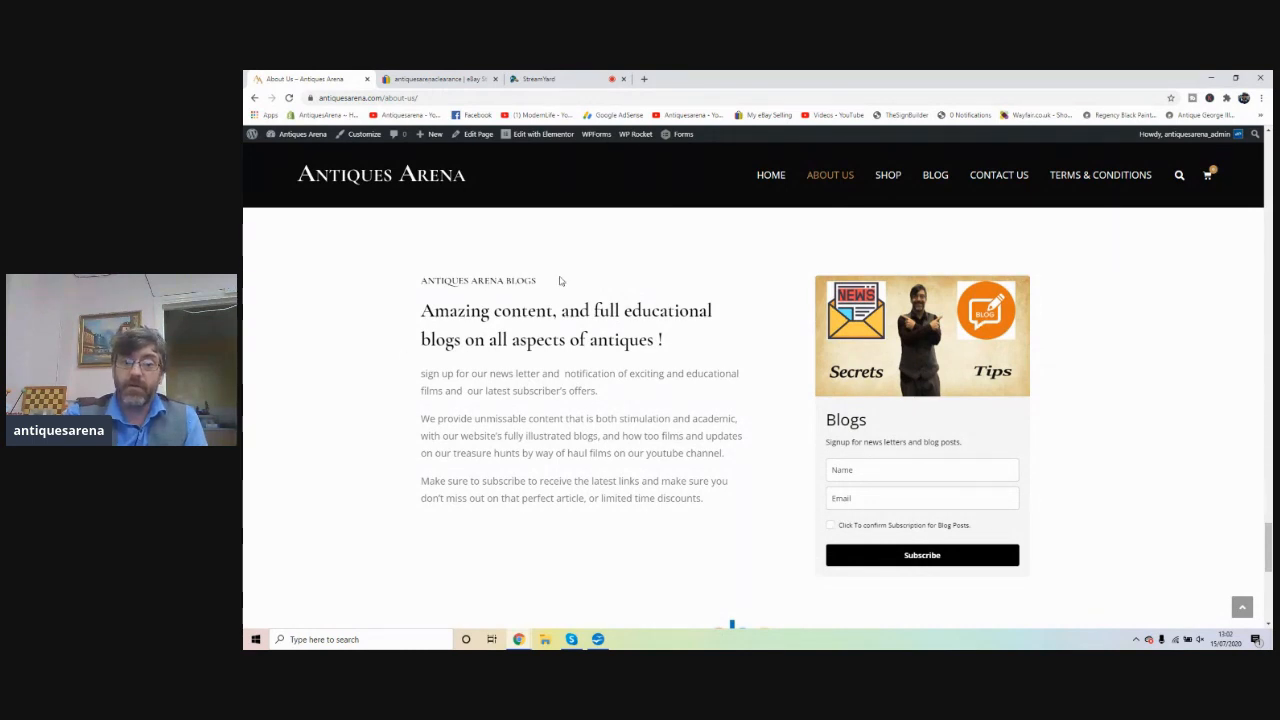
pyautogui.moveTo(984, 413)
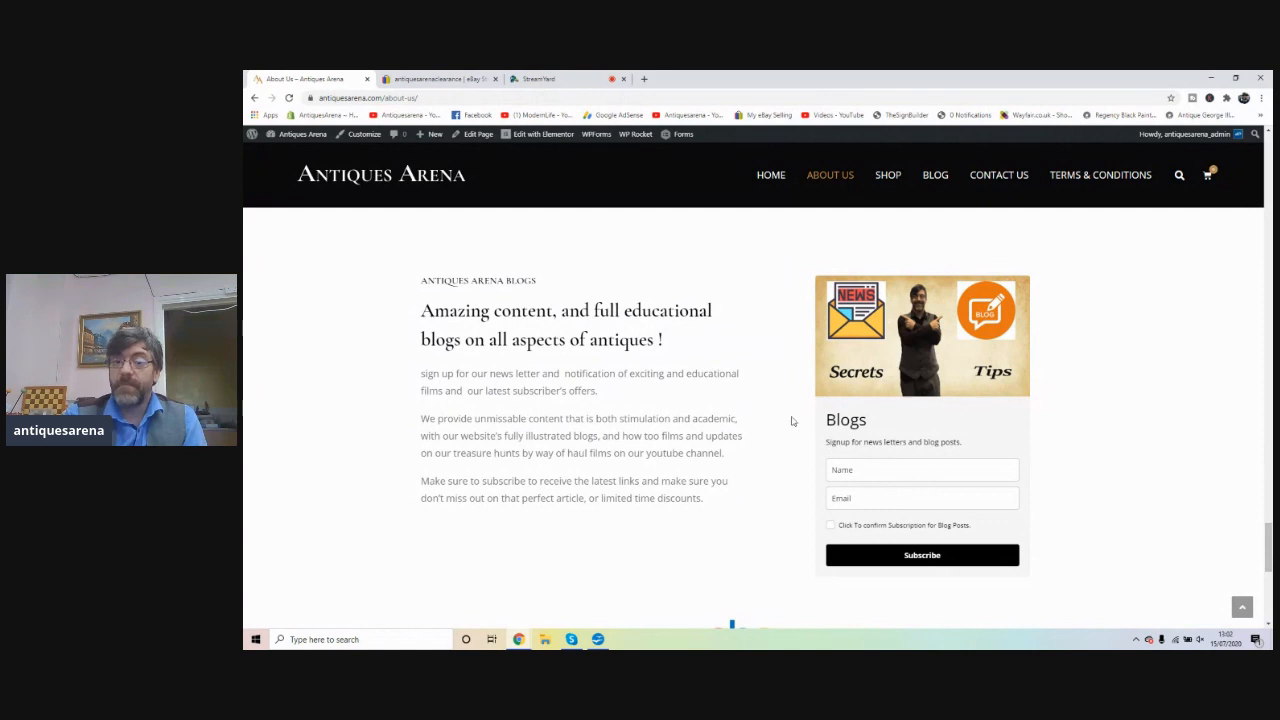
pyautogui.scroll(-3)
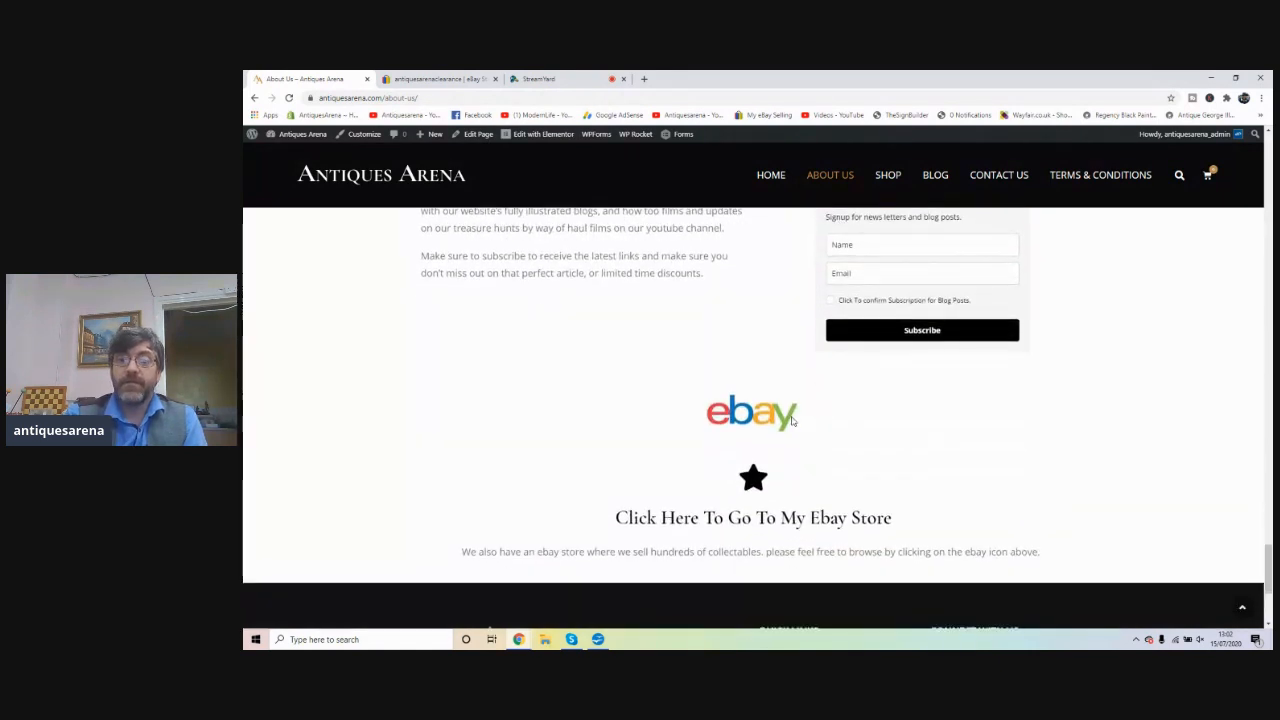
pyautogui.moveTo(717, 495)
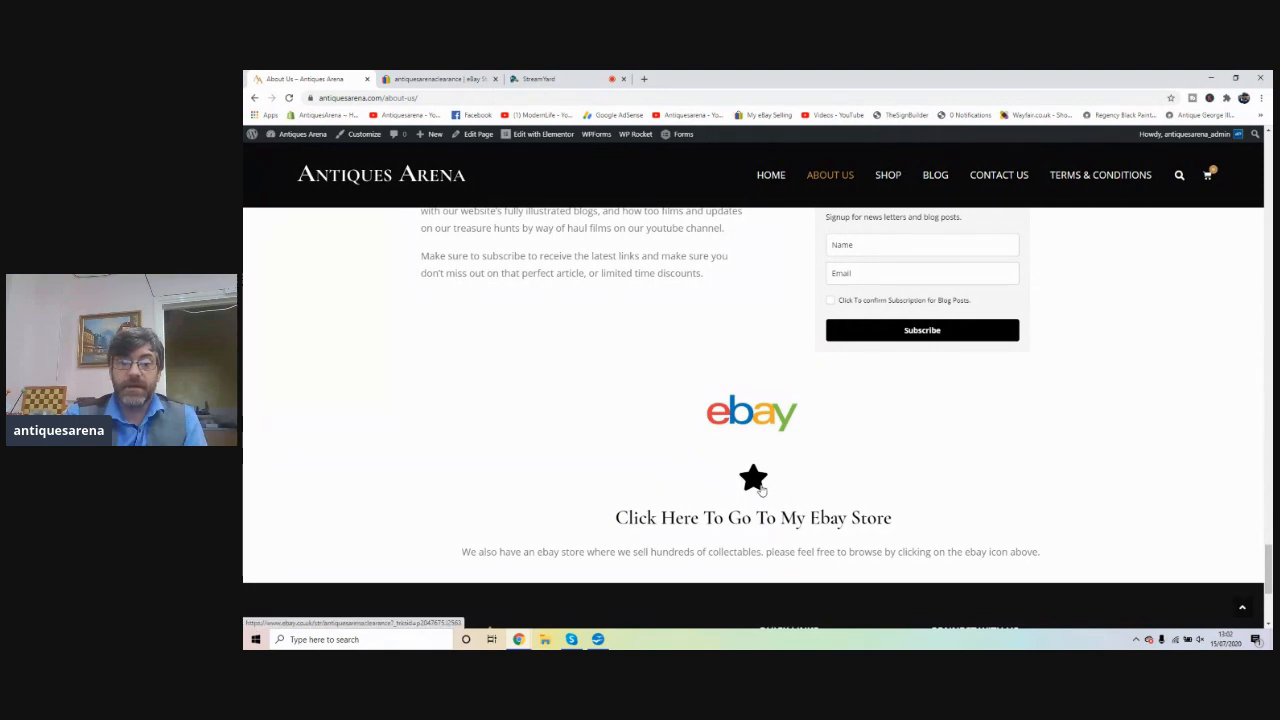
pyautogui.scroll(-3)
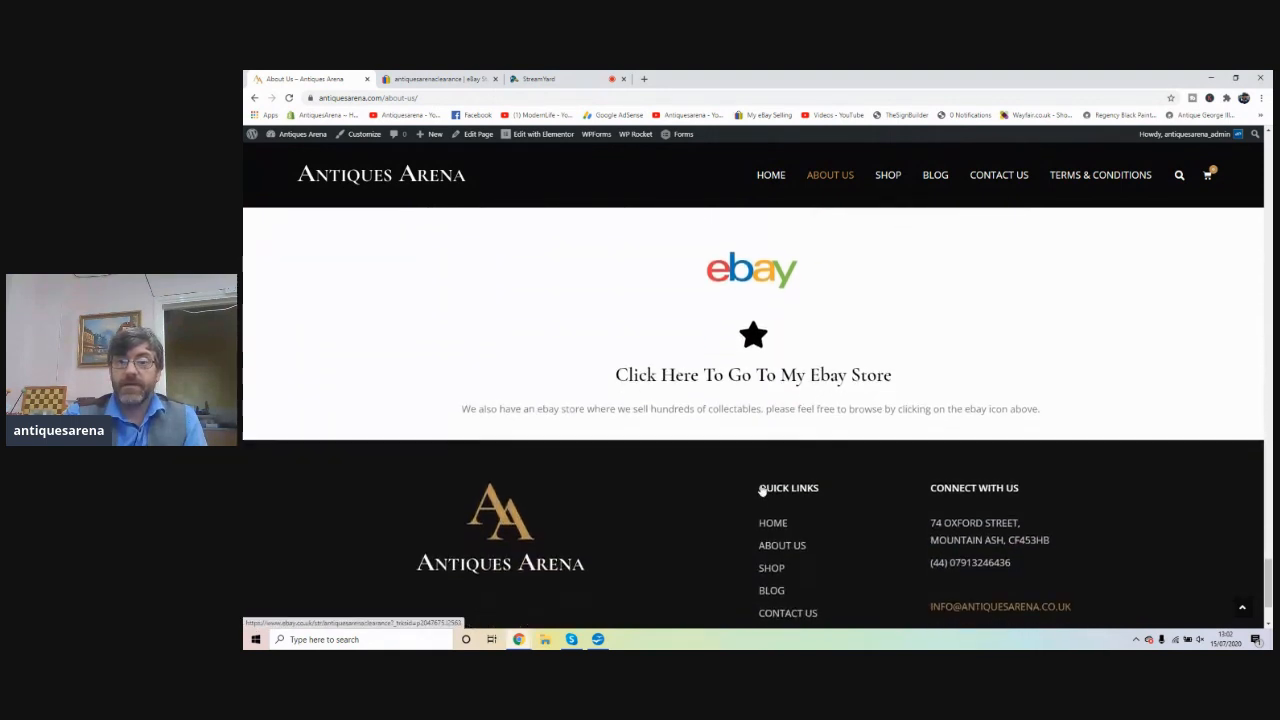
pyautogui.moveTo(862, 221)
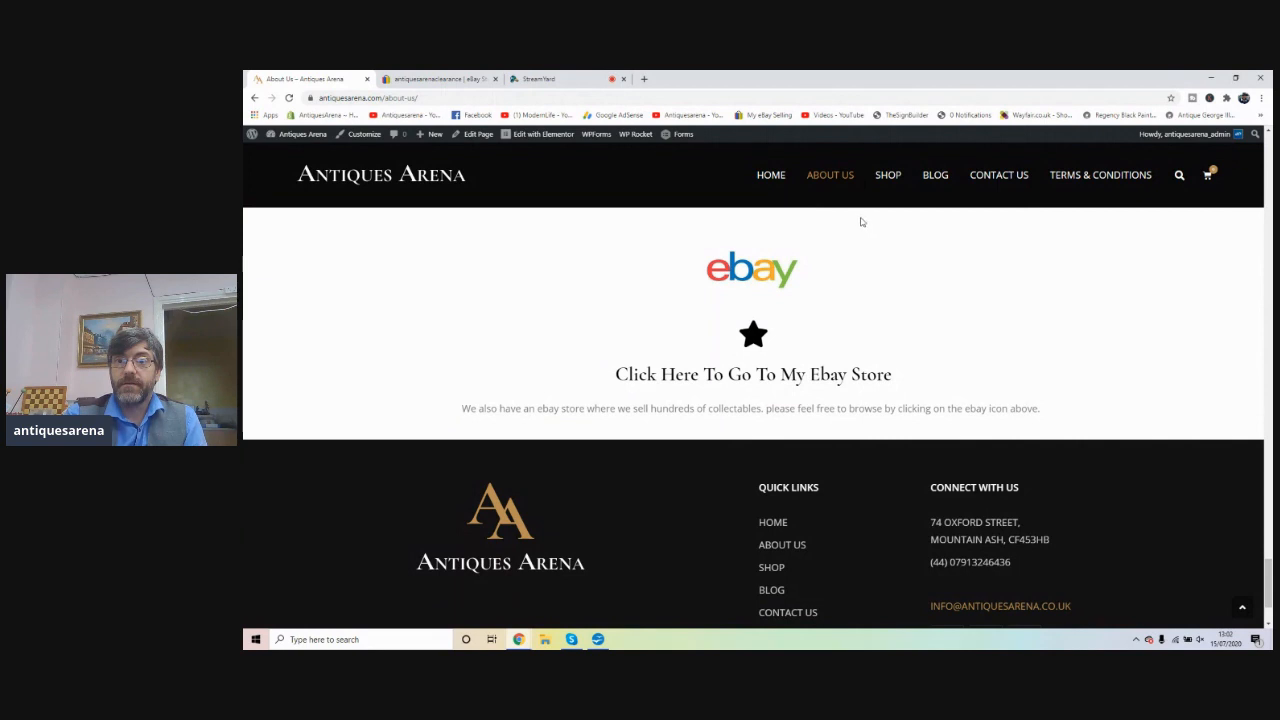
pyautogui.click(887, 175)
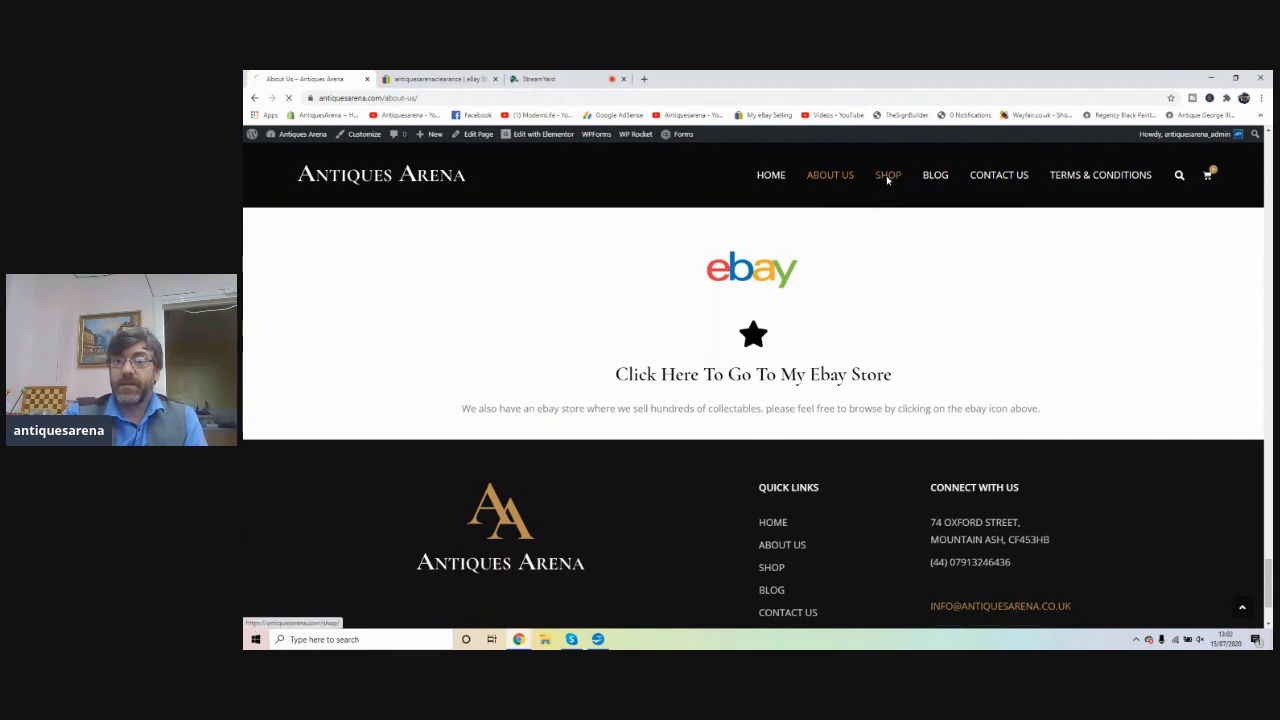
# - Load the Shop page and look over all products with the 'Find antiques by category' panel
pyautogui.click(887, 175)
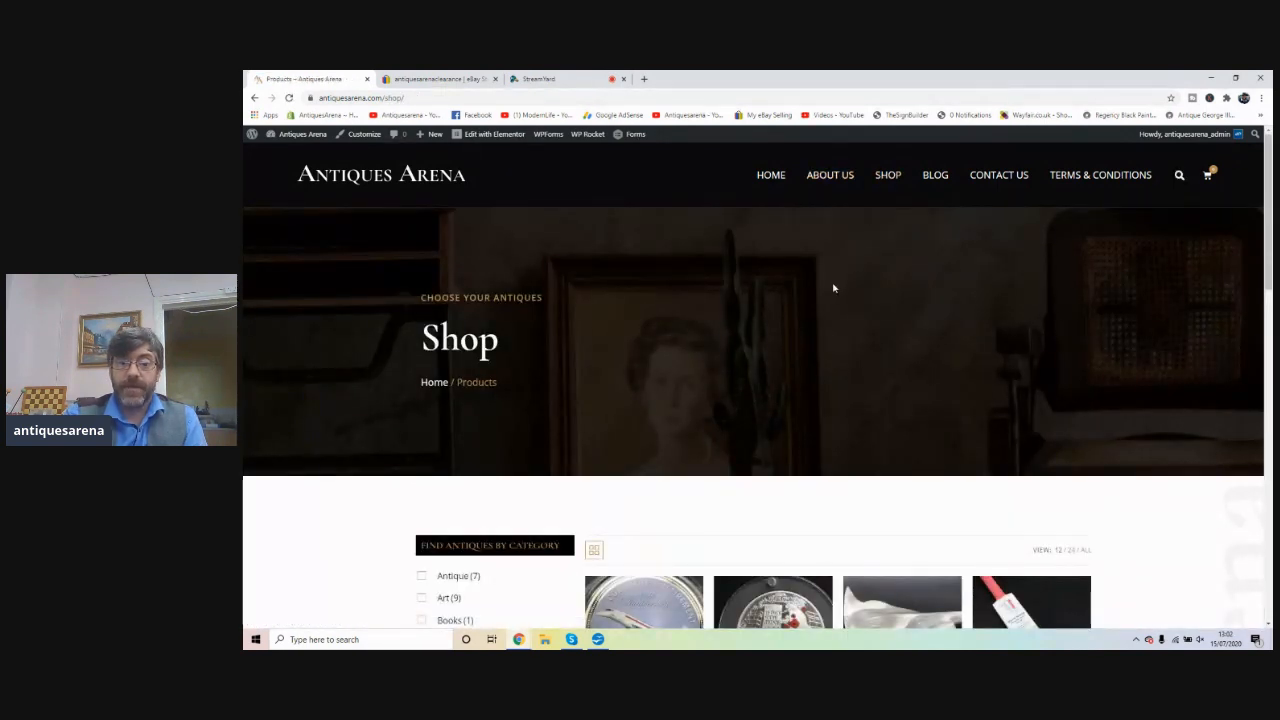
pyautogui.scroll(-3)
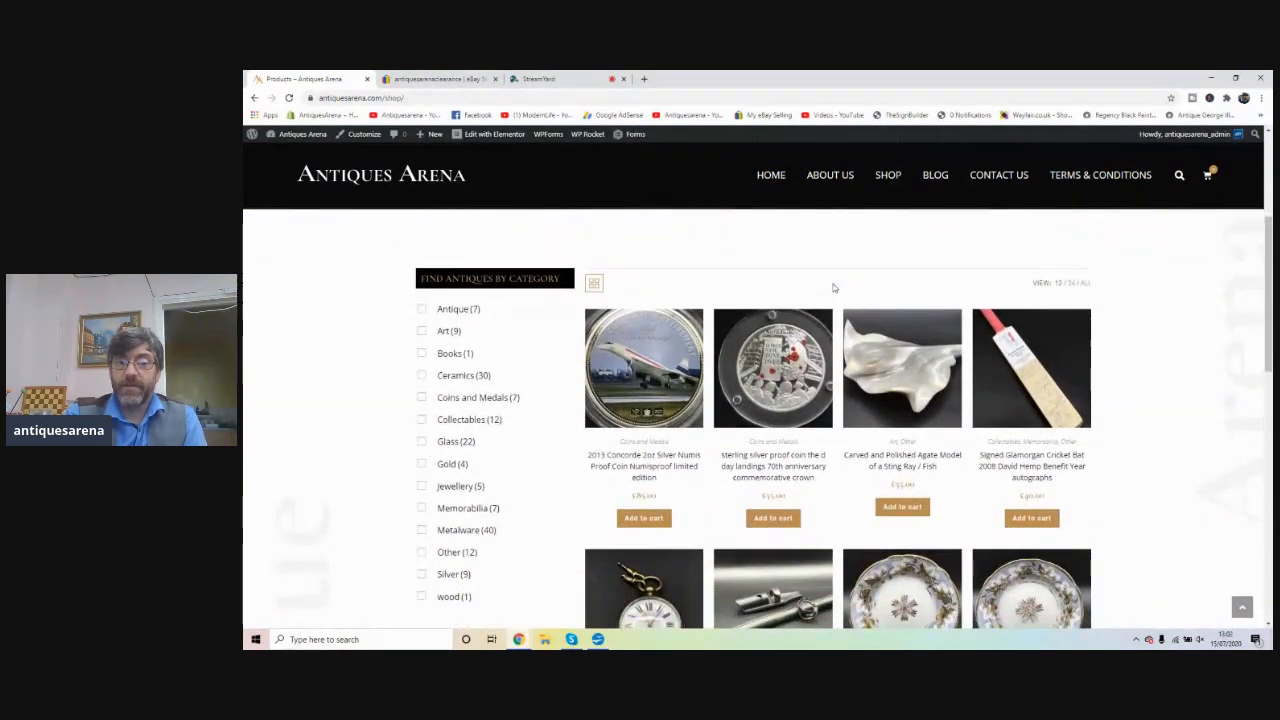
pyautogui.scroll(3)
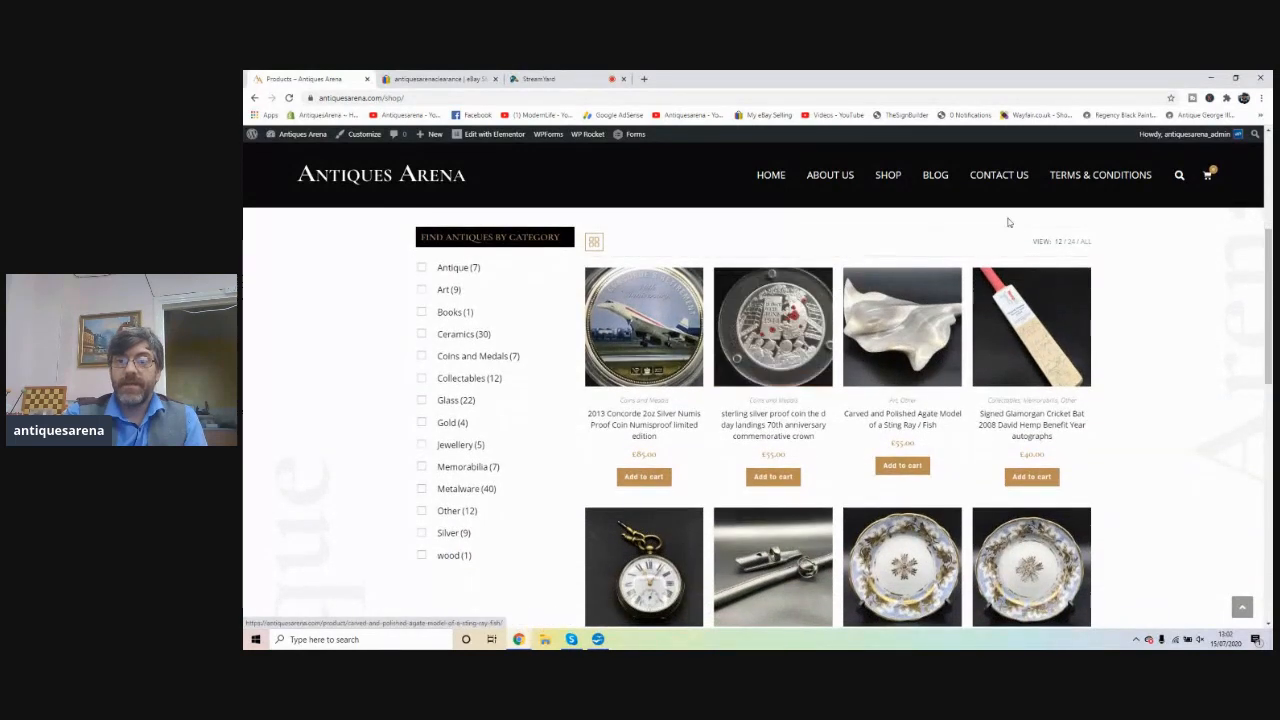
pyautogui.moveTo(1149, 237)
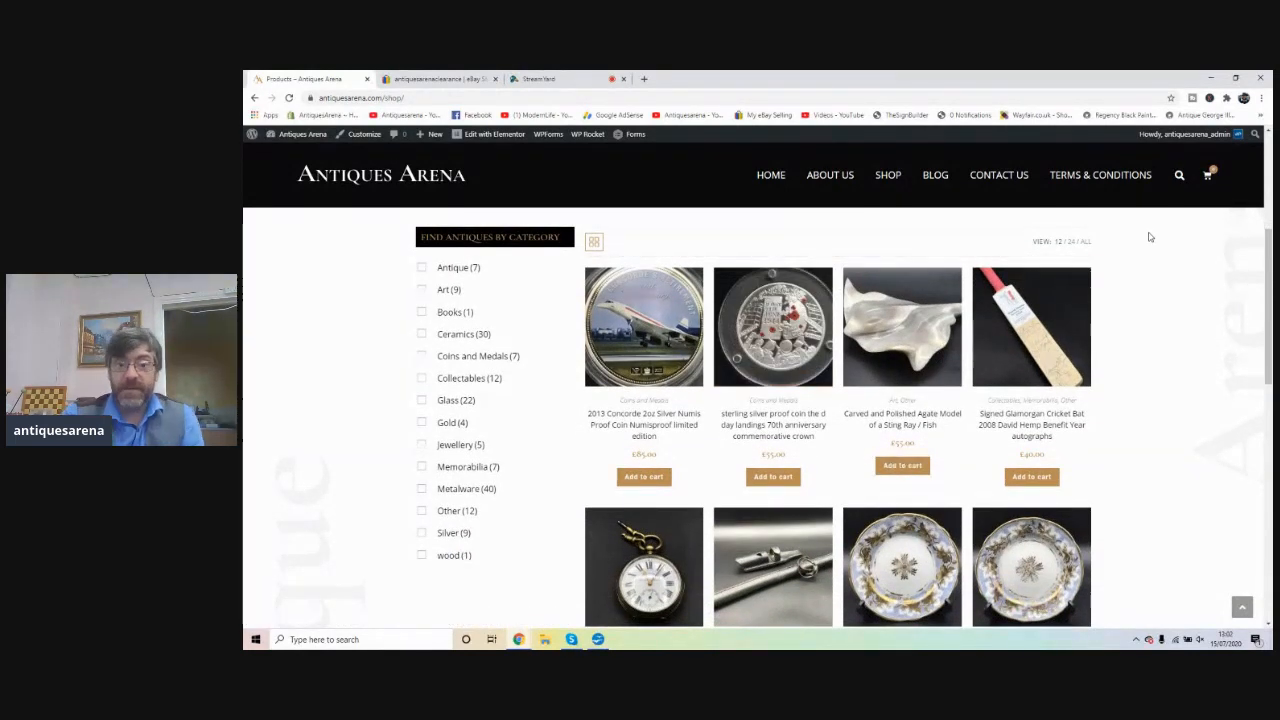
pyautogui.moveTo(772, 327)
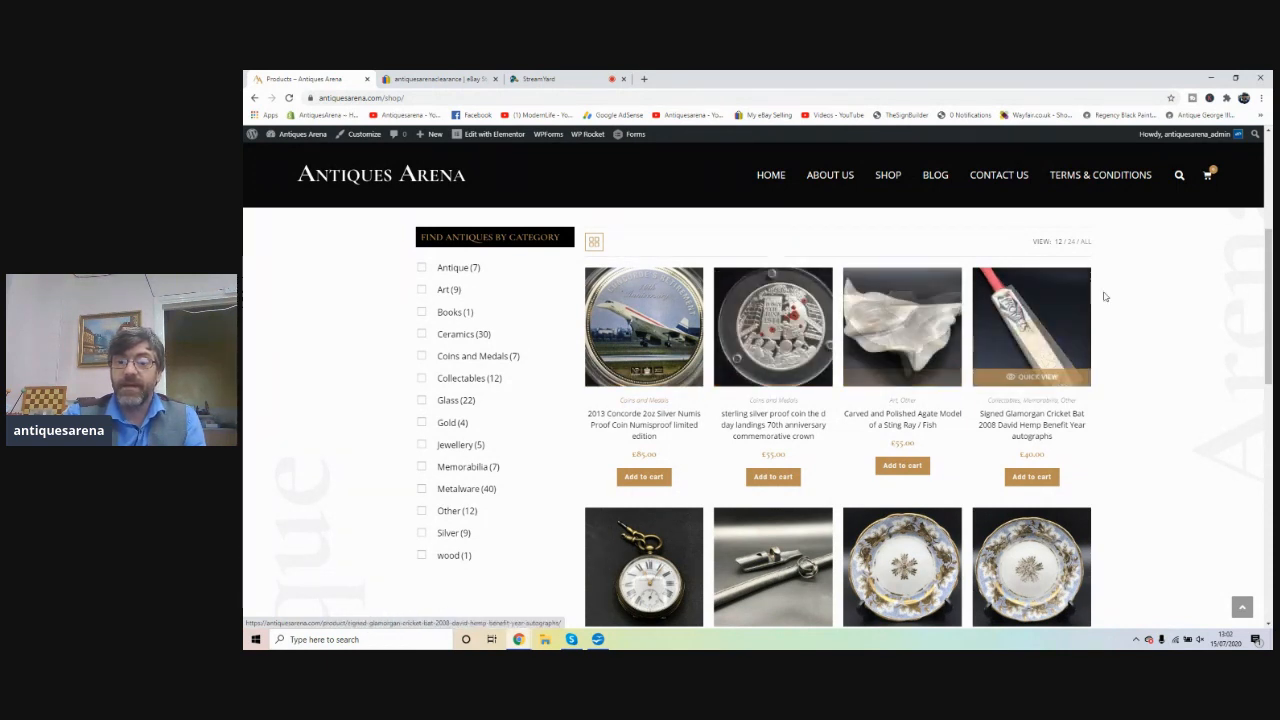
pyautogui.scroll(-3)
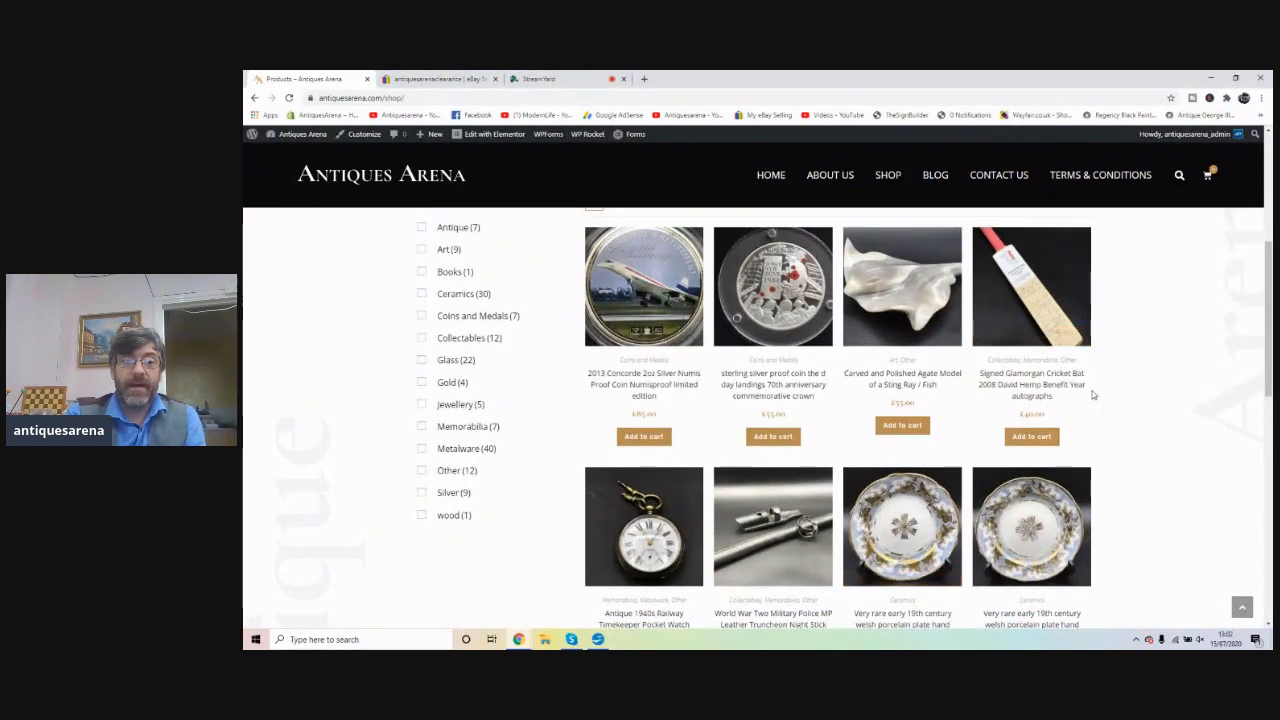
pyautogui.scroll(3)
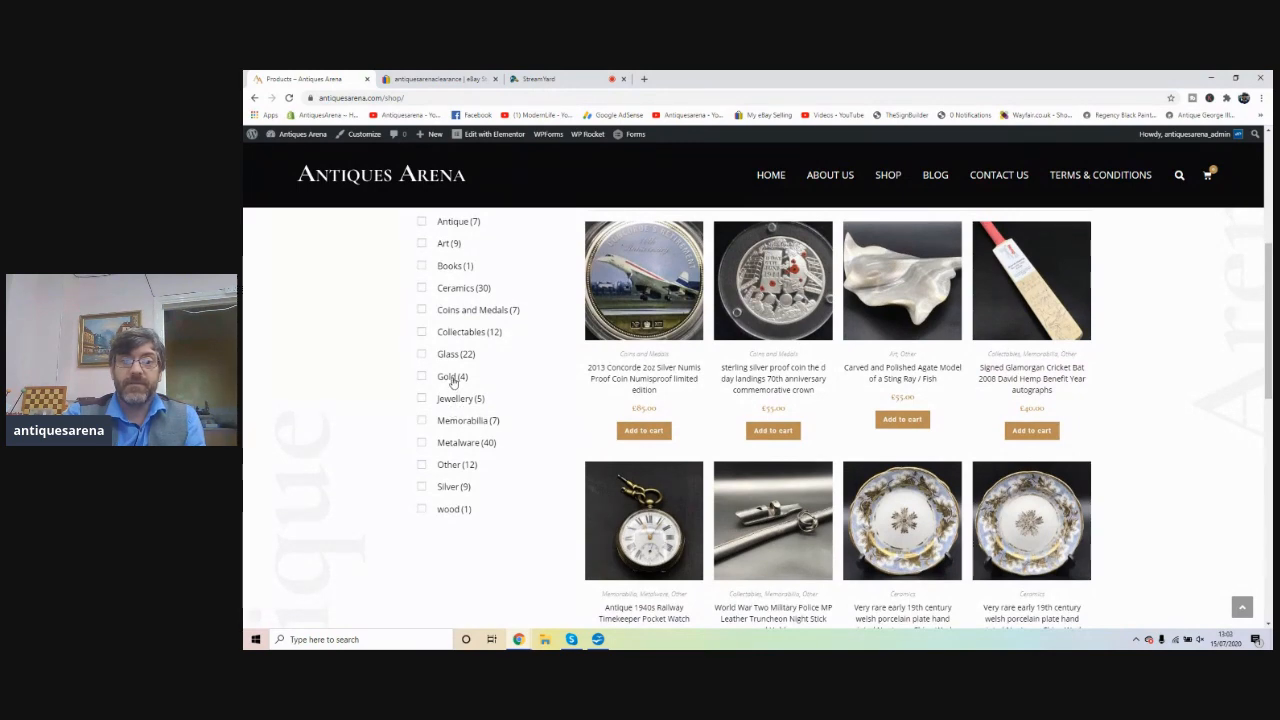
# - Filter the shop to the Gold category and browse its four items
pyautogui.click(447, 376)
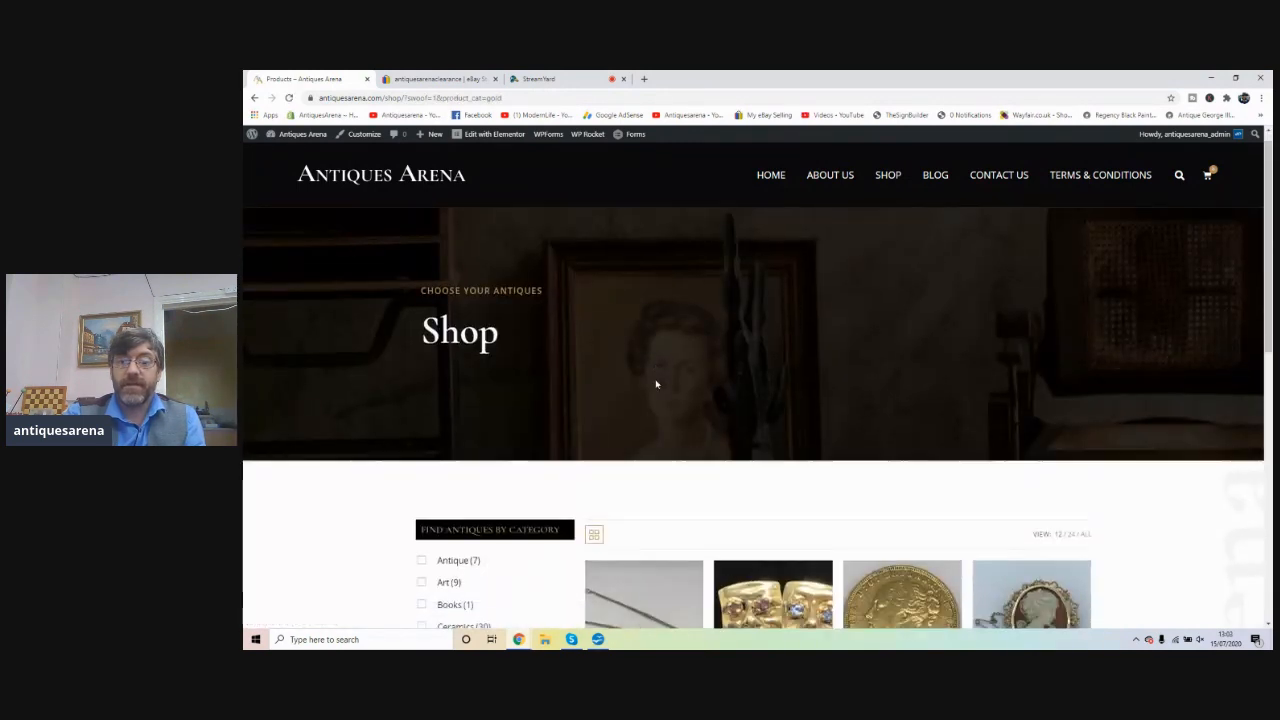
pyautogui.scroll(-3)
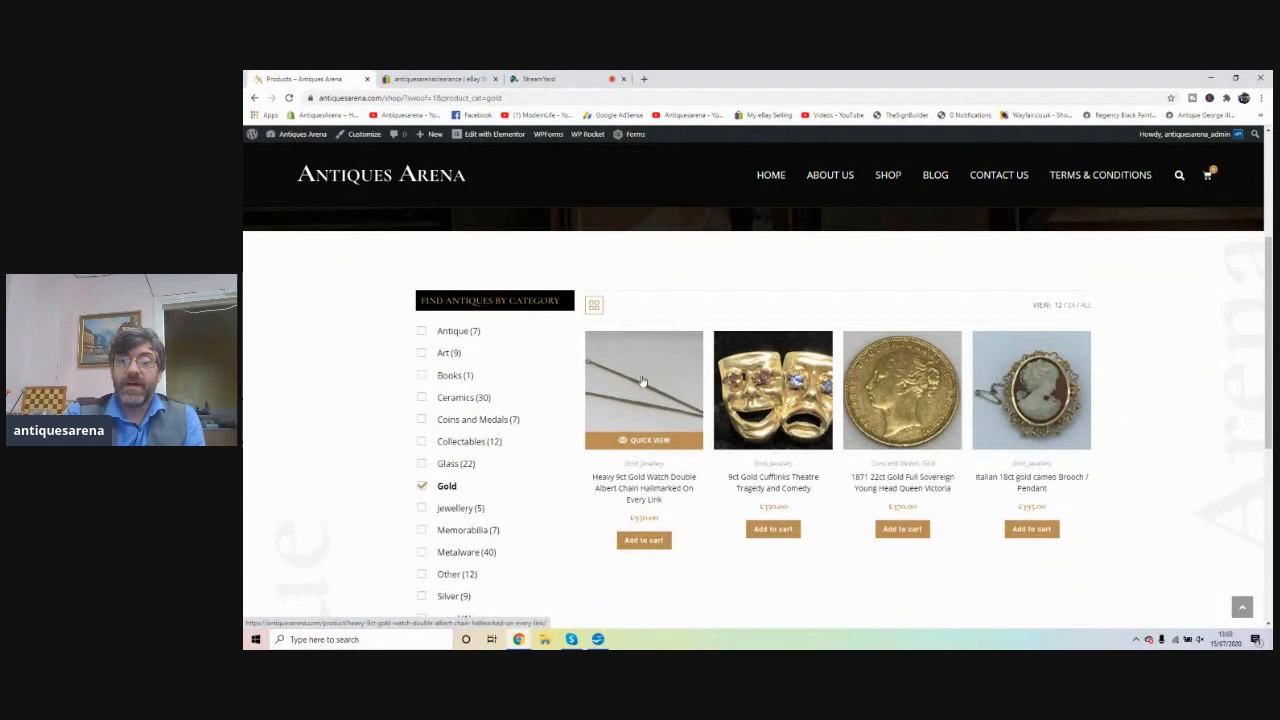
pyautogui.moveTo(656, 422)
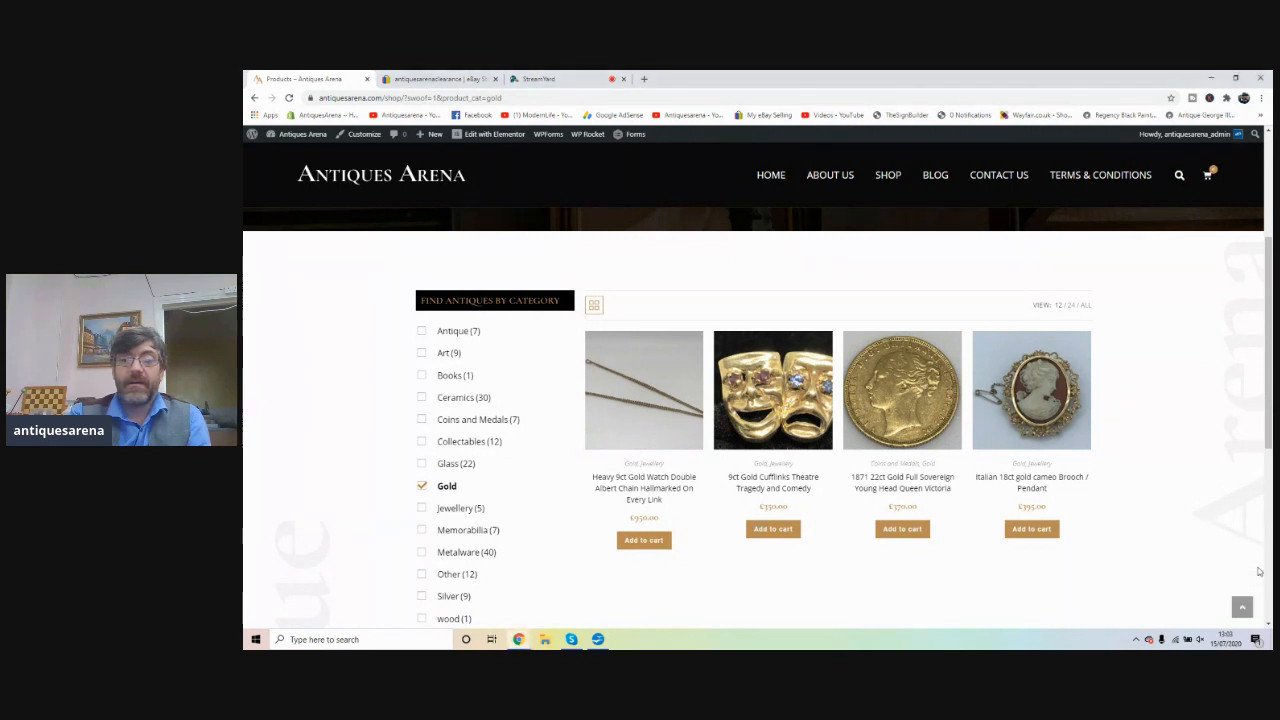
pyautogui.moveTo(773, 390)
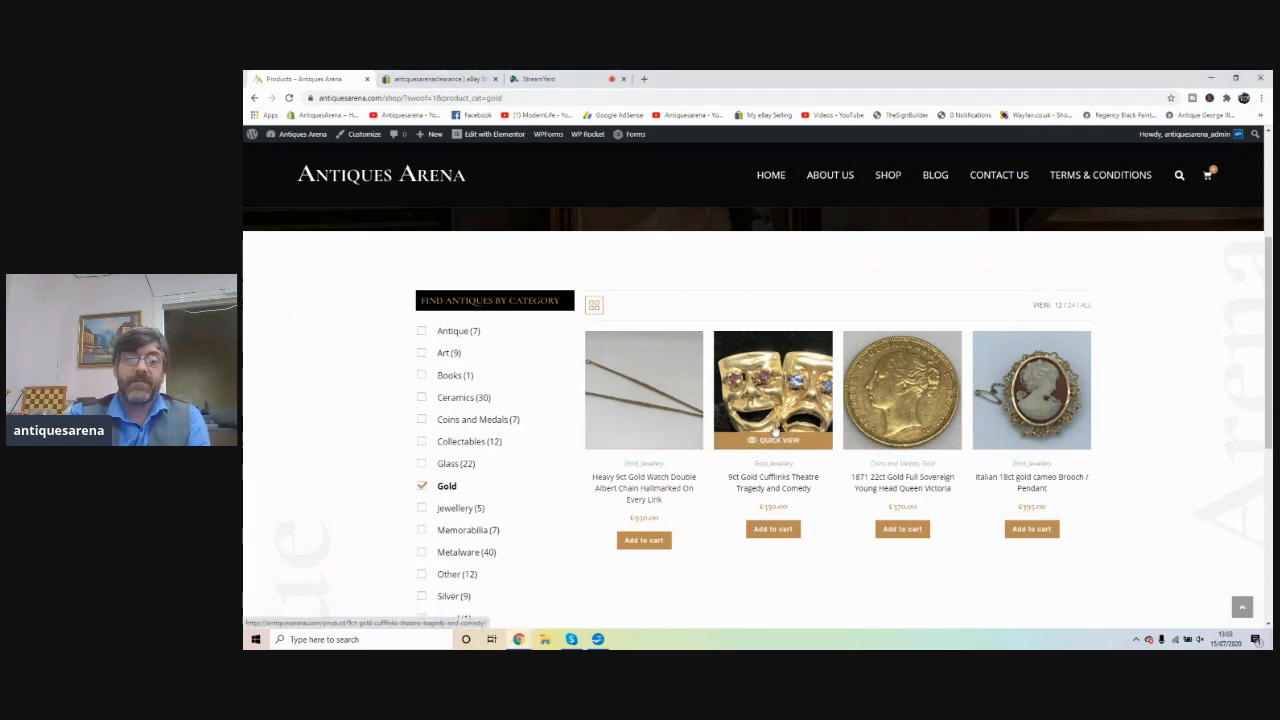
pyautogui.moveTo(901, 390)
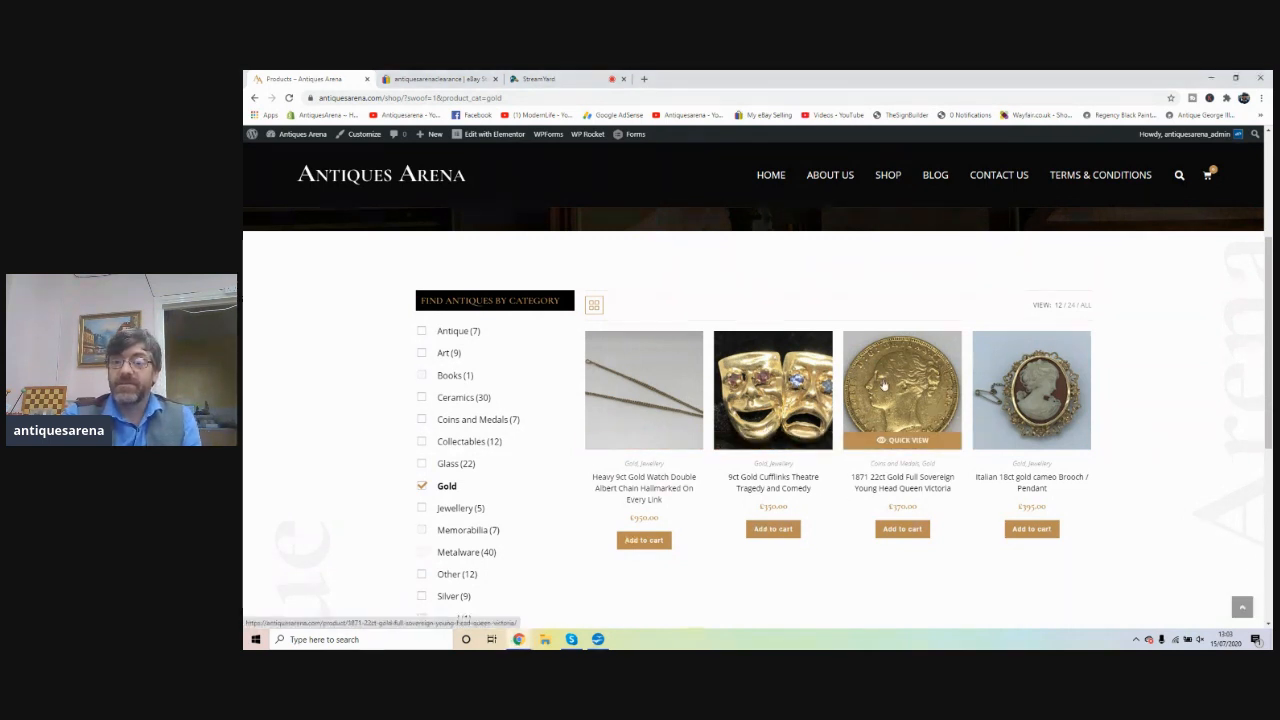
pyautogui.moveTo(686, 495)
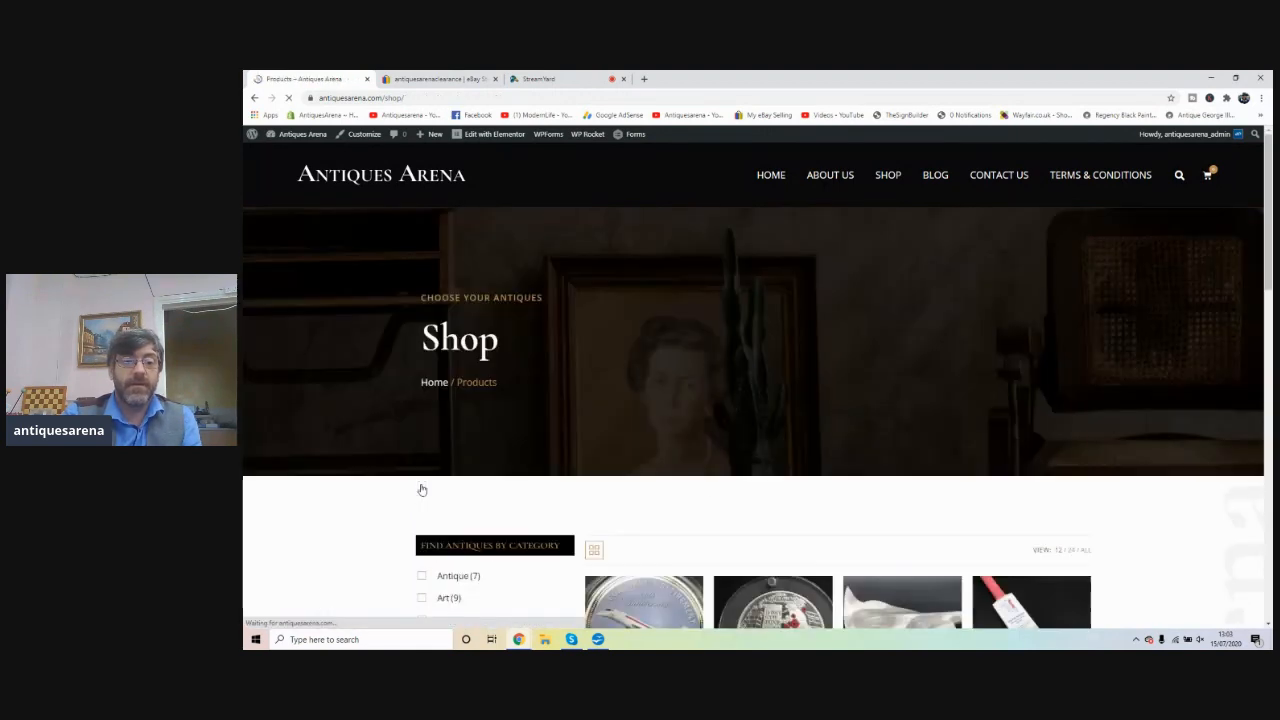
pyautogui.scroll(-3)
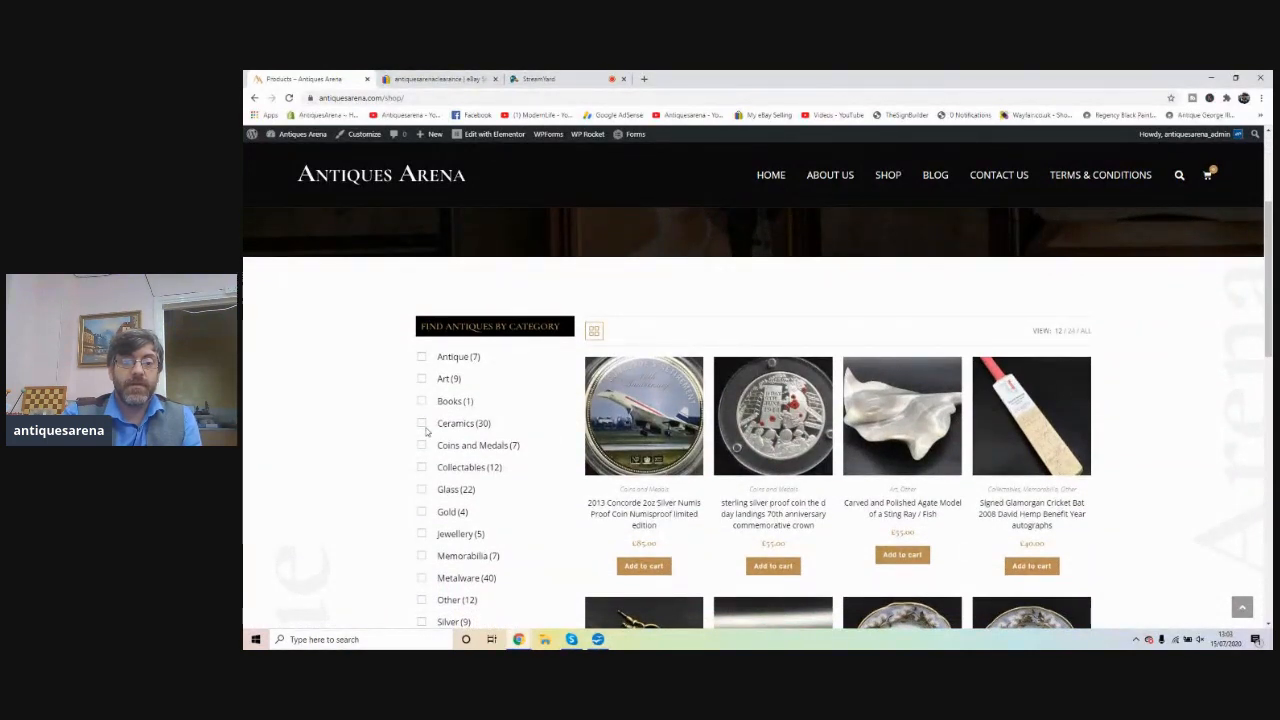
# - Apply the Glass category filter, browse both result pages, then clear the filter
pyautogui.click(421, 489)
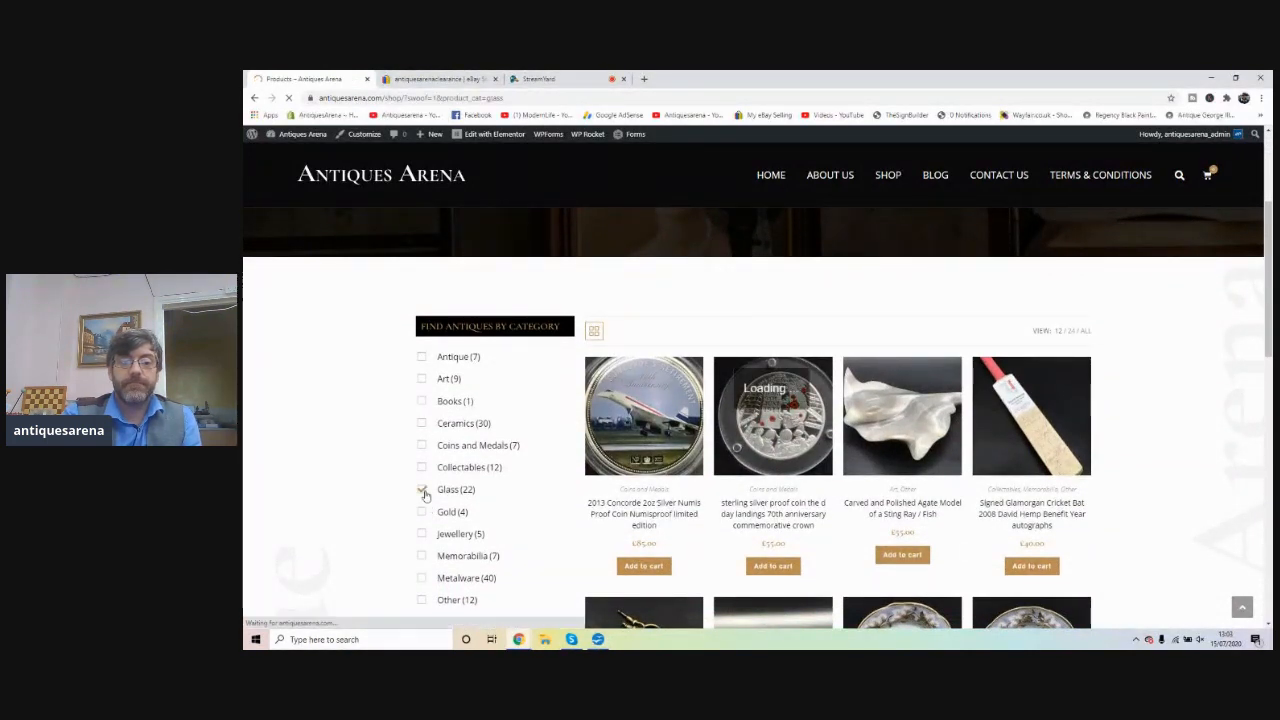
pyautogui.click(422, 489)
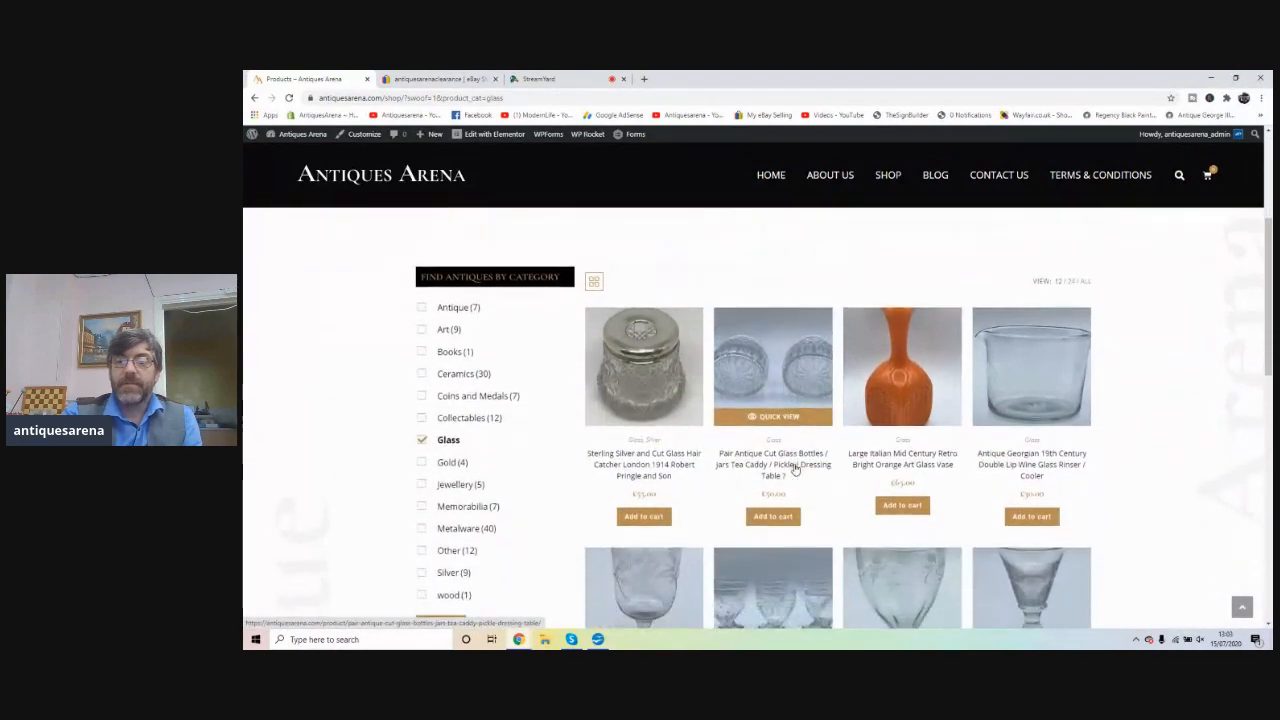
pyautogui.scroll(-3)
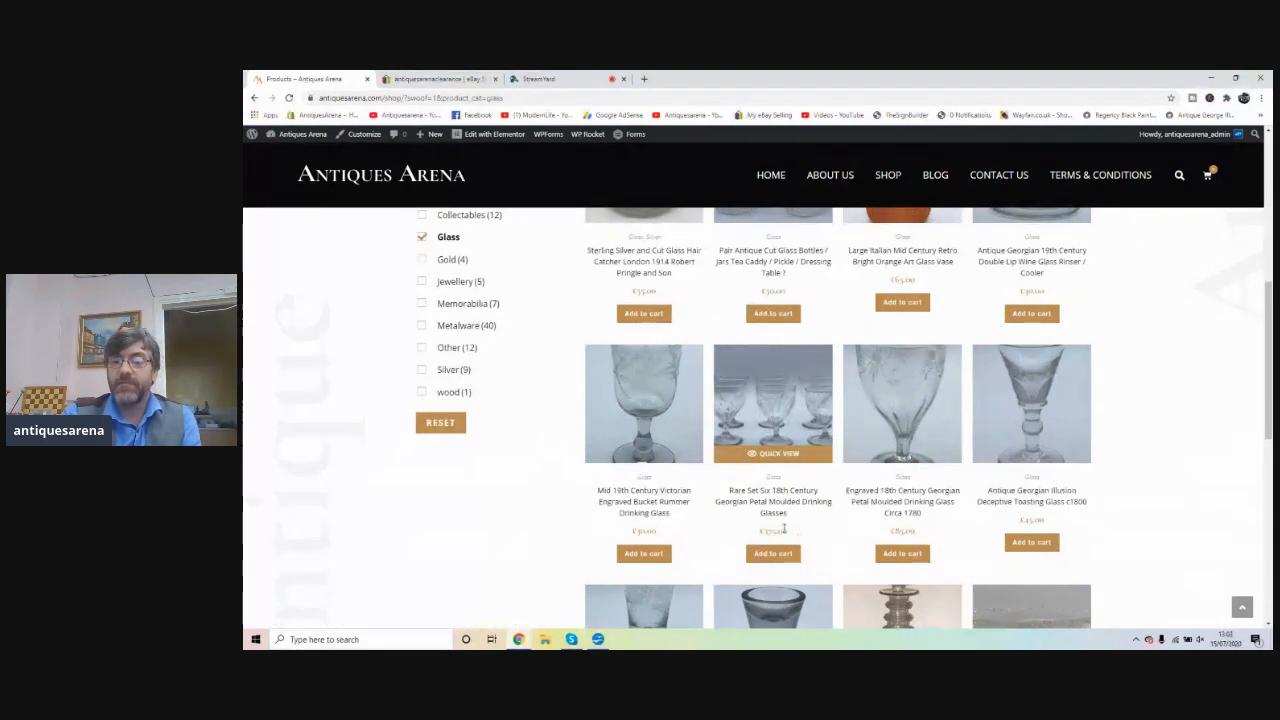
pyautogui.moveTo(901, 380)
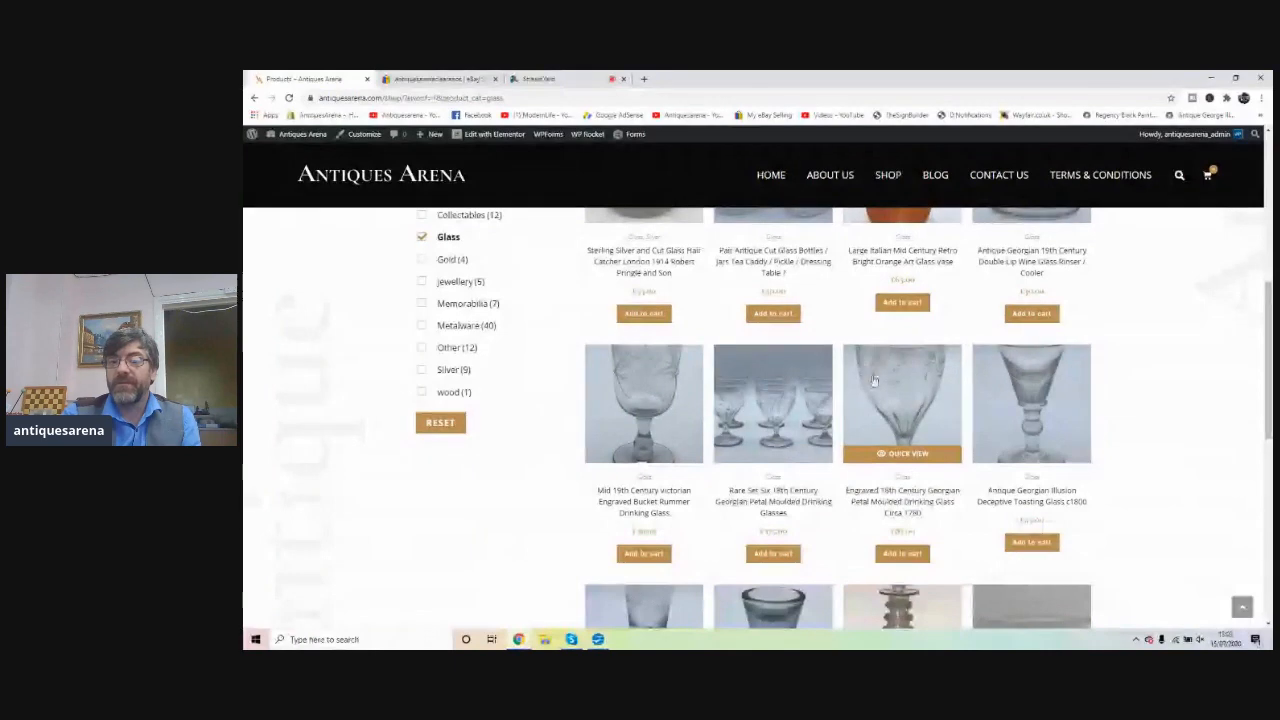
pyautogui.scroll(-3)
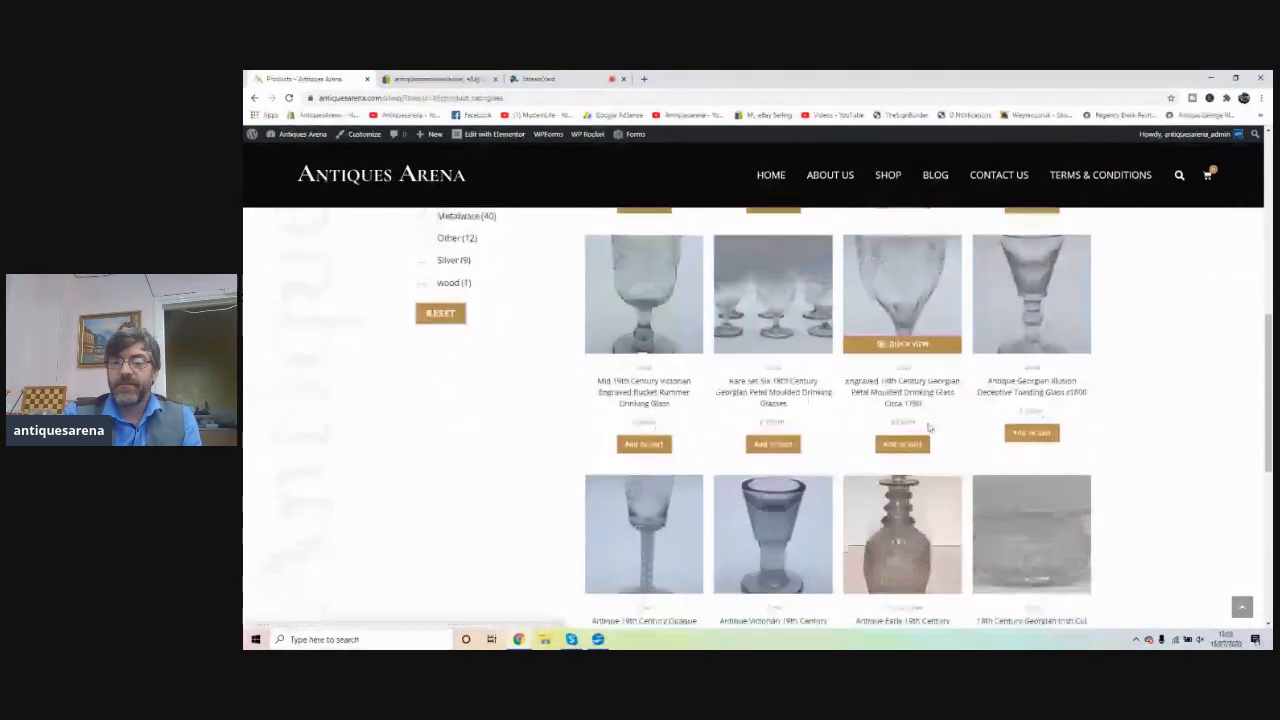
pyautogui.scroll(-3)
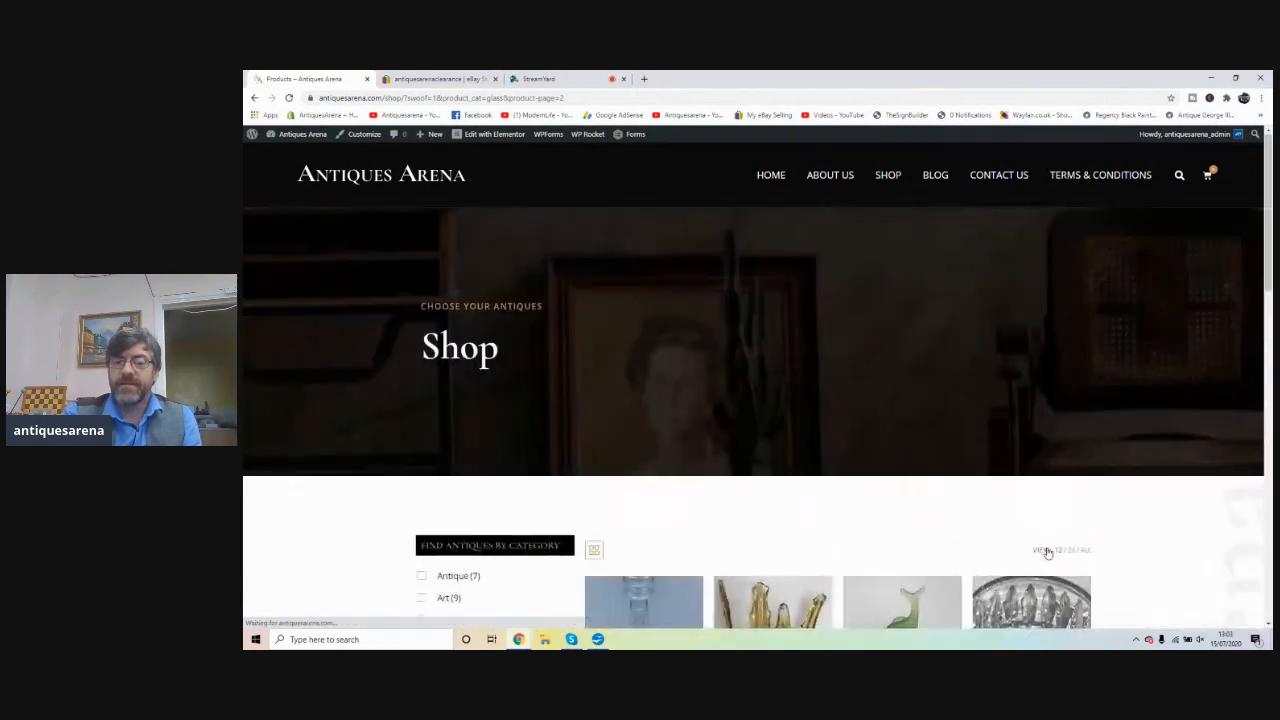
pyautogui.scroll(-3)
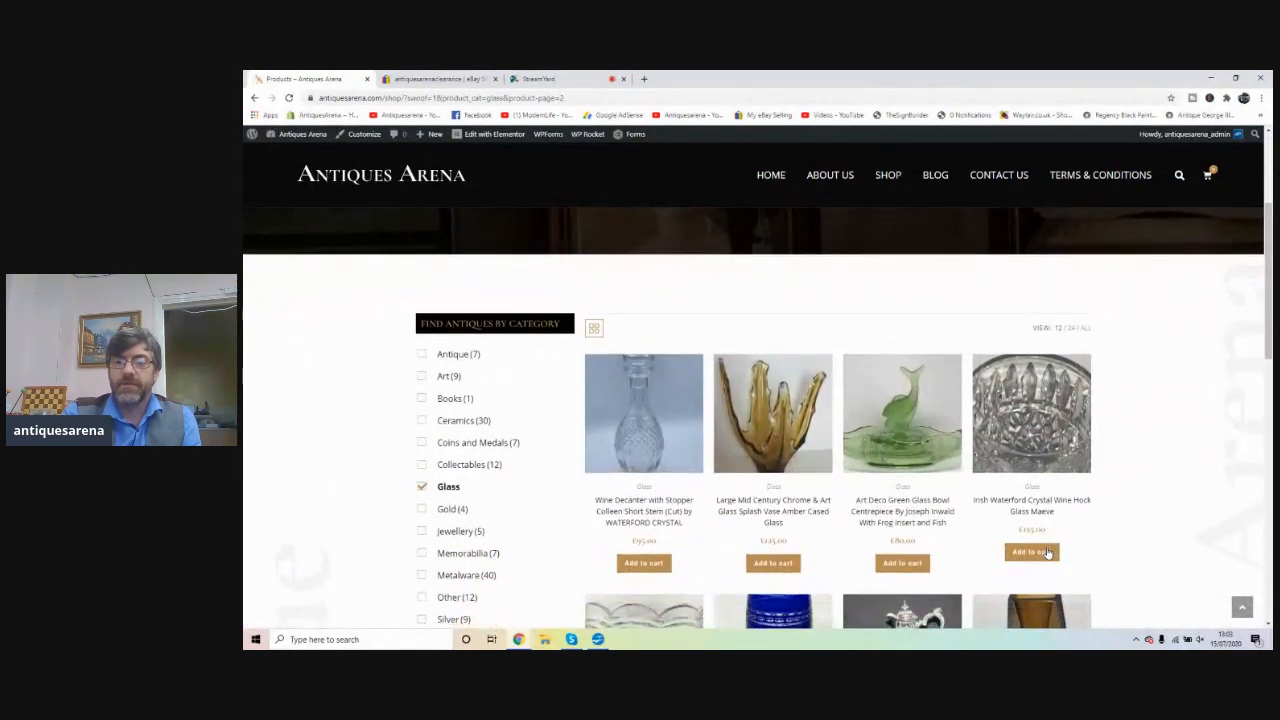
pyautogui.scroll(-3)
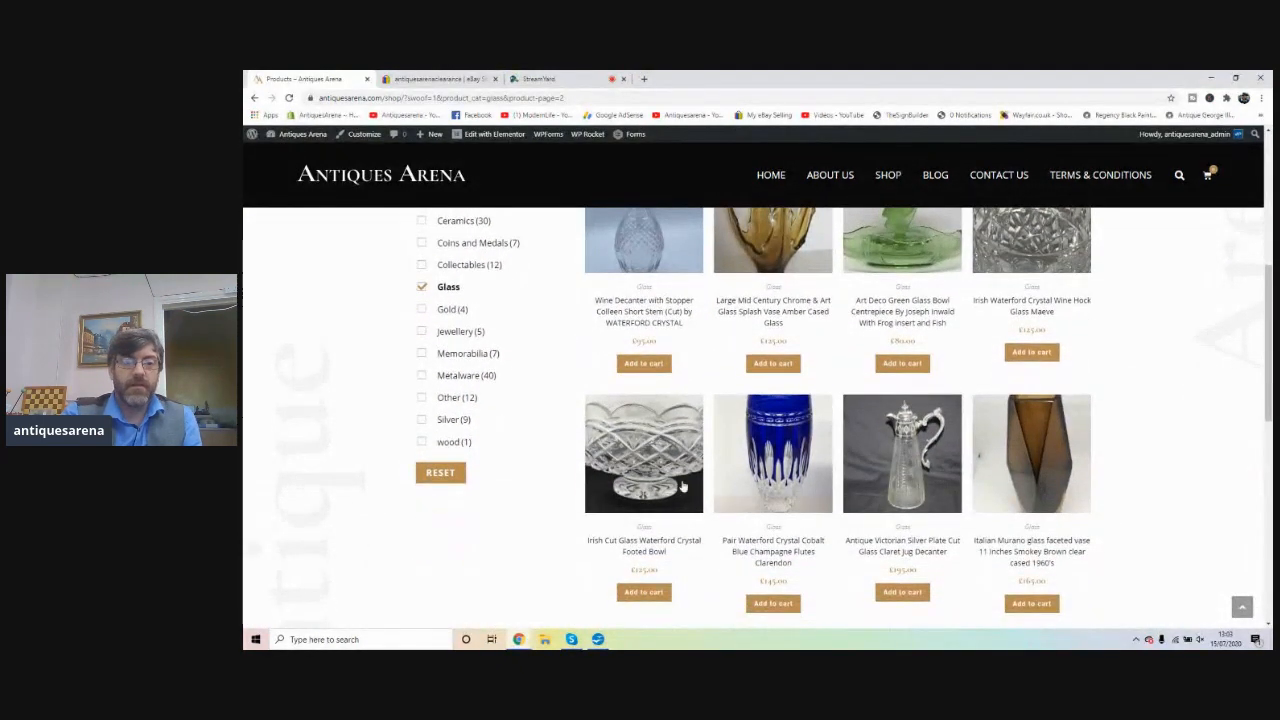
pyautogui.click(421, 287)
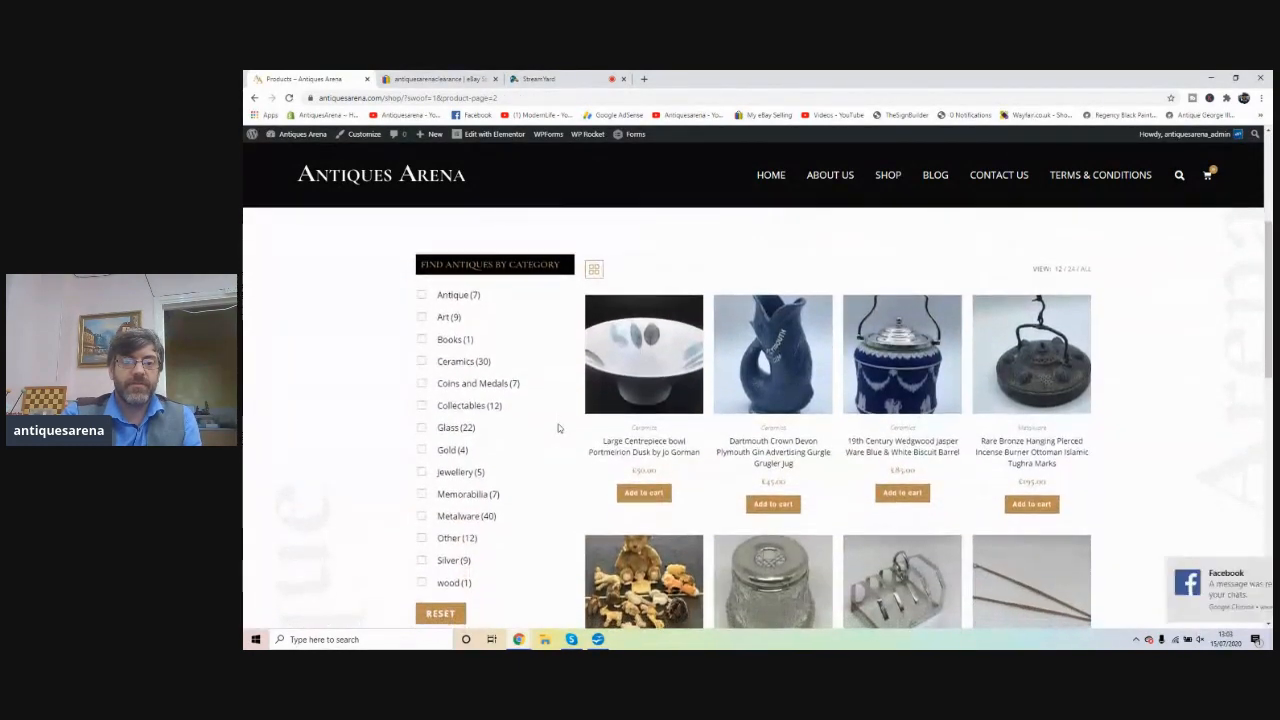
pyautogui.click(421, 371)
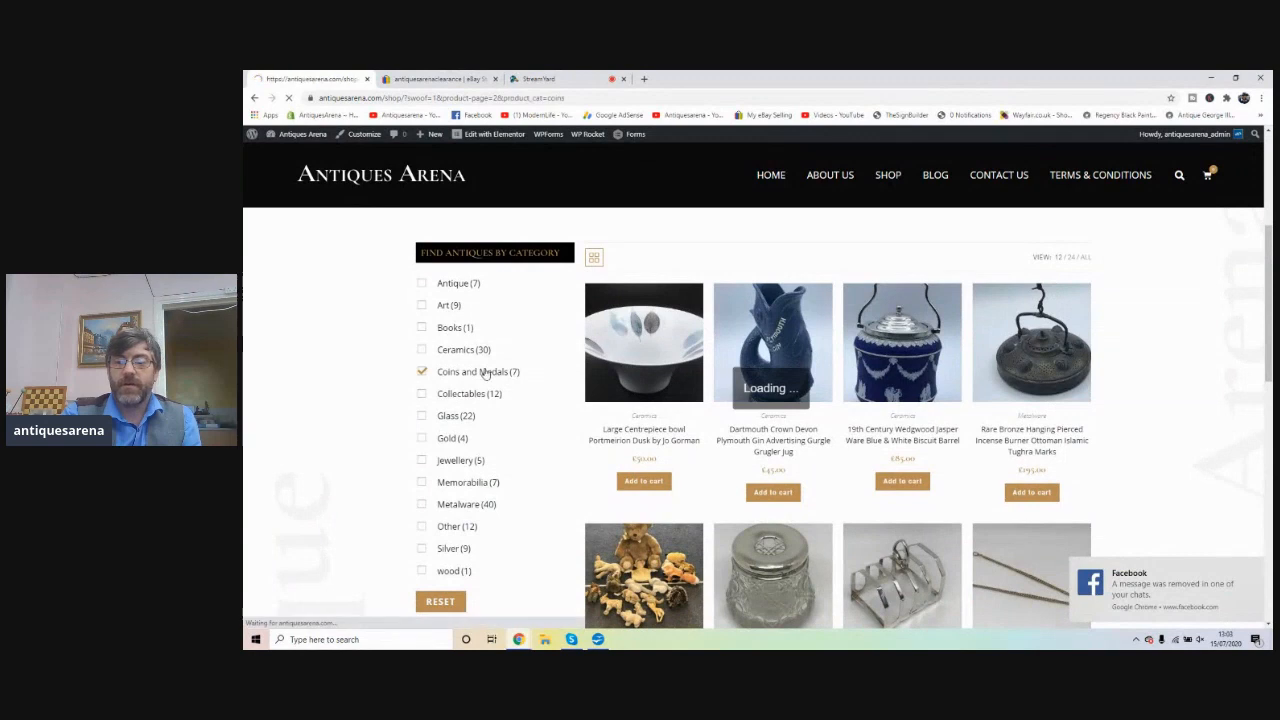
pyautogui.click(421, 371)
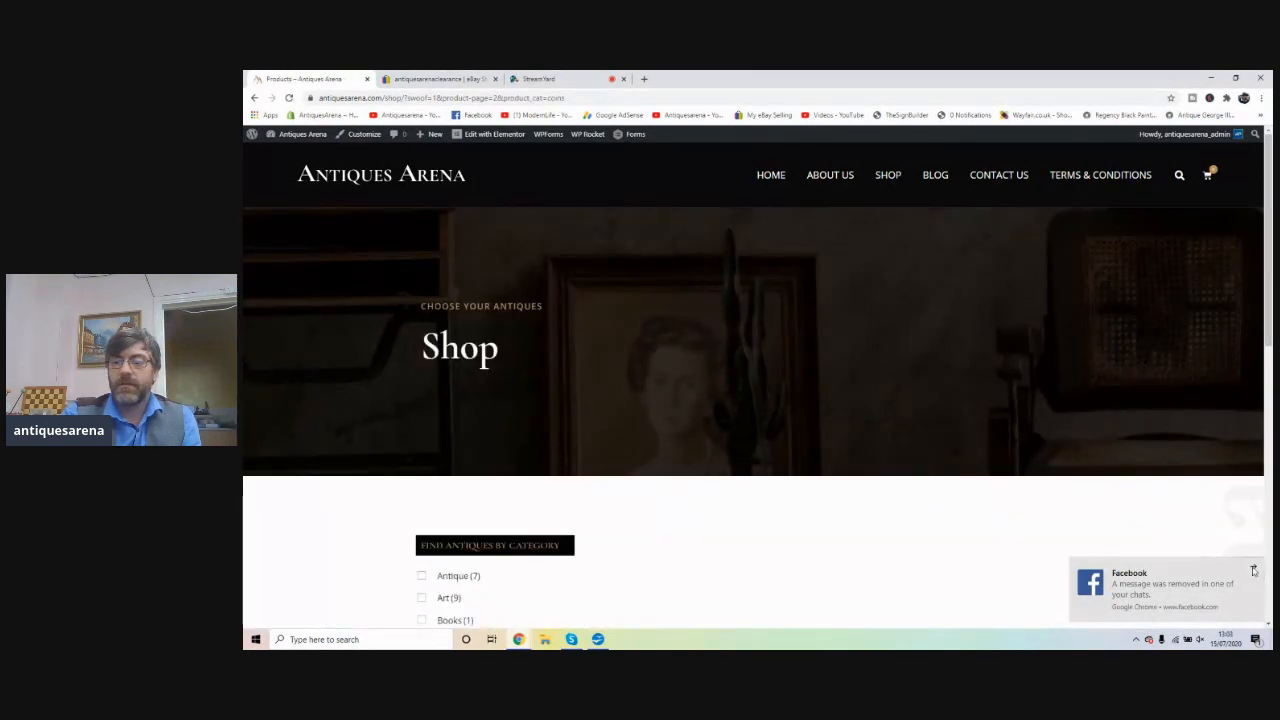
pyautogui.scroll(-3)
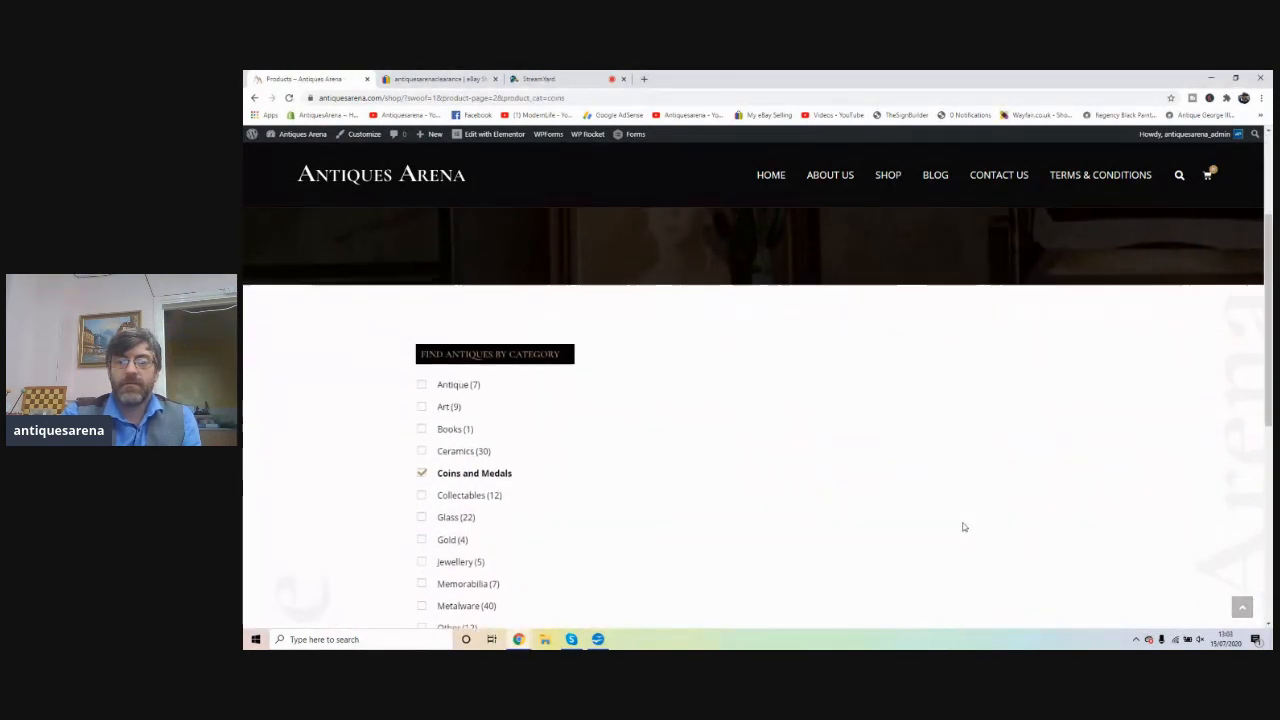
pyautogui.scroll(-3)
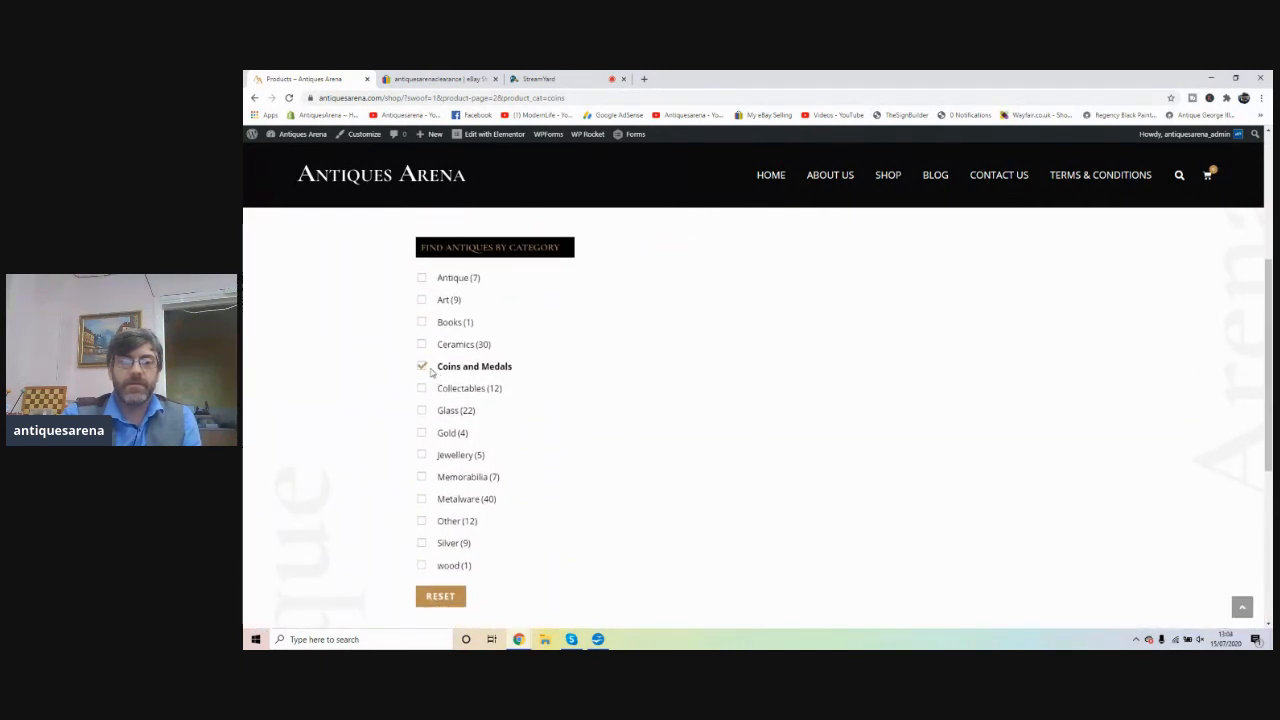
pyautogui.click(421, 366)
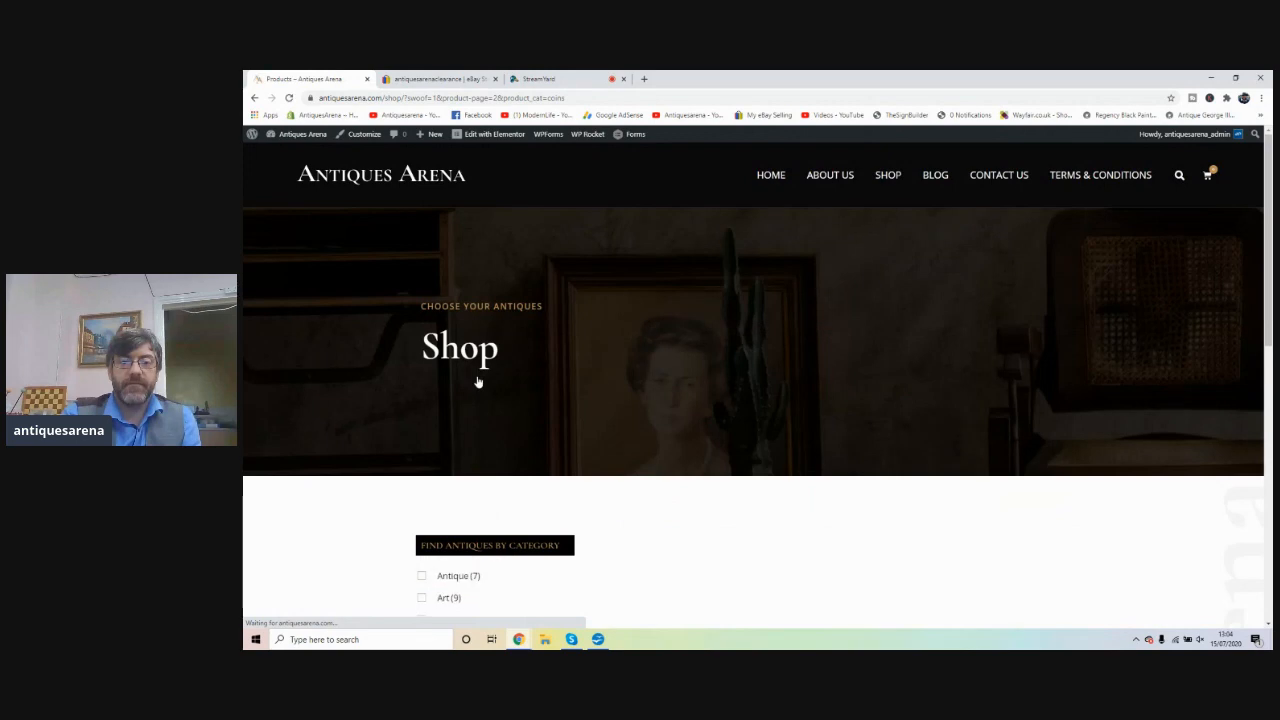
pyautogui.scroll(-3)
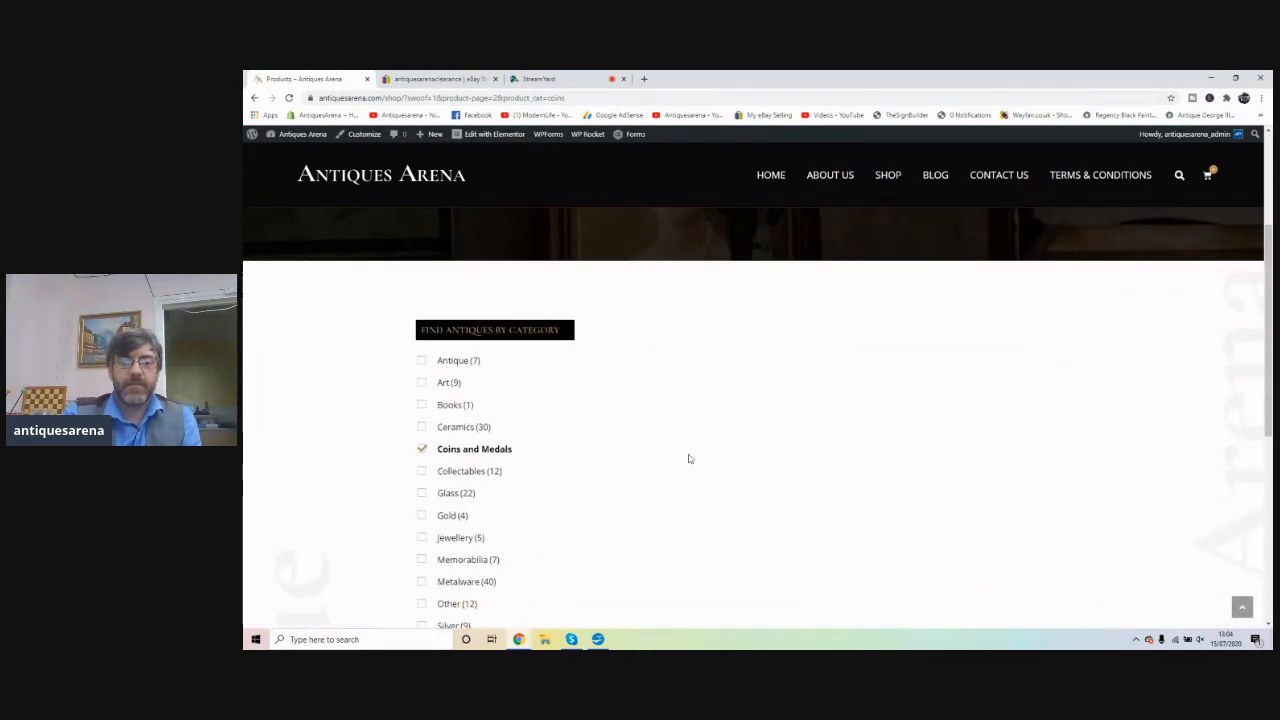
pyautogui.click(421, 448)
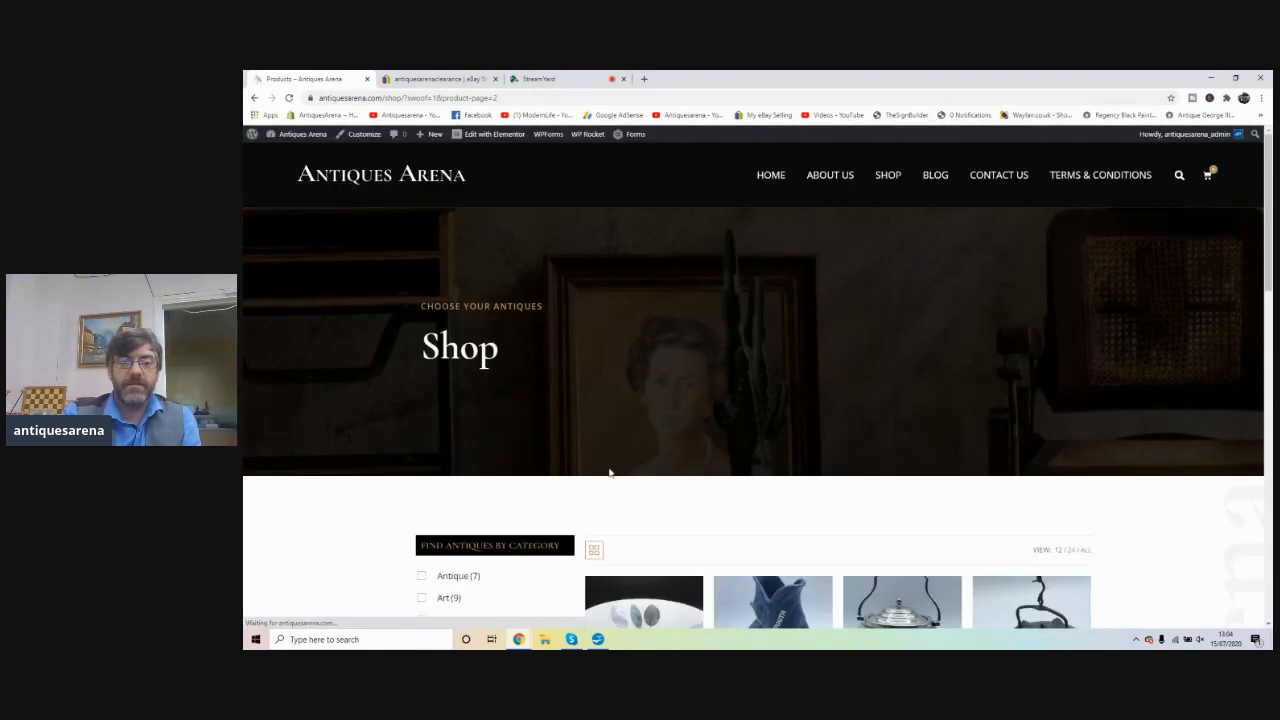
pyautogui.scroll(-3)
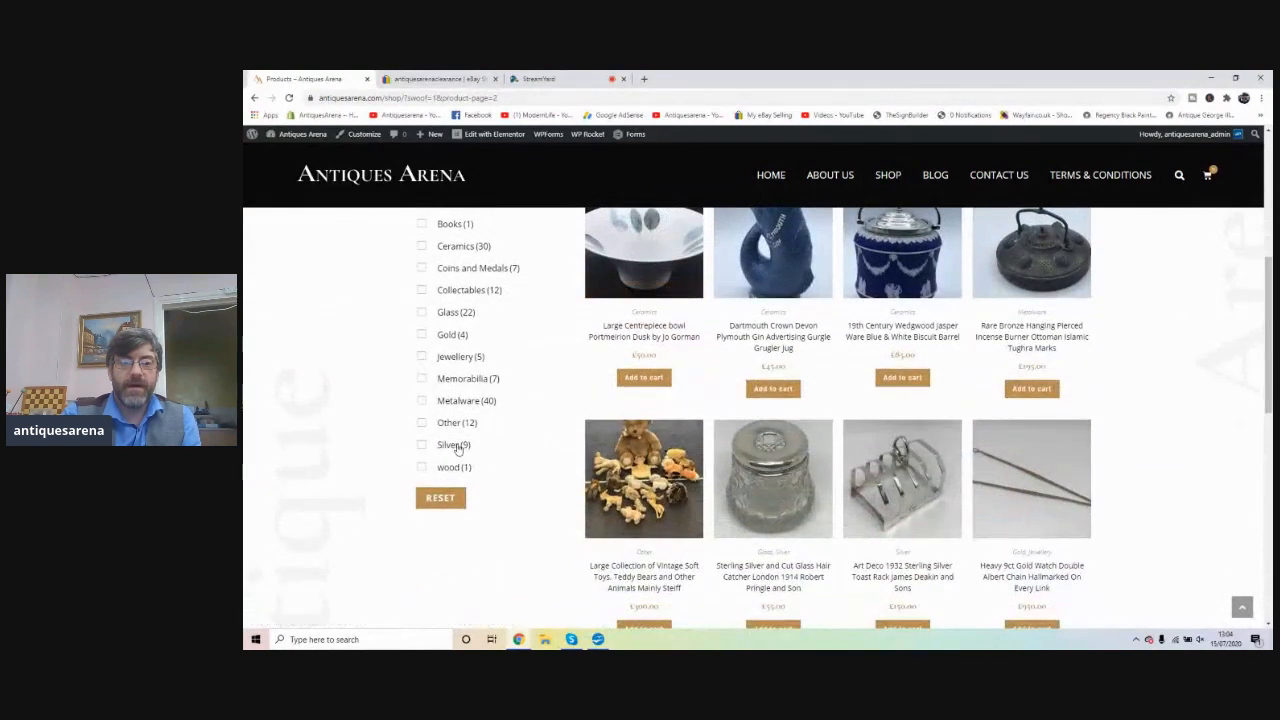
pyautogui.click(421, 444)
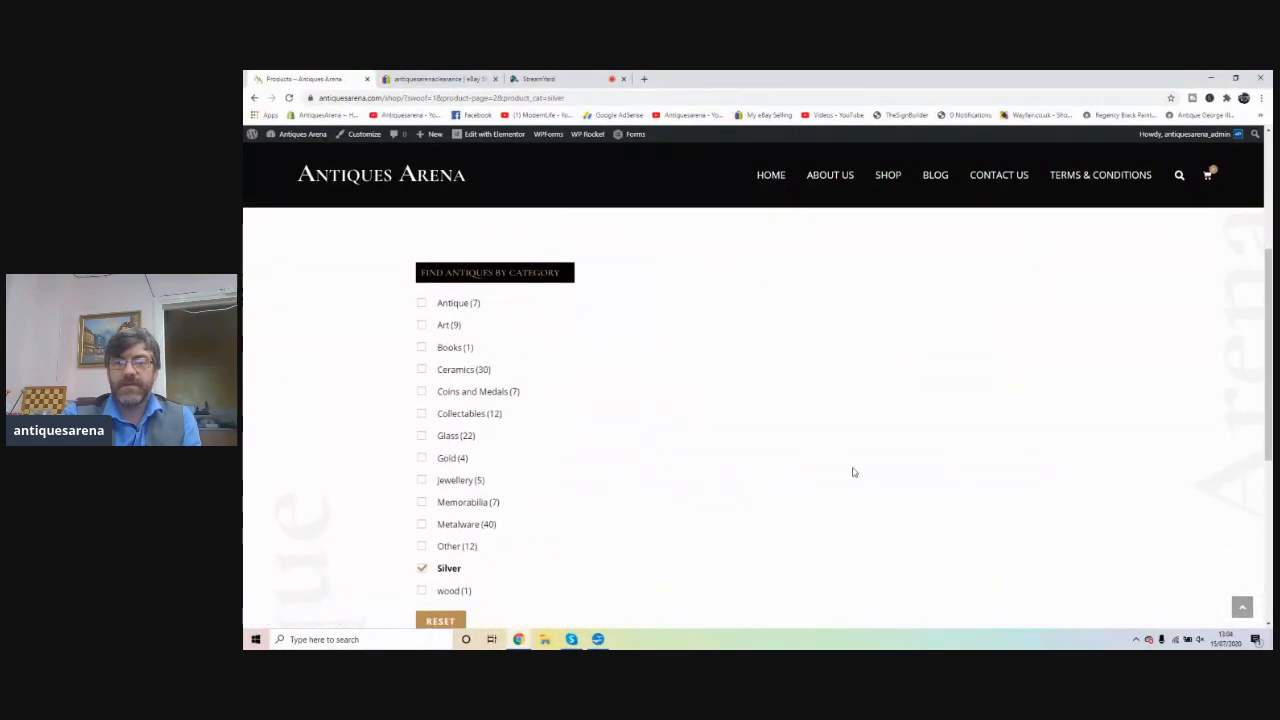
pyautogui.scroll(-3)
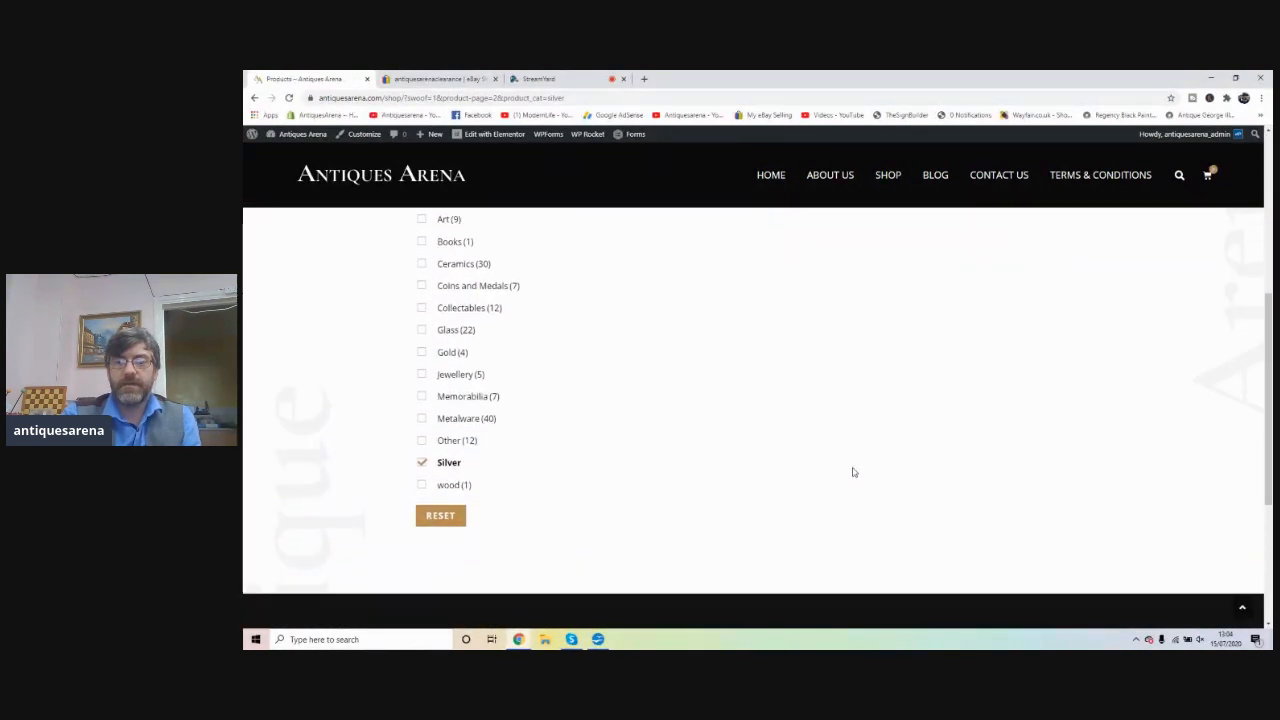
pyautogui.scroll(3)
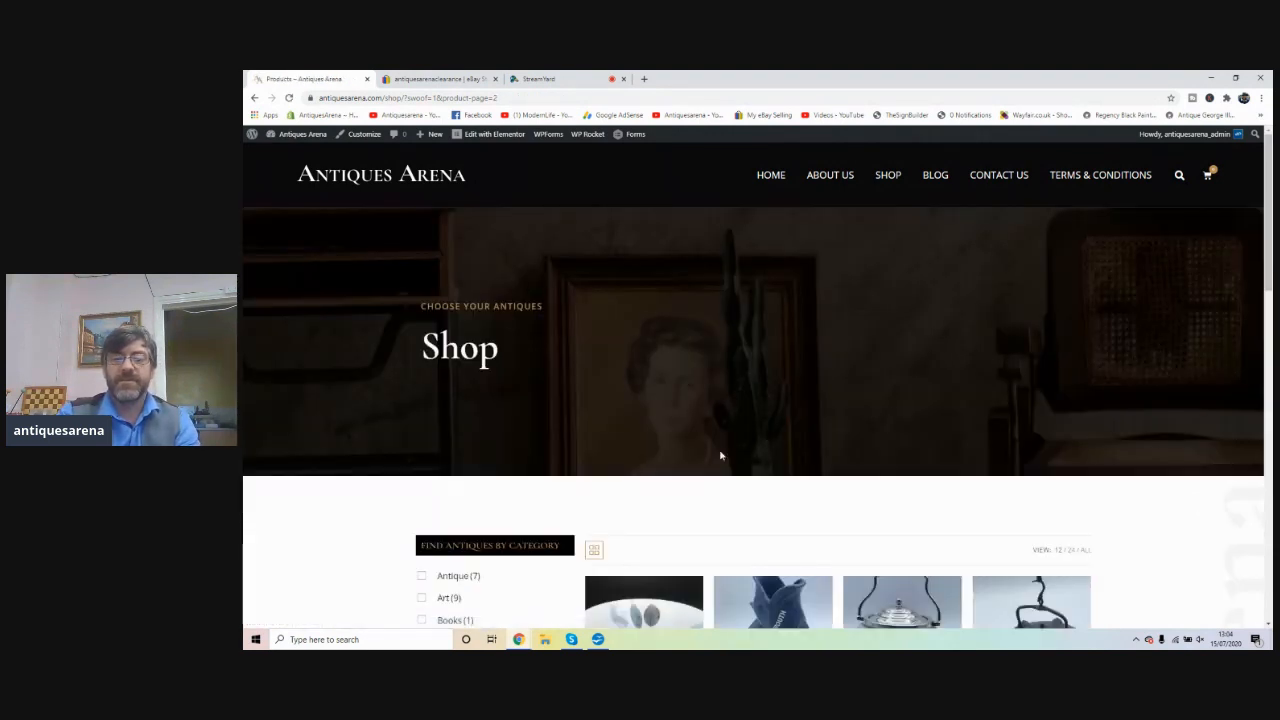
pyautogui.scroll(-3)
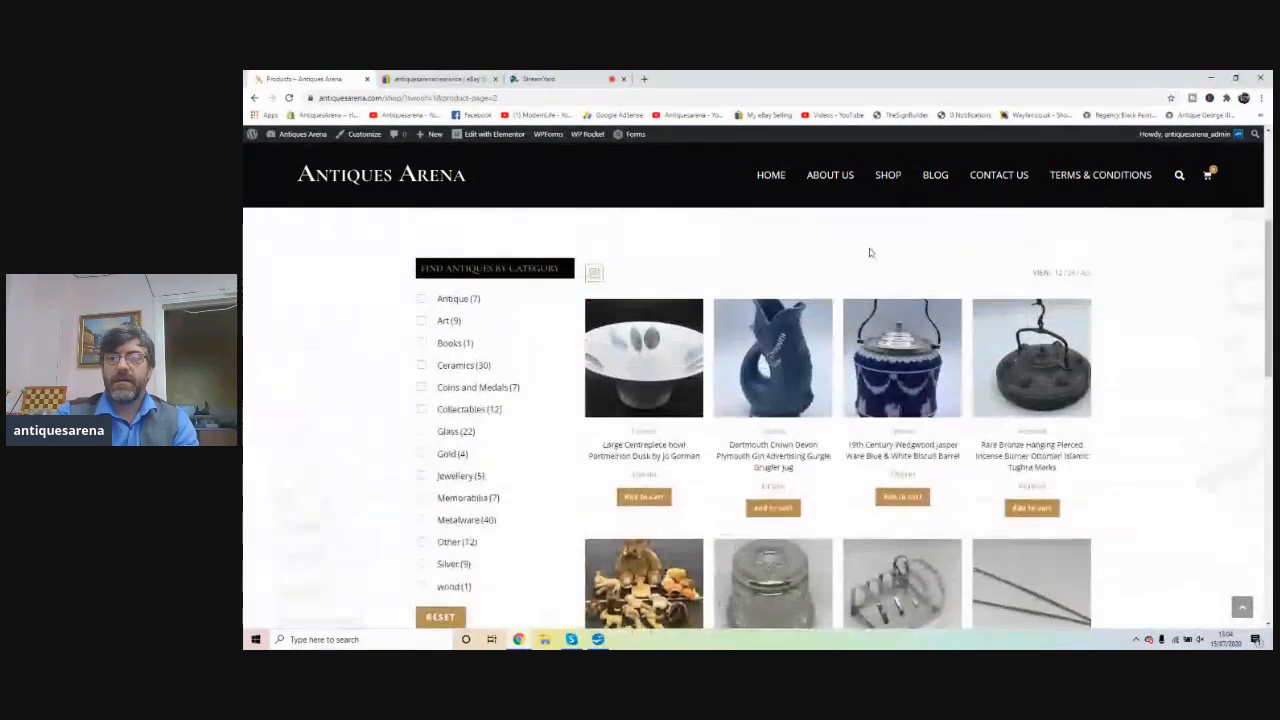
# - Go to BLOG from the navigation and scroll to the three blog post cards
pyautogui.click(934, 175)
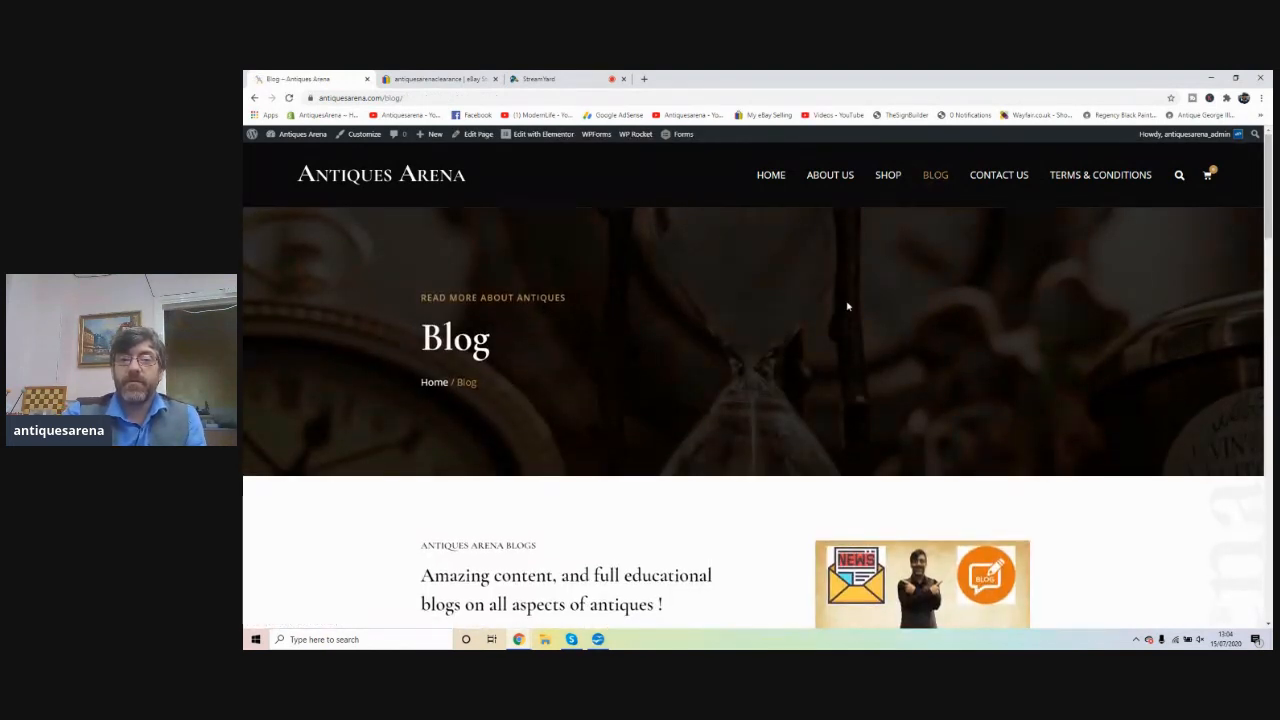
pyautogui.moveTo(558, 425)
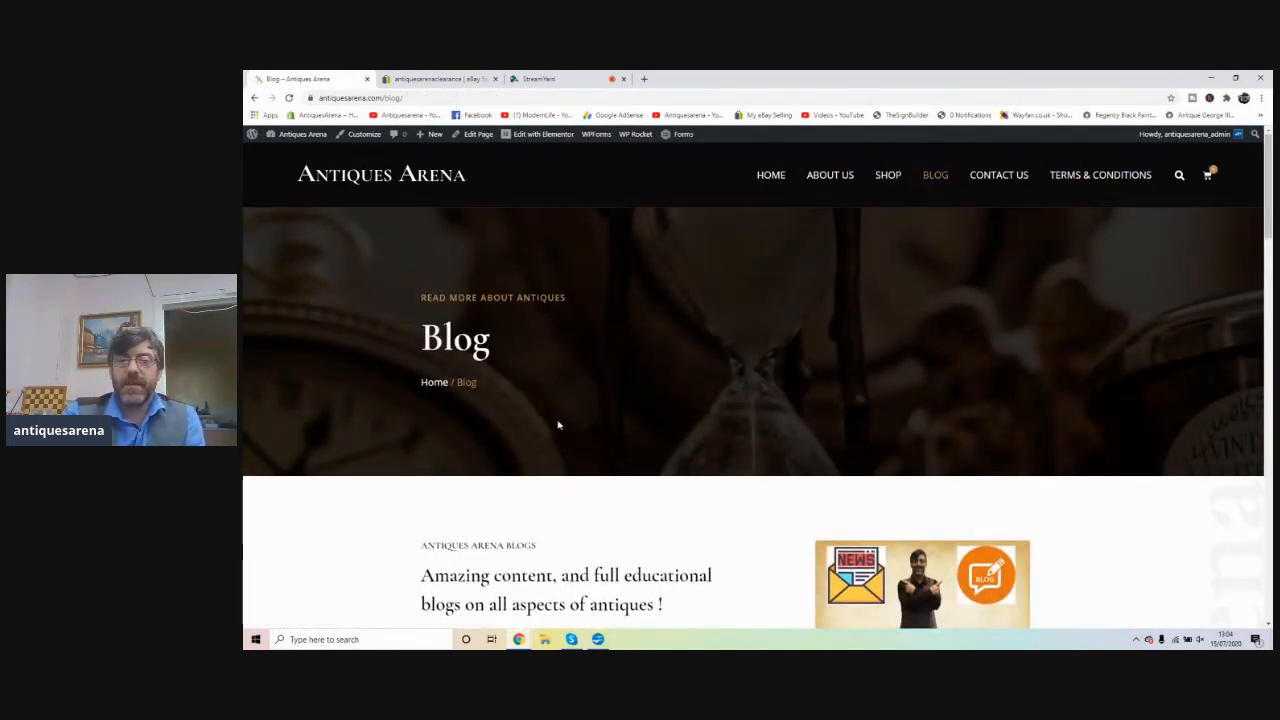
pyautogui.scroll(-3)
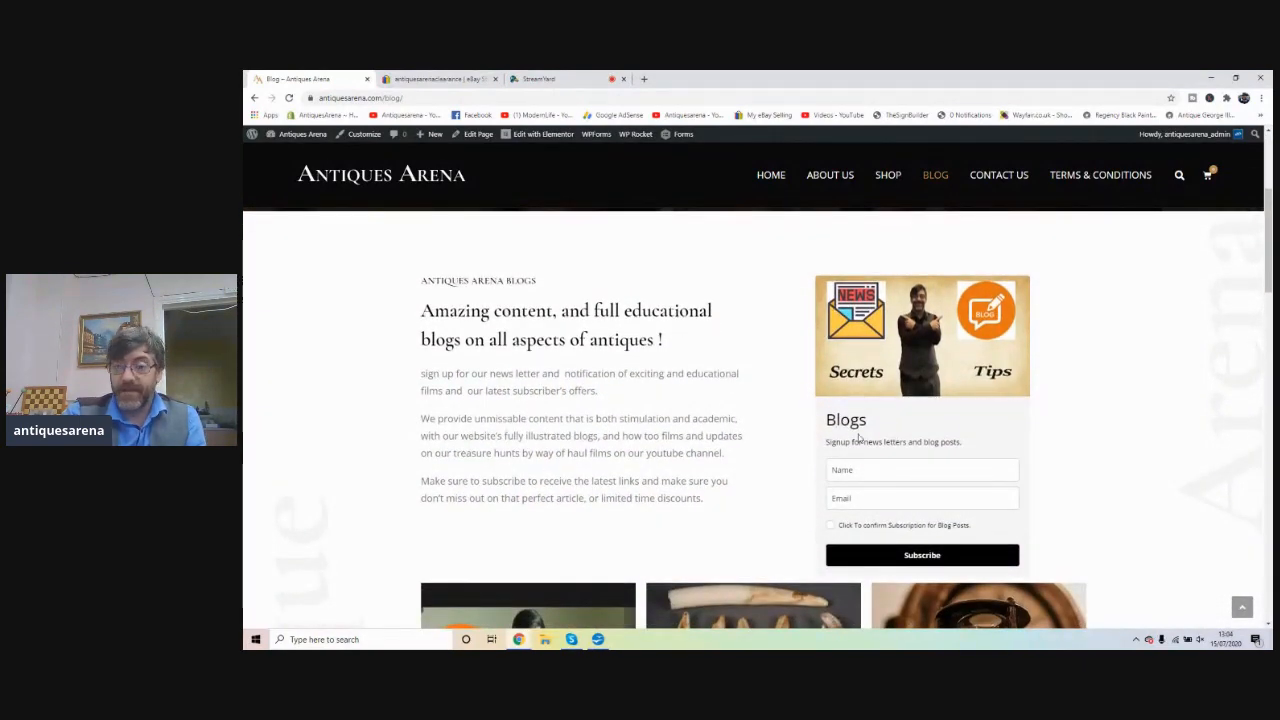
pyautogui.scroll(-3)
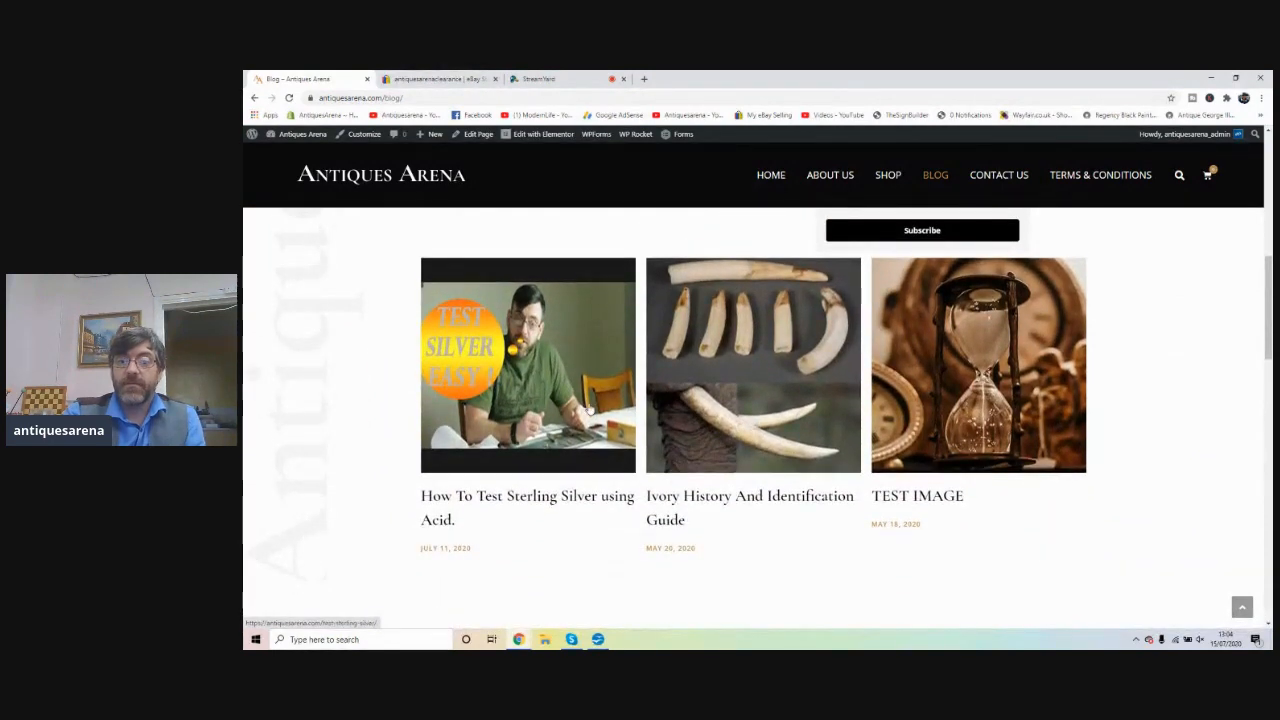
pyautogui.click(527, 364)
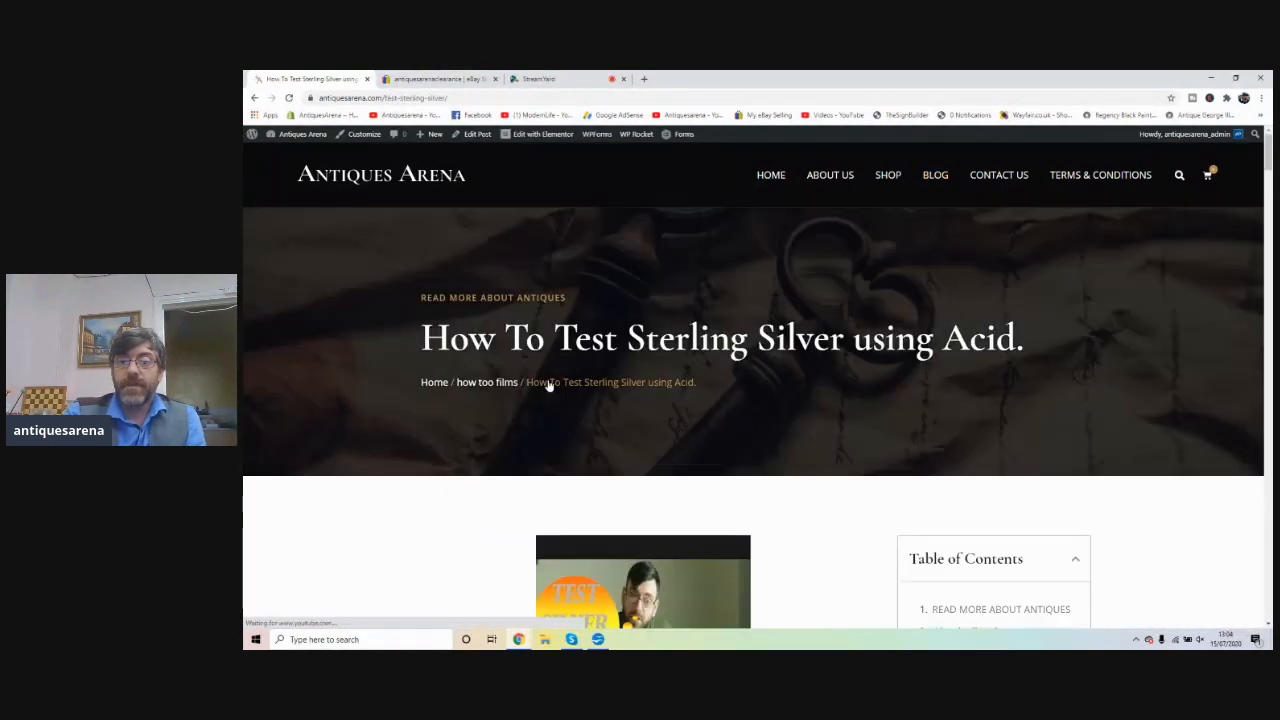
pyautogui.scroll(-3)
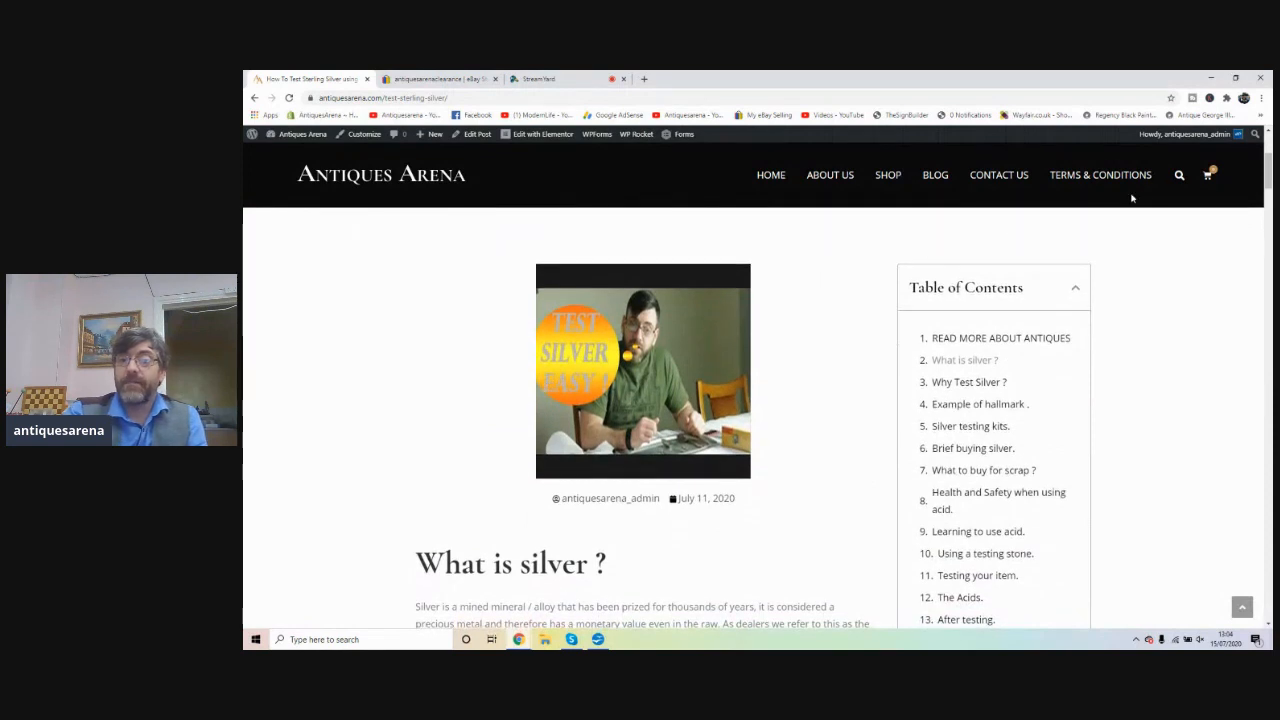
pyautogui.moveTo(963, 510)
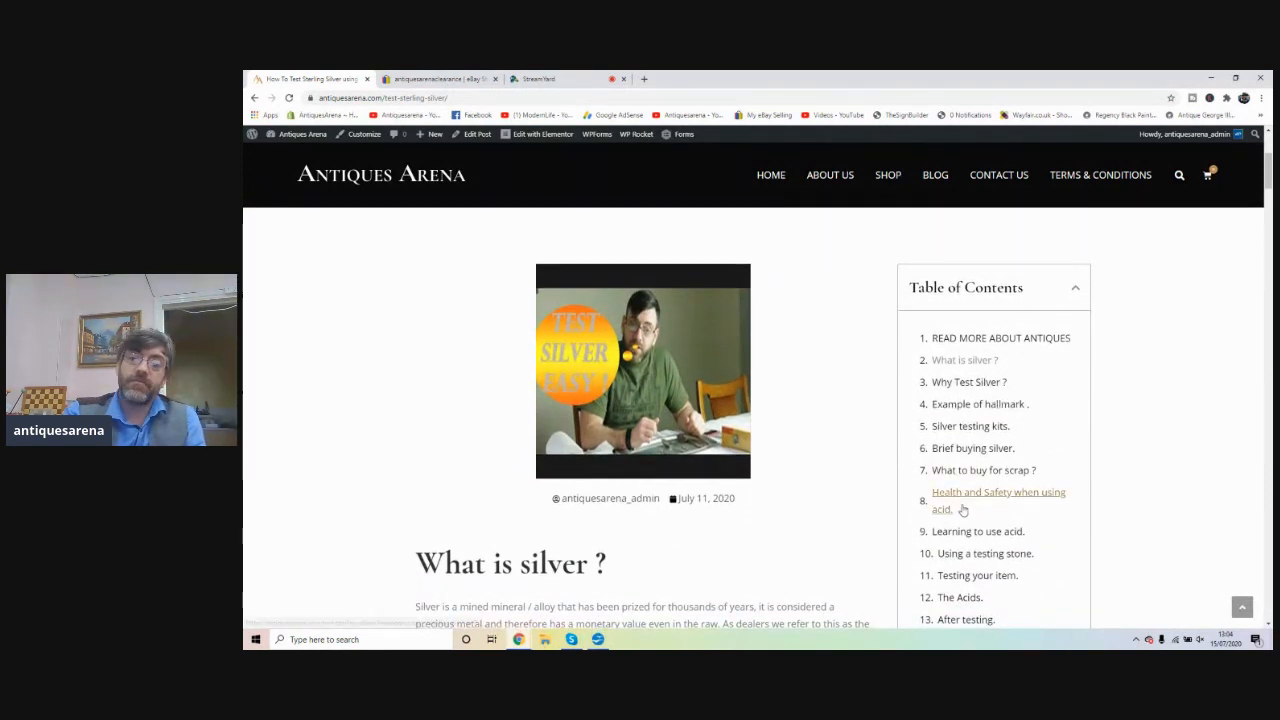
pyautogui.scroll(-3)
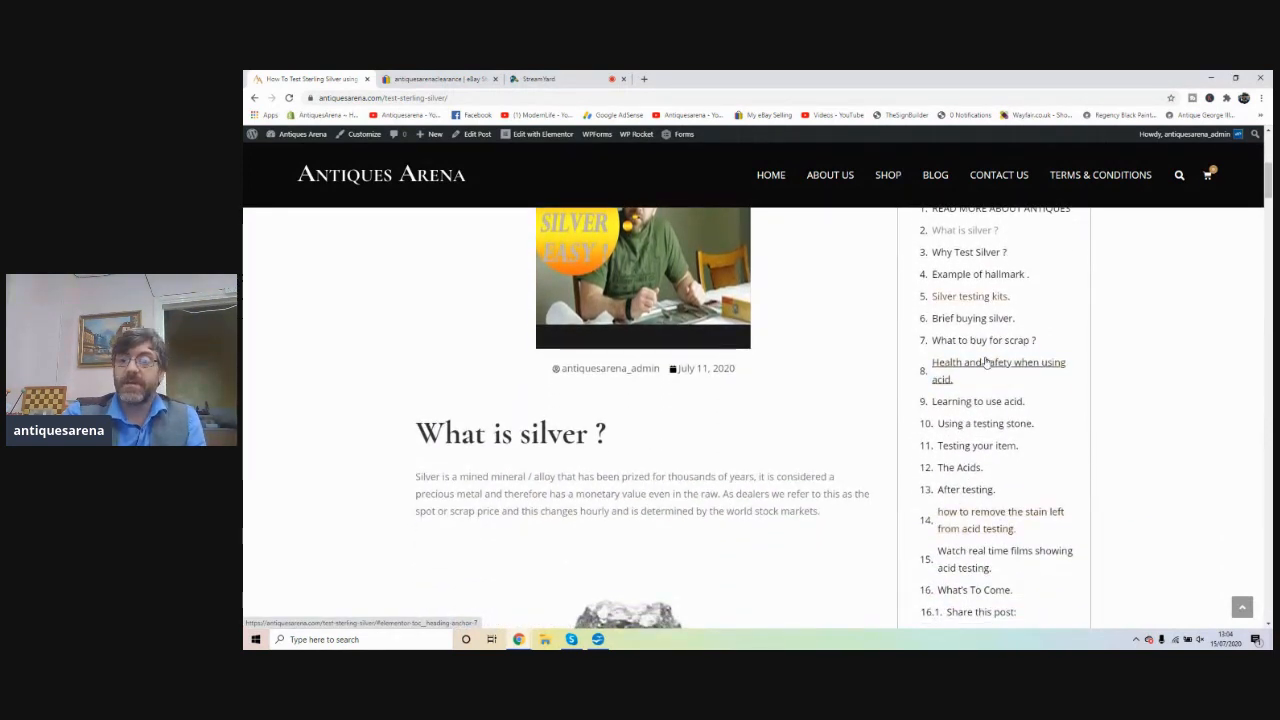
pyautogui.moveTo(969, 370)
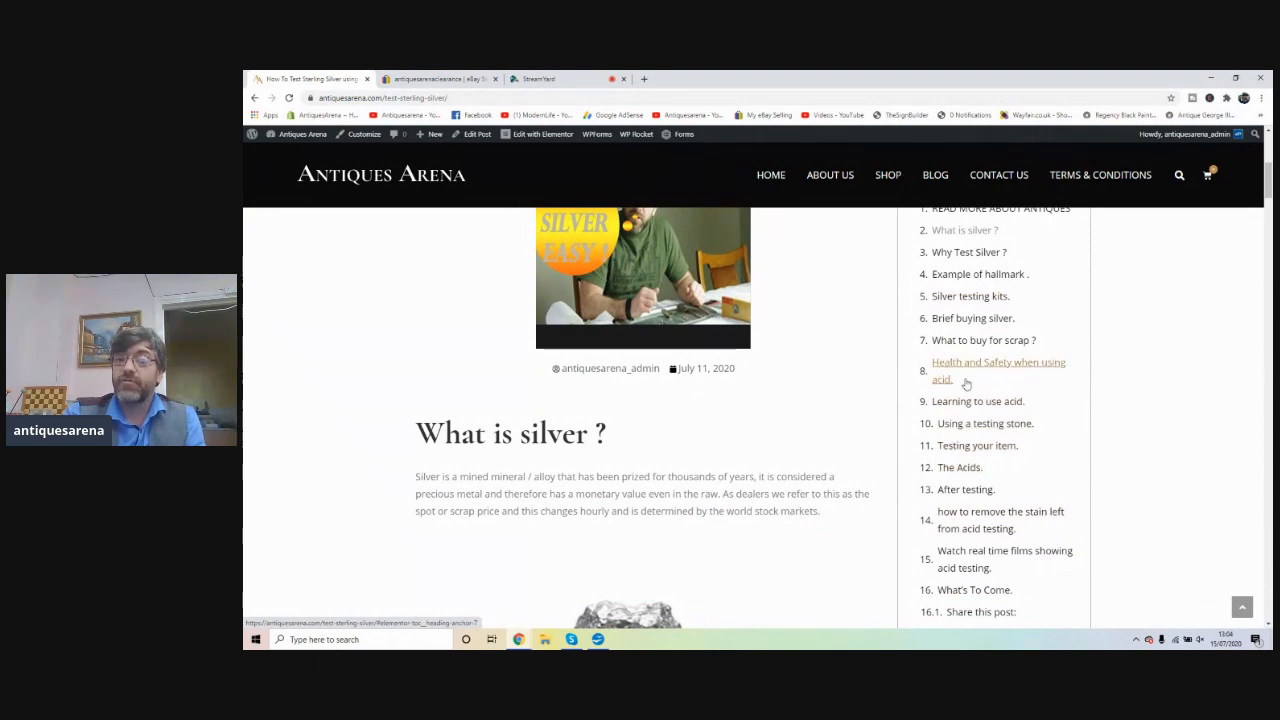
pyautogui.scroll(3)
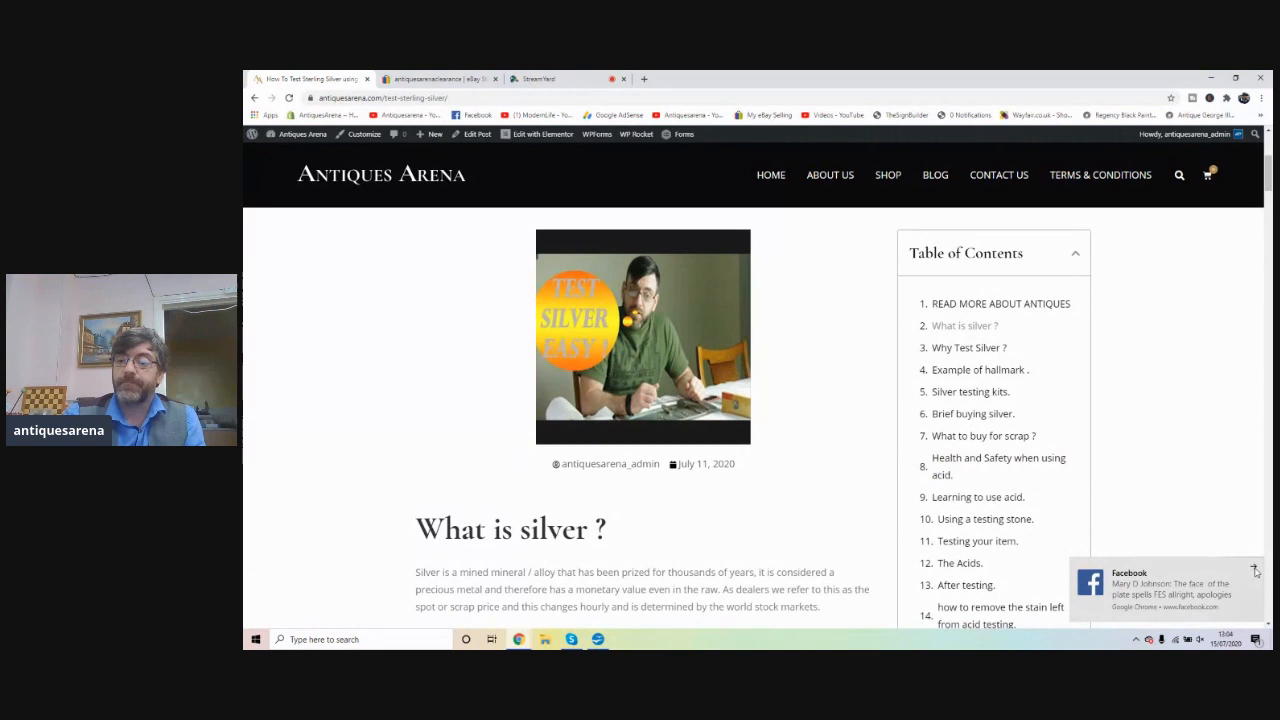
pyautogui.scroll(-3)
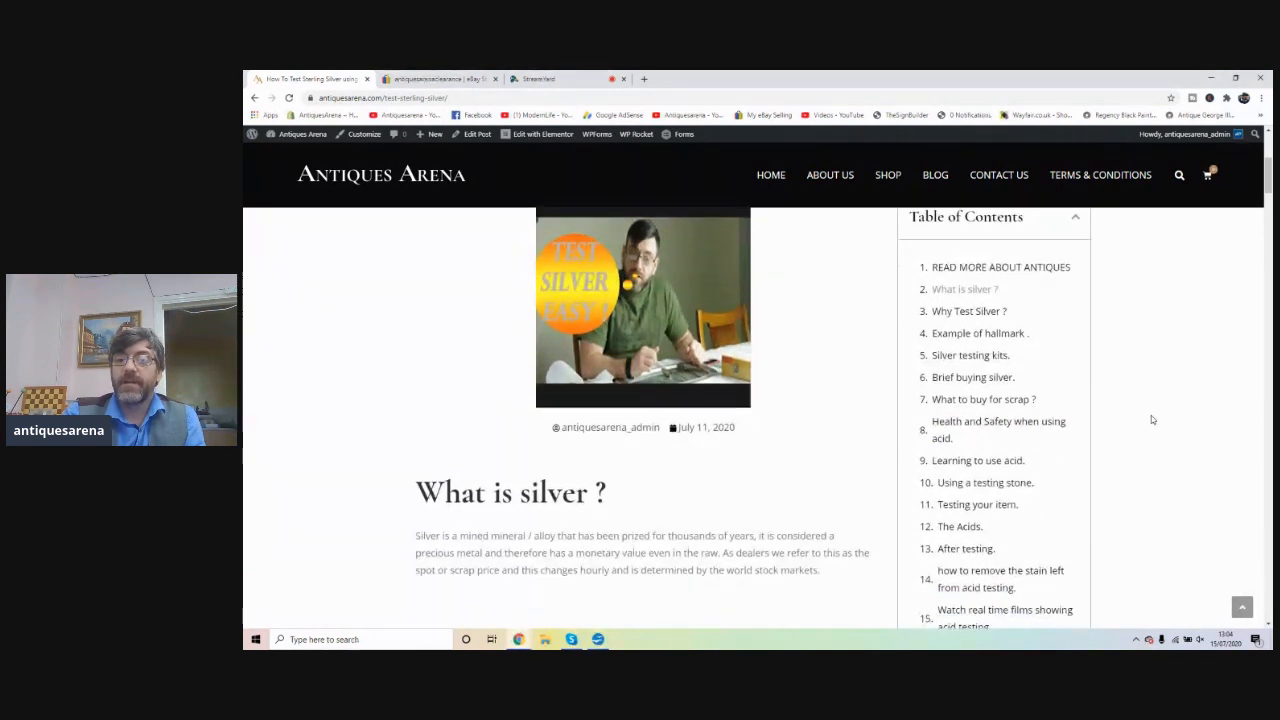
pyautogui.scroll(-3)
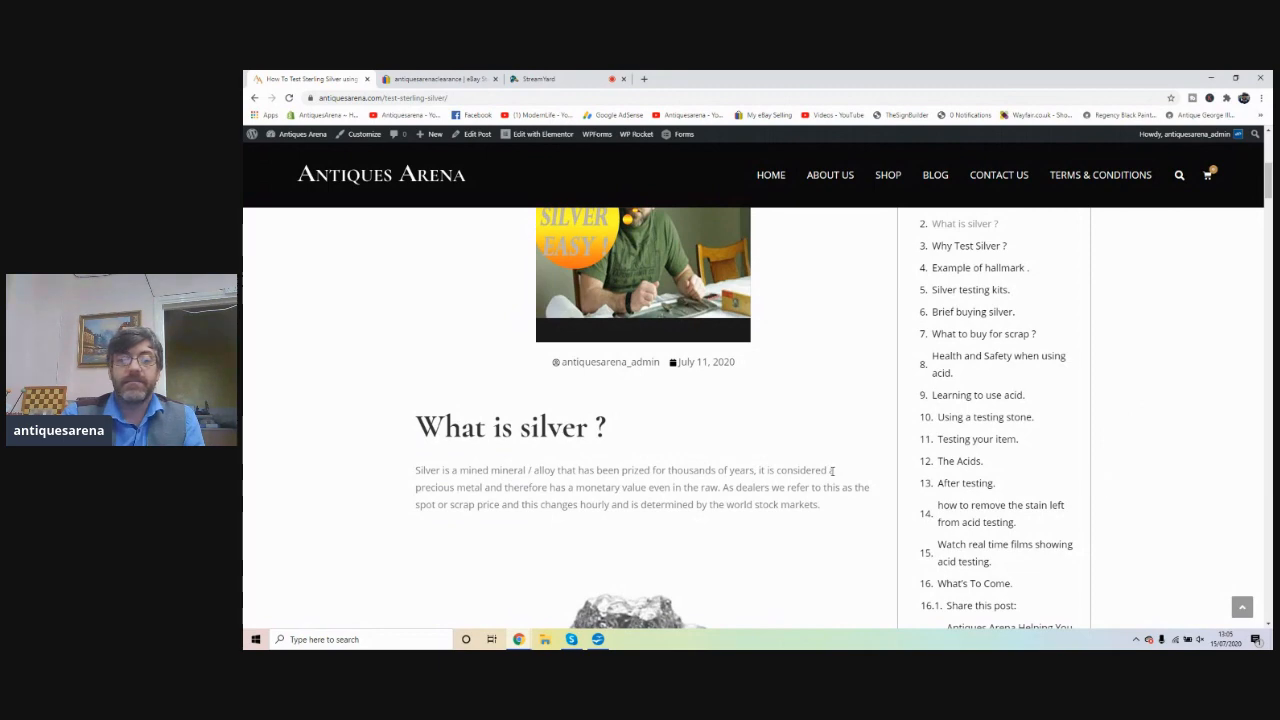
pyautogui.scroll(-3)
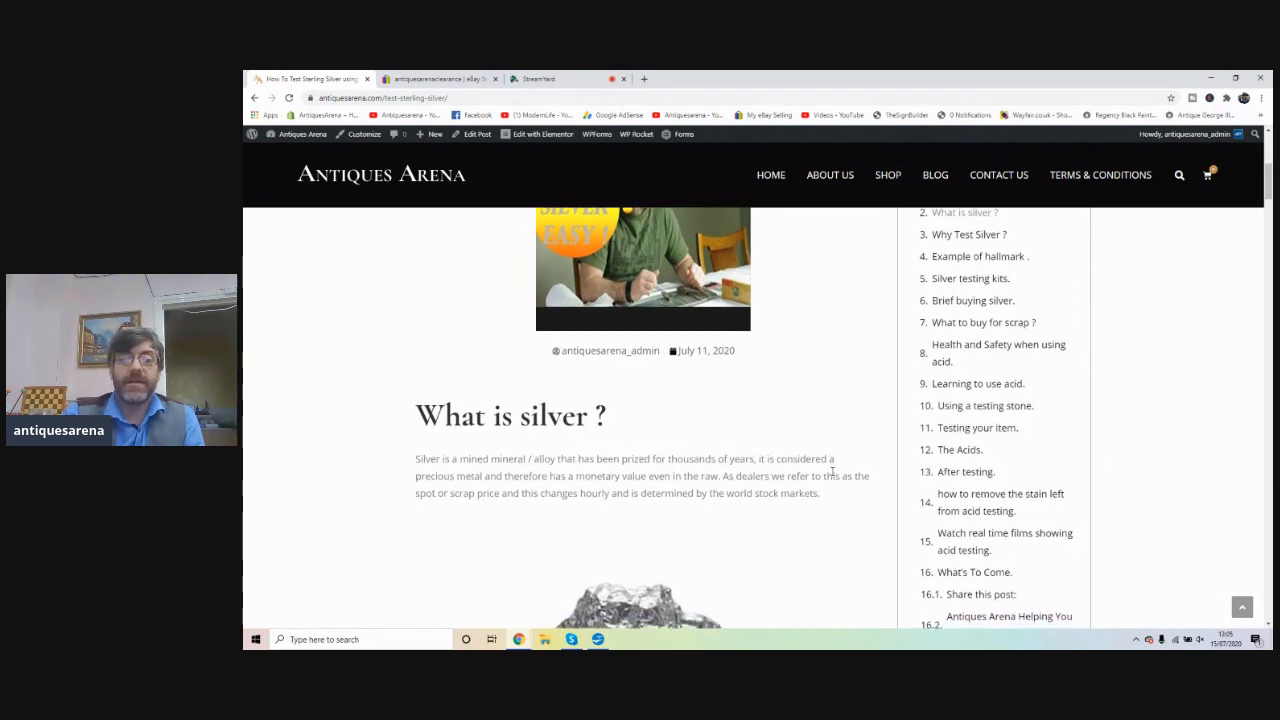
pyautogui.scroll(-3)
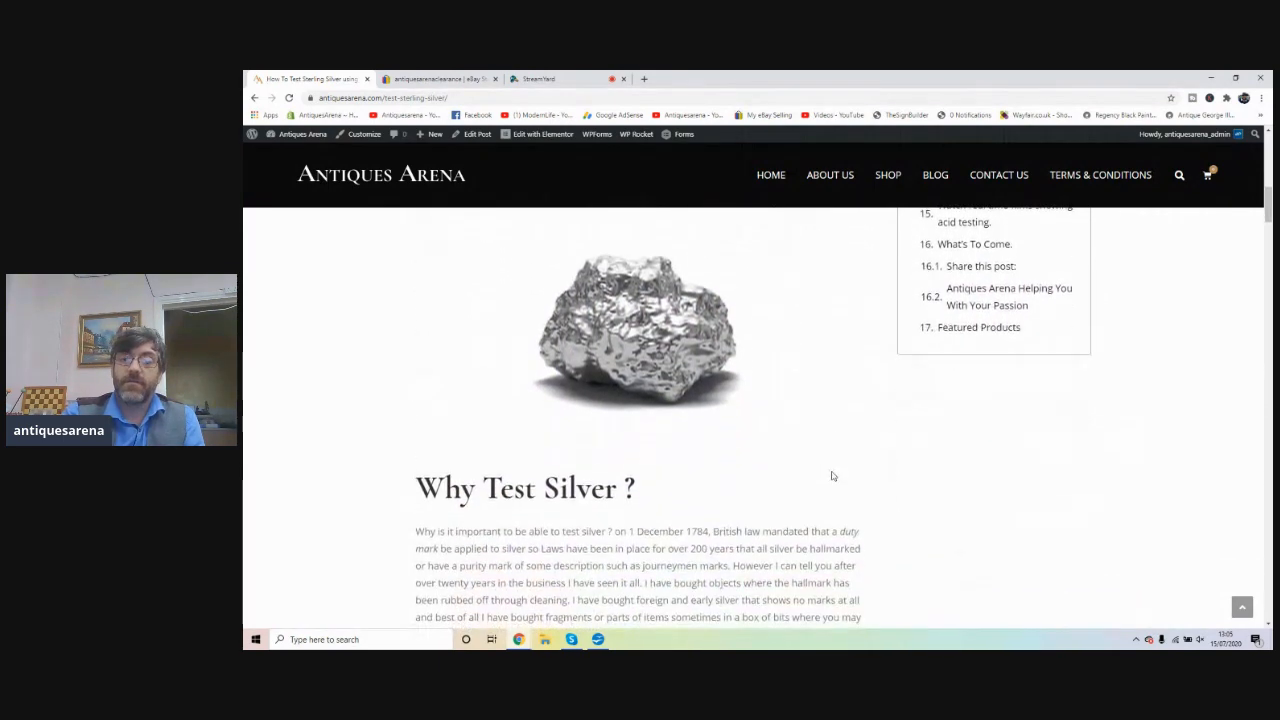
pyautogui.scroll(-3)
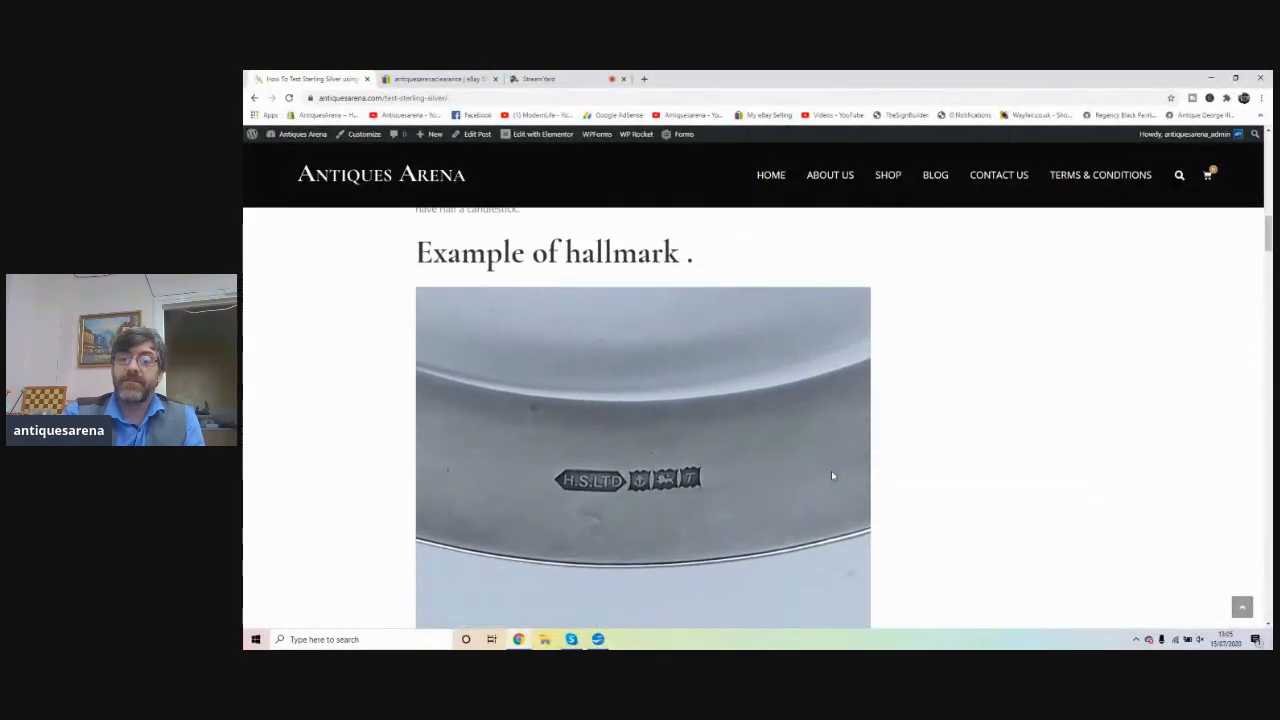
pyautogui.scroll(-3)
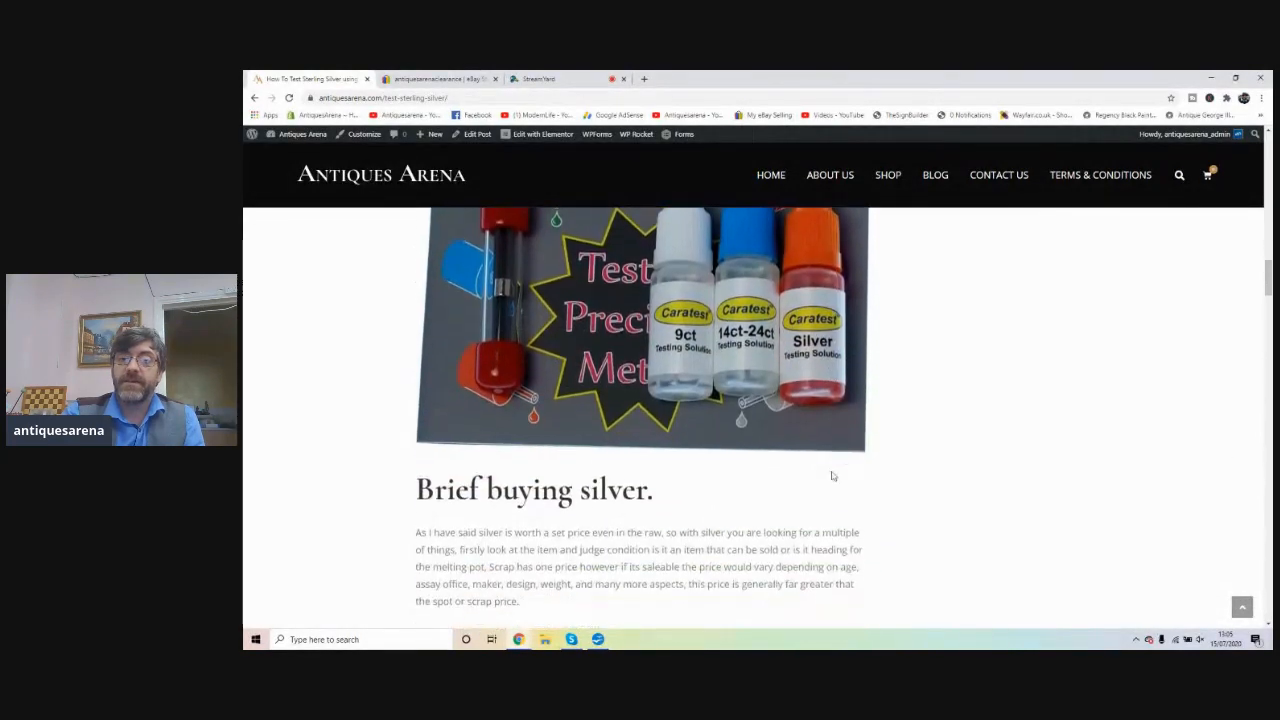
pyautogui.scroll(-3)
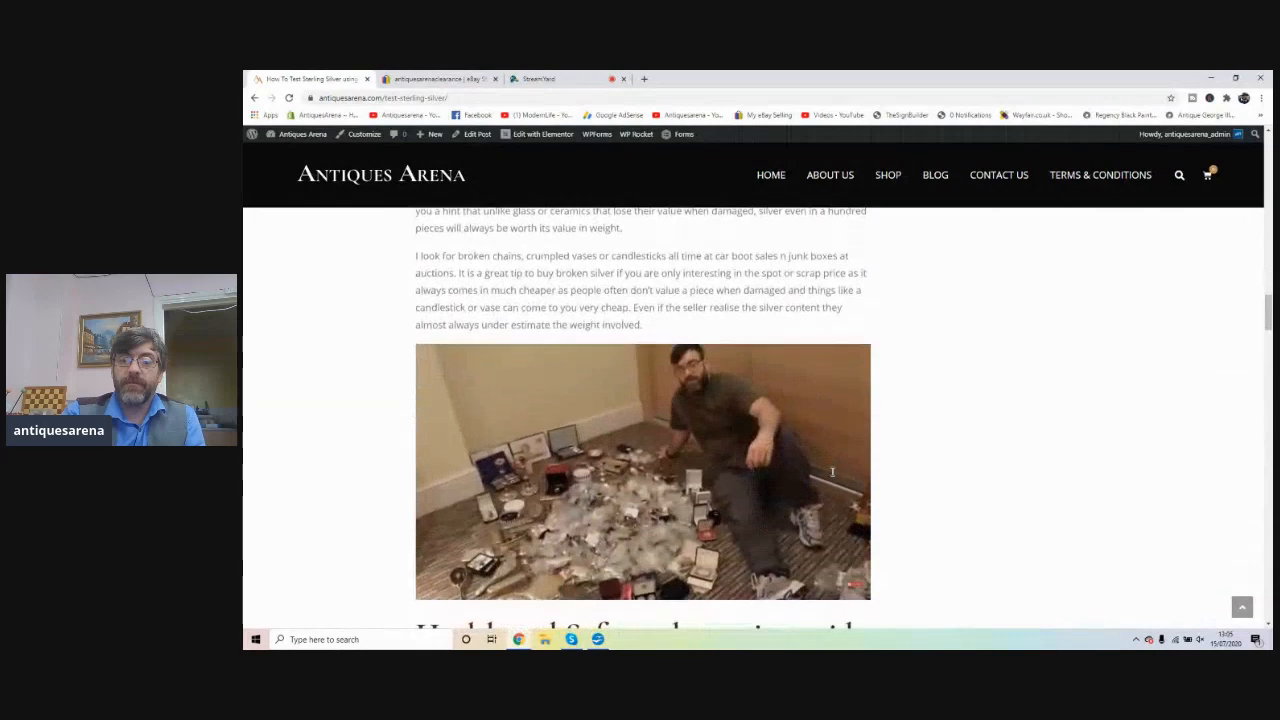
pyautogui.scroll(-3)
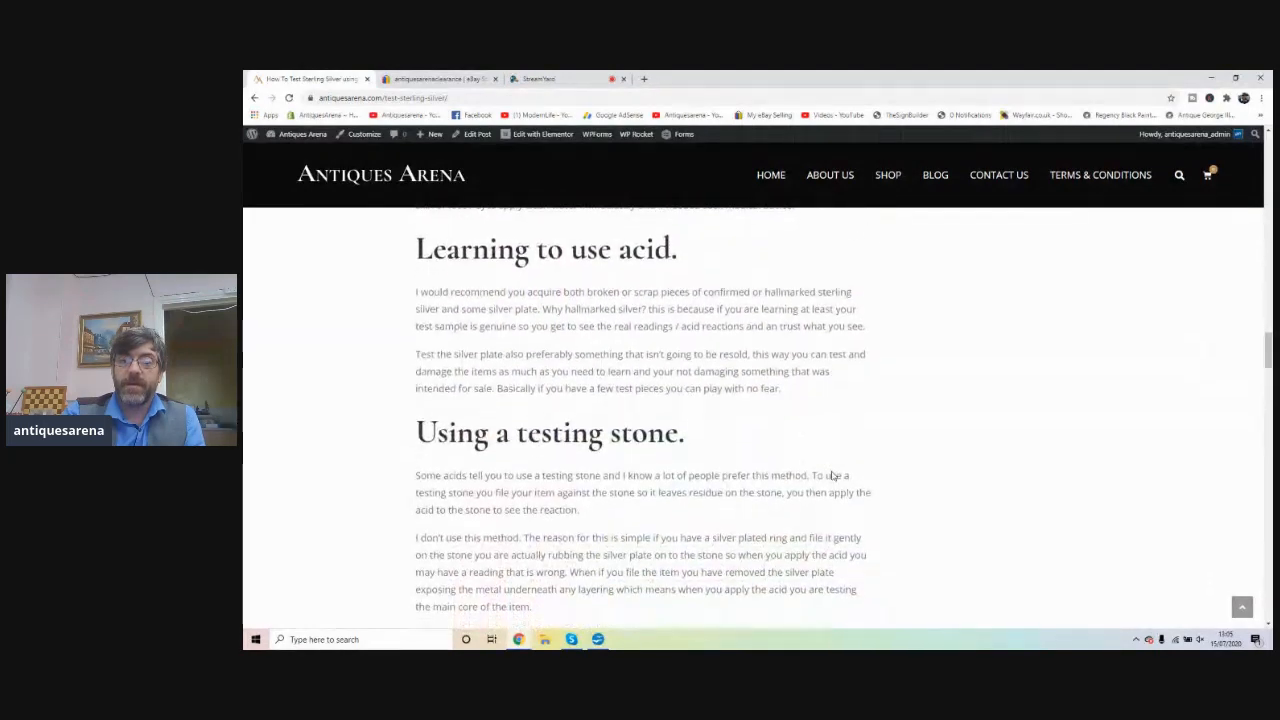
pyautogui.scroll(-3)
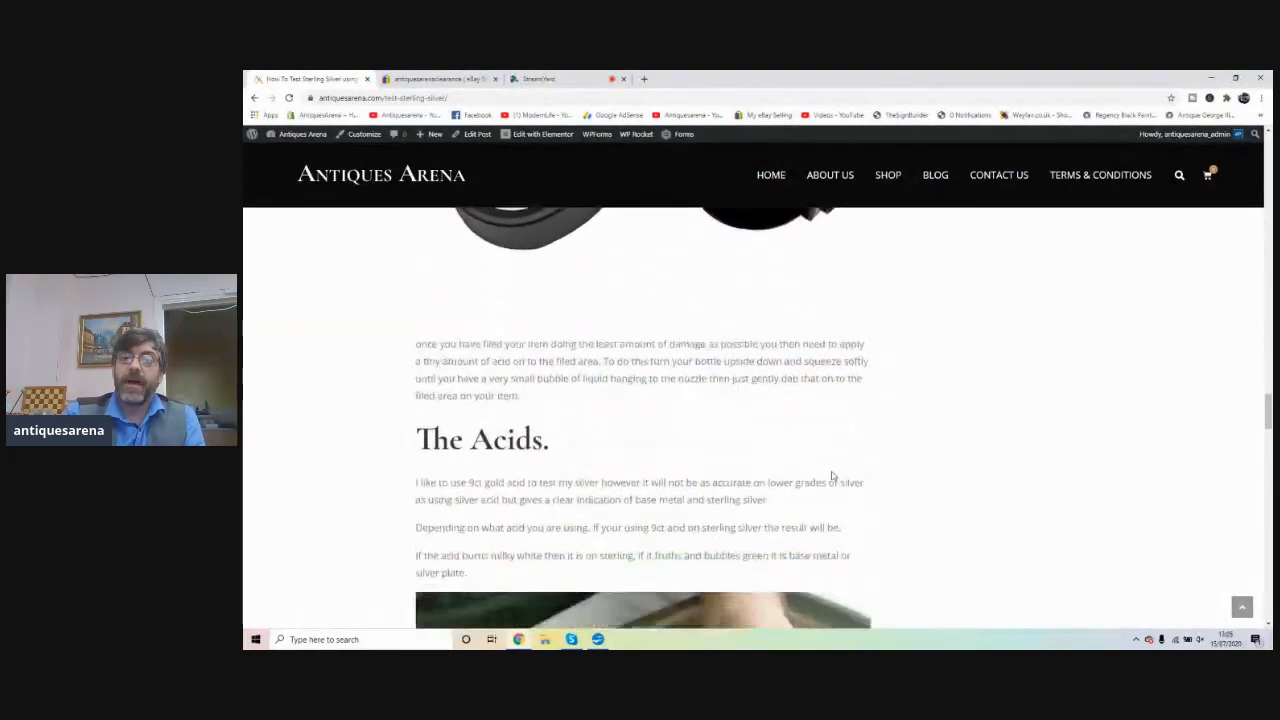
pyautogui.scroll(-3)
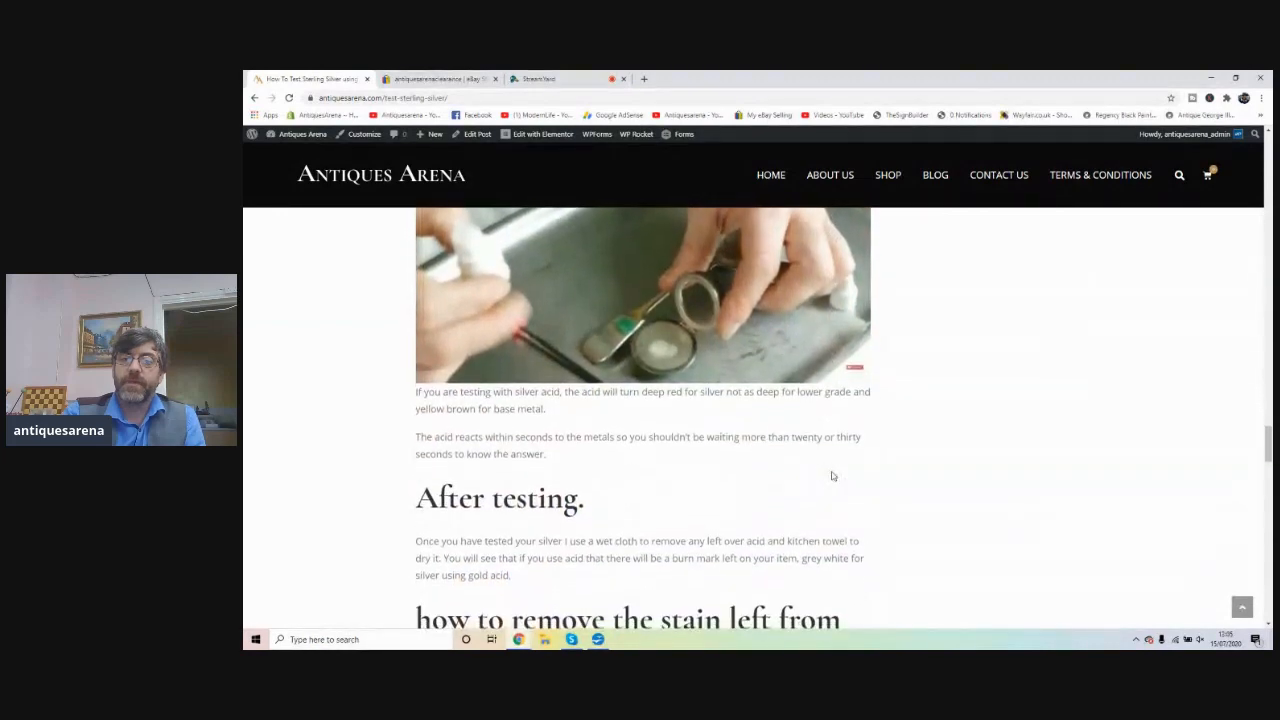
pyautogui.scroll(-3)
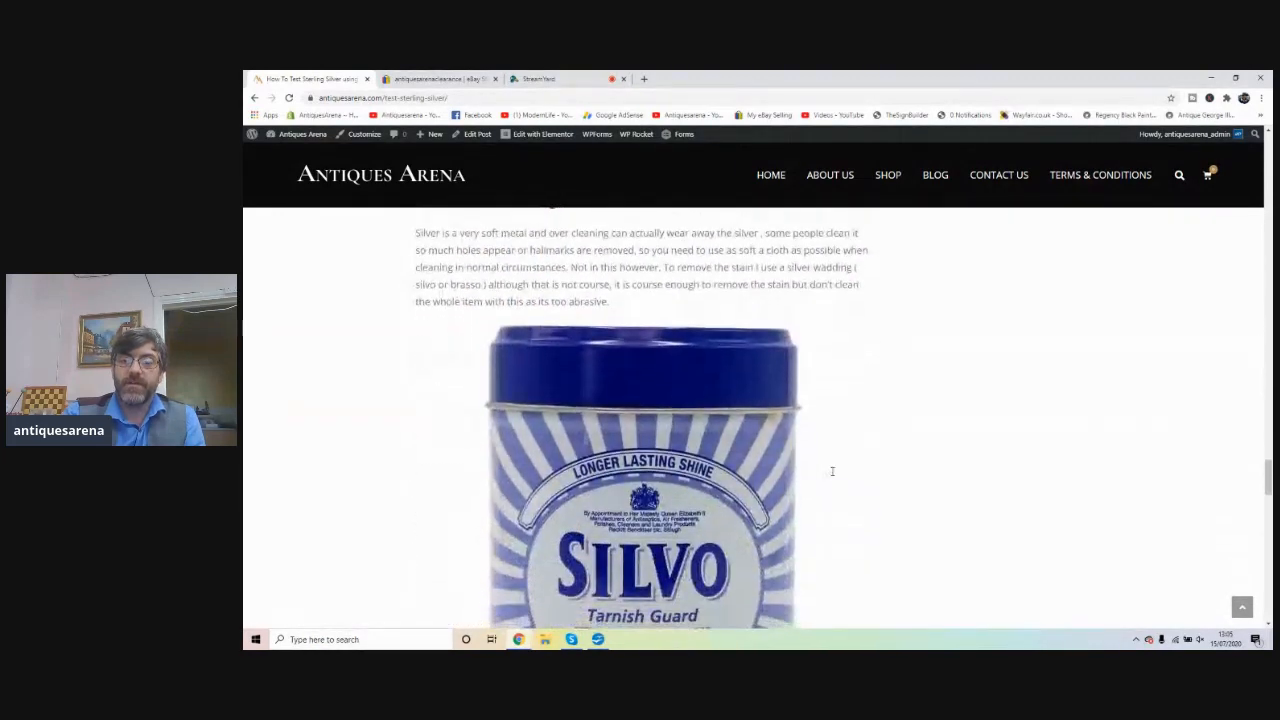
pyautogui.scroll(-3)
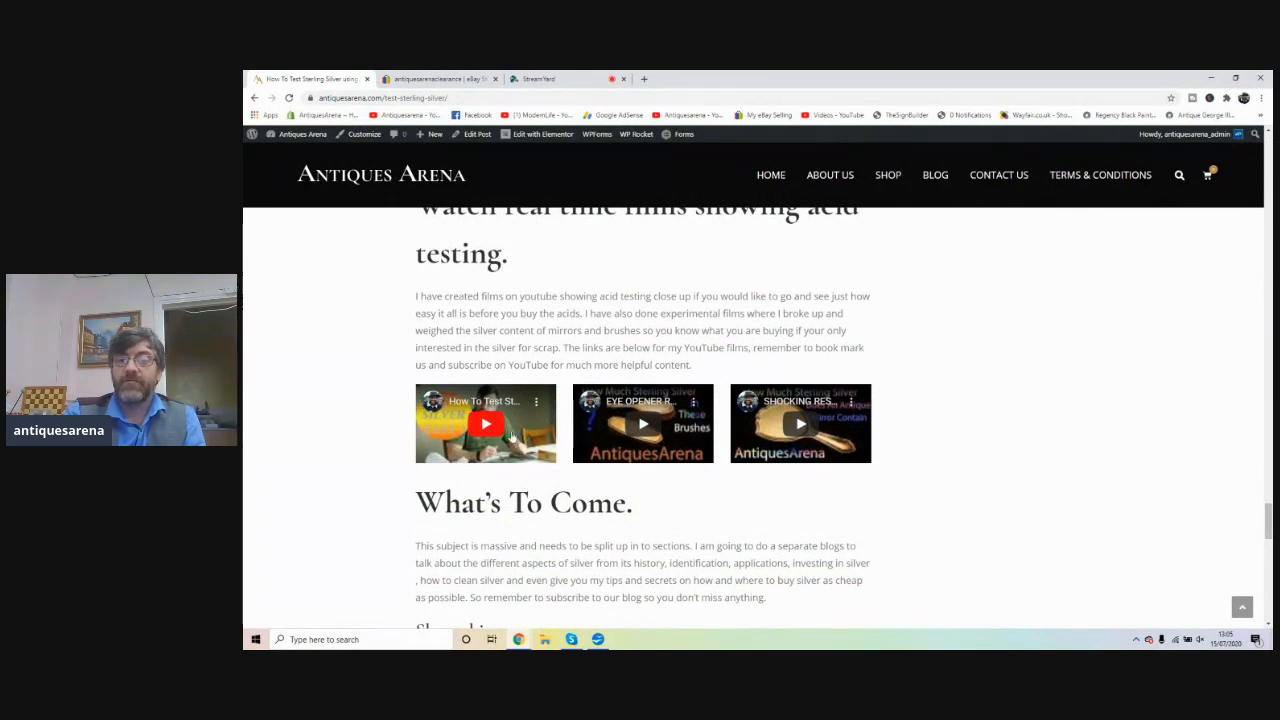
pyautogui.moveTo(642, 423)
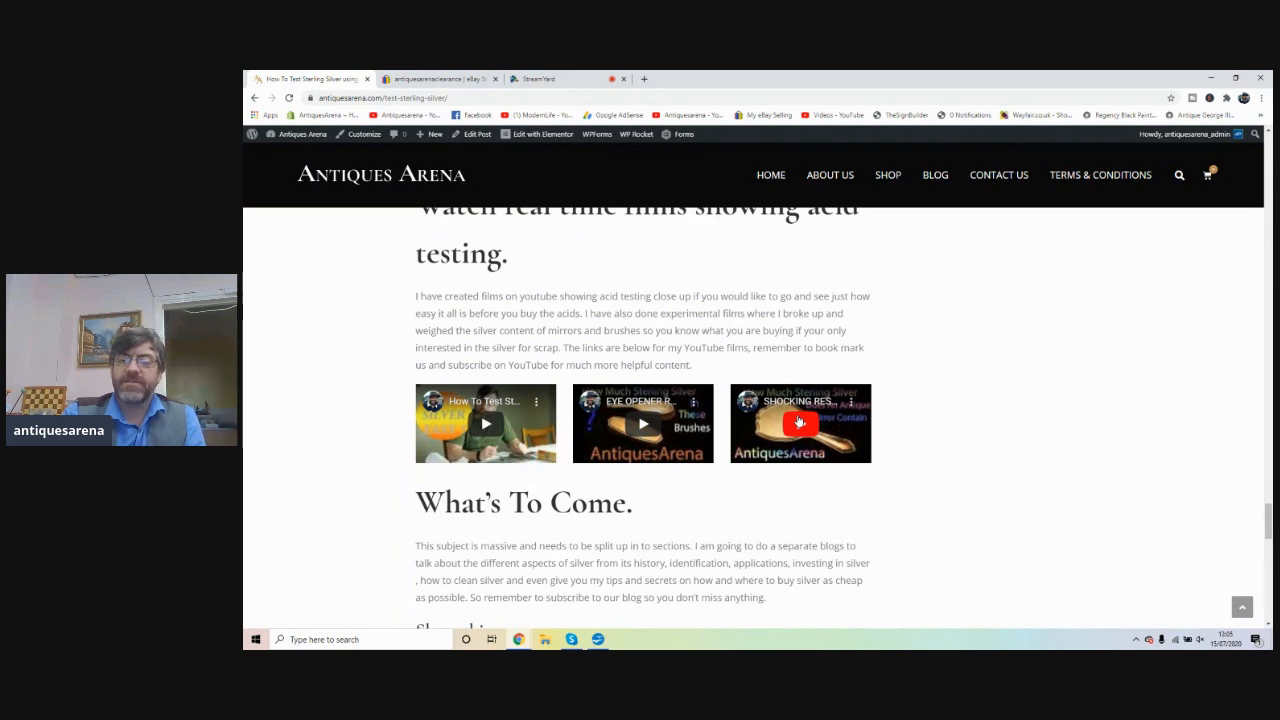
pyautogui.scroll(-3)
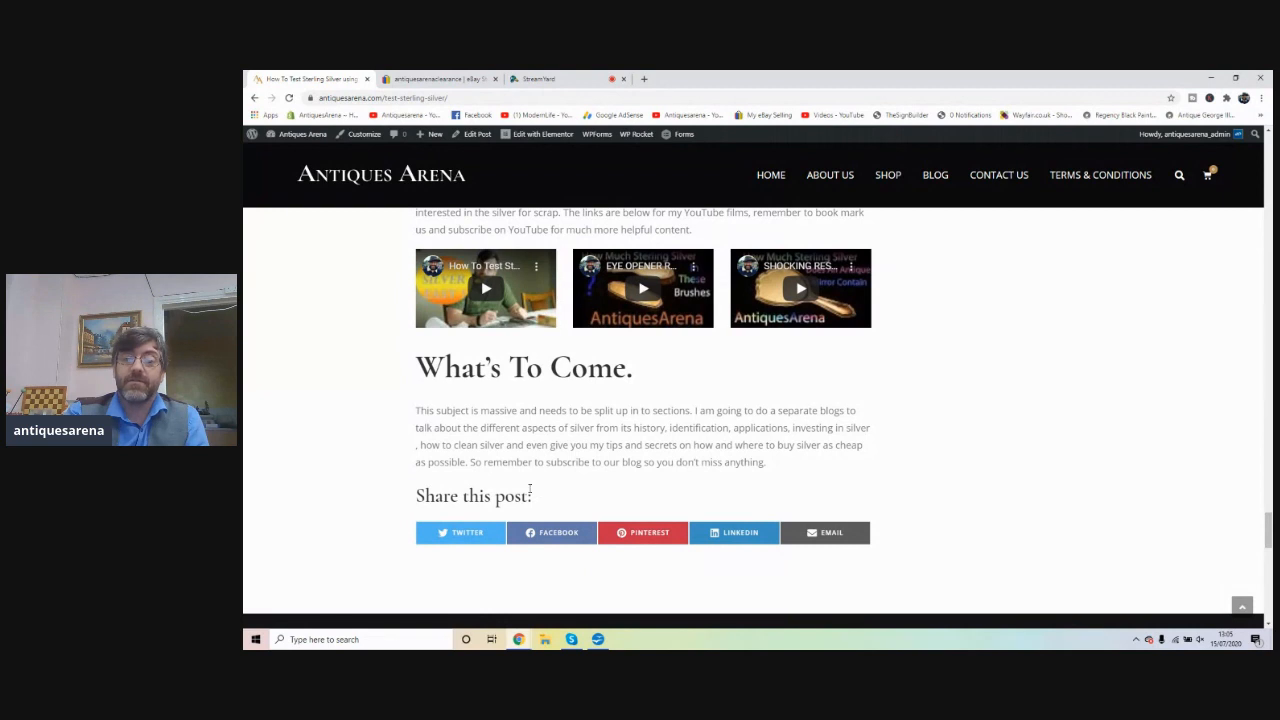
pyautogui.moveTo(549, 503)
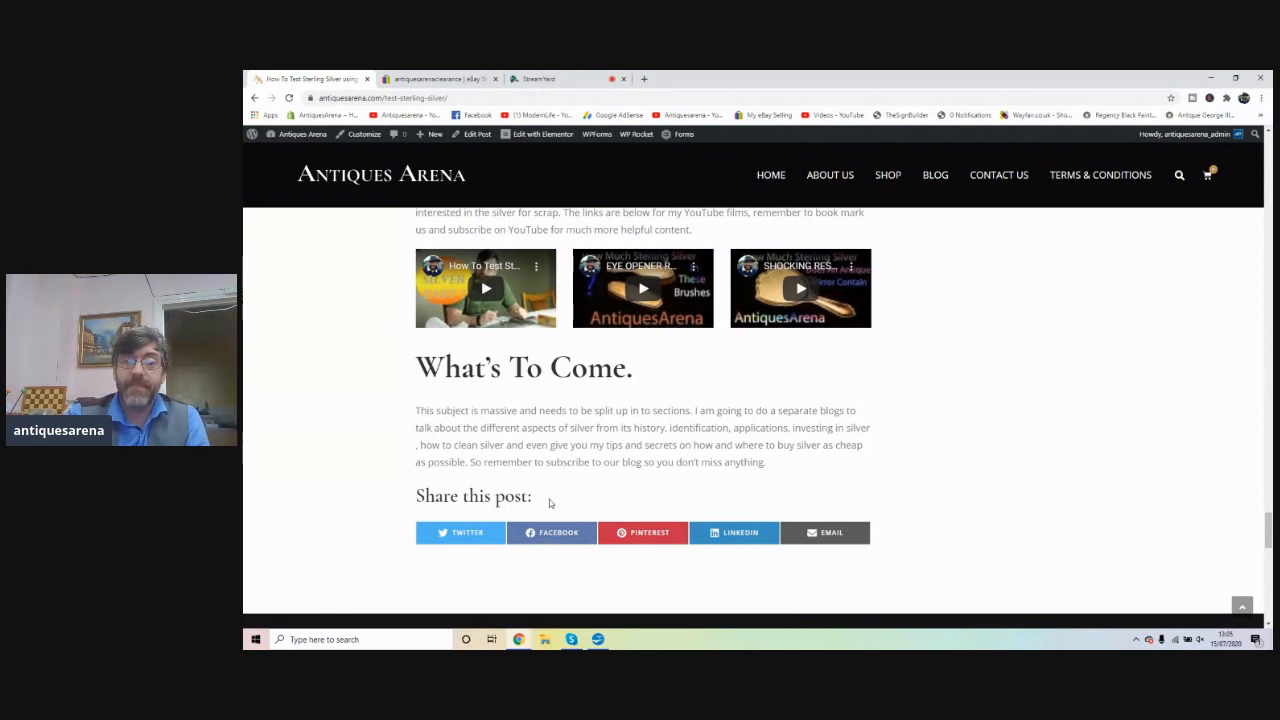
pyautogui.scroll(-3)
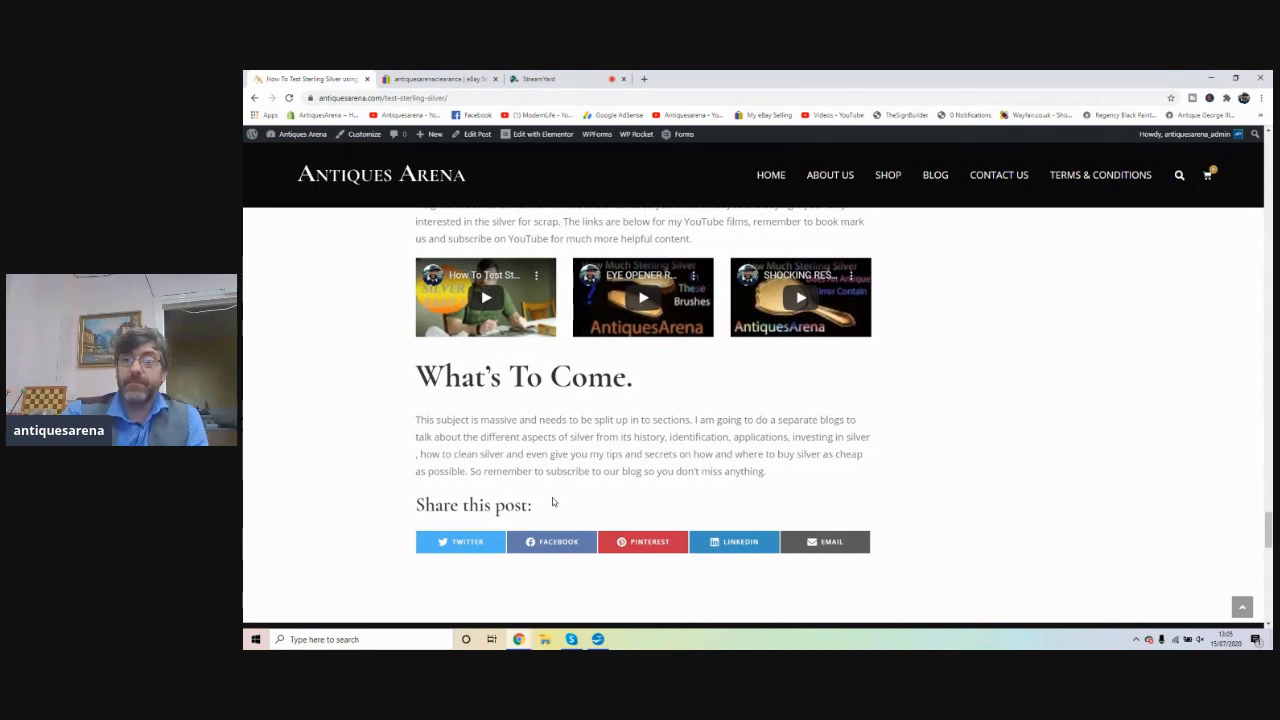
pyautogui.moveTo(633, 450)
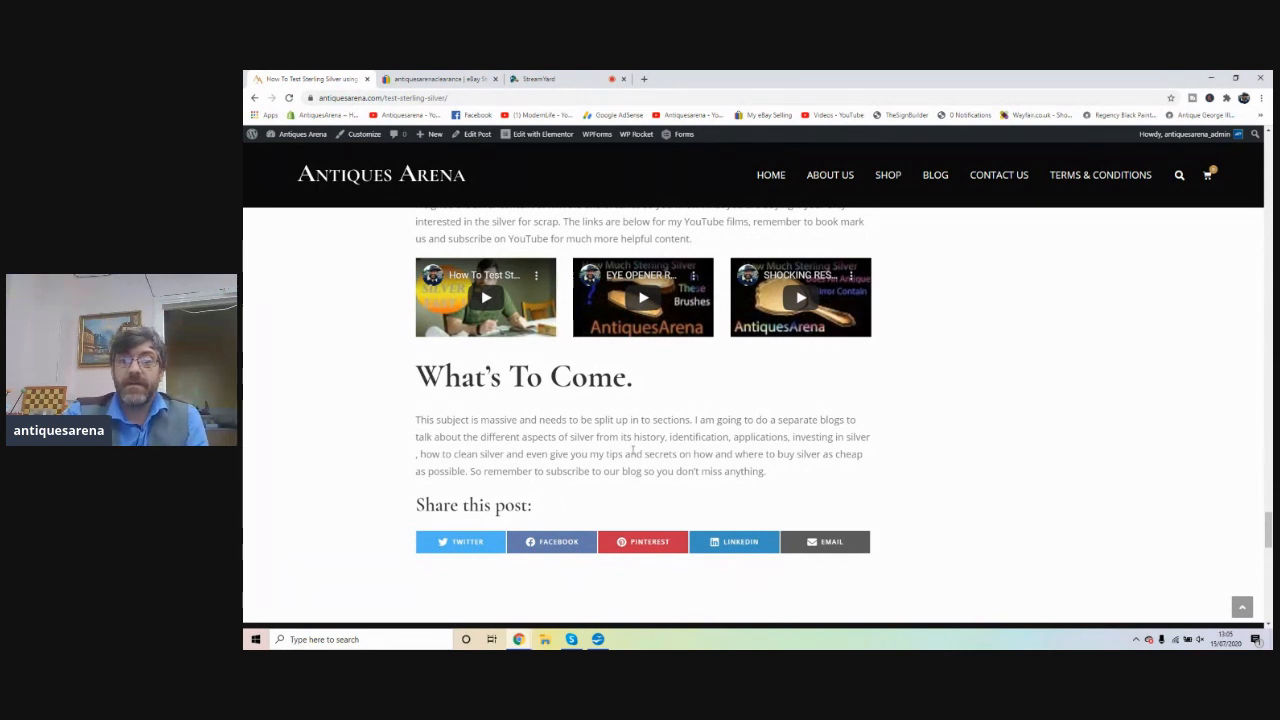
pyautogui.scroll(-3)
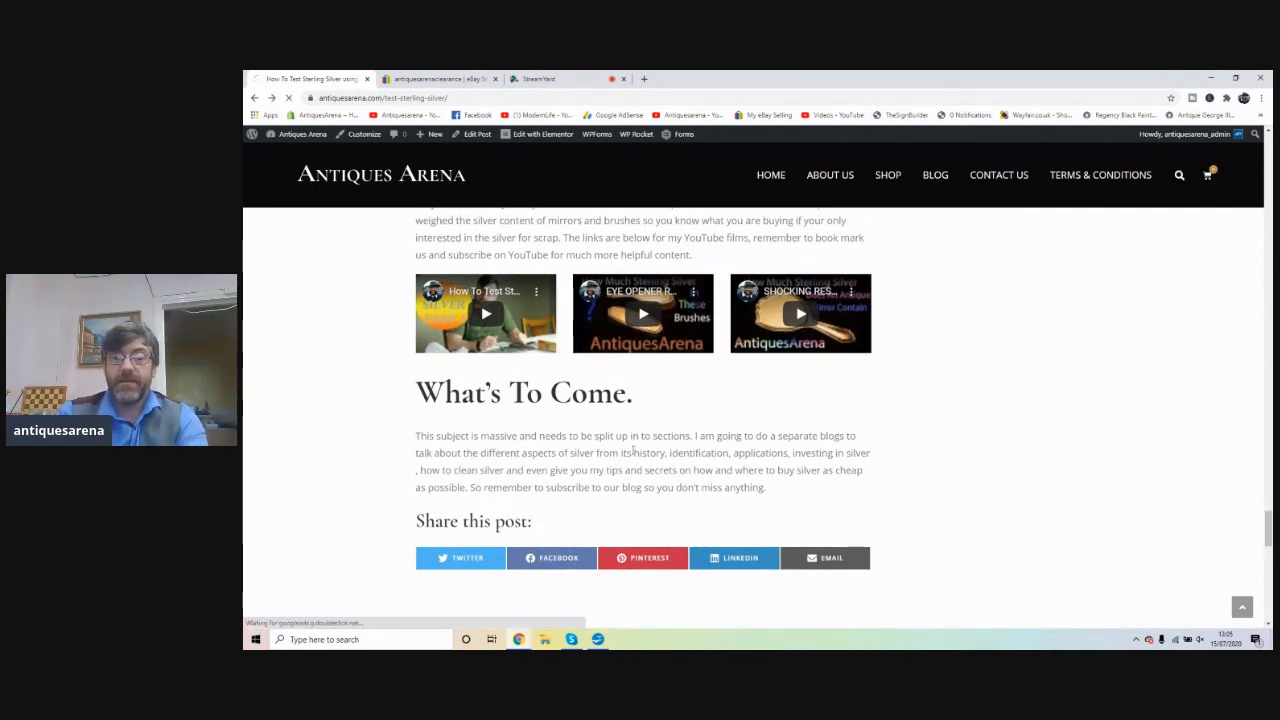
# - From the blog listing, skim the Ivory History And Identification Guide post
pyautogui.click(935, 174)
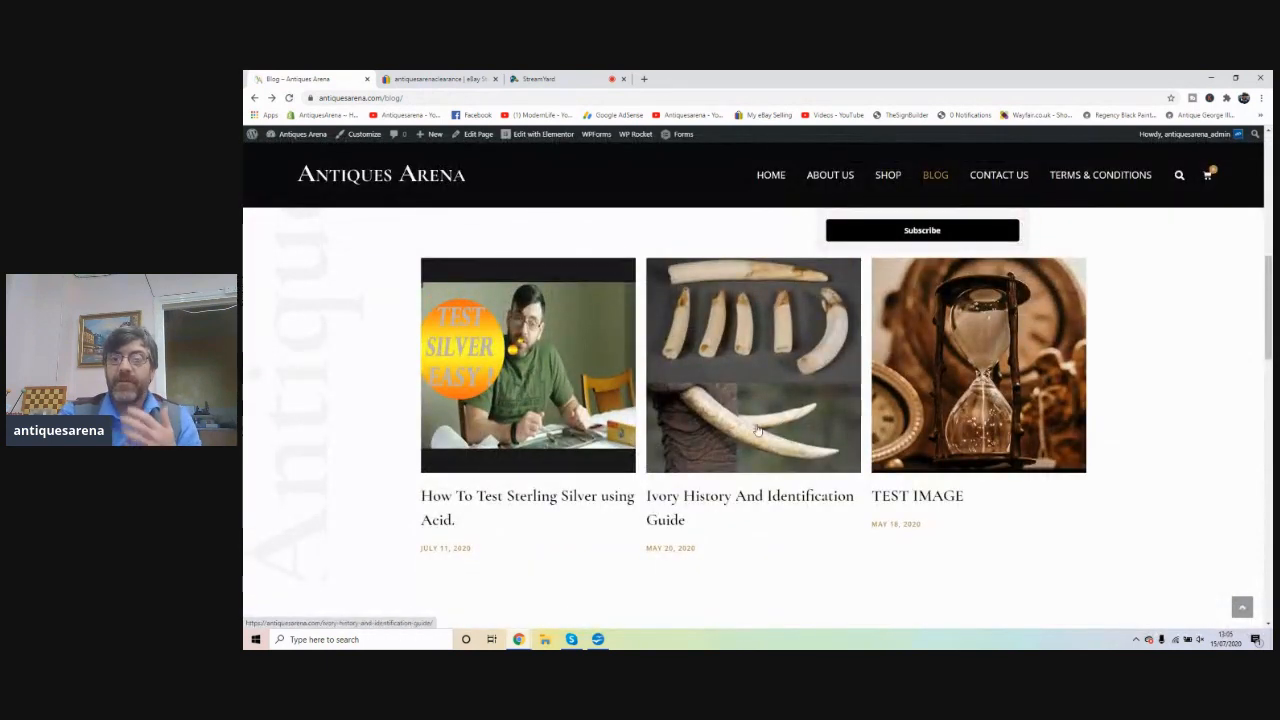
pyautogui.moveTo(753, 382)
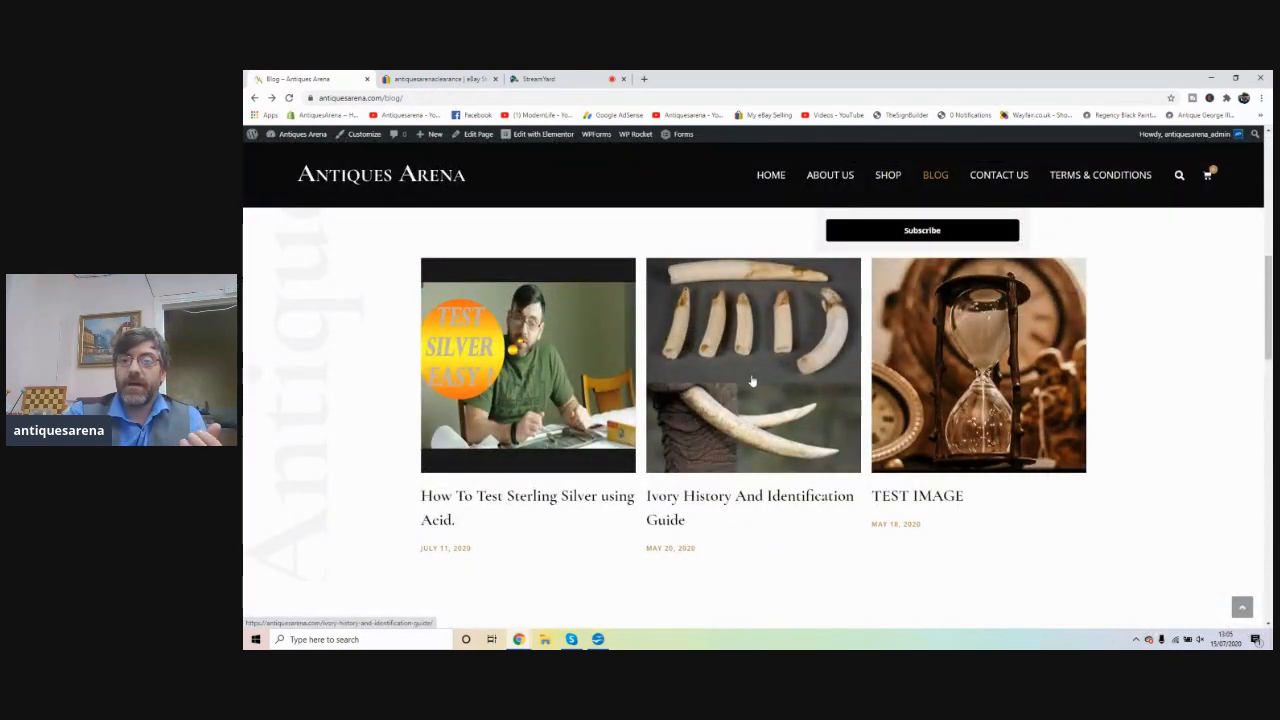
pyautogui.click(752, 365)
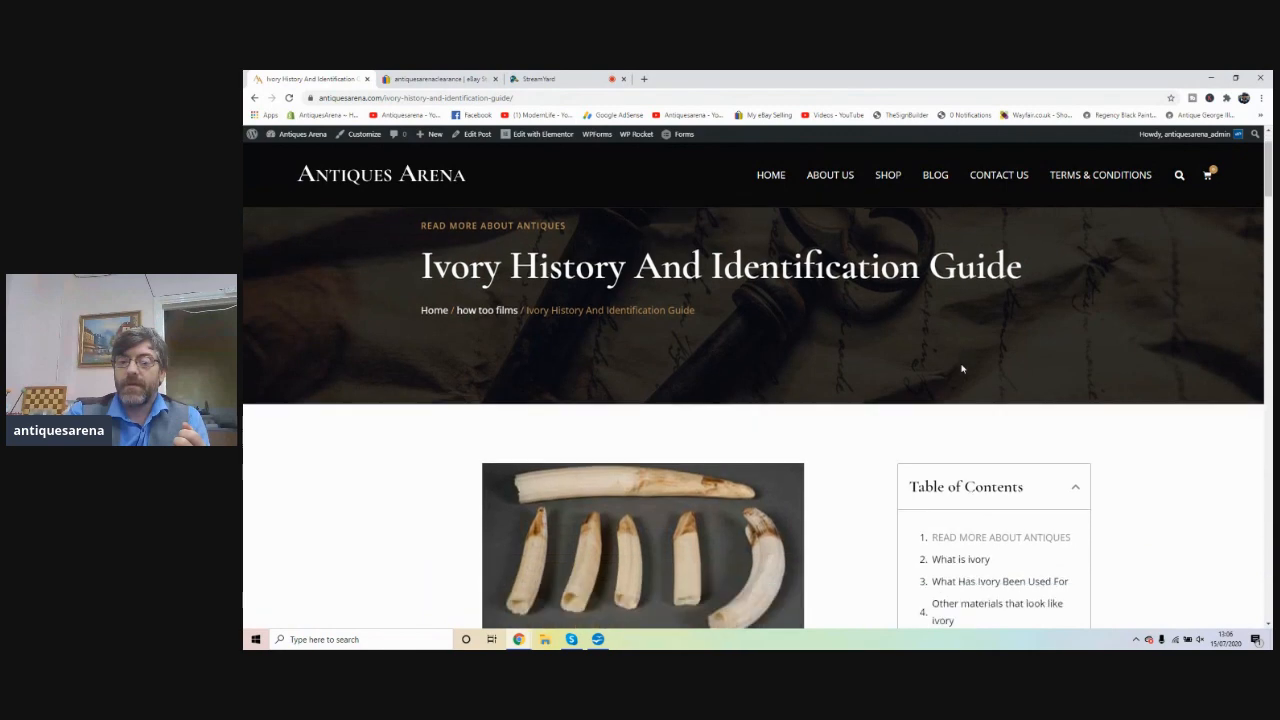
pyautogui.scroll(-3)
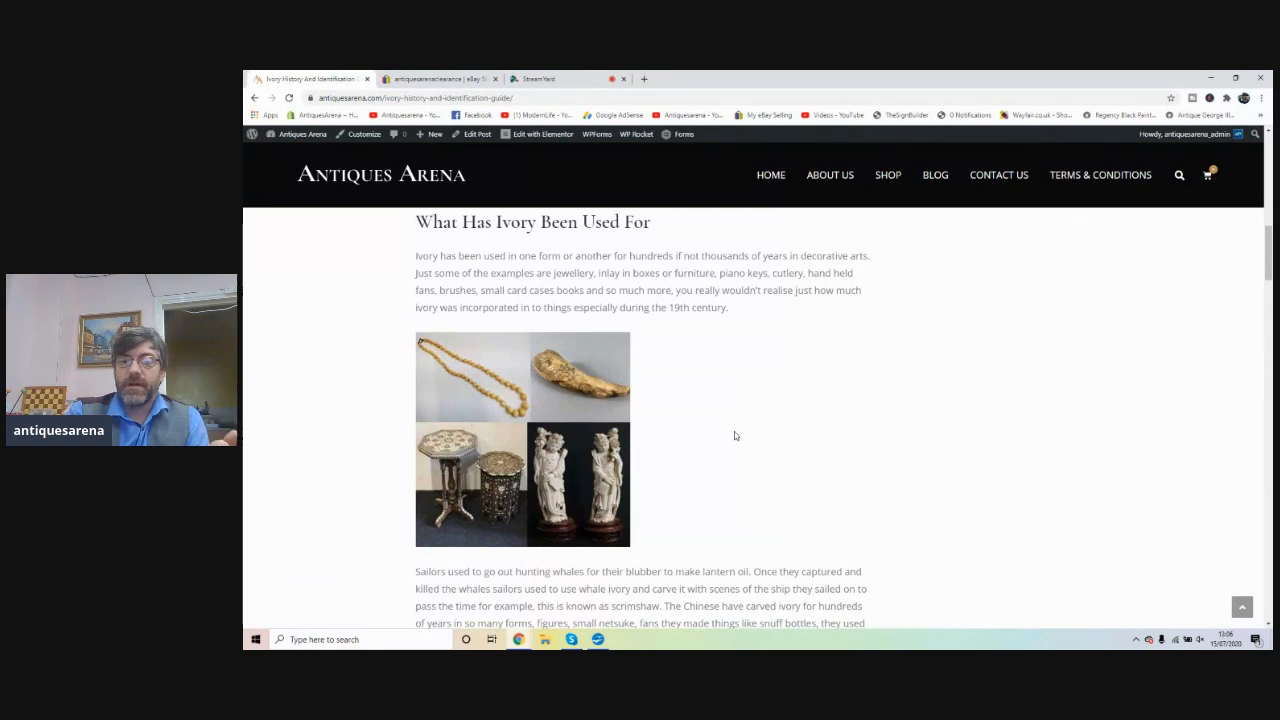
pyautogui.scroll(3)
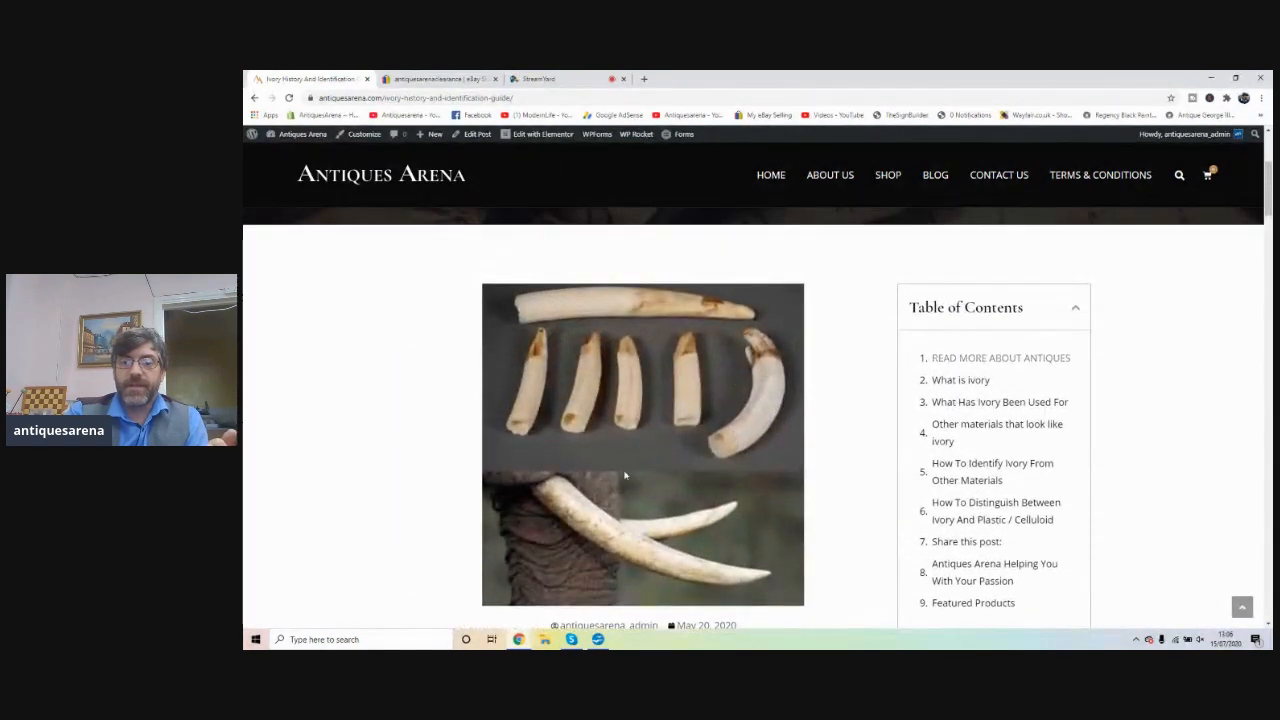
pyautogui.moveTo(703, 442)
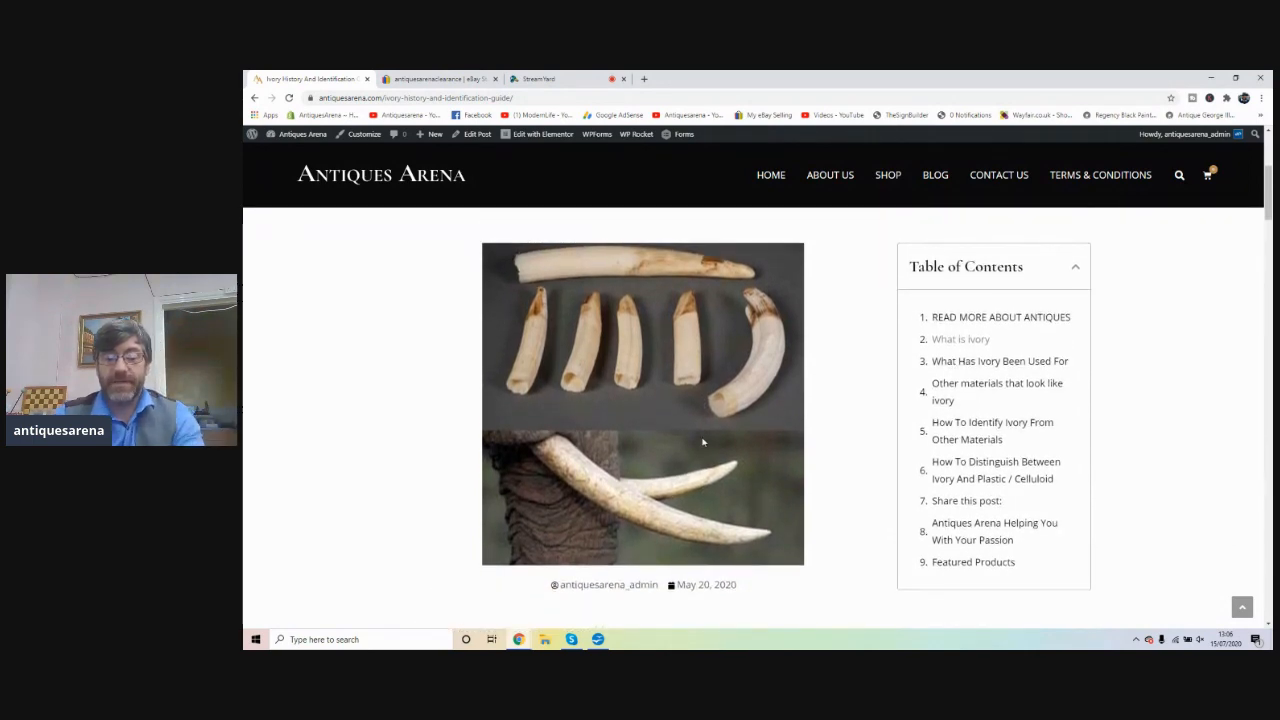
# - Return to the Blog page and scroll down to its eBay store section and footer
pyautogui.click(934, 174)
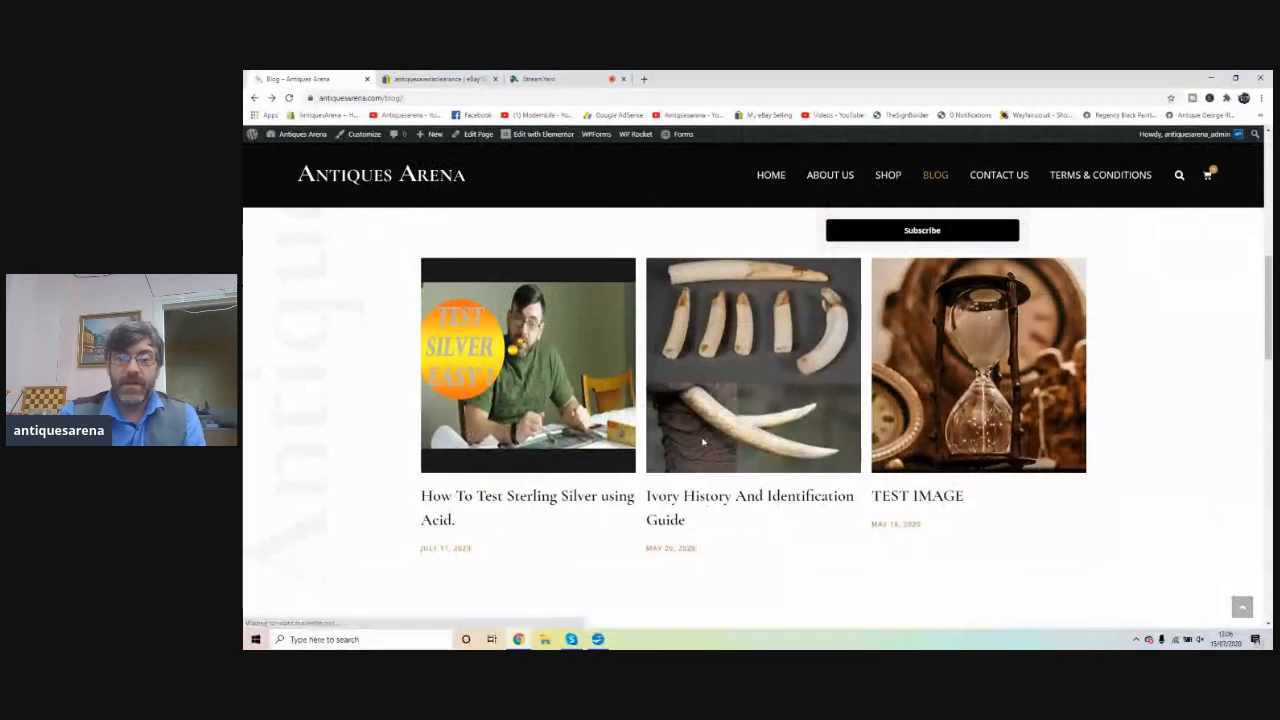
pyautogui.scroll(-3)
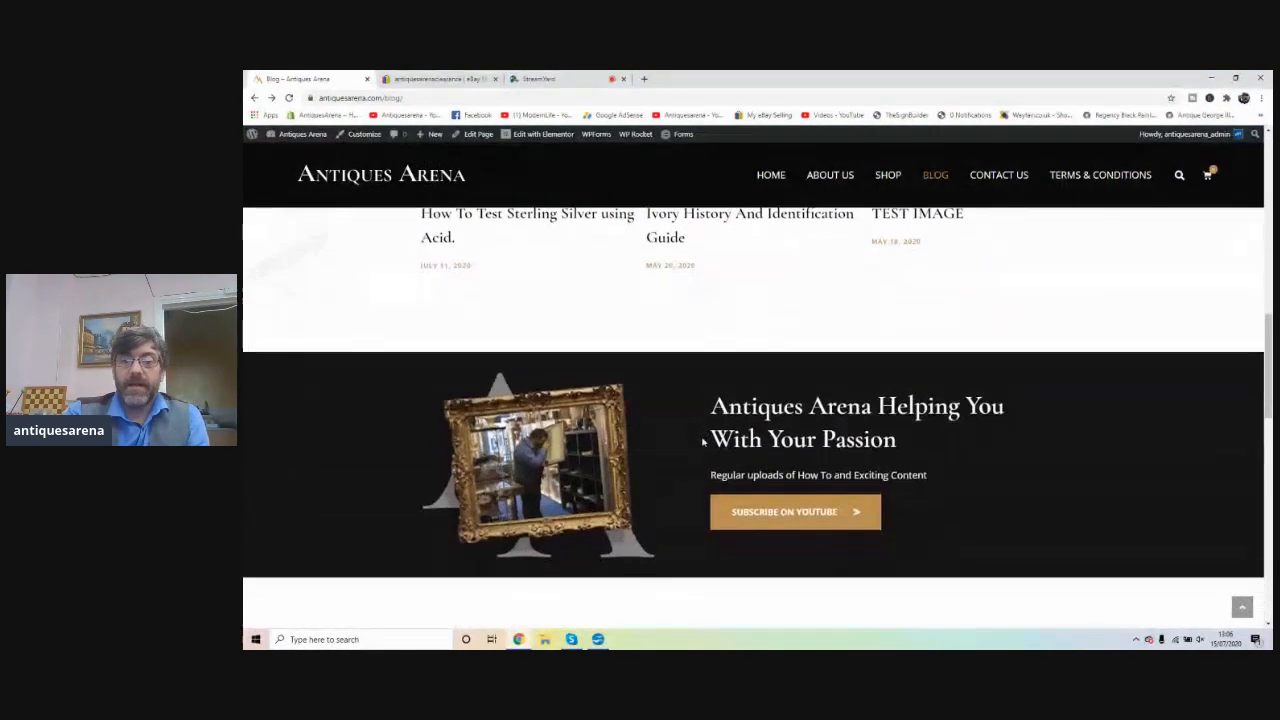
pyautogui.scroll(-3)
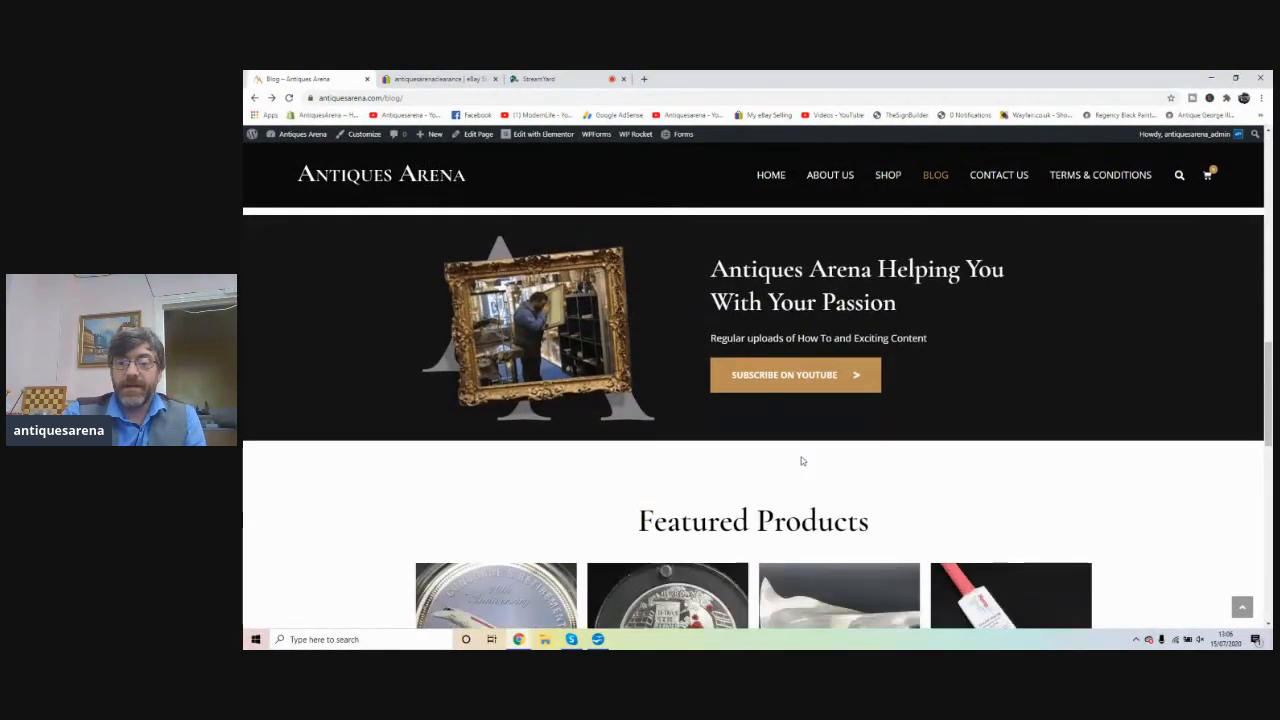
pyautogui.scroll(-3)
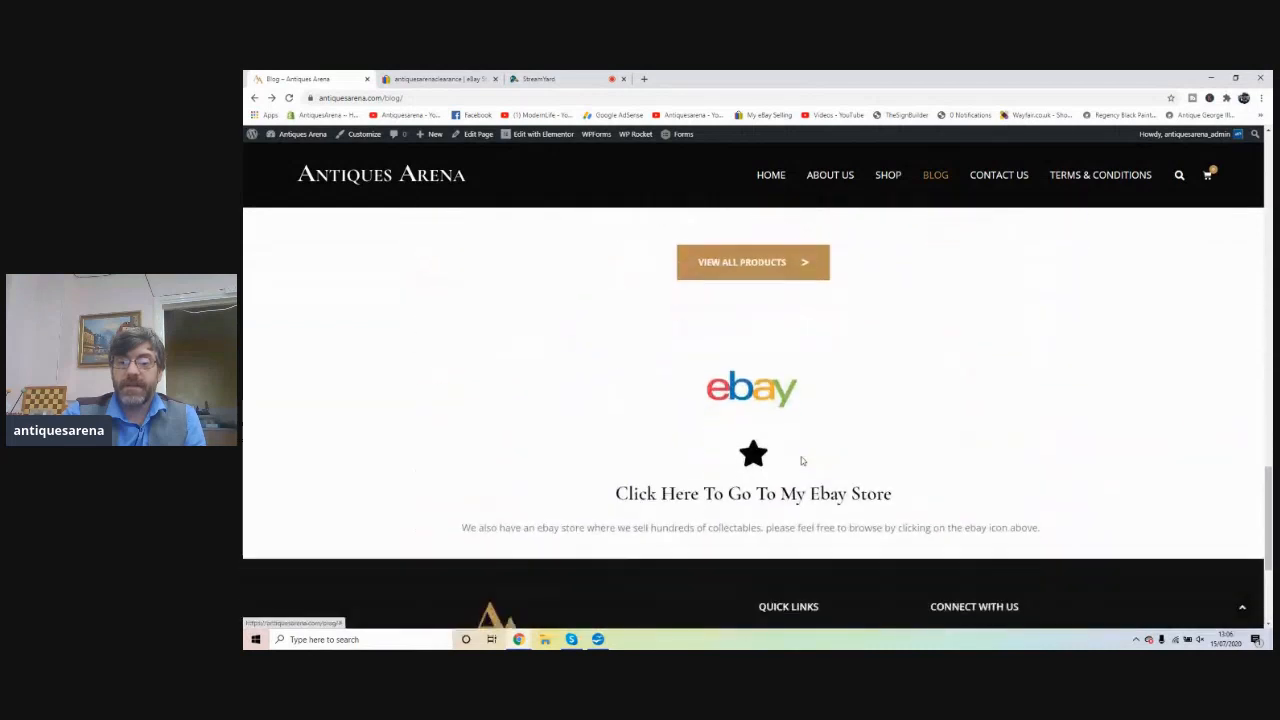
pyautogui.scroll(-3)
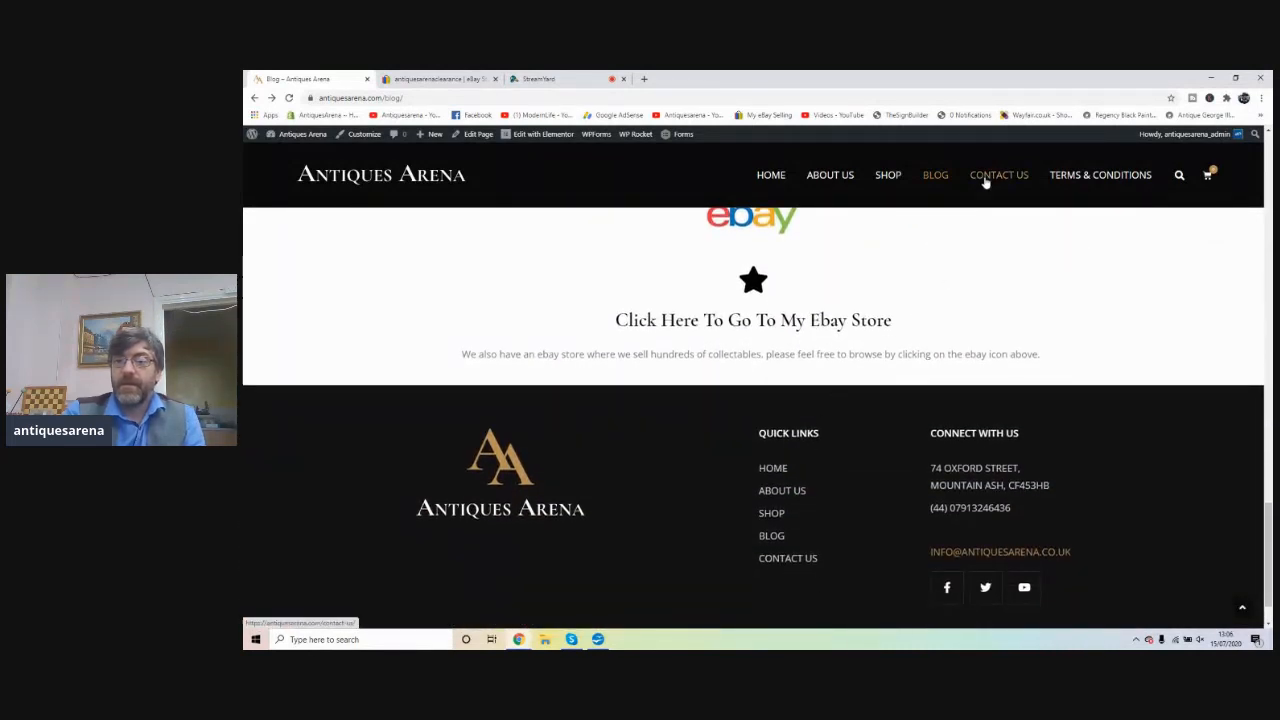
# - Go to the Contact Us page and scroll to its name, email and message form
pyautogui.click(998, 175)
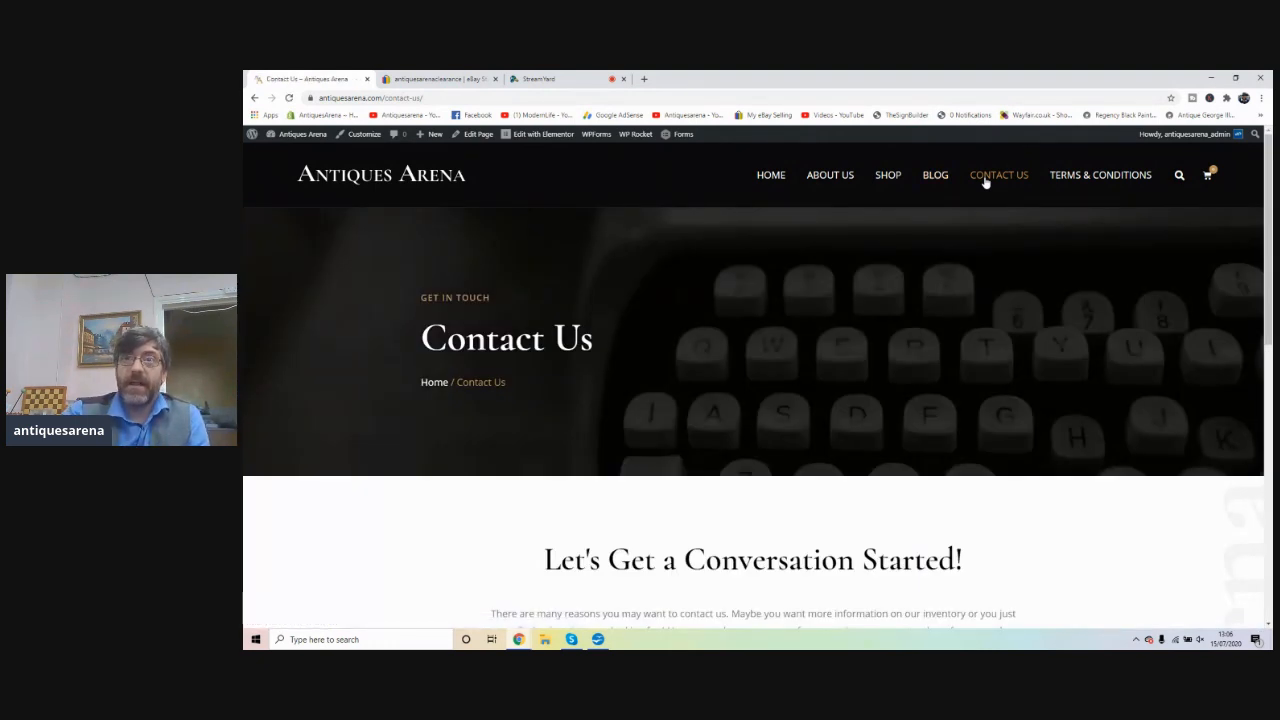
pyautogui.moveTo(867, 388)
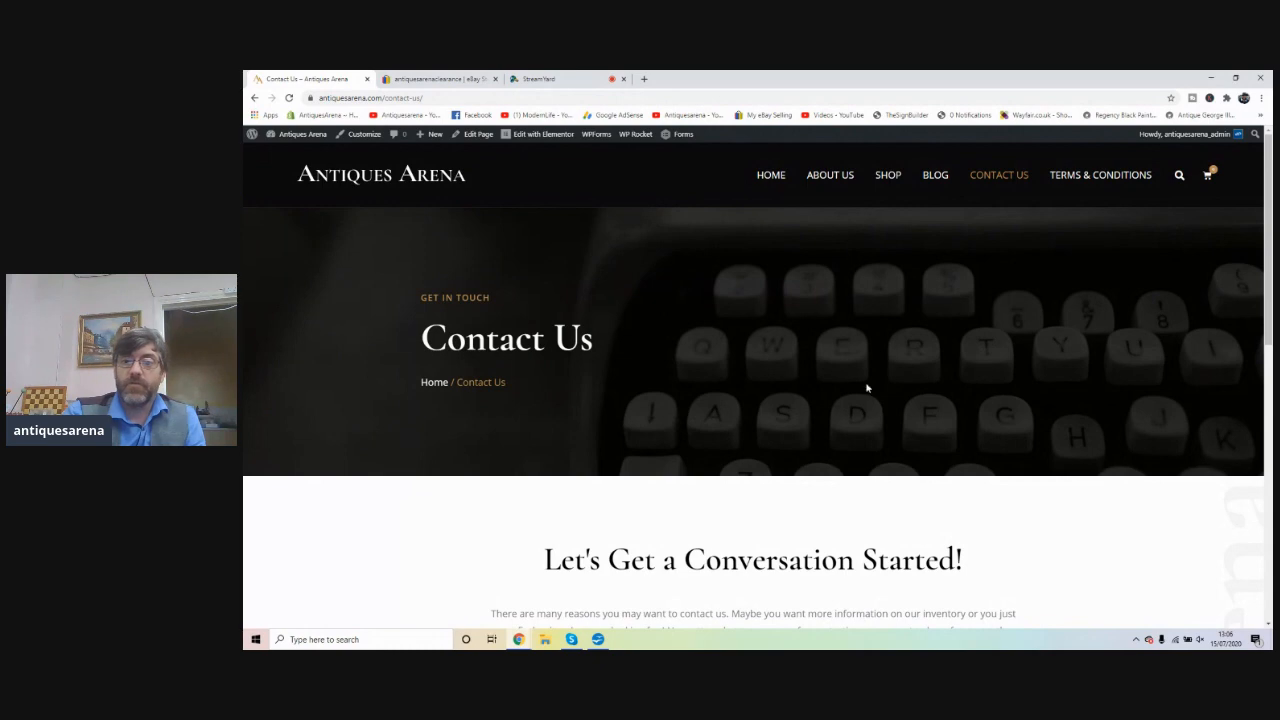
pyautogui.scroll(-3)
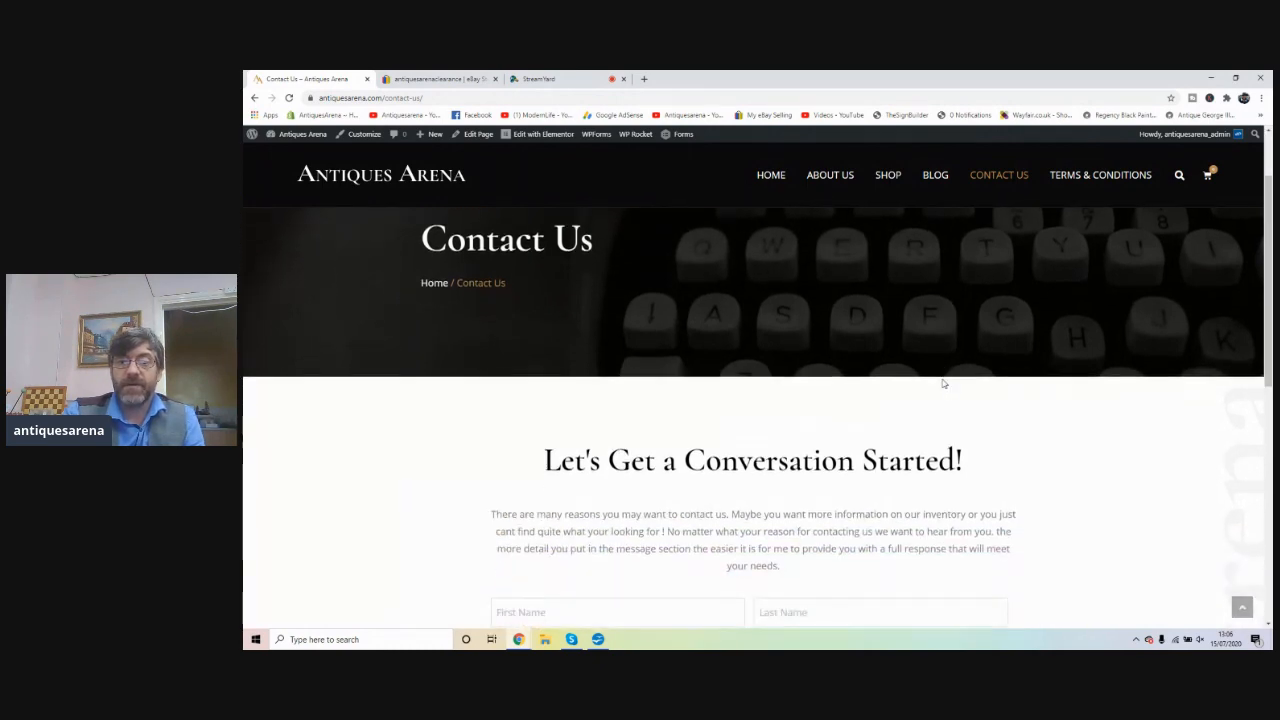
pyautogui.scroll(-3)
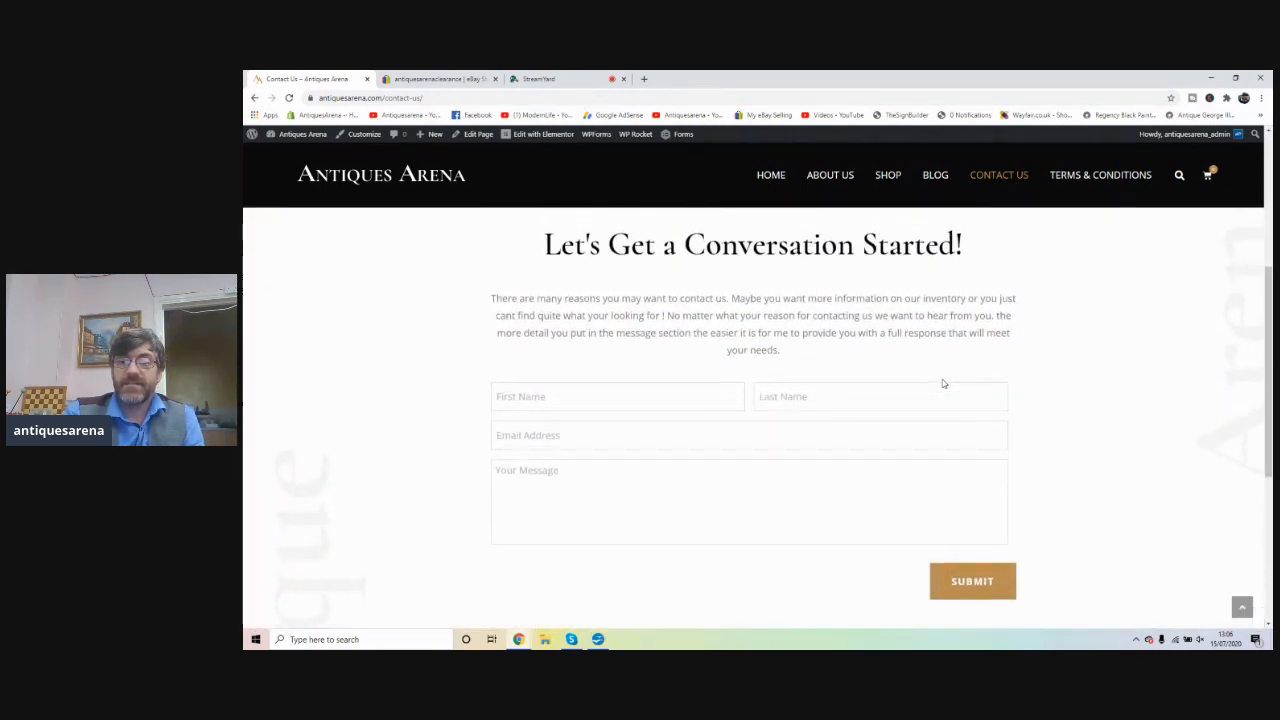
pyautogui.scroll(-3)
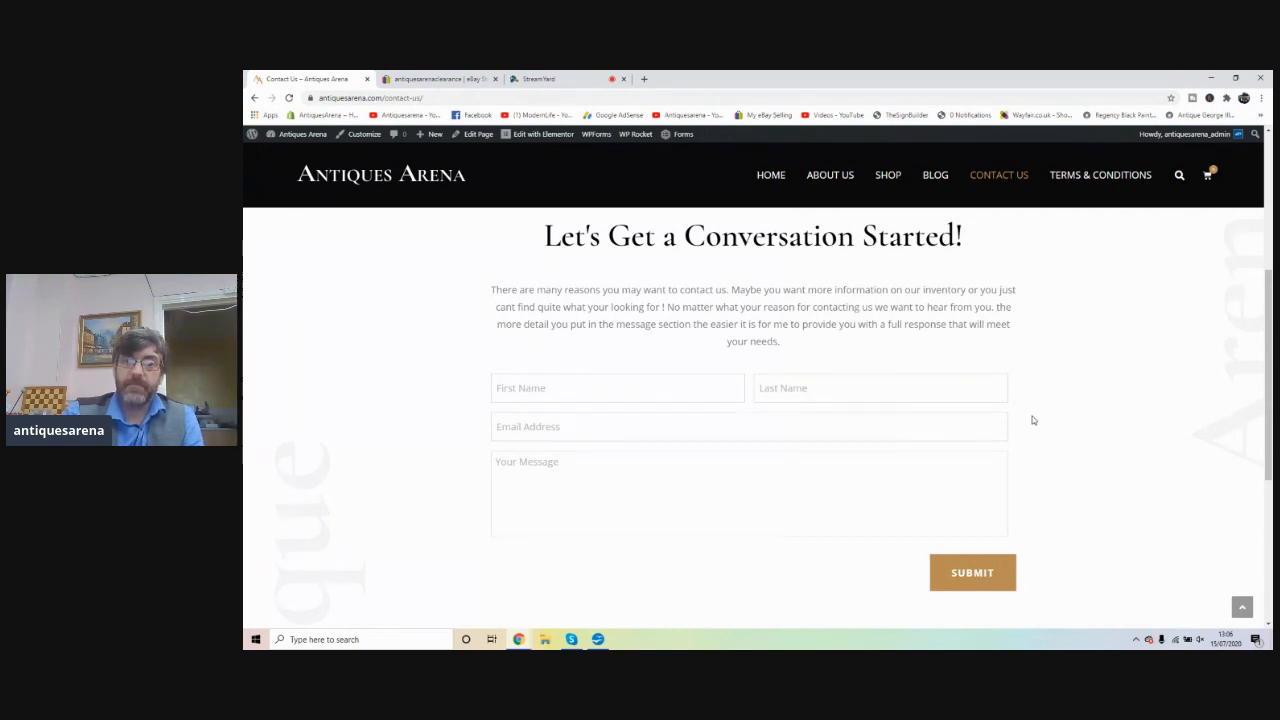
pyautogui.moveTo(825, 306)
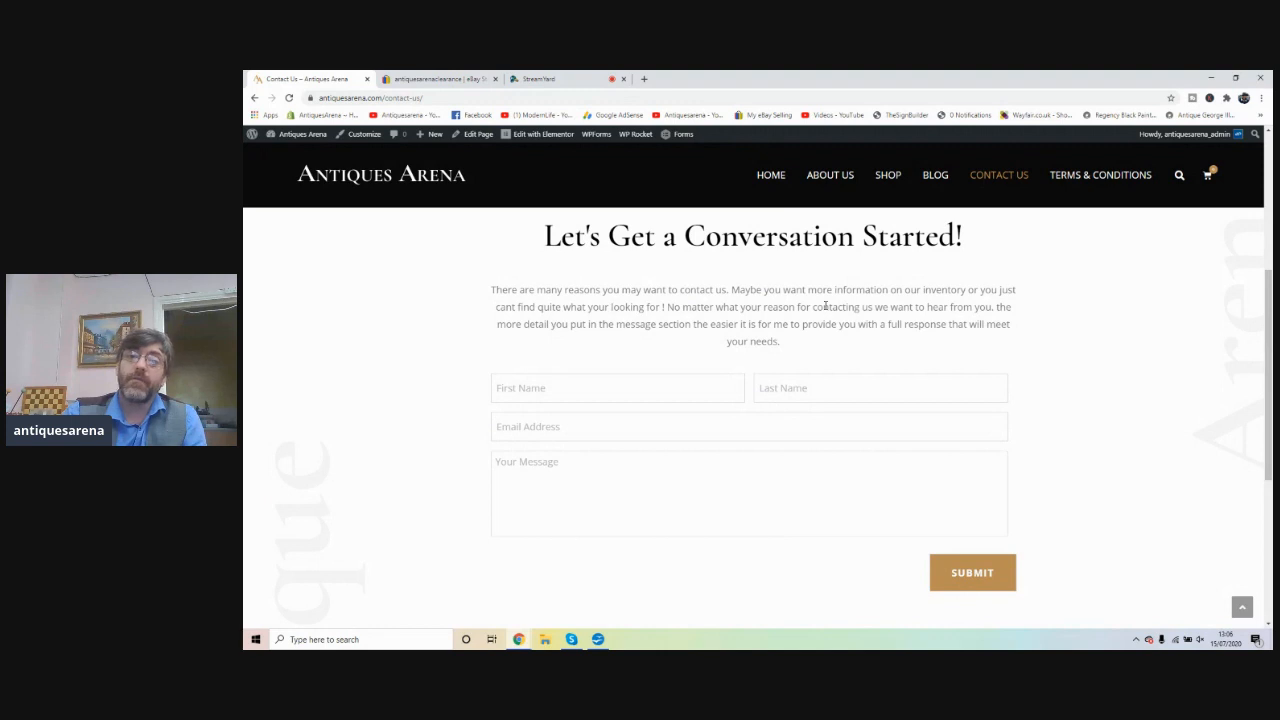
pyautogui.moveTo(850, 277)
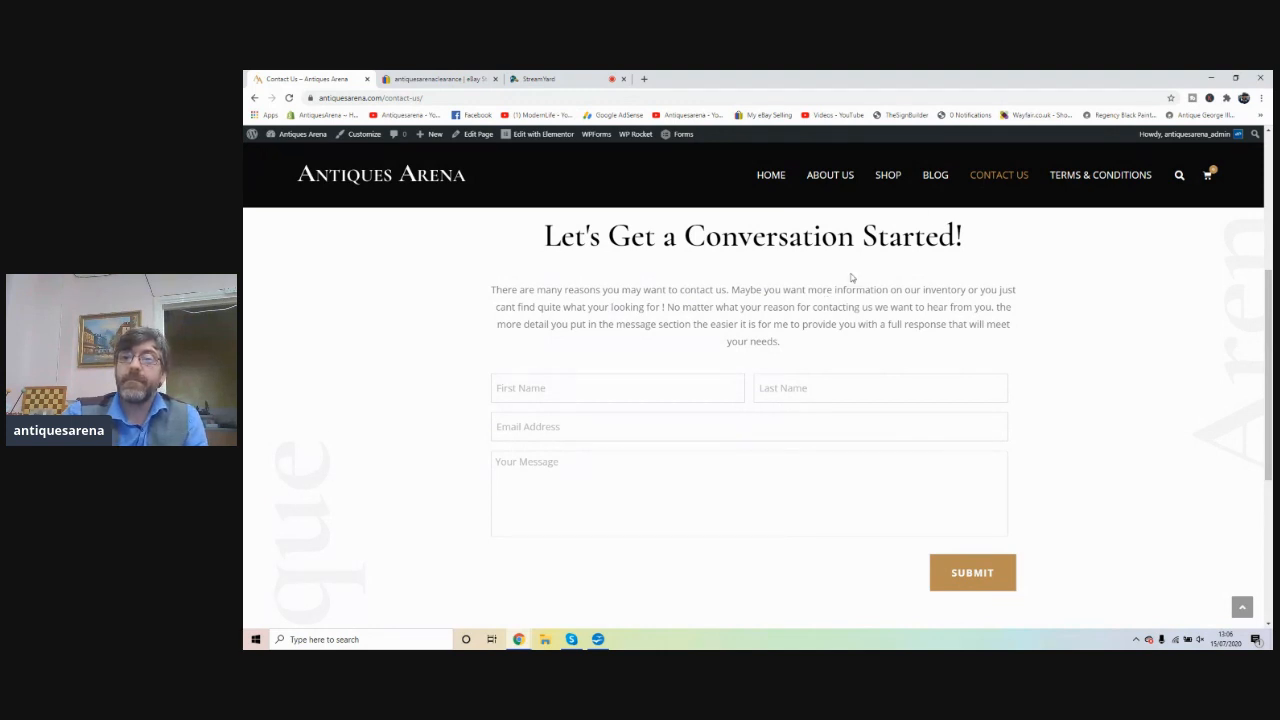
pyautogui.click(1100, 174)
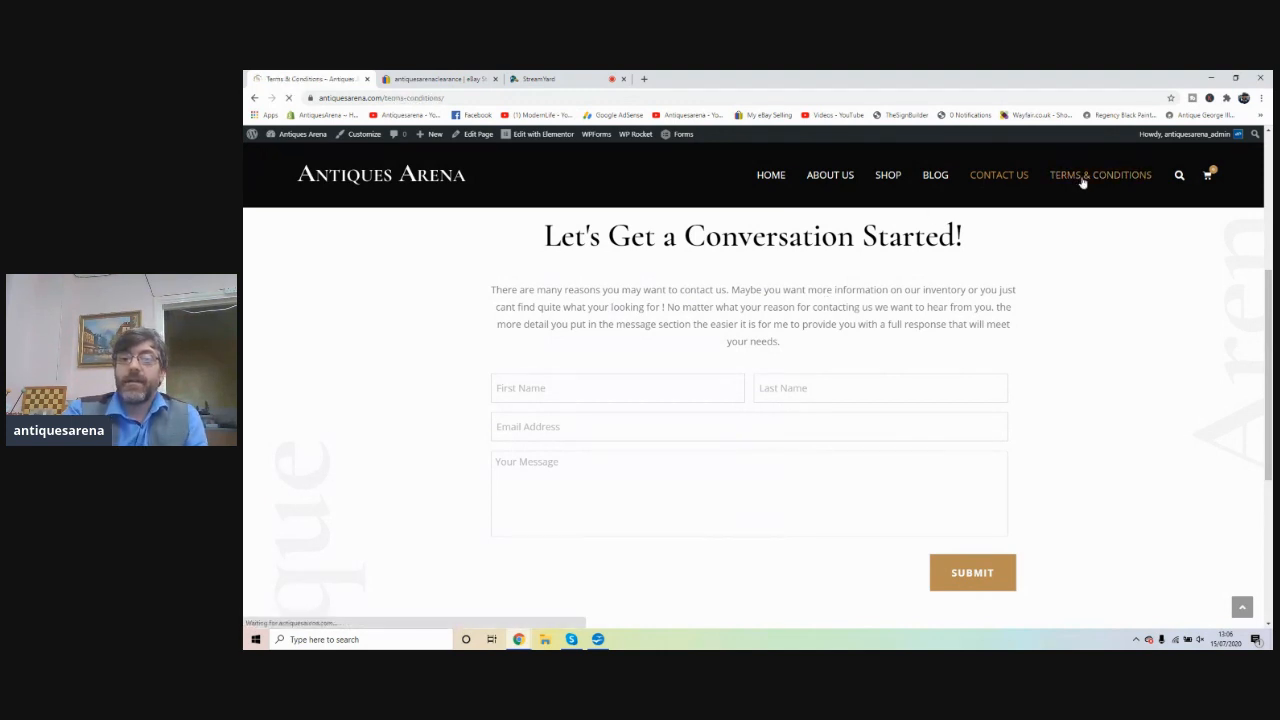
pyautogui.click(1100, 175)
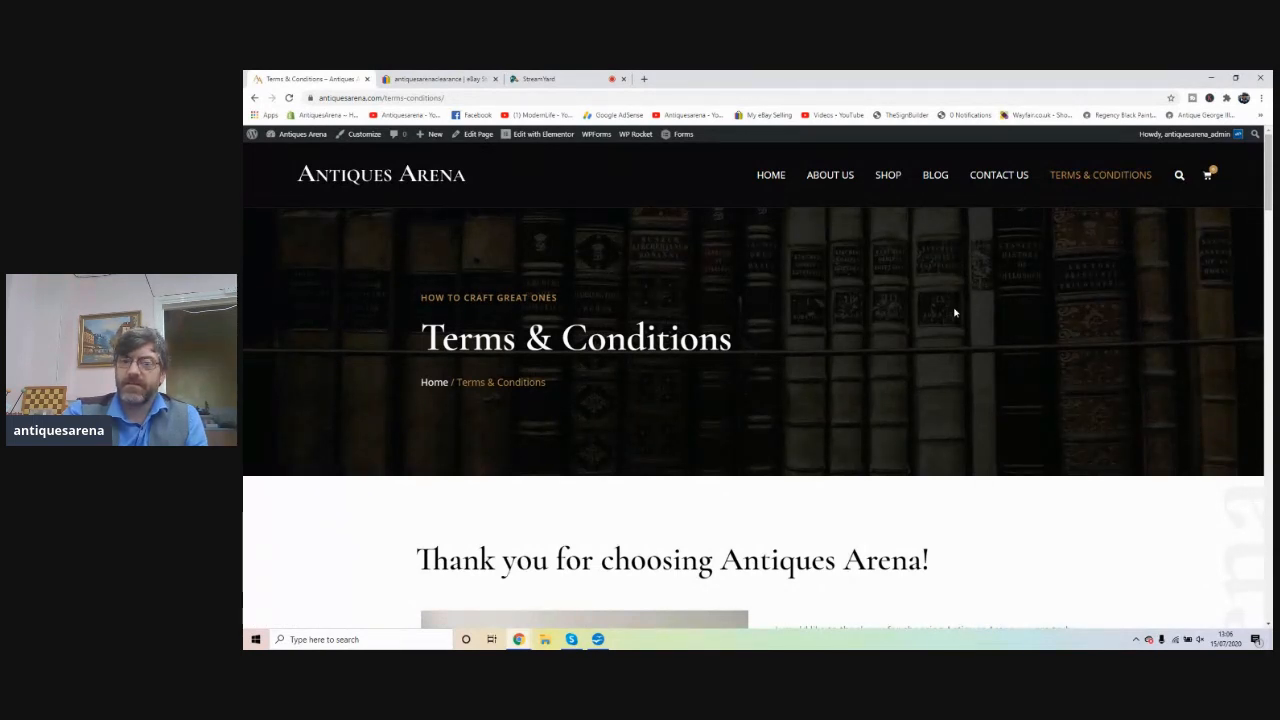
pyautogui.scroll(-3)
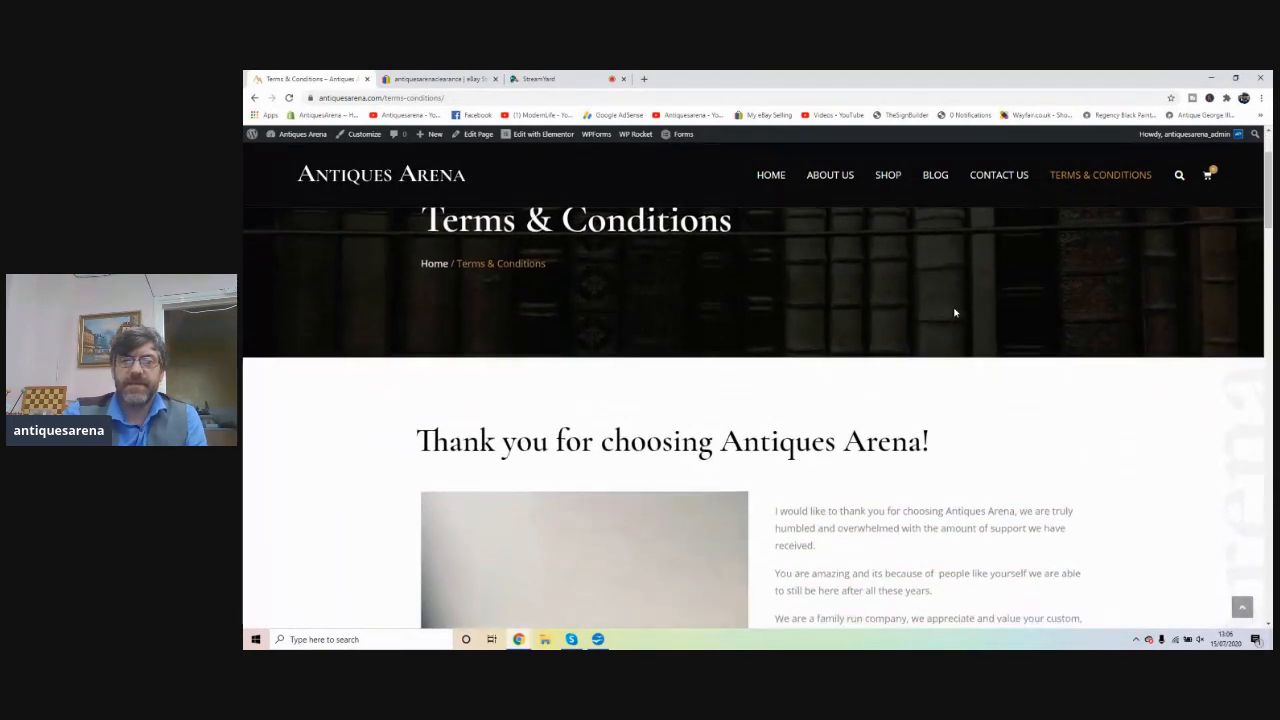
pyautogui.scroll(-3)
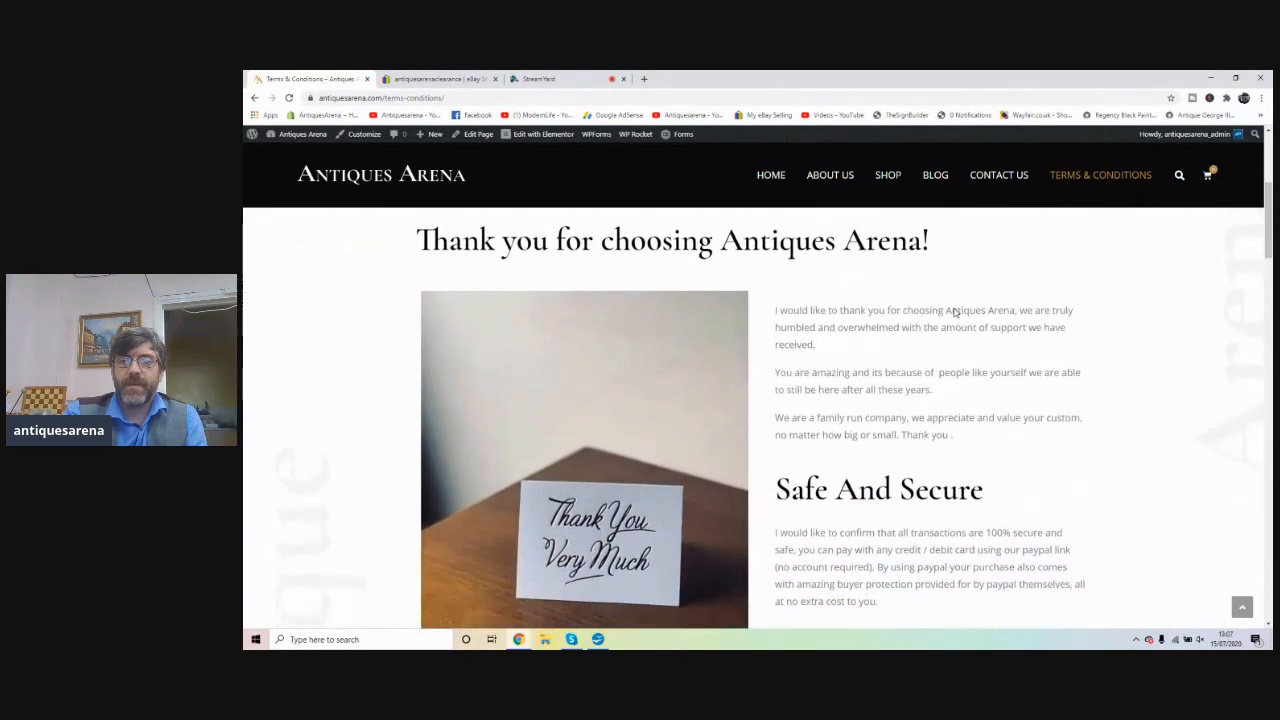
pyautogui.scroll(-3)
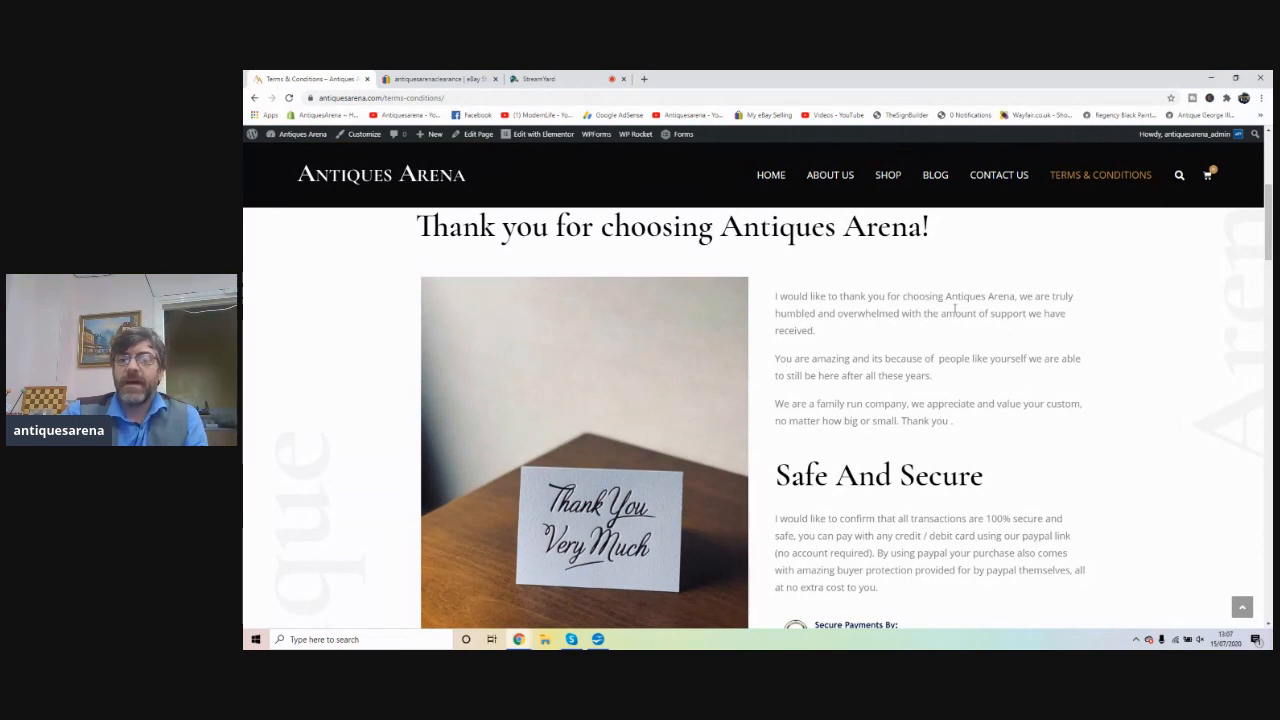
pyautogui.scroll(-3)
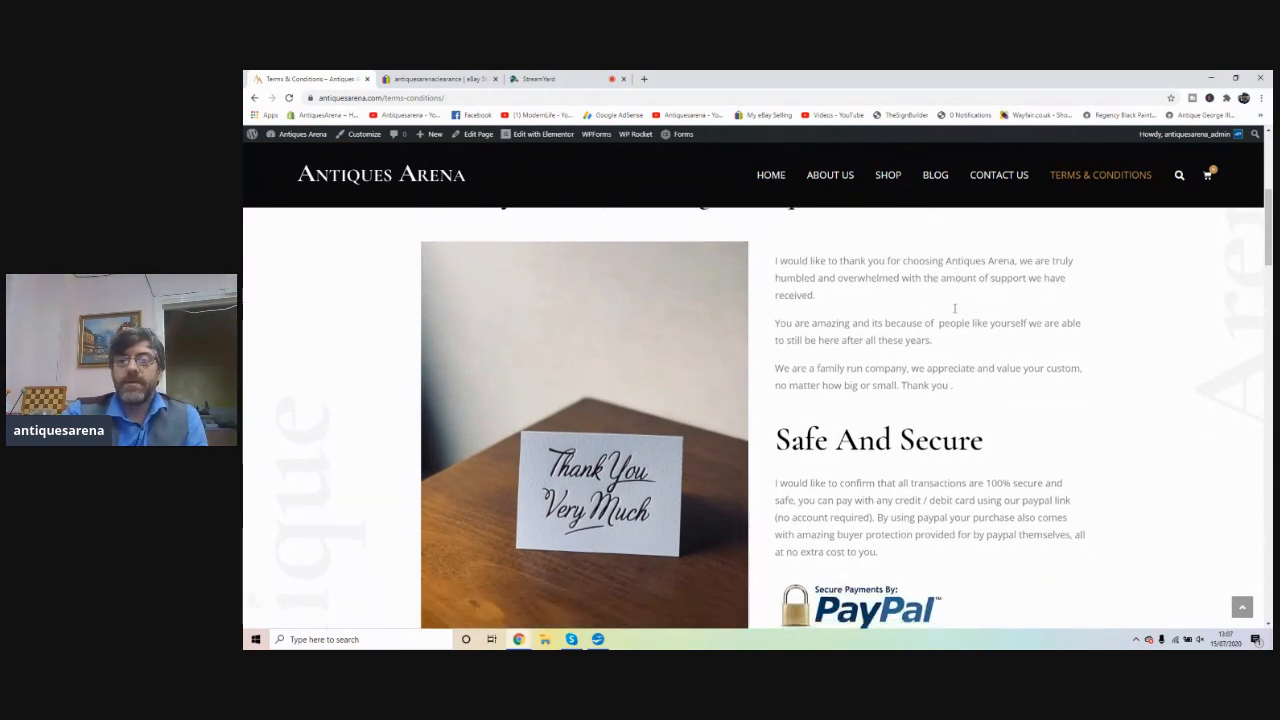
pyautogui.scroll(-3)
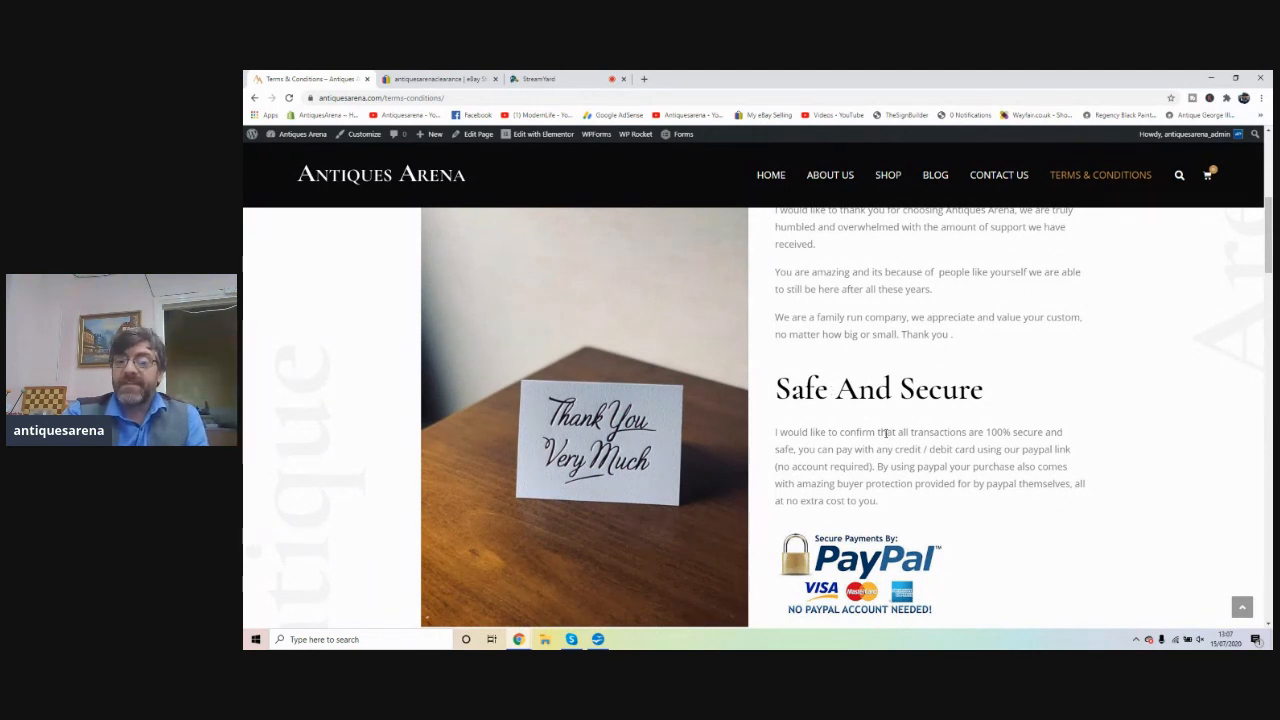
pyautogui.scroll(-3)
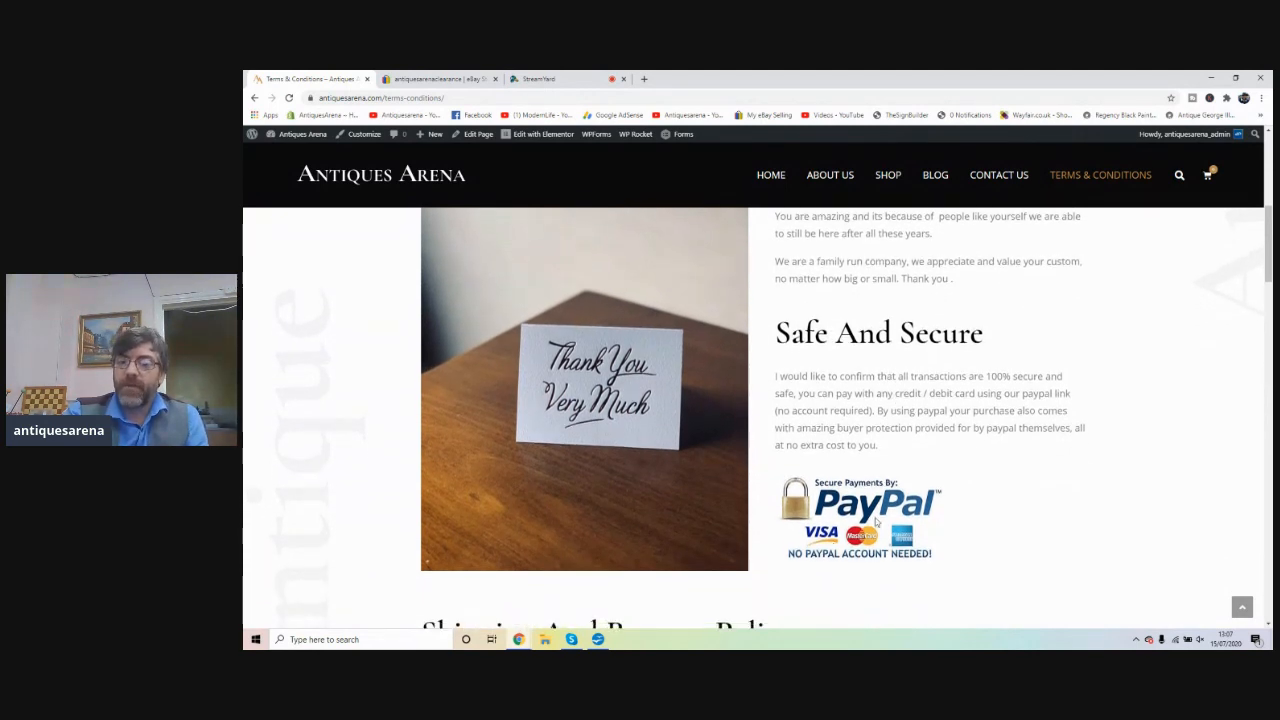
pyautogui.moveTo(877, 575)
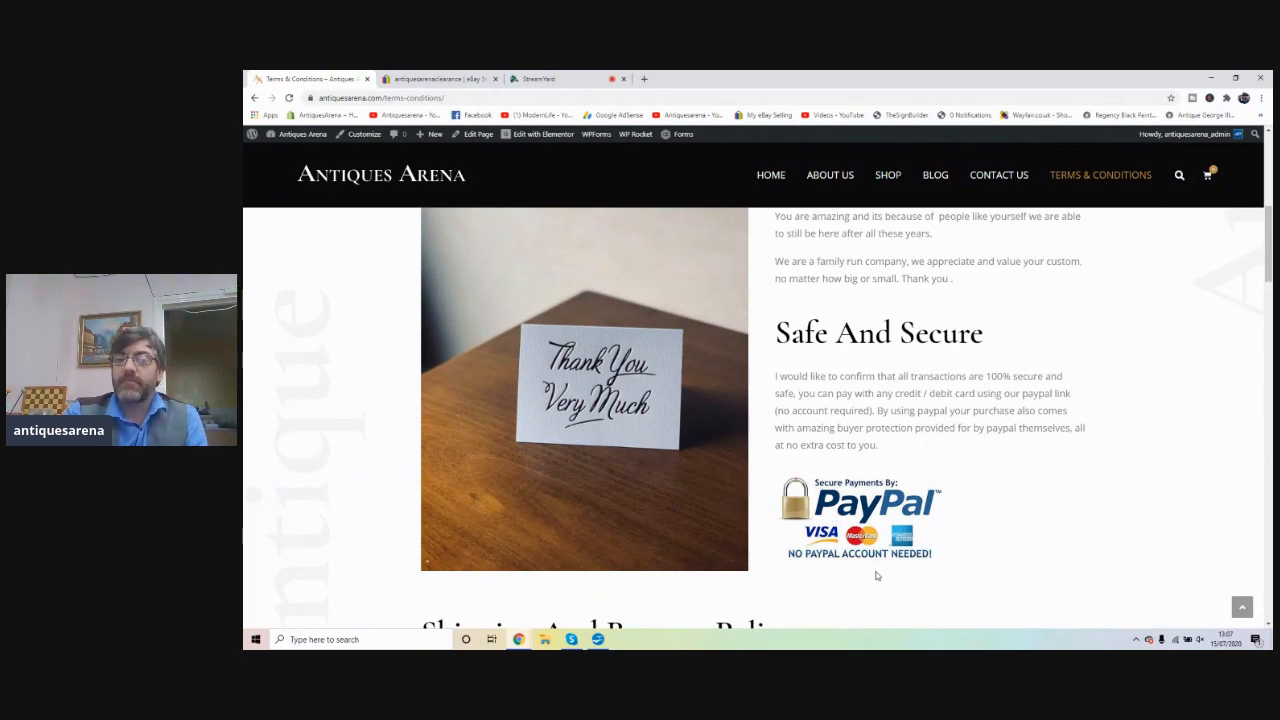
pyautogui.scroll(-3)
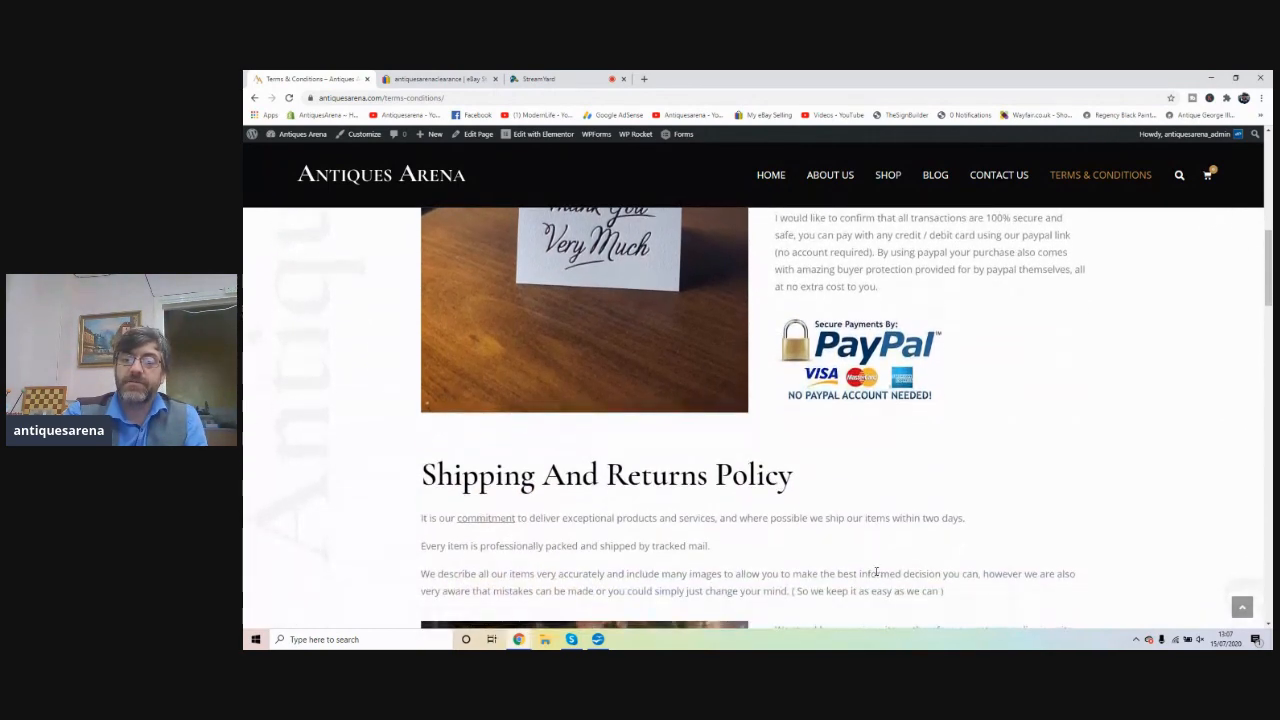
pyautogui.scroll(-3)
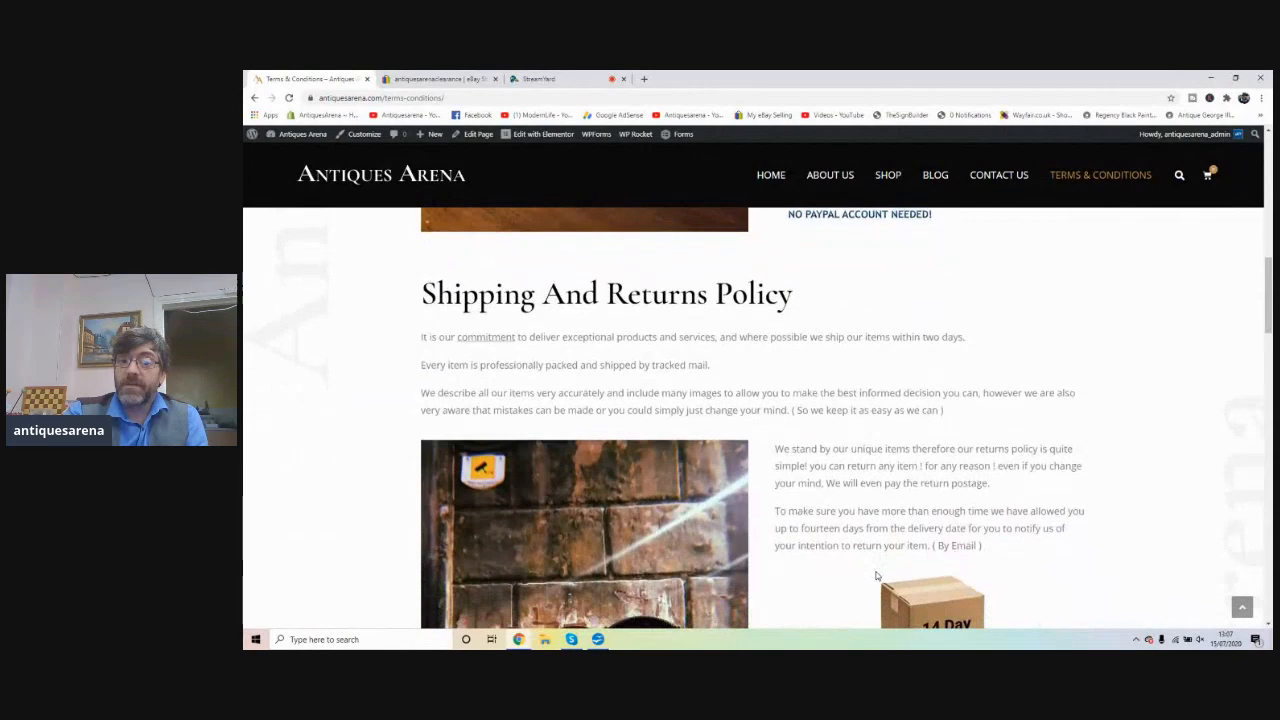
pyautogui.scroll(-3)
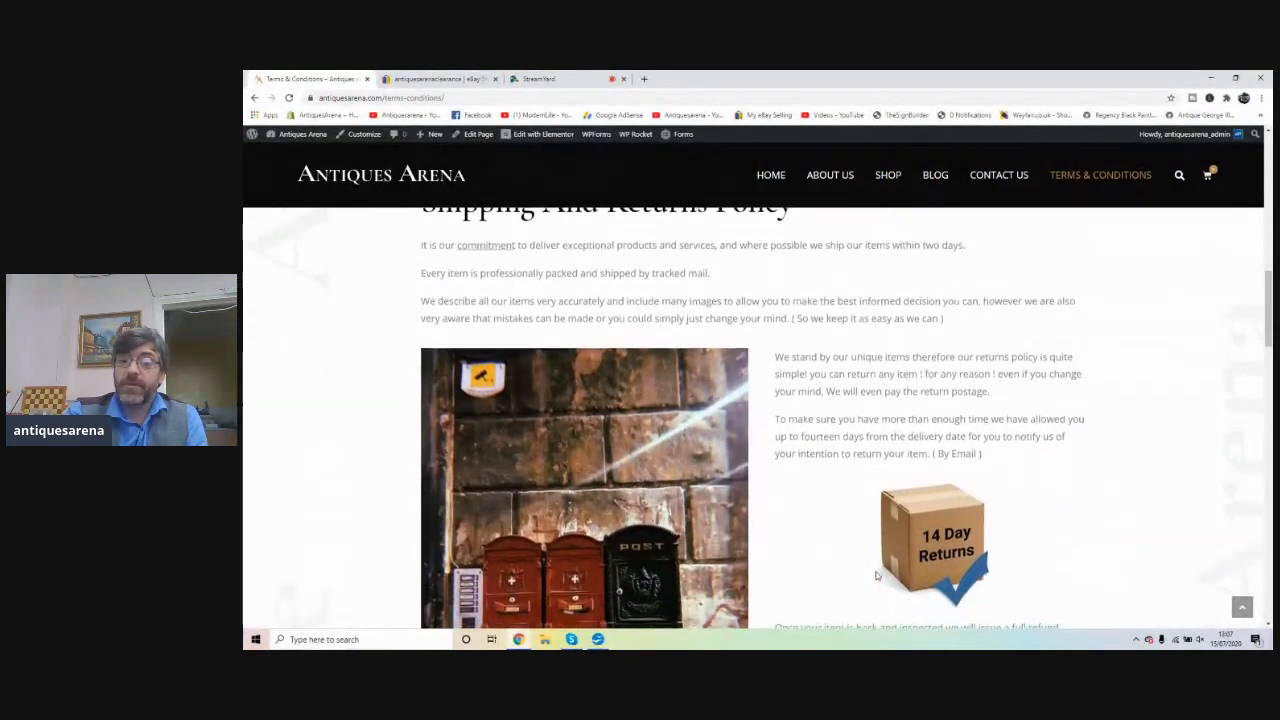
pyautogui.scroll(-3)
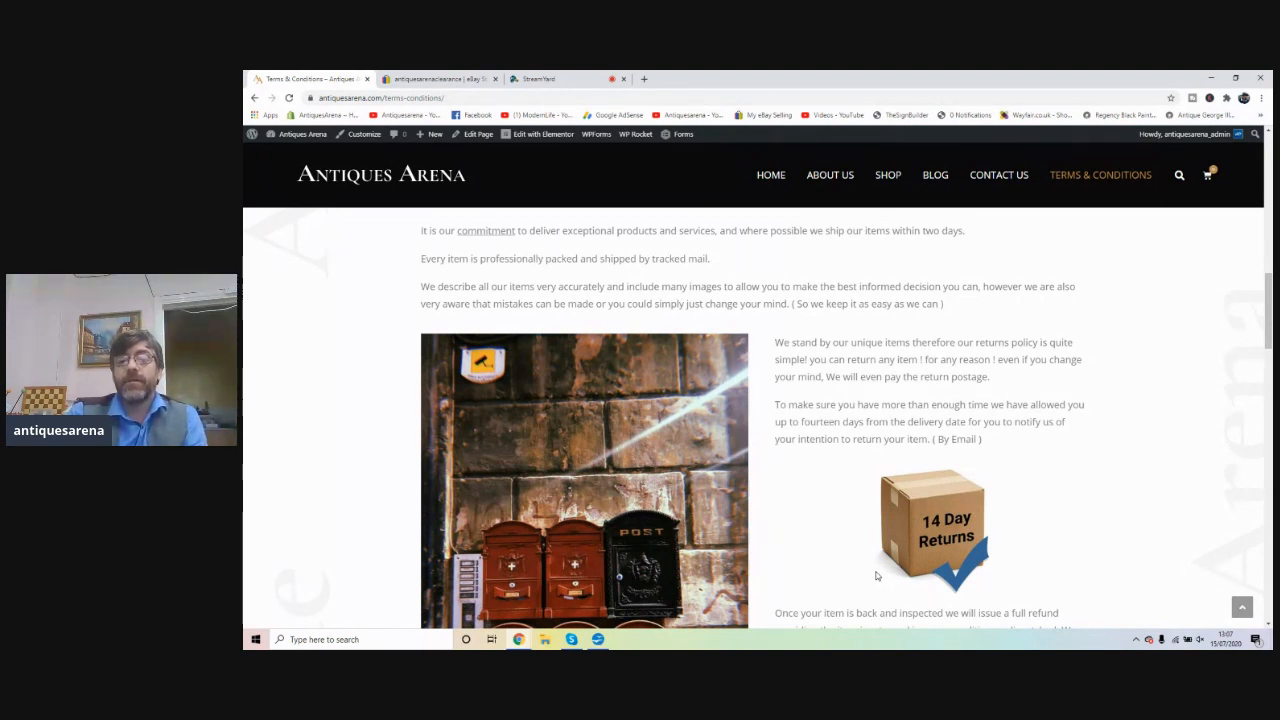
pyautogui.scroll(-3)
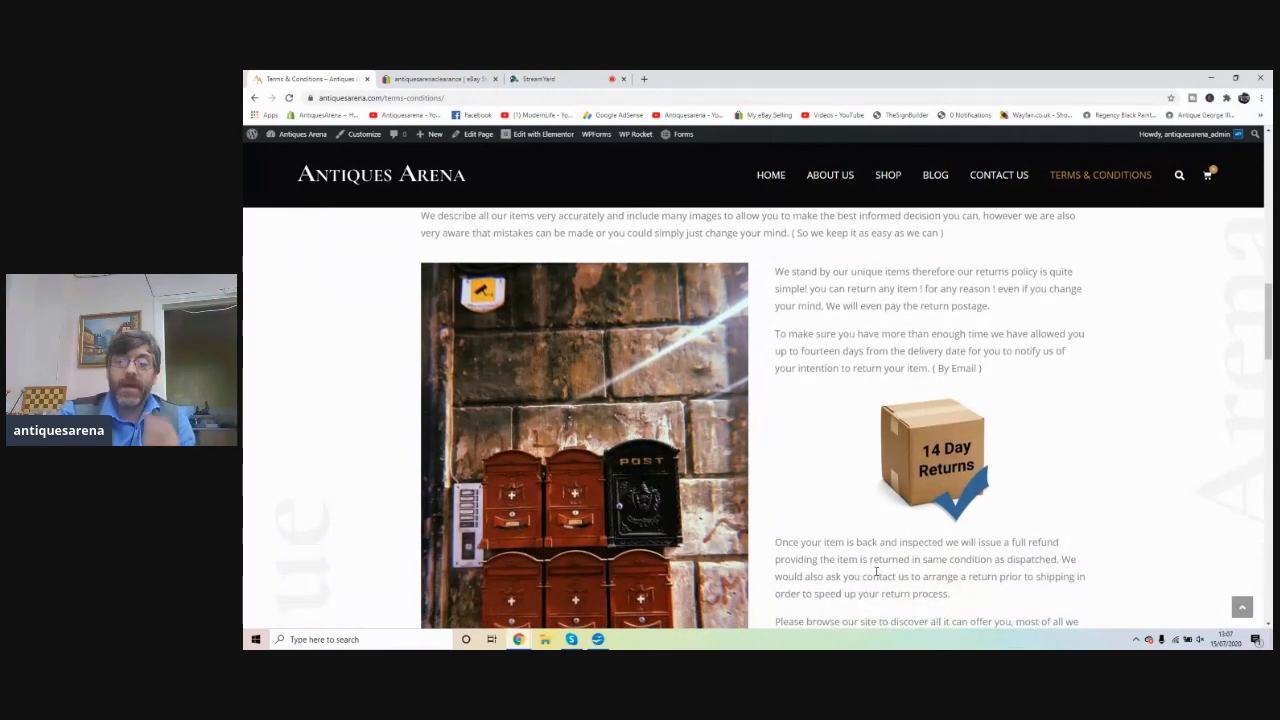
pyautogui.scroll(-3)
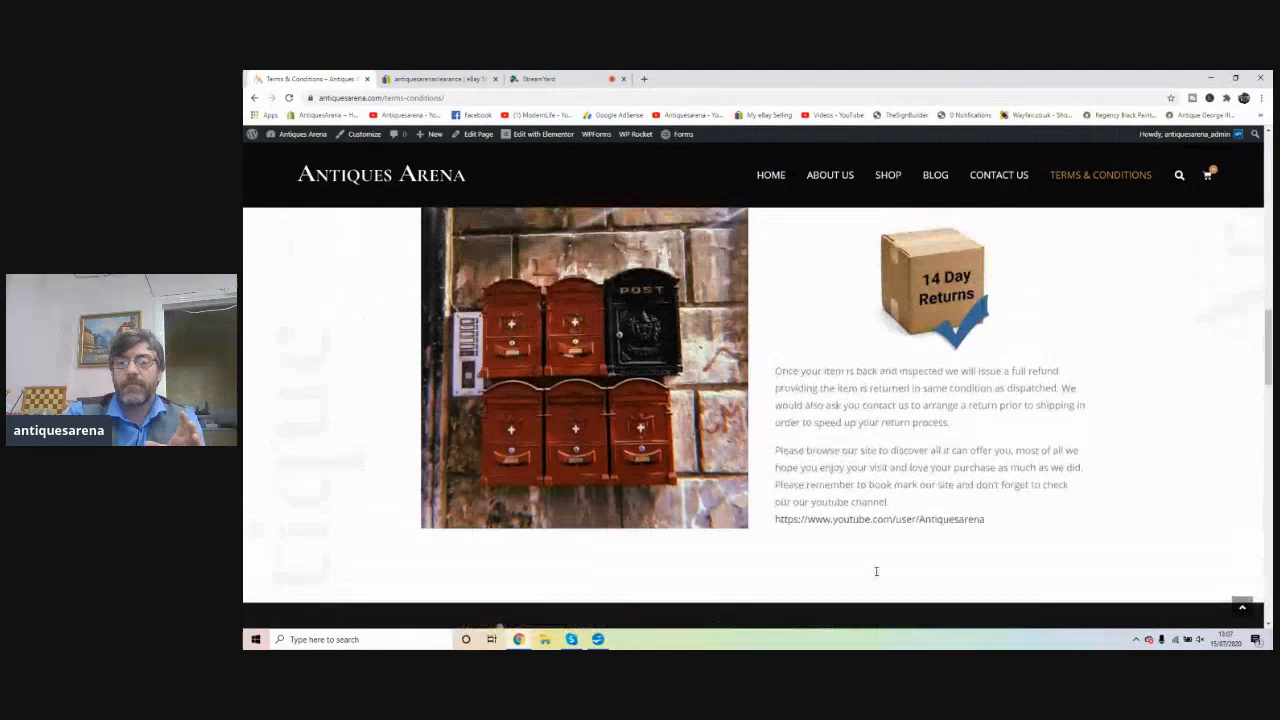
pyautogui.scroll(3)
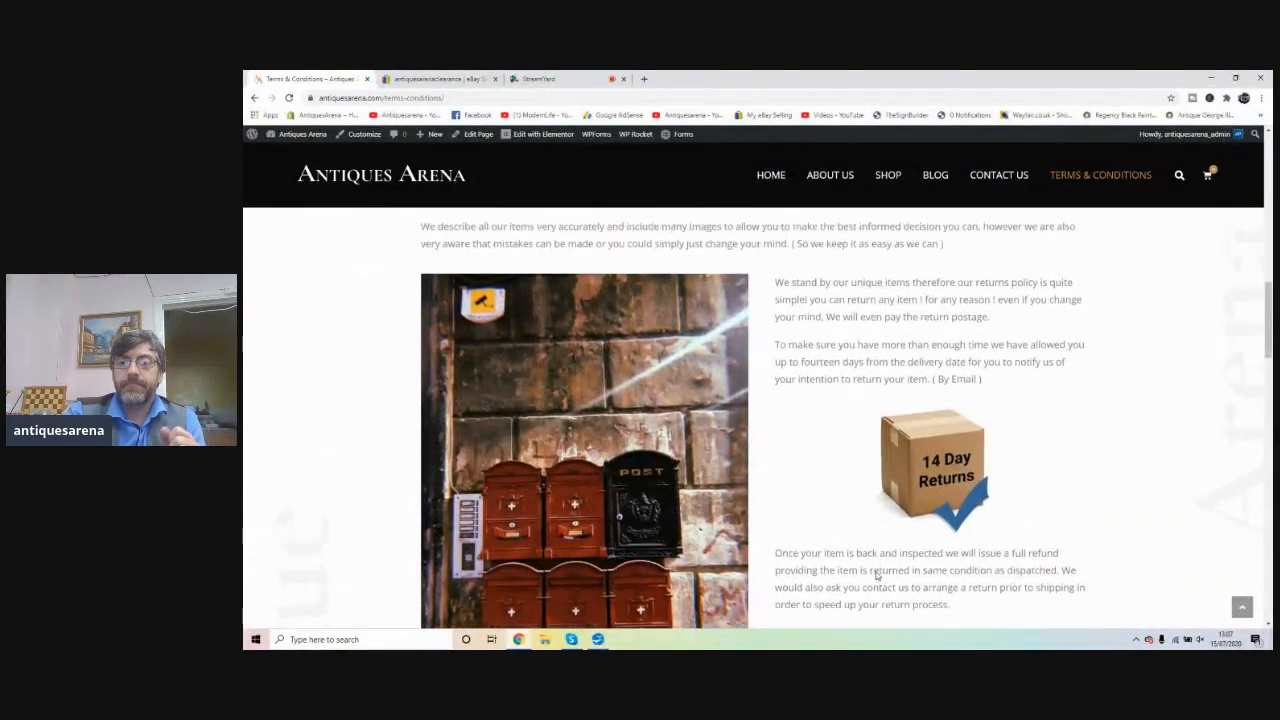
pyautogui.scroll(-3)
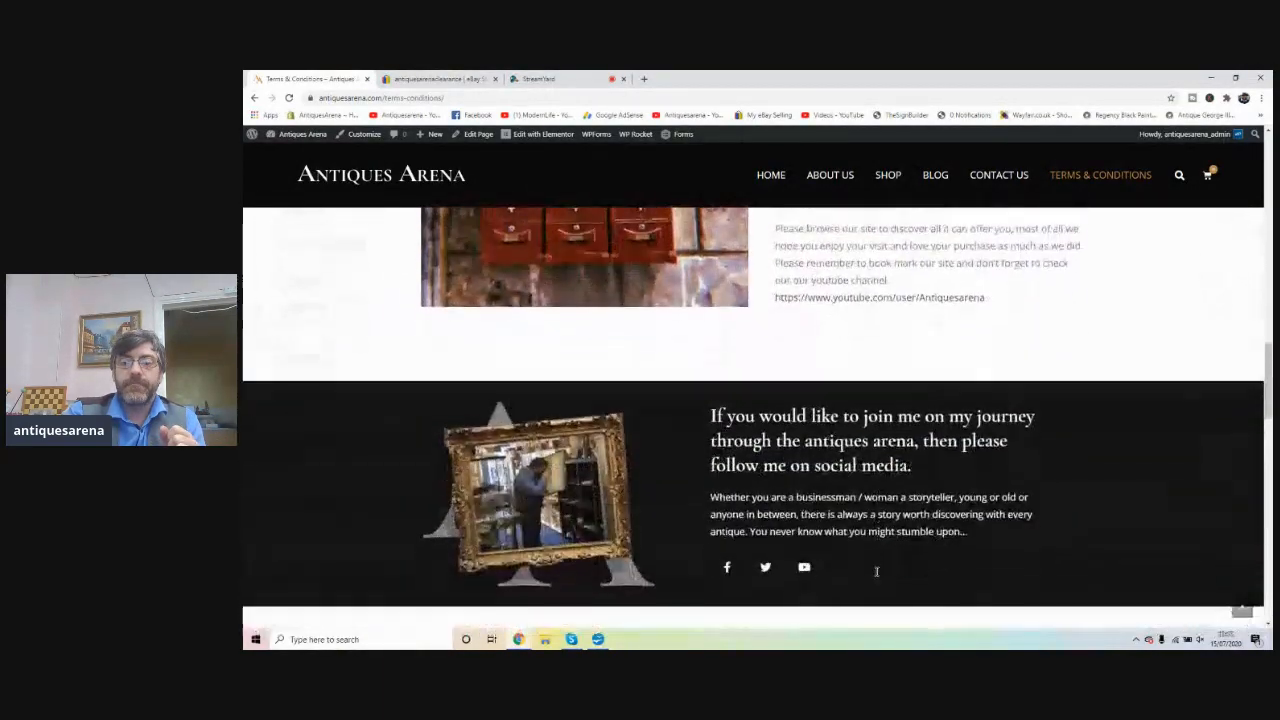
pyautogui.scroll(-3)
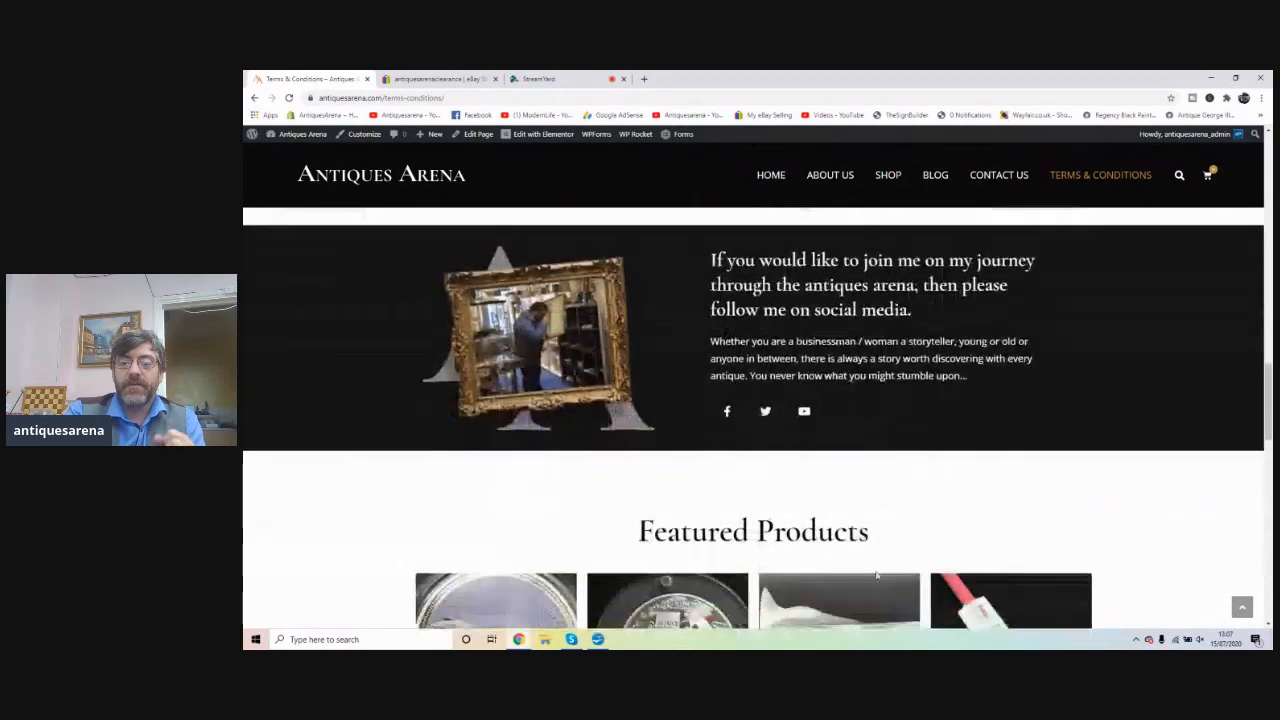
pyautogui.scroll(-3)
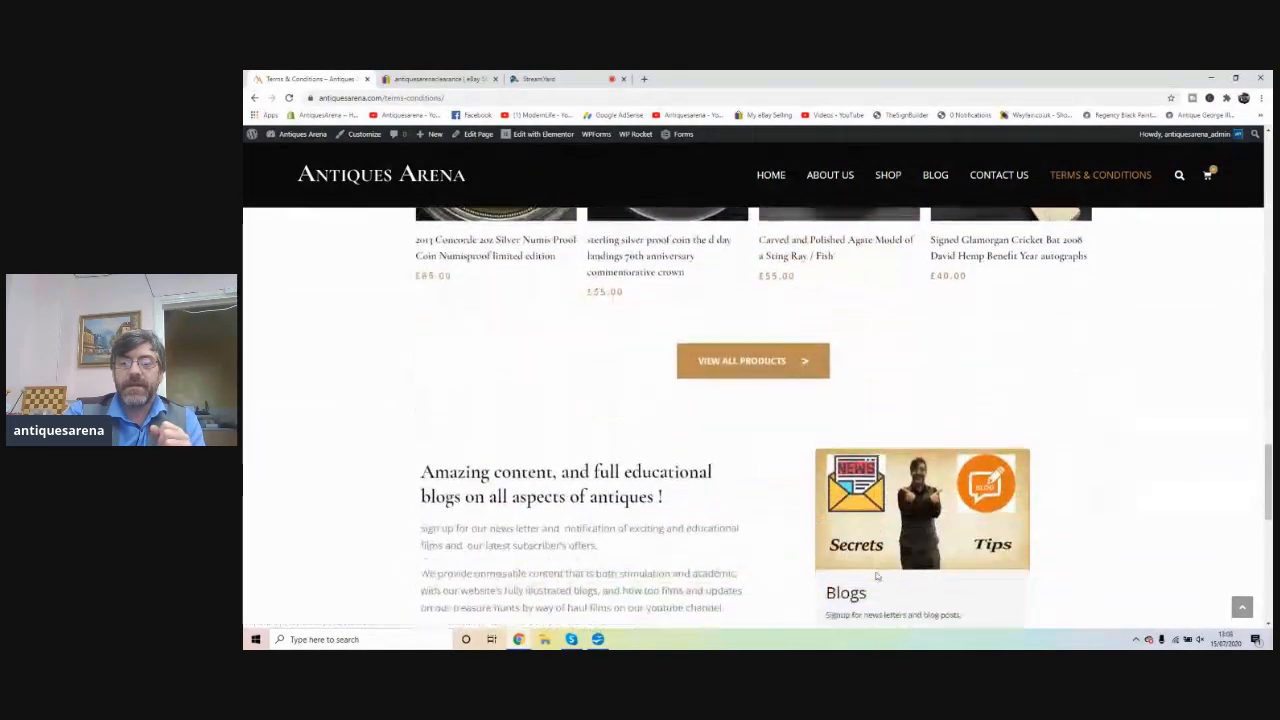
pyautogui.scroll(-3)
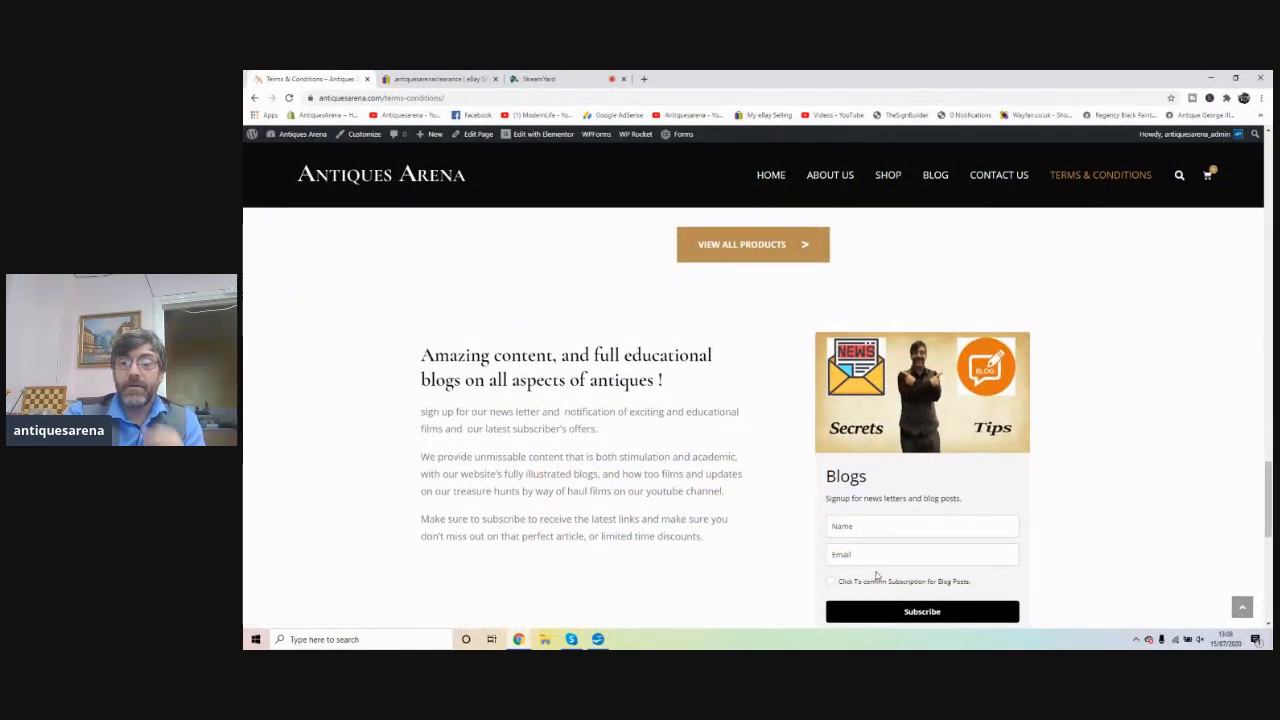
pyautogui.scroll(-3)
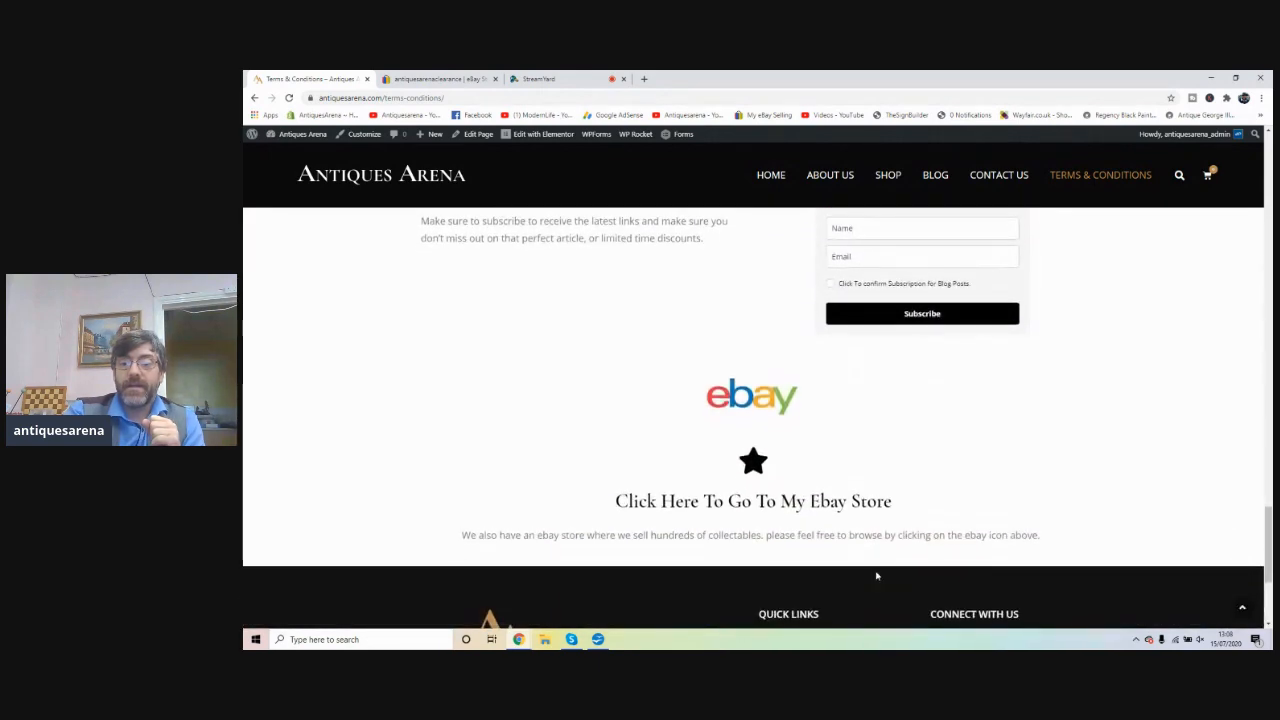
pyautogui.scroll(-3)
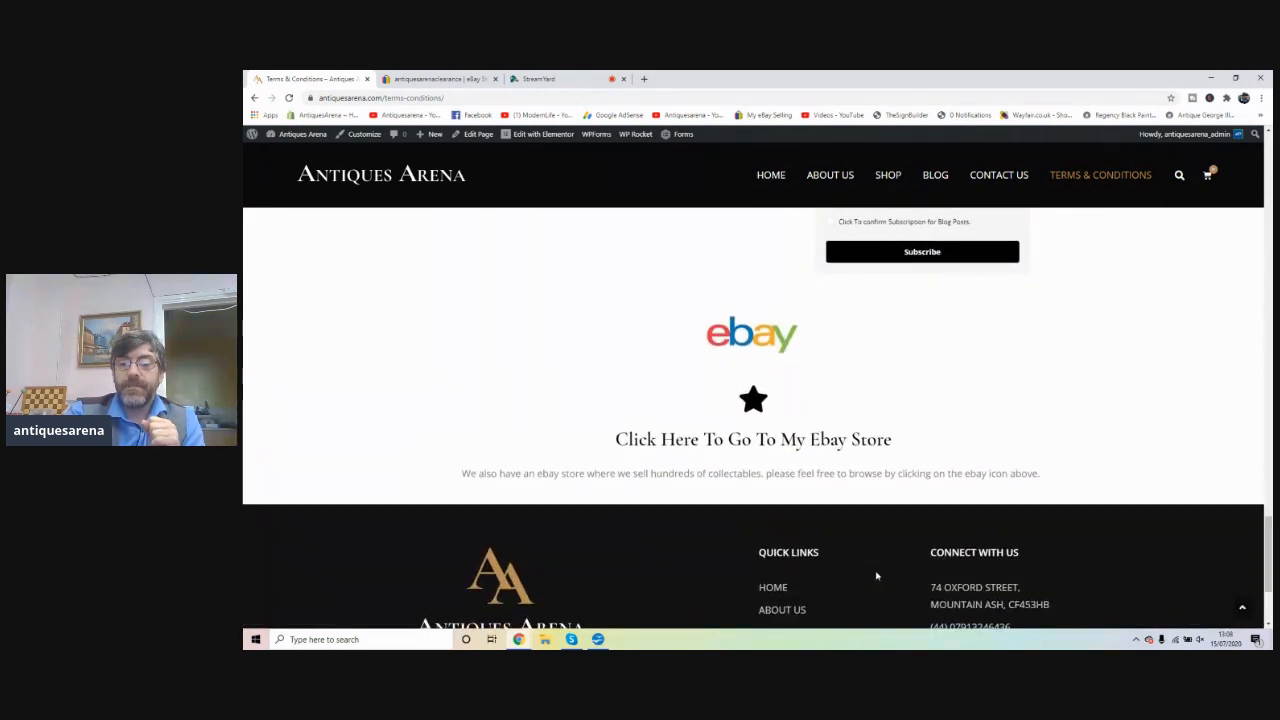
pyautogui.scroll(-3)
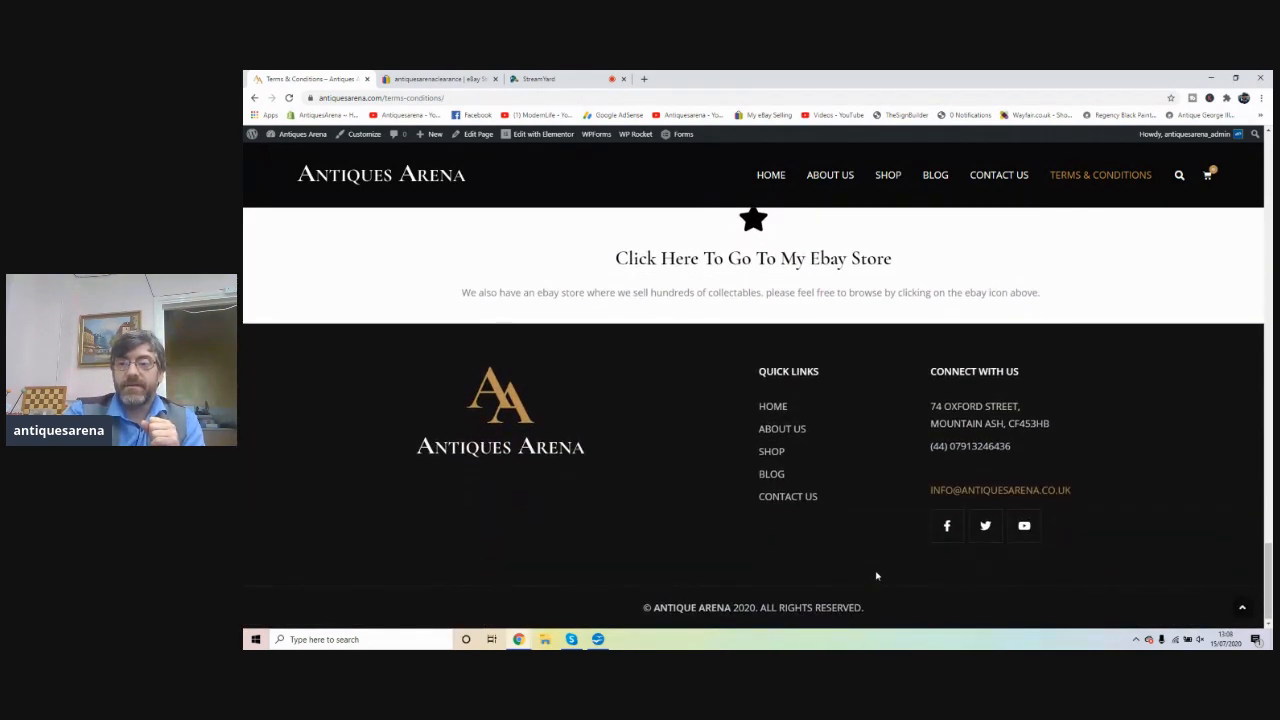
pyautogui.scroll(3)
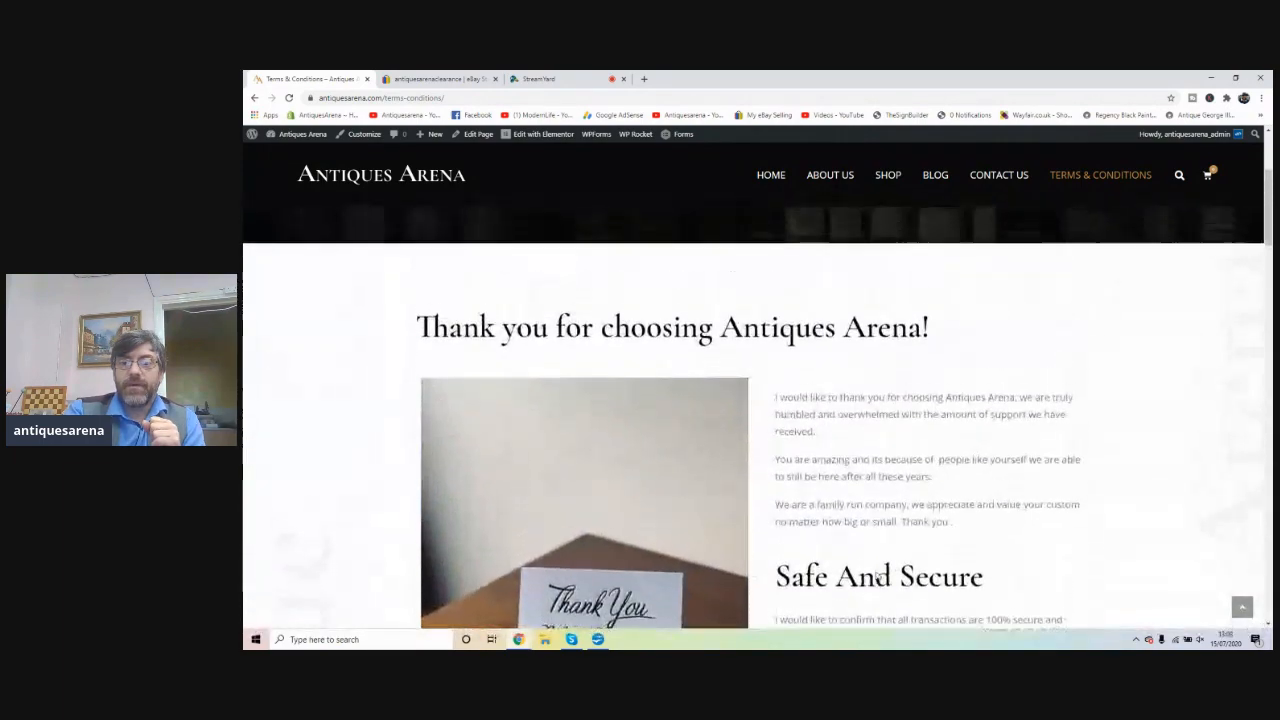
pyautogui.scroll(3)
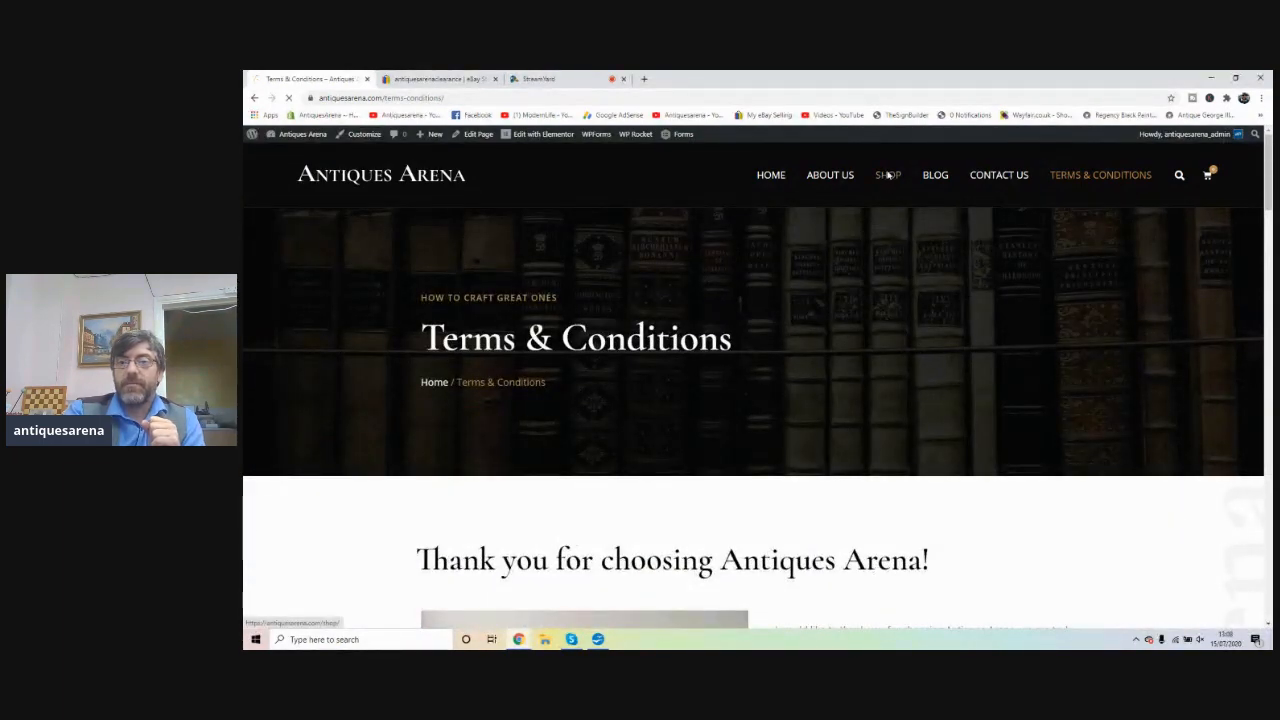
# - From the Shop listing, add the £300 Nantgarw China Works (2) plate to the cart
pyautogui.click(887, 175)
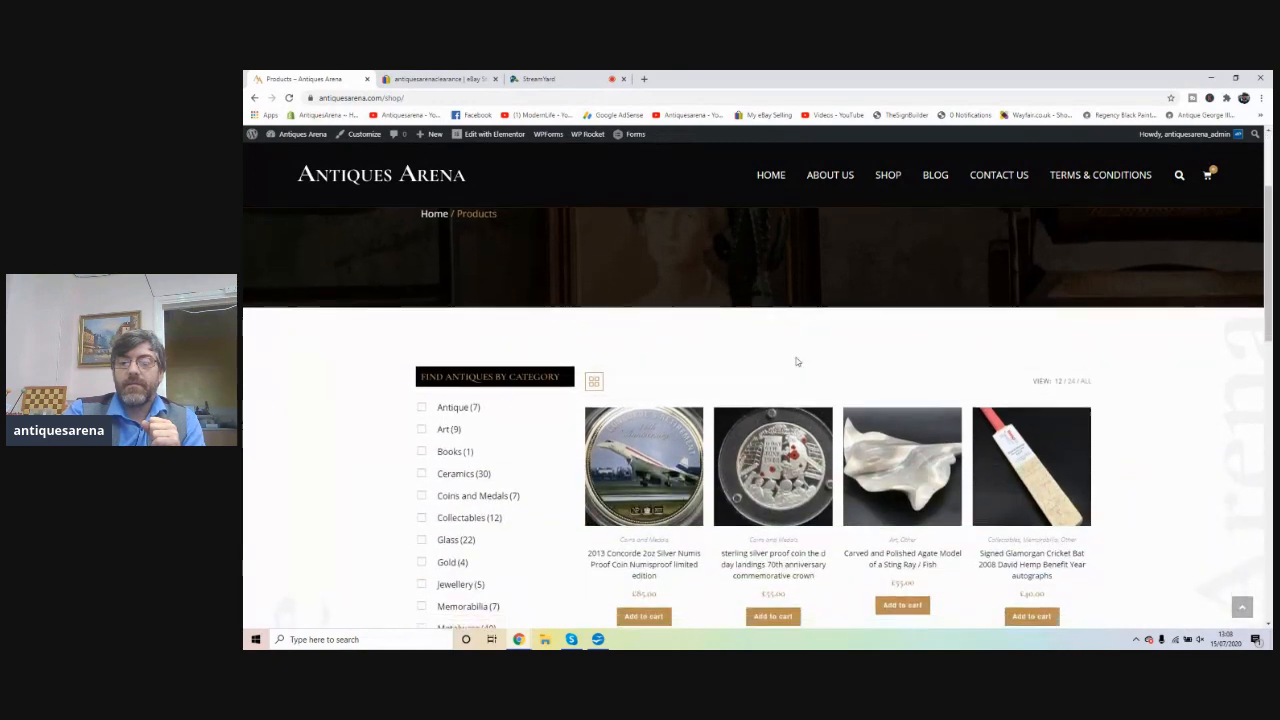
pyautogui.scroll(-3)
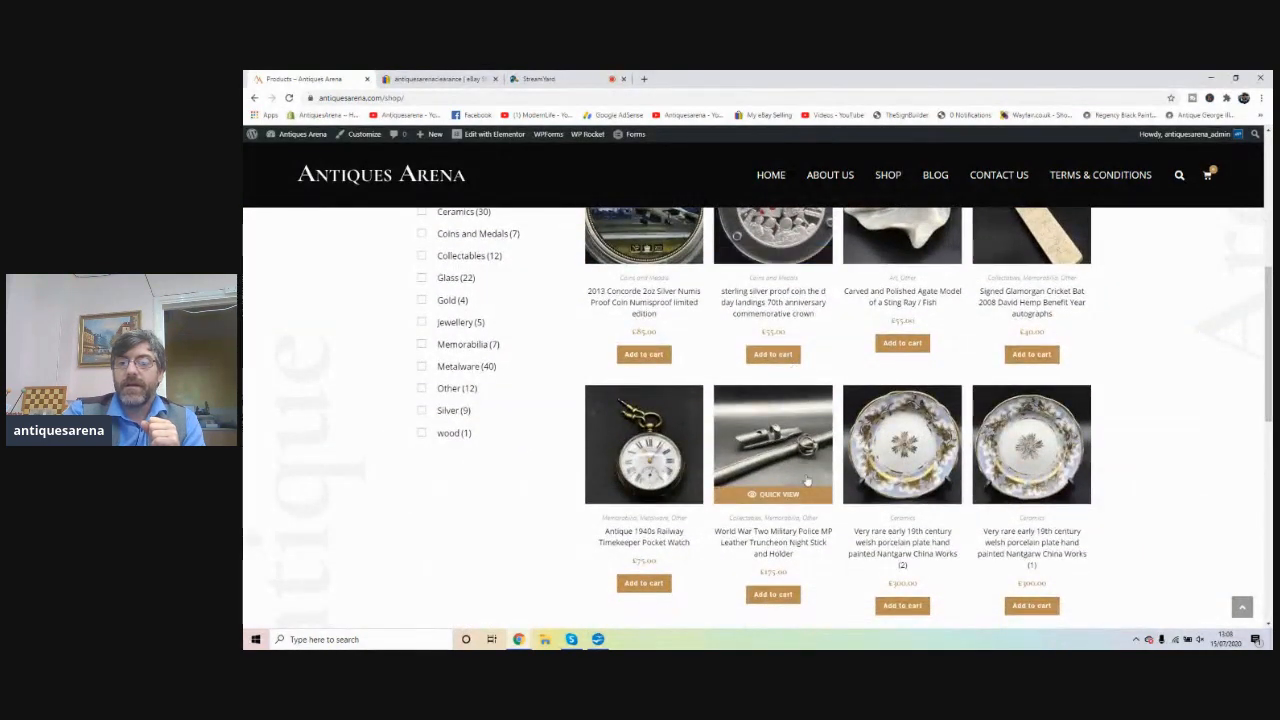
pyautogui.click(901, 444)
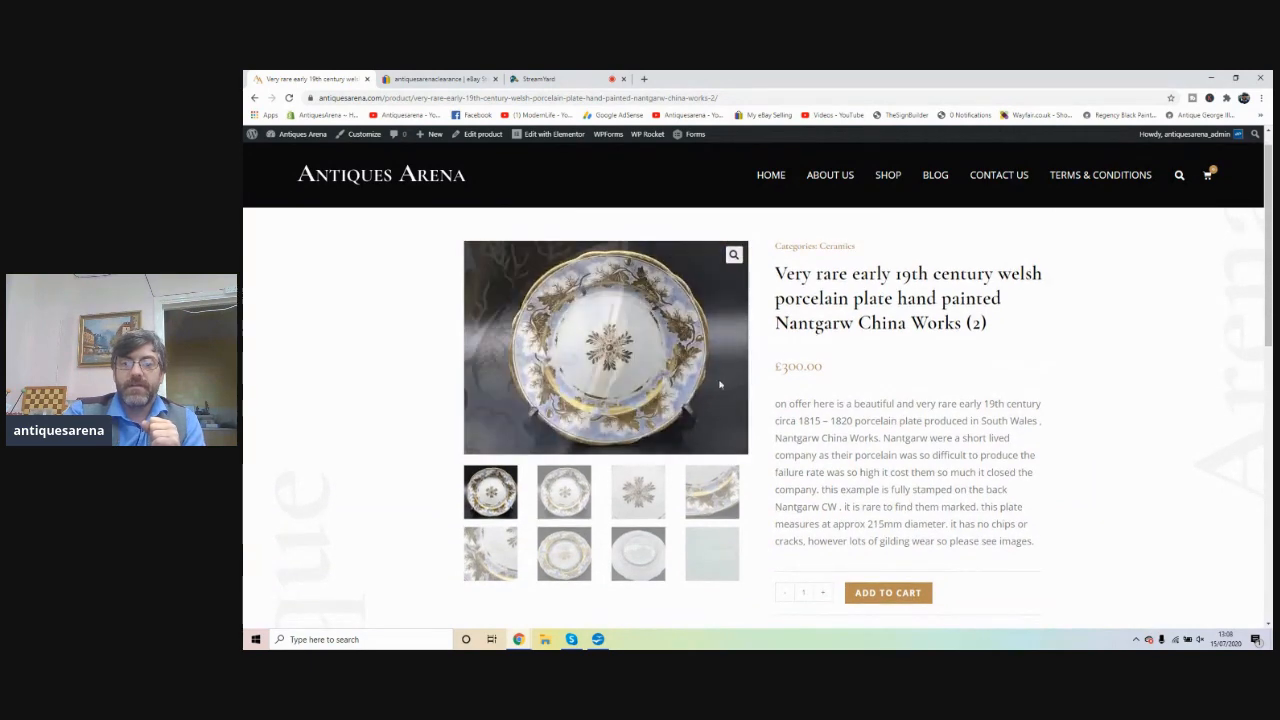
pyautogui.click(637, 491)
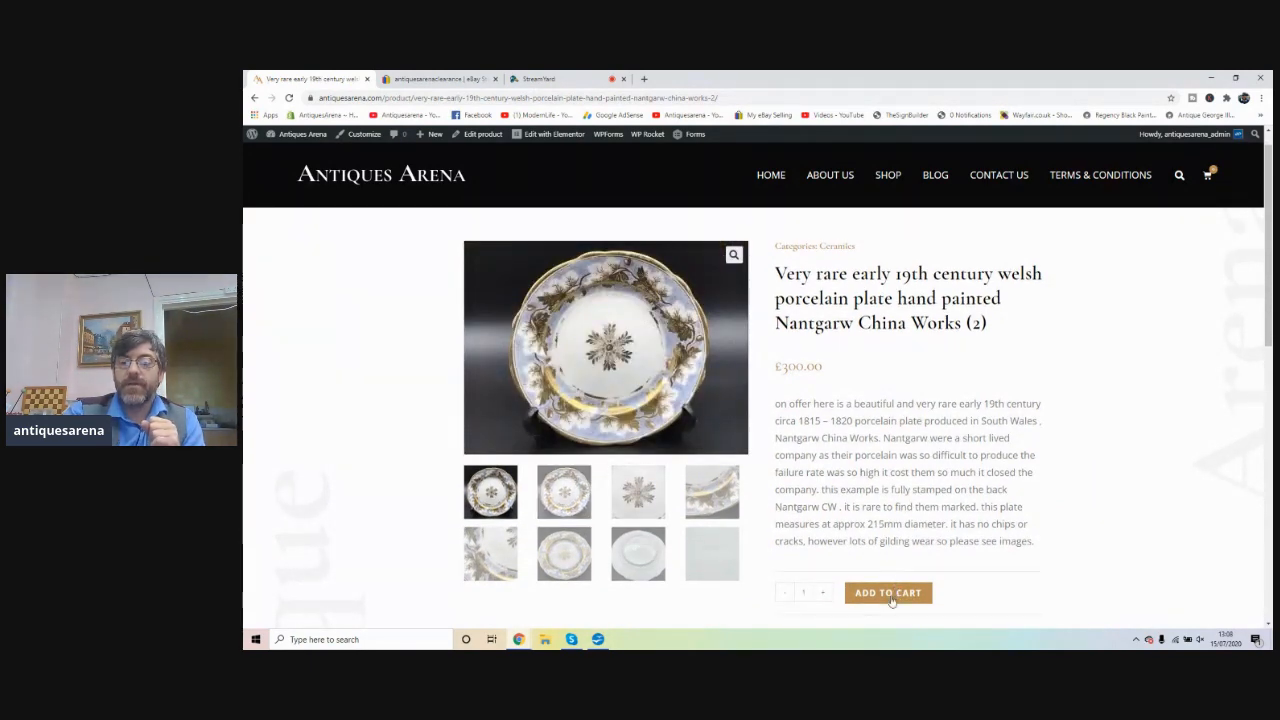
pyautogui.click(887, 592)
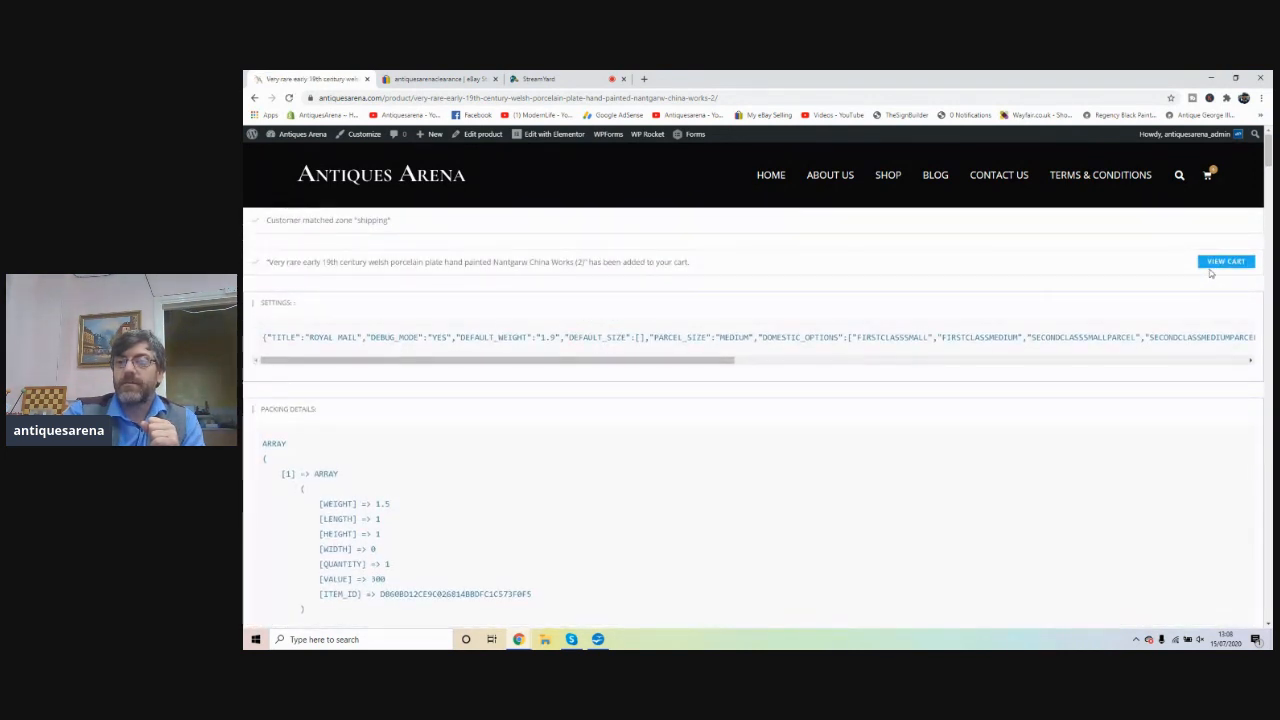
# - View the cart page showing the Nantgarw plate at a £300.00 subtotal
pyautogui.click(1225, 261)
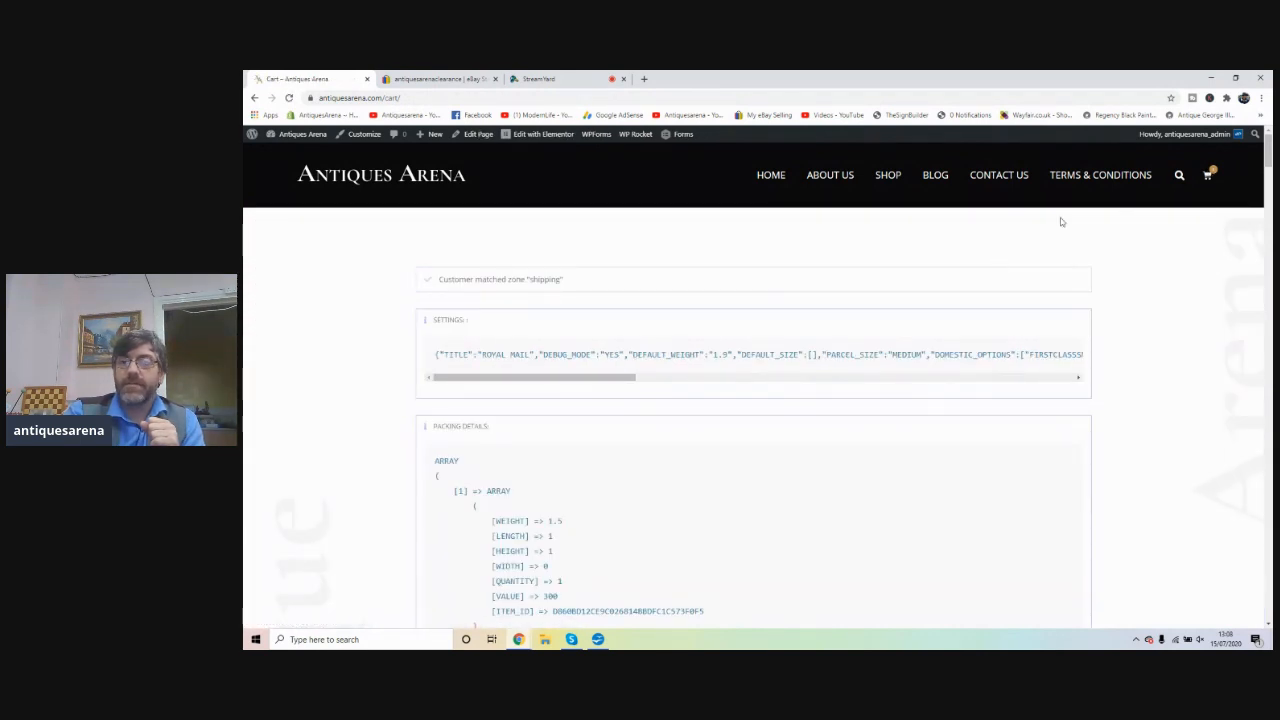
pyautogui.click(1208, 175)
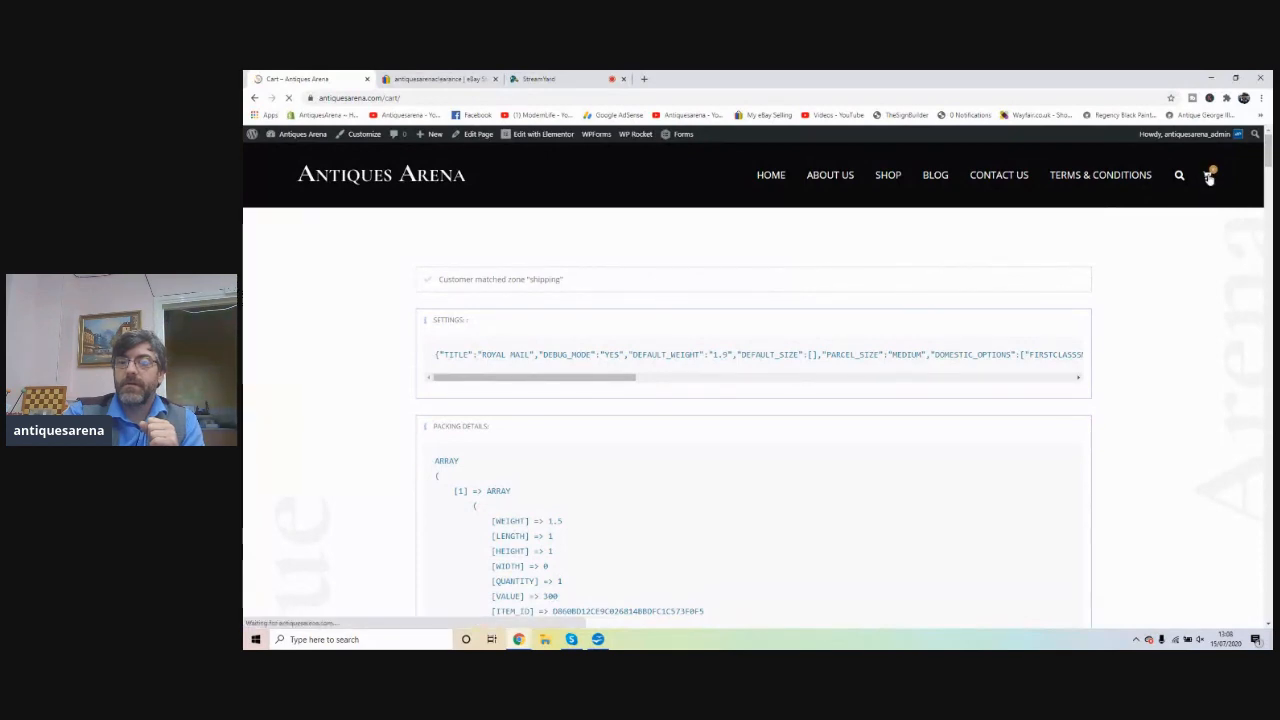
pyautogui.scroll(-3)
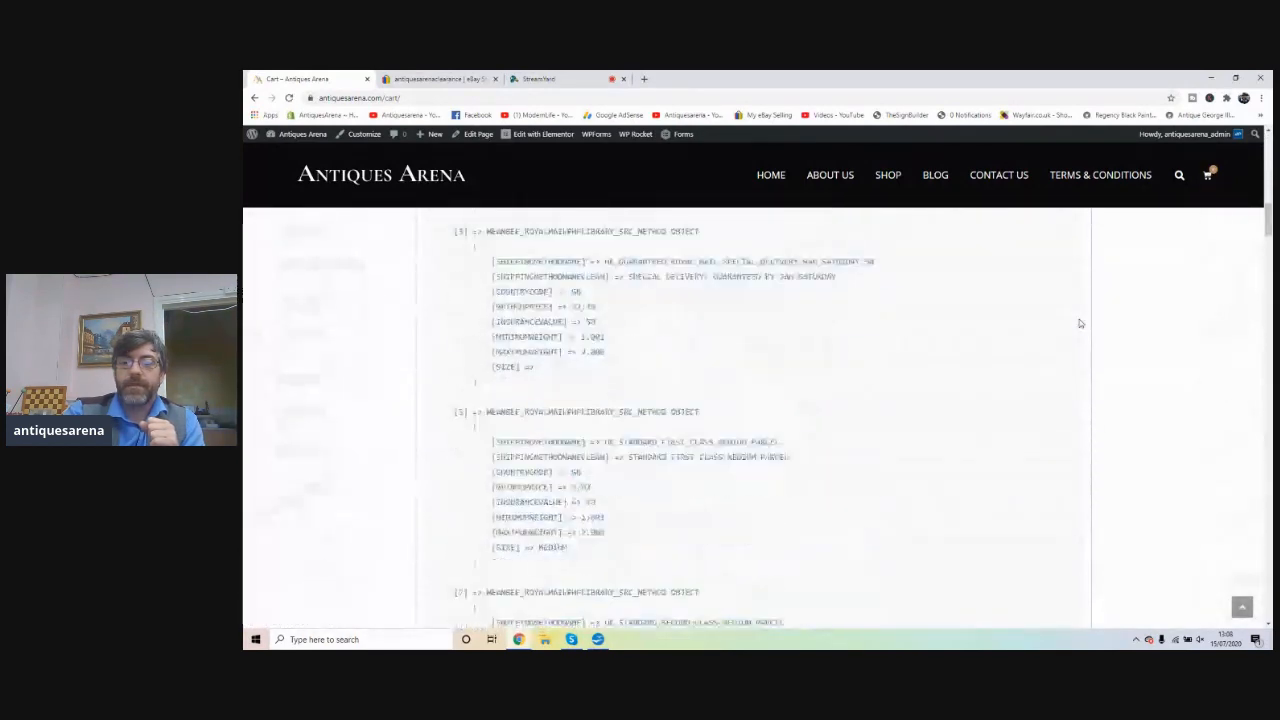
pyautogui.scroll(-3)
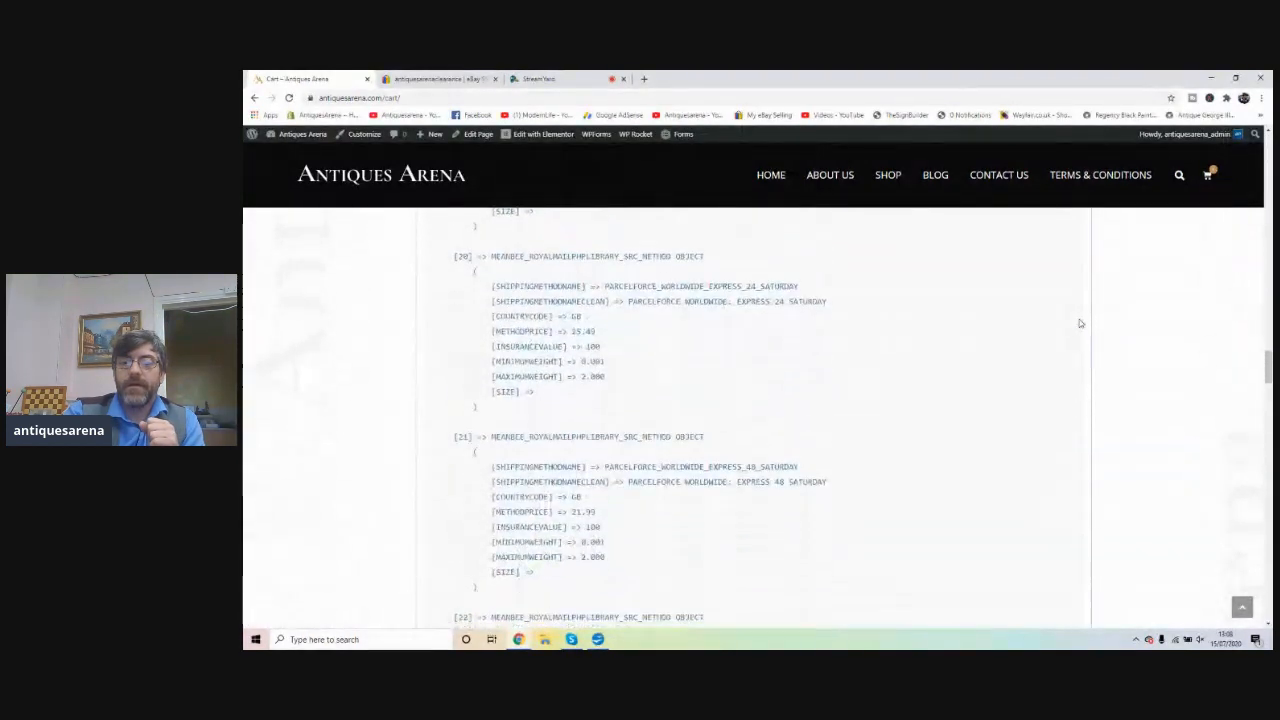
pyautogui.scroll(3)
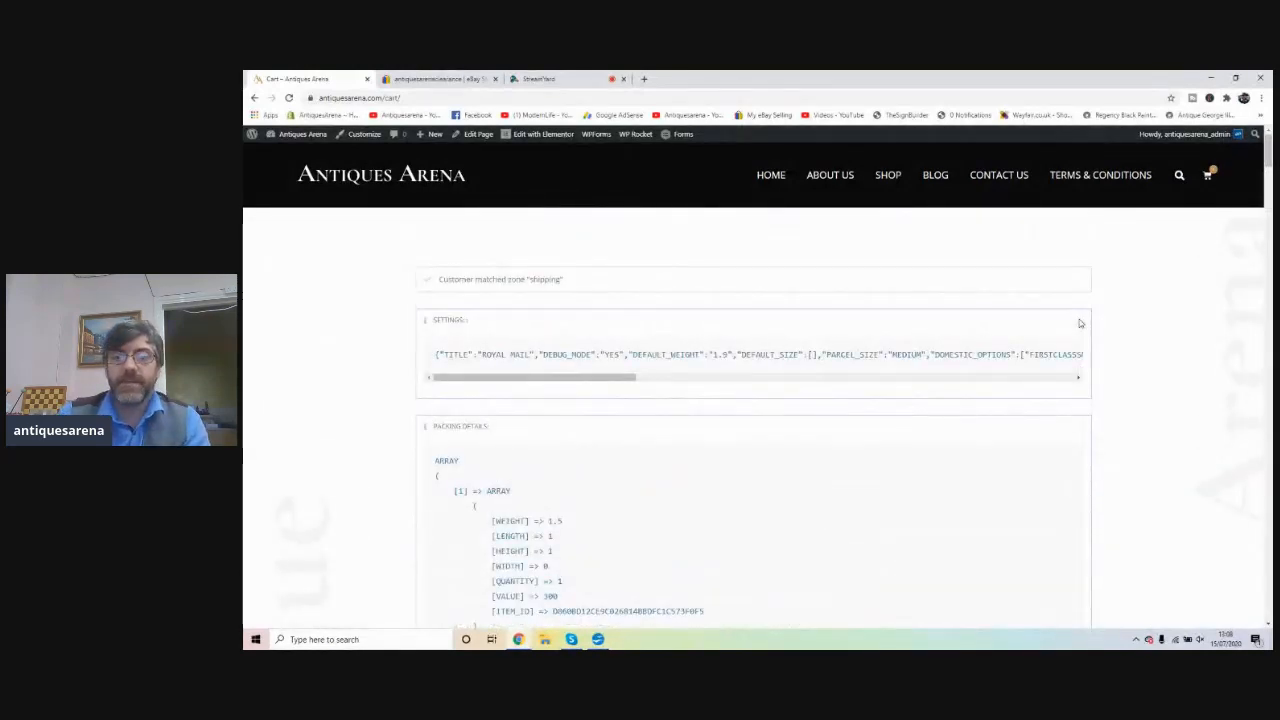
pyautogui.click(1208, 174)
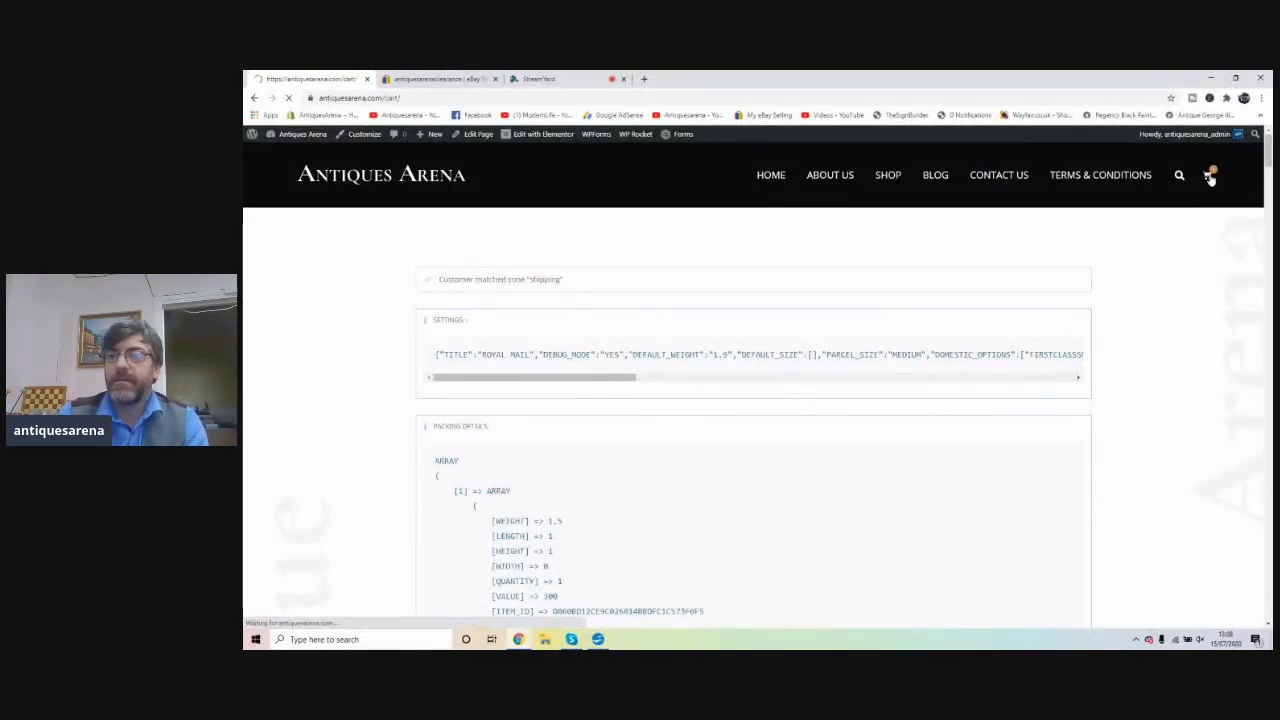
# - Check the mini-cart summary and reopen the full cart page from it
pyautogui.click(1100, 175)
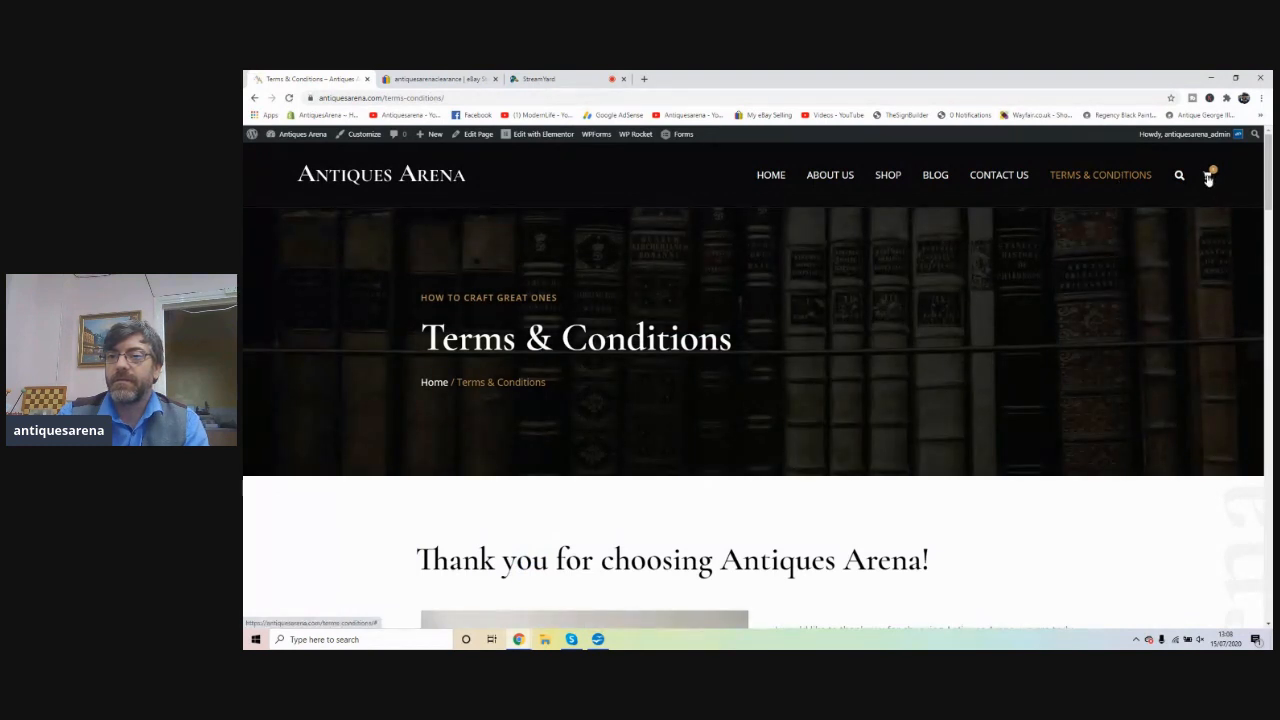
pyautogui.click(1210, 175)
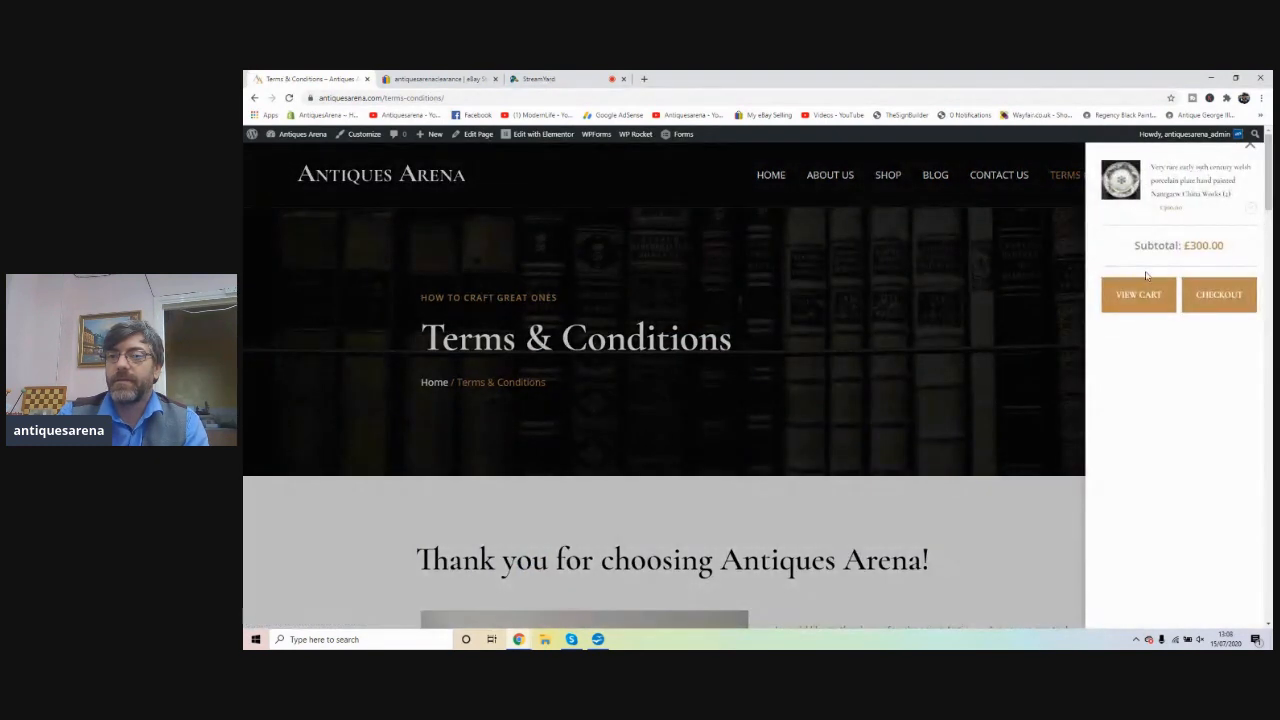
pyautogui.click(1138, 294)
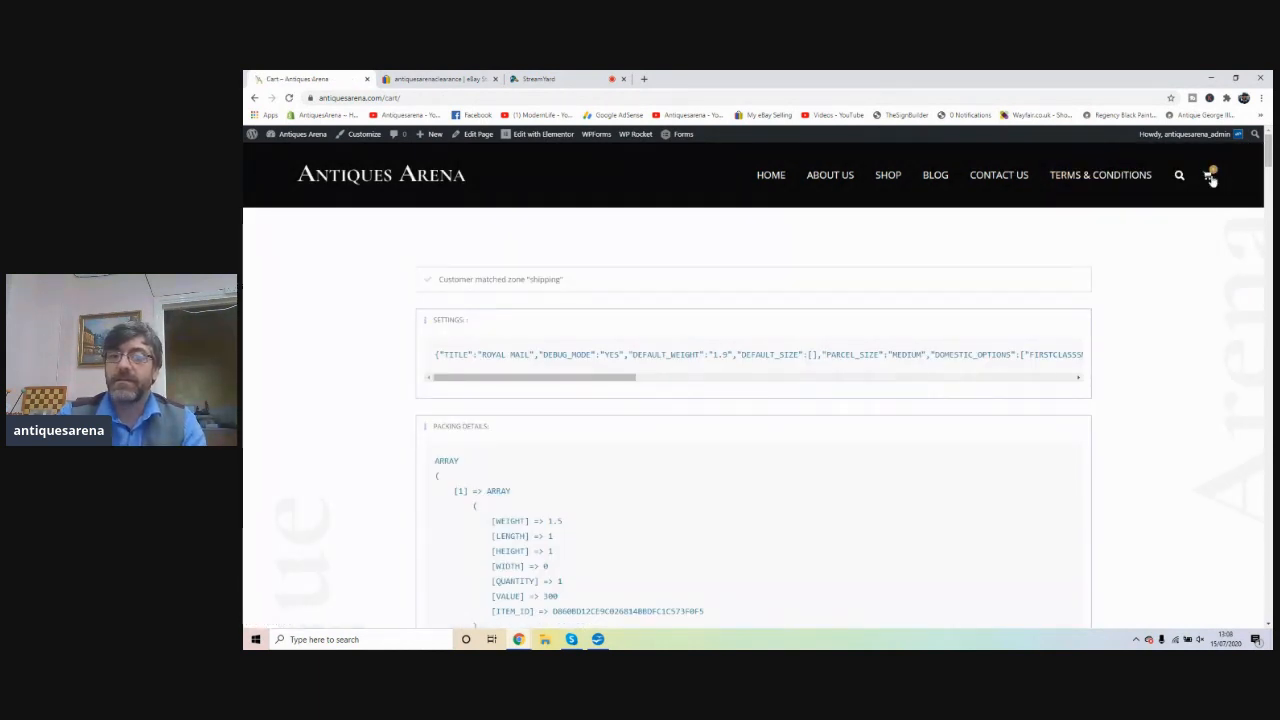
# - Return to the Terms & Conditions page and settle at its top
pyautogui.click(1100, 175)
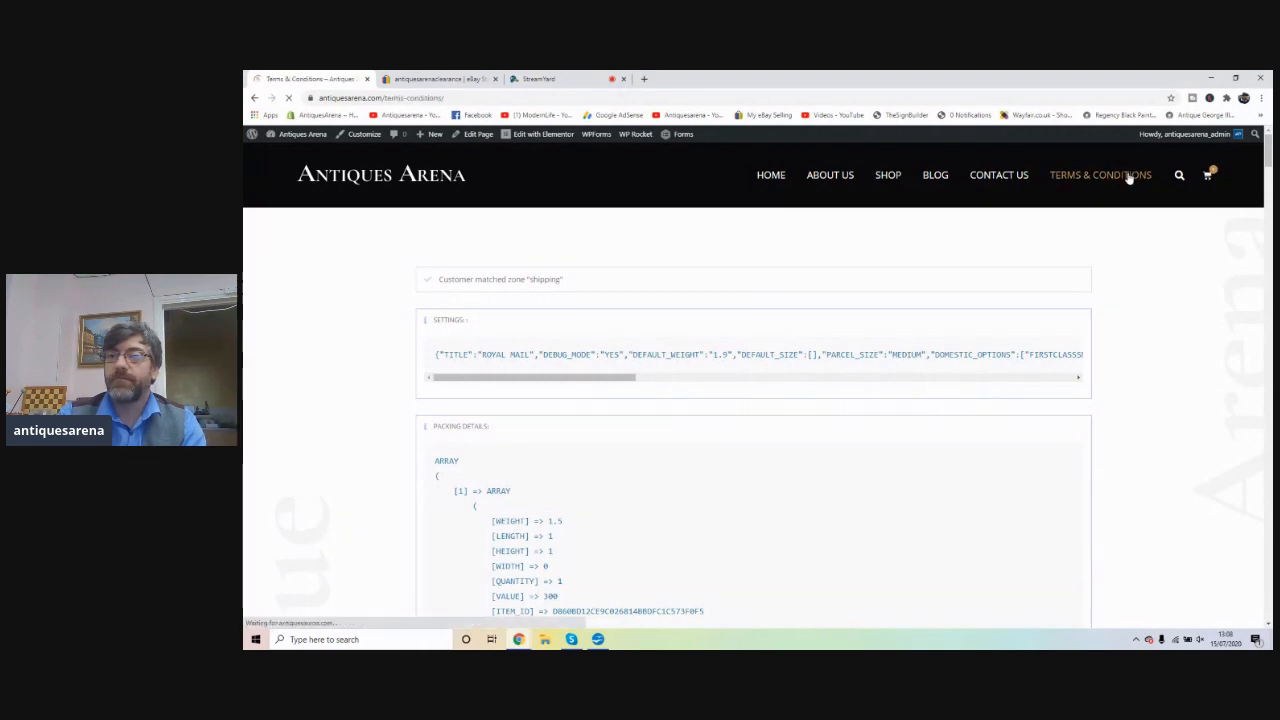
pyautogui.click(1100, 175)
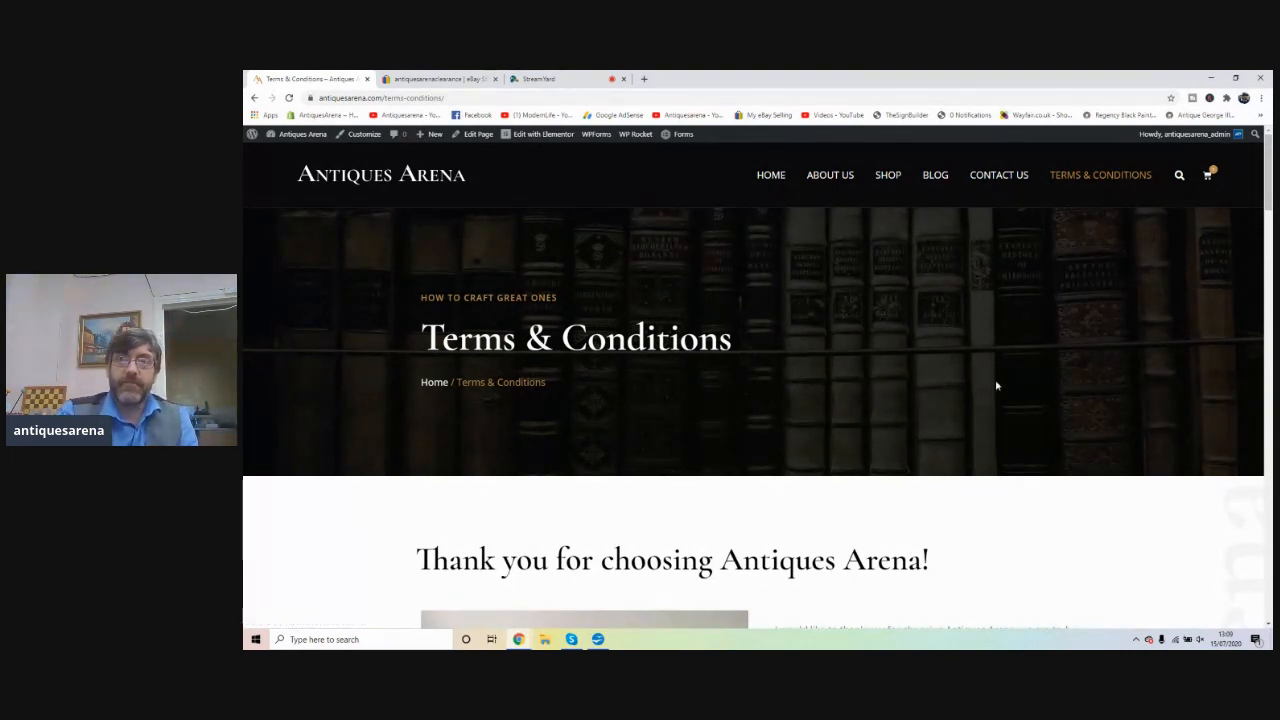
pyautogui.scroll(-3)
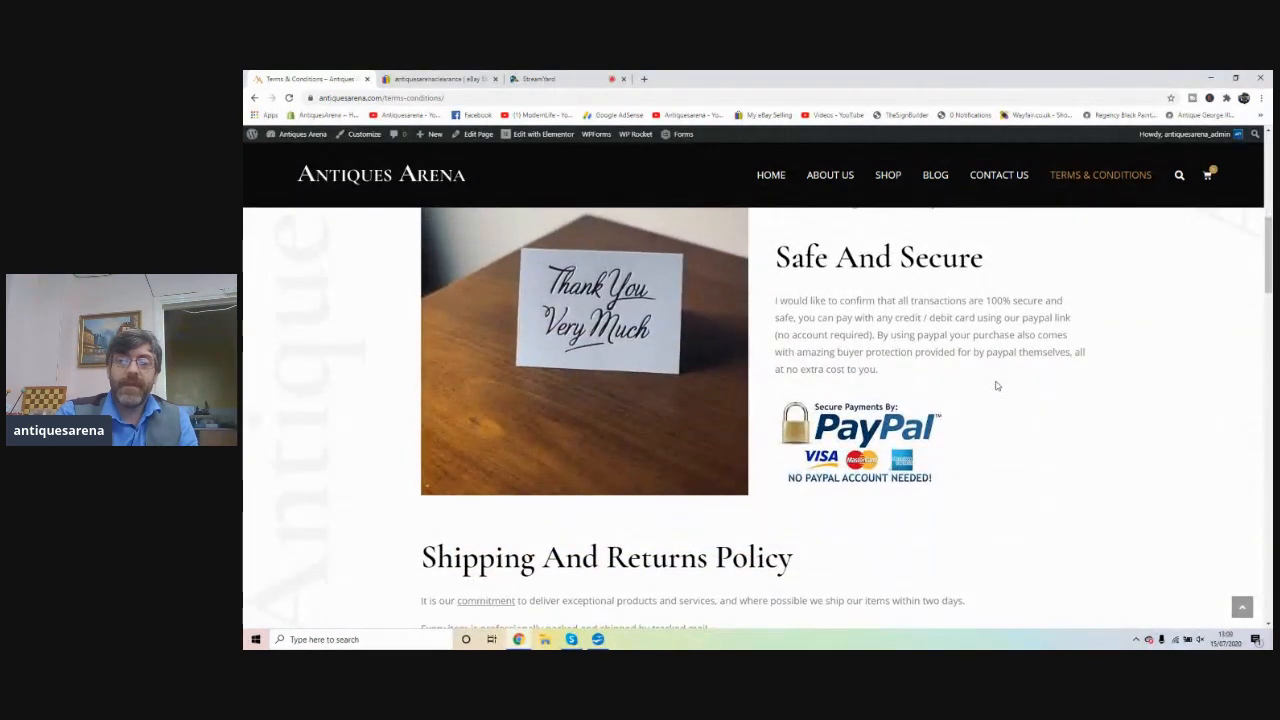
pyautogui.scroll(3)
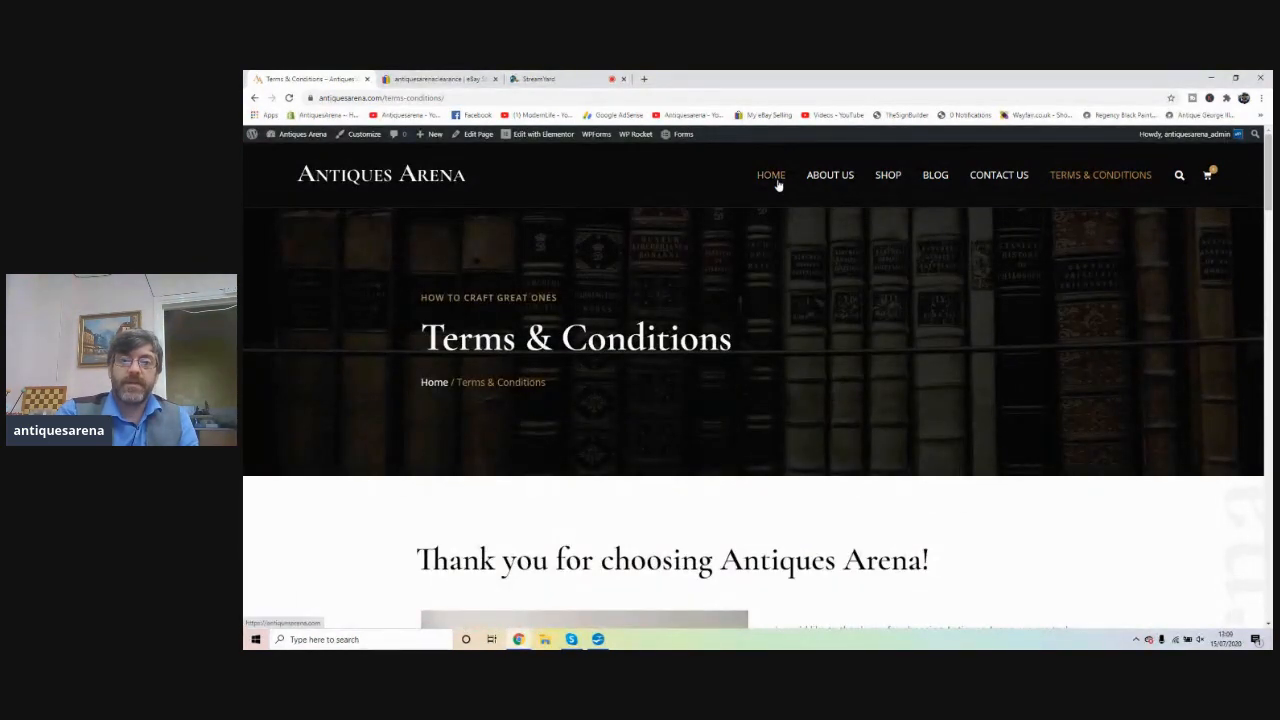
# - Revisit the homepage, scrolling through its blogs down to Featured Products and back up
pyautogui.click(771, 175)
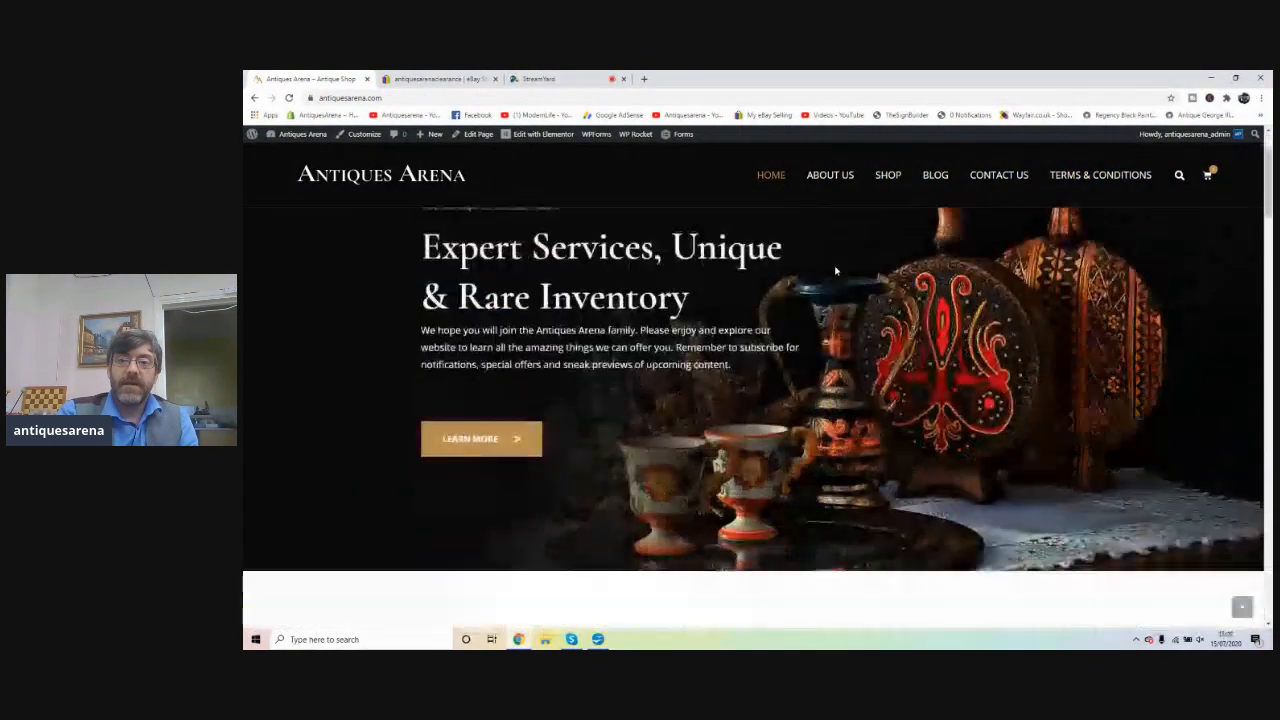
pyautogui.scroll(-3)
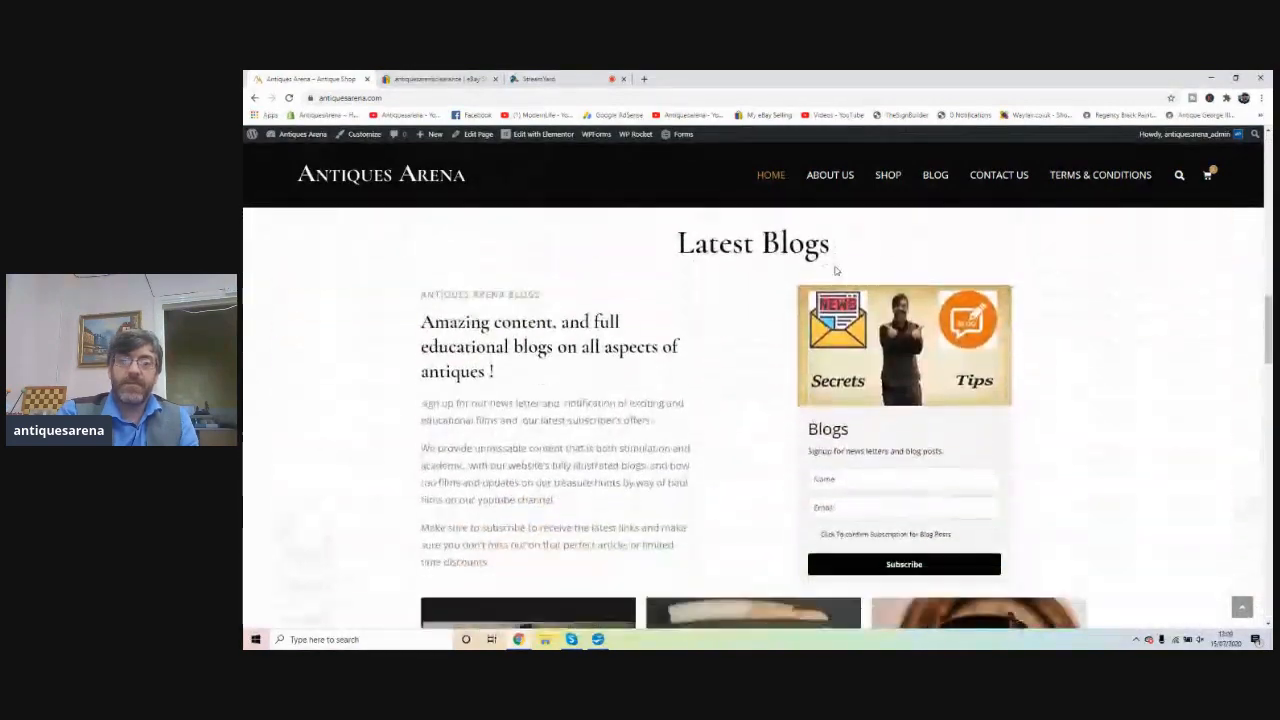
pyautogui.scroll(-3)
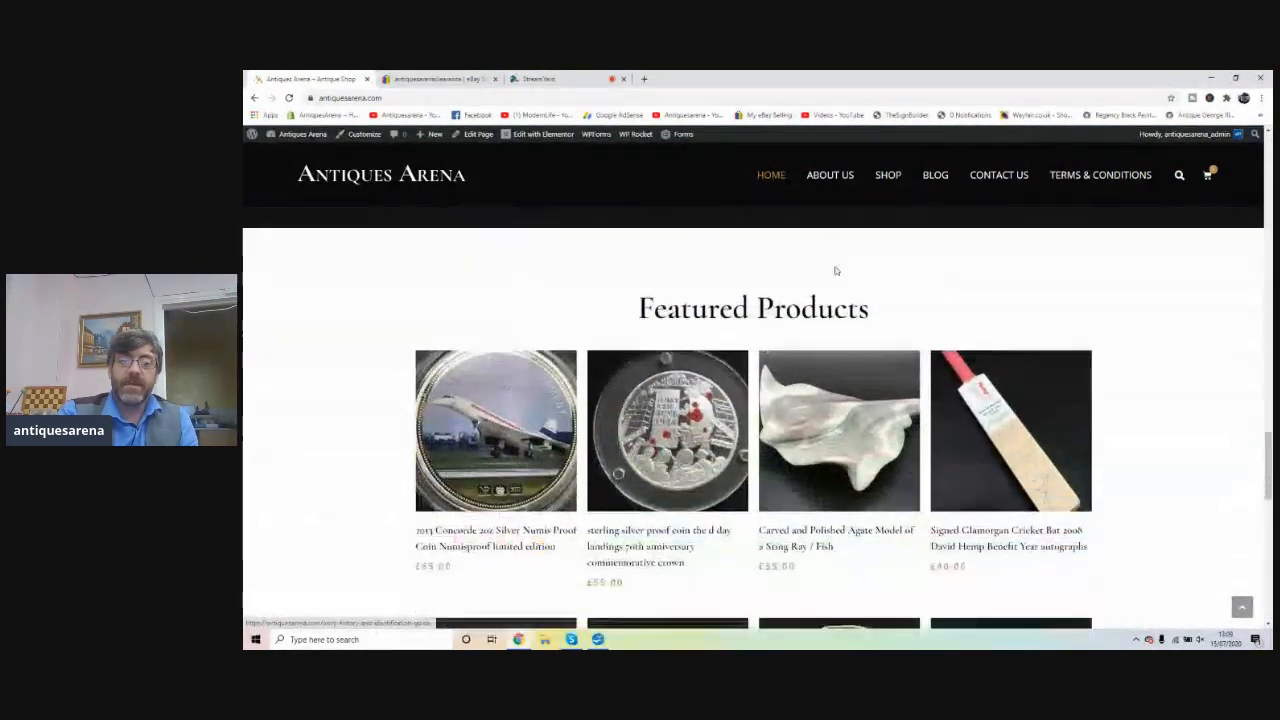
pyautogui.scroll(-3)
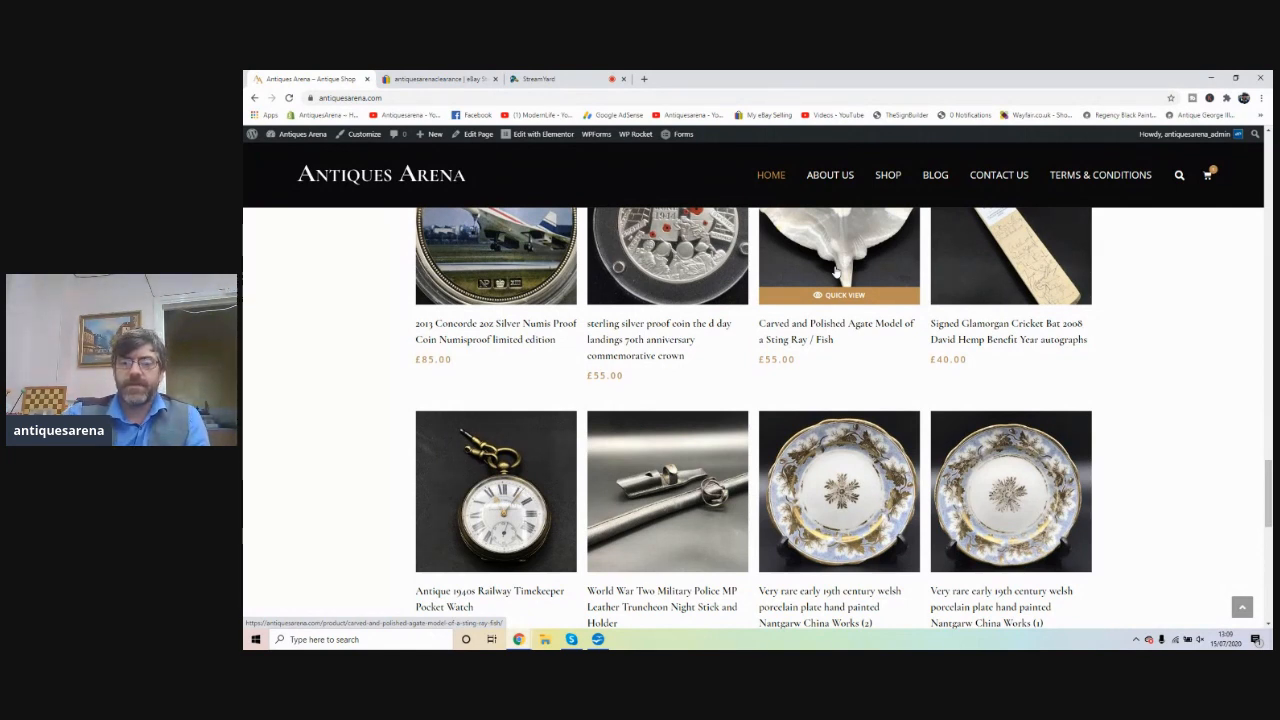
pyautogui.scroll(3)
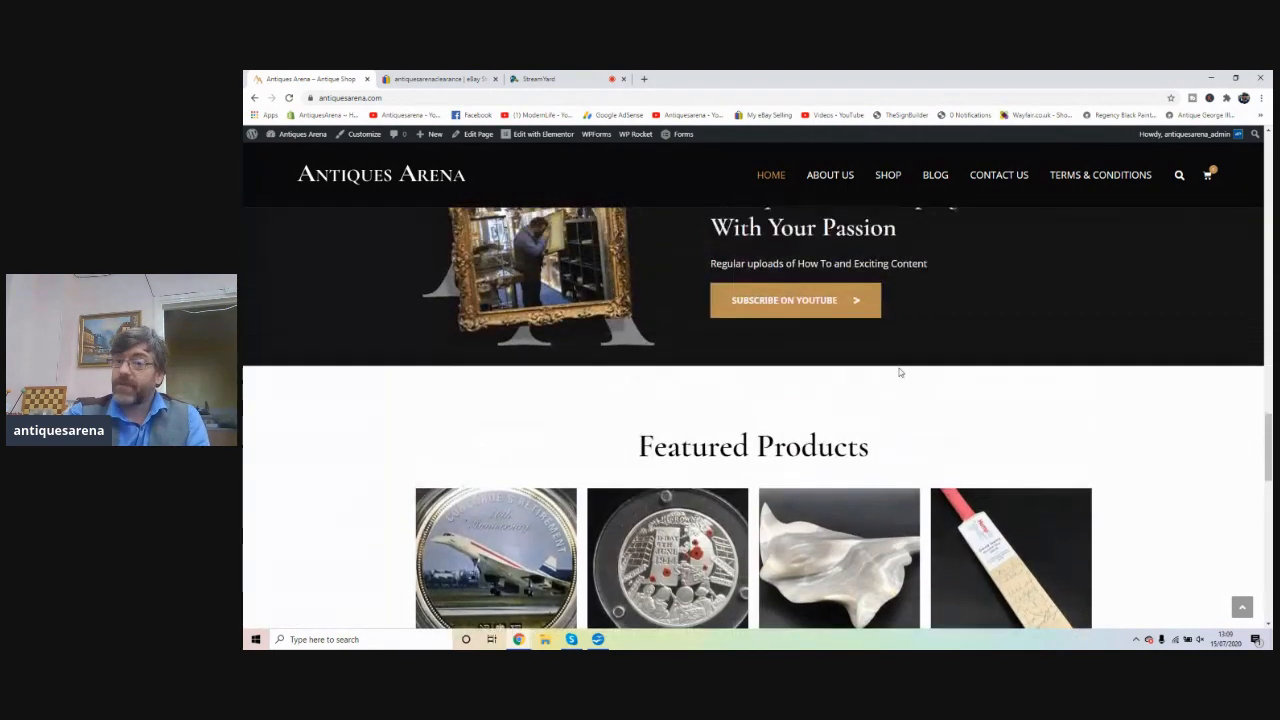
pyautogui.scroll(3)
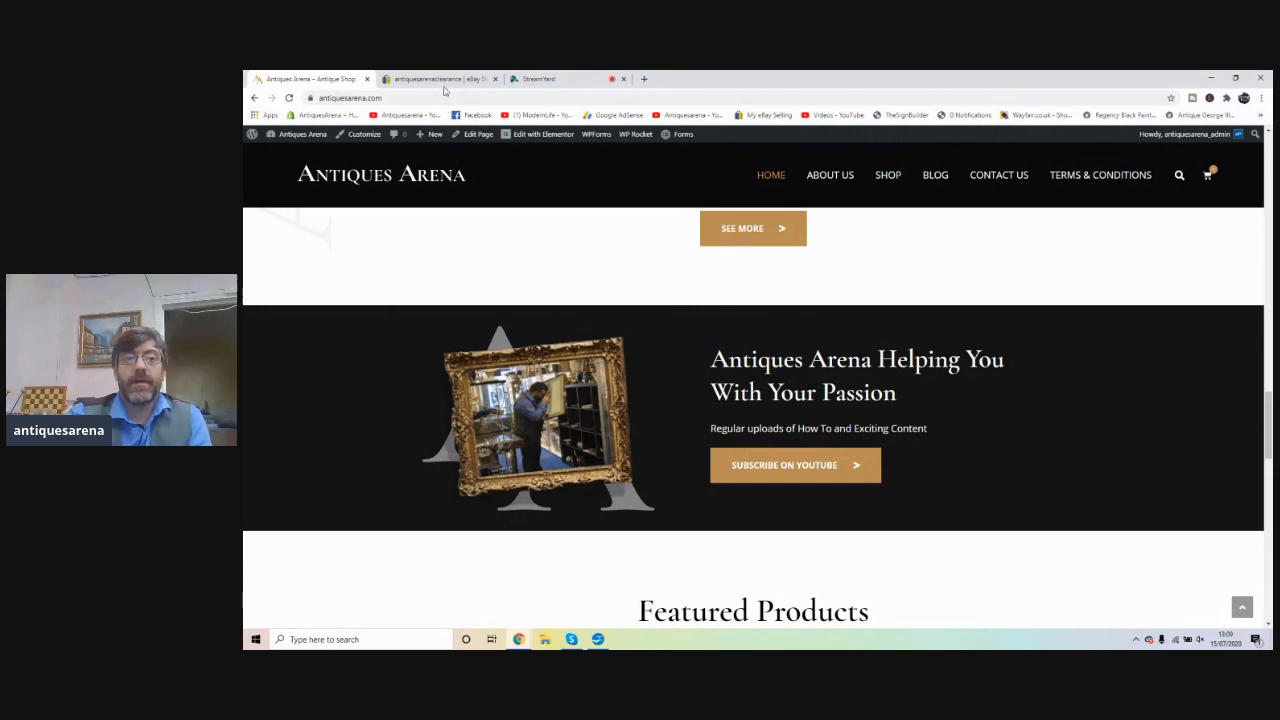
# - Switch to the StreamYard broadcast studio browser tab
pyautogui.click(537, 79)
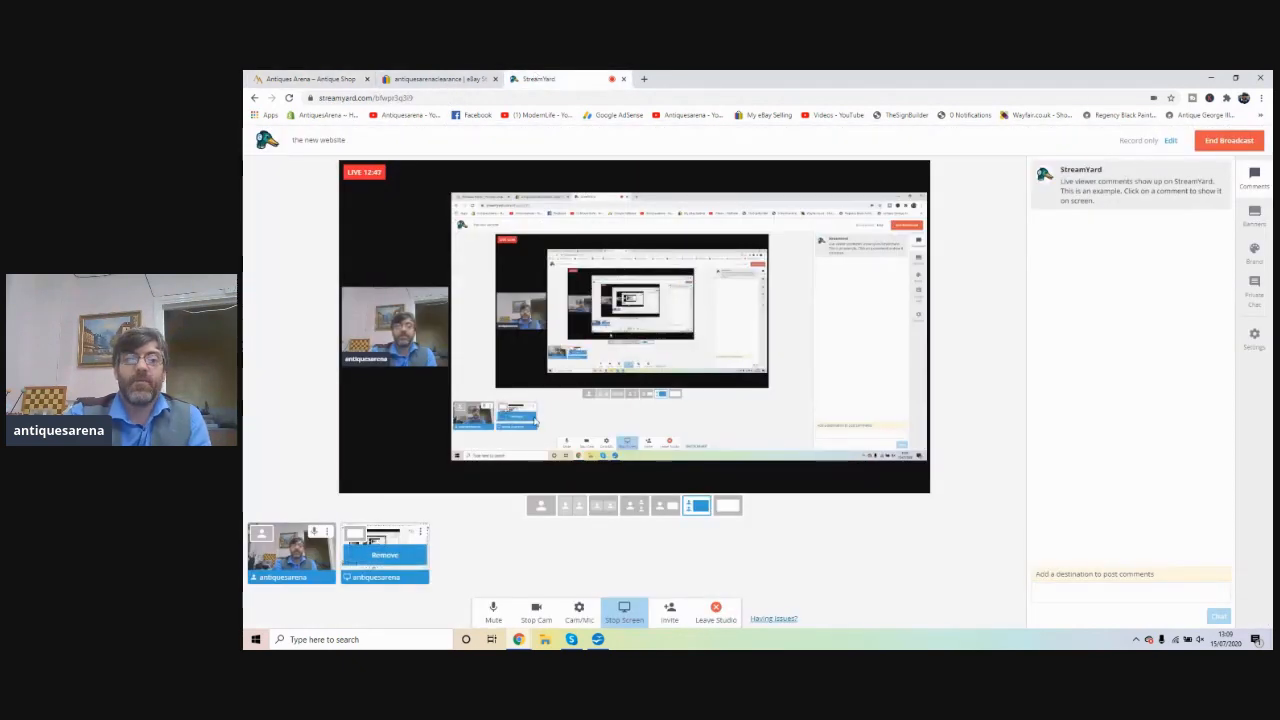